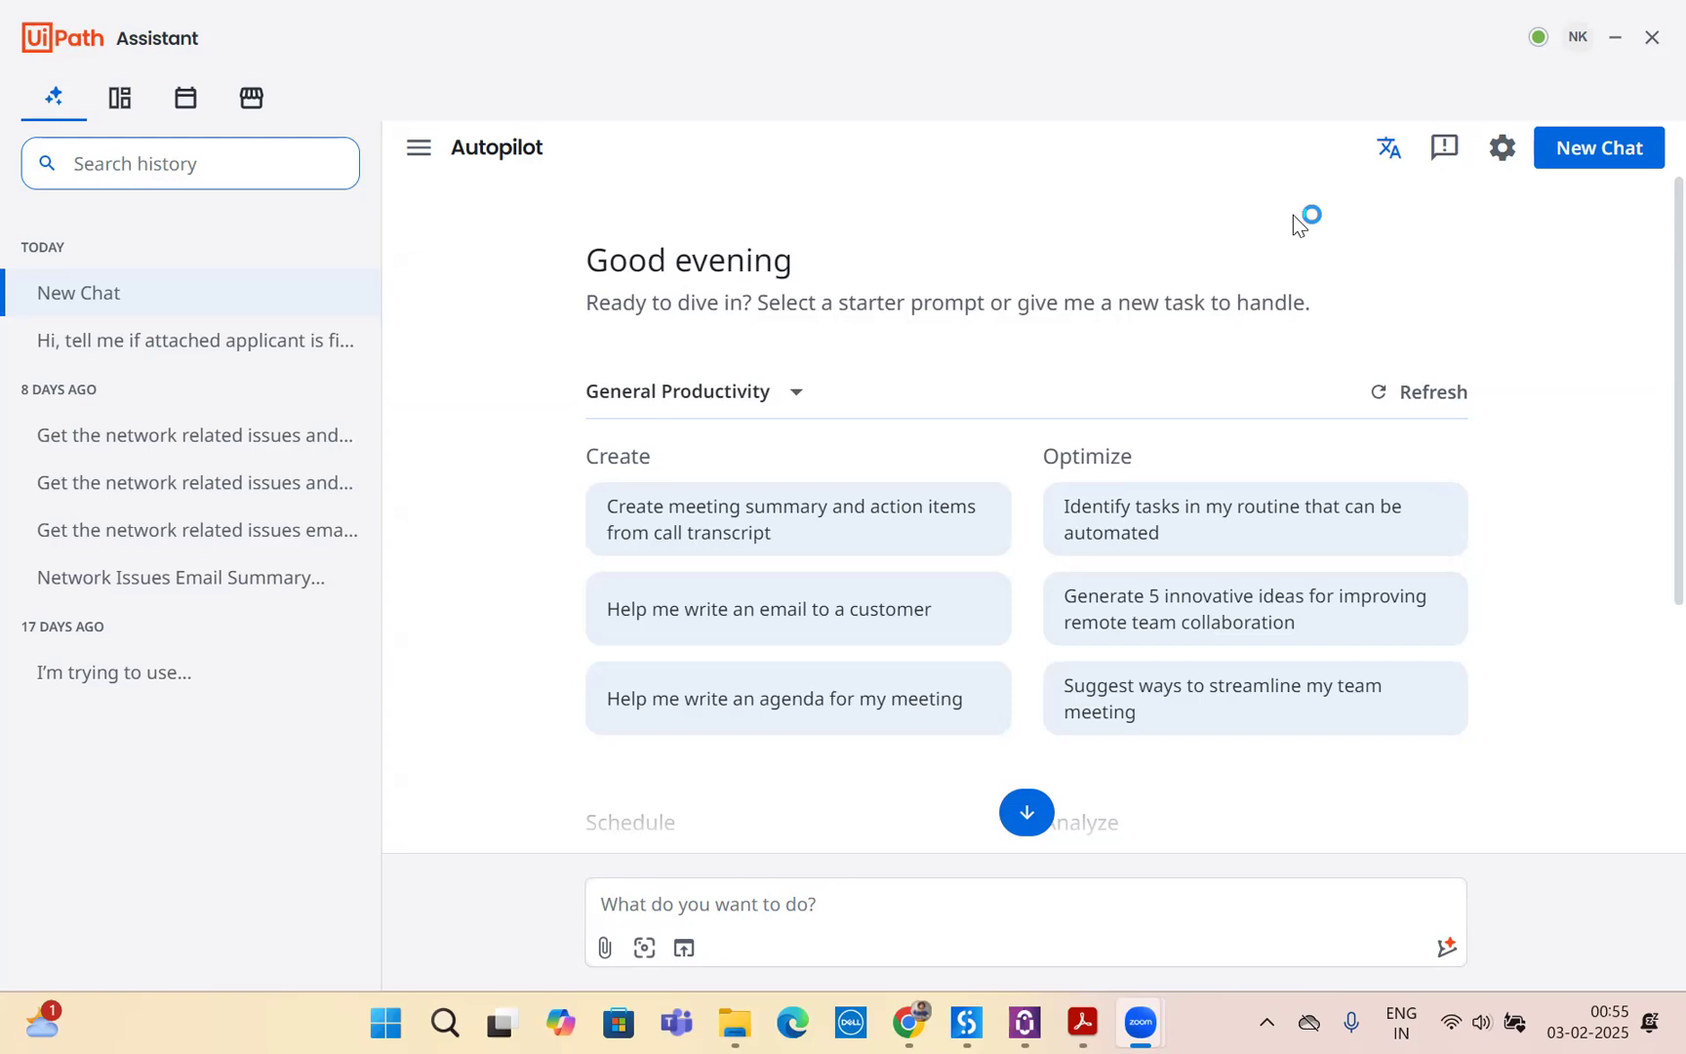
pyautogui.moveTo(1048, 886)
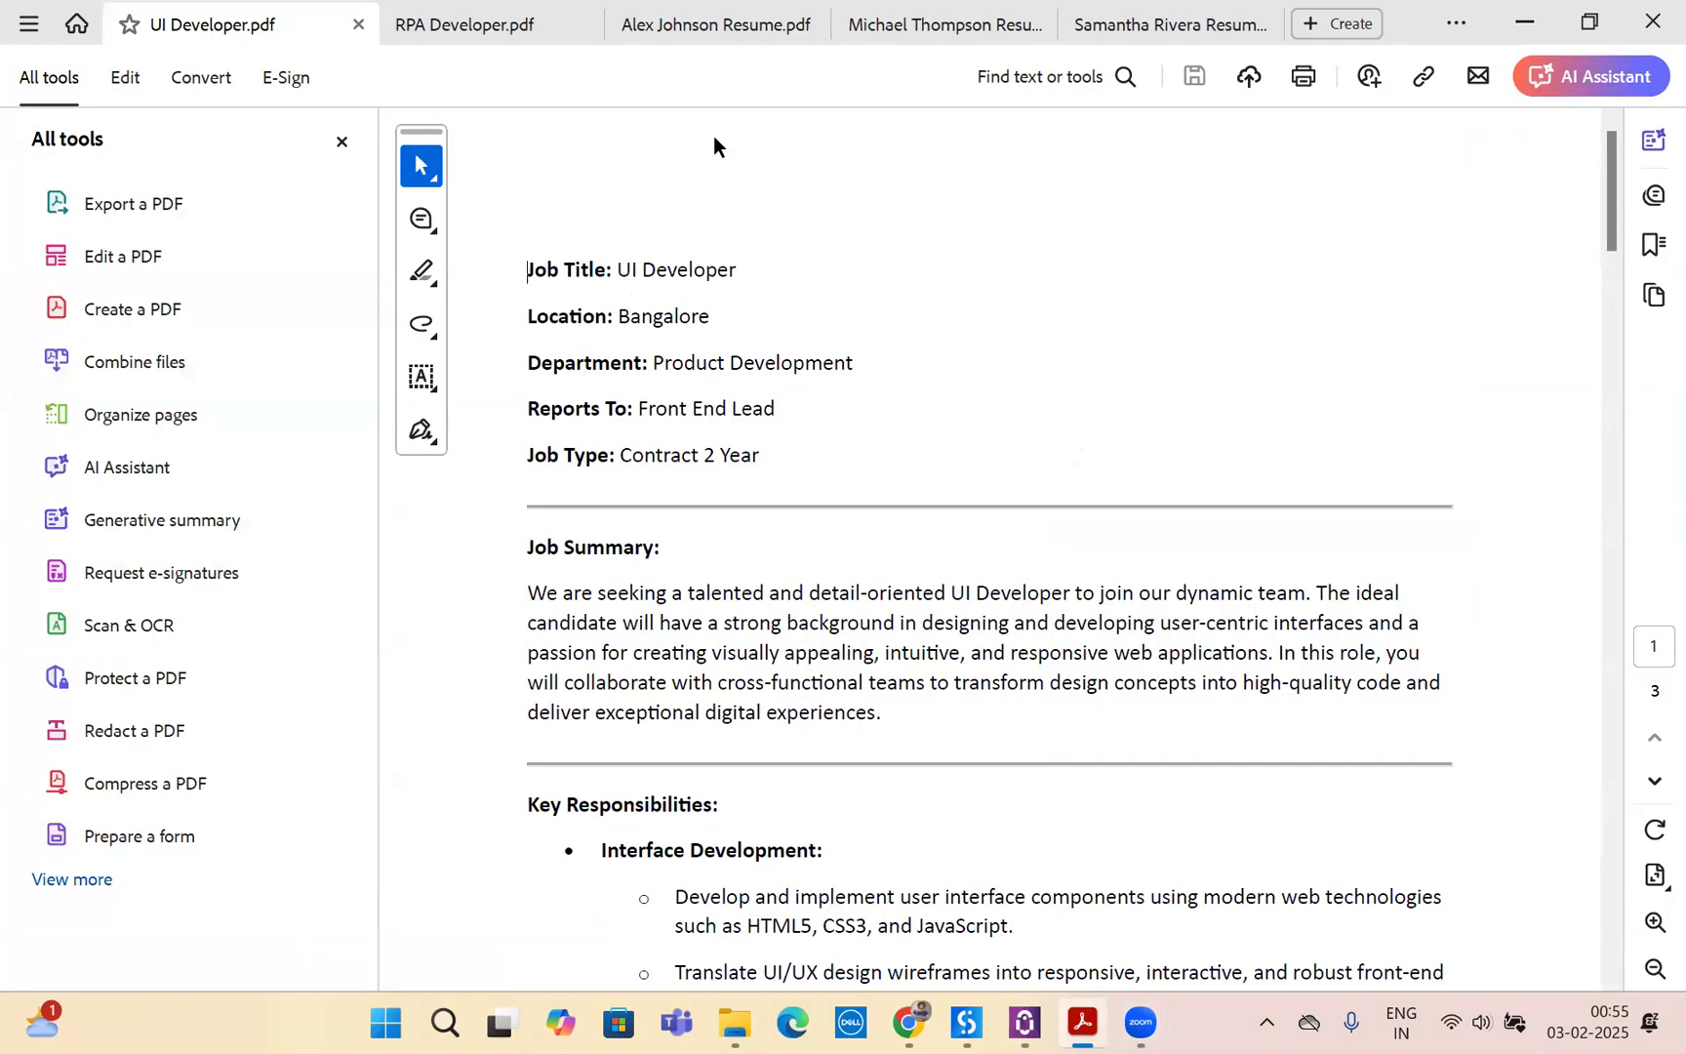
pyautogui.moveTo(796, 614)
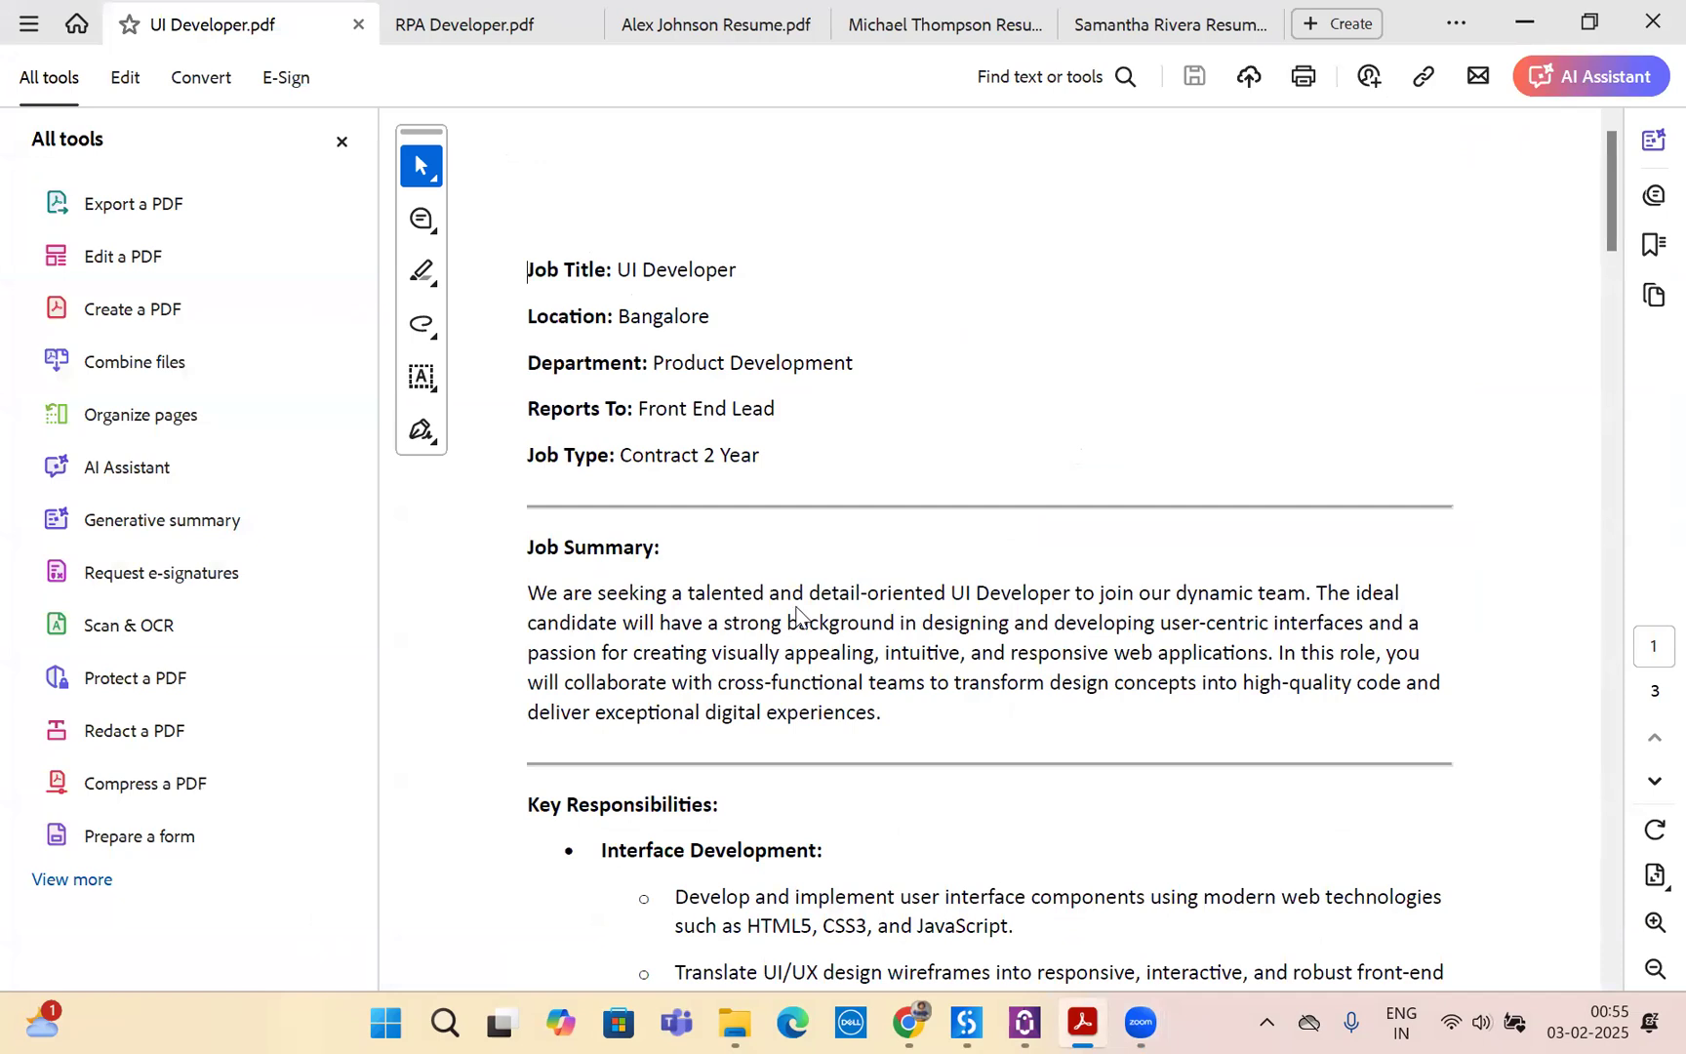
pyautogui.moveTo(1052, 409)
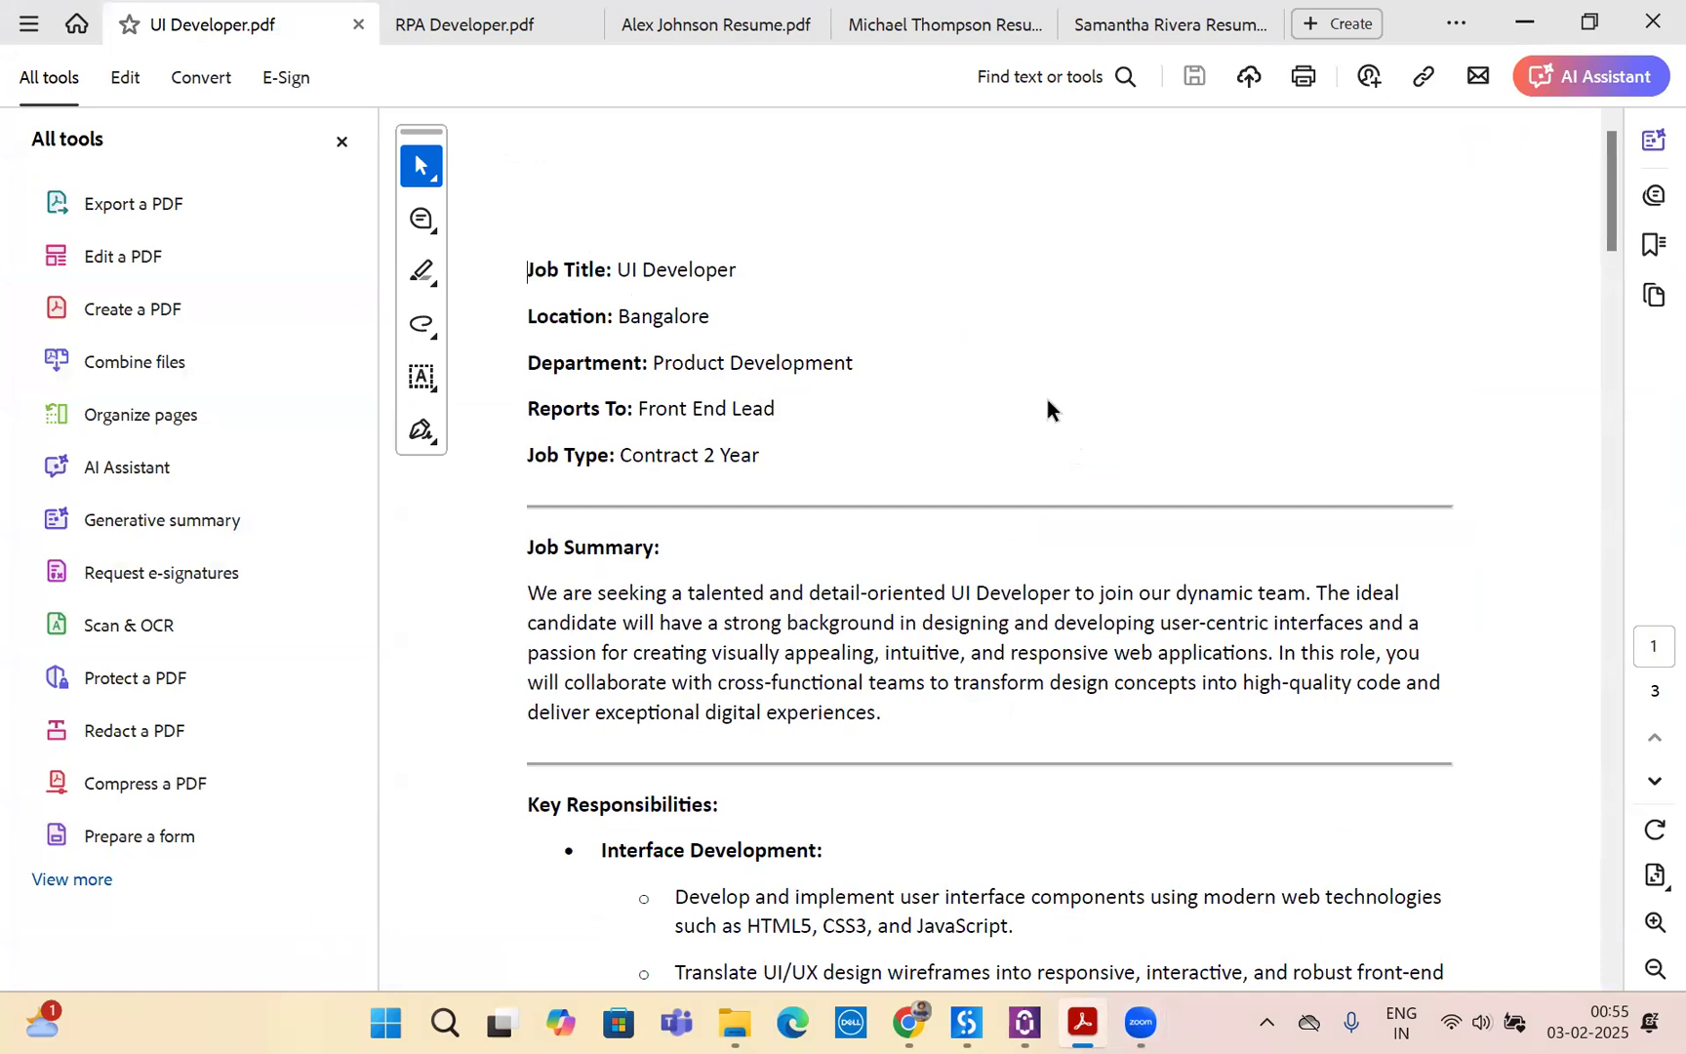
# - Read through the UI Developer and RPA Developer job description PDFs in Acrobat
pyautogui.scroll(-3)
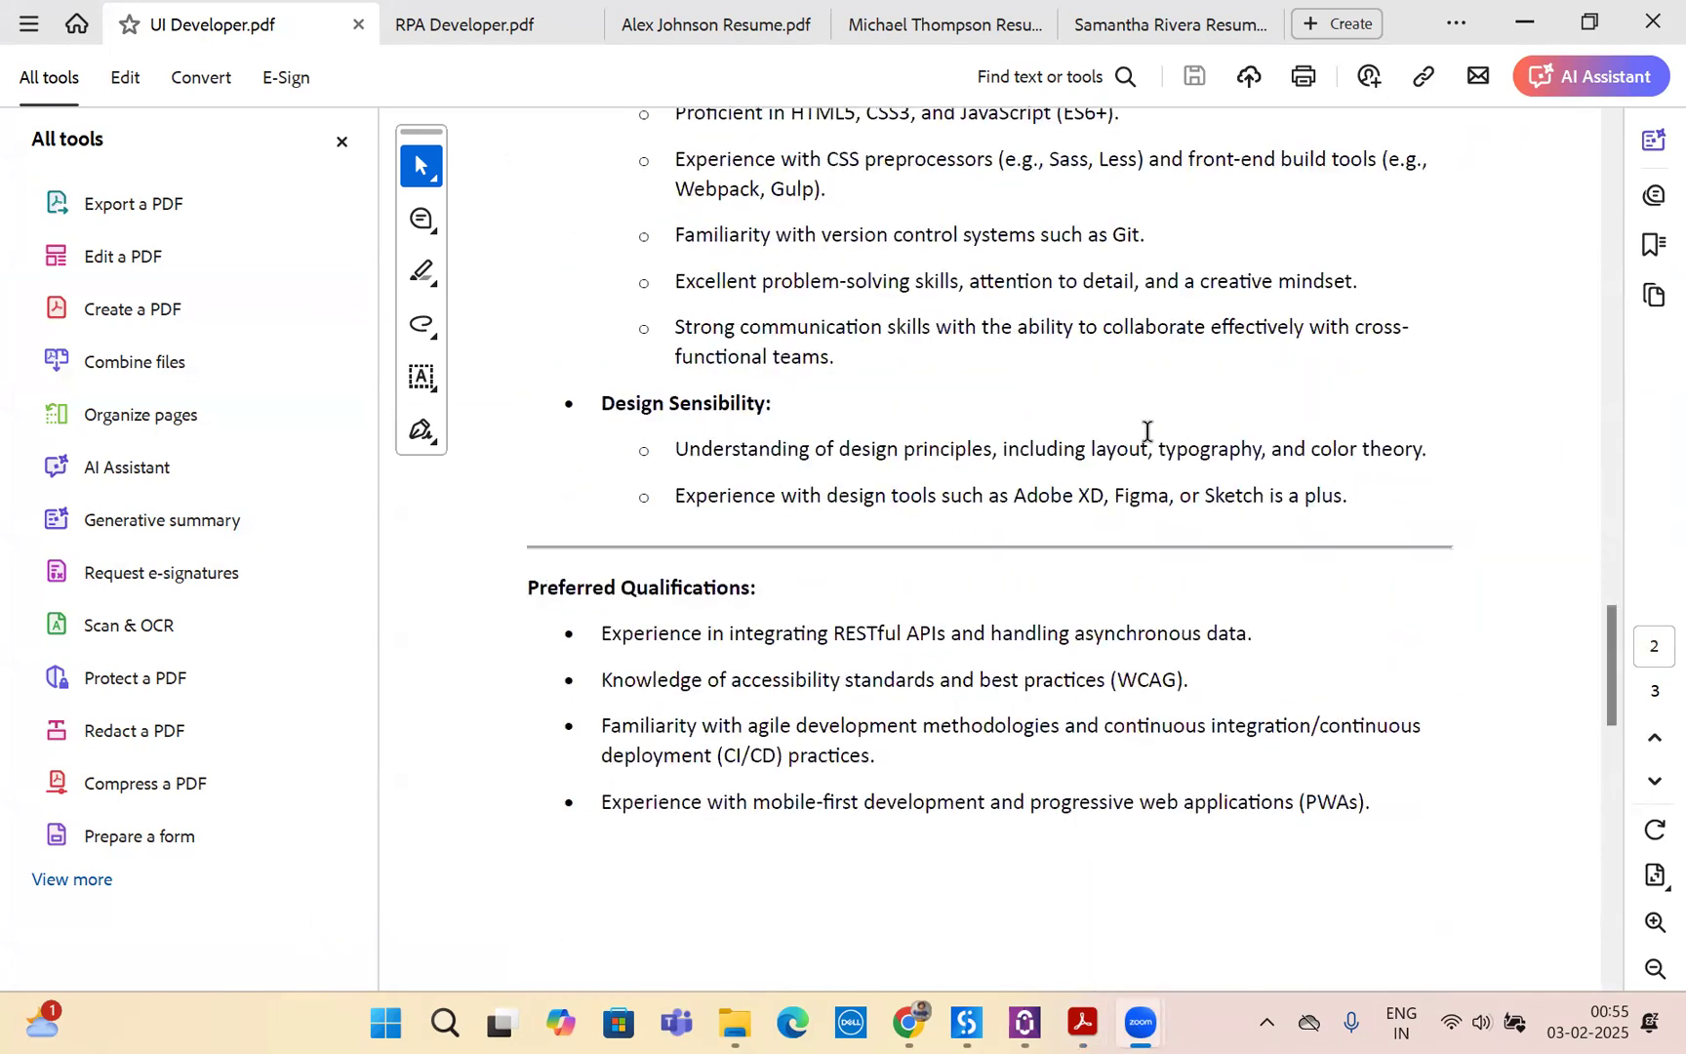
pyautogui.click(464, 24)
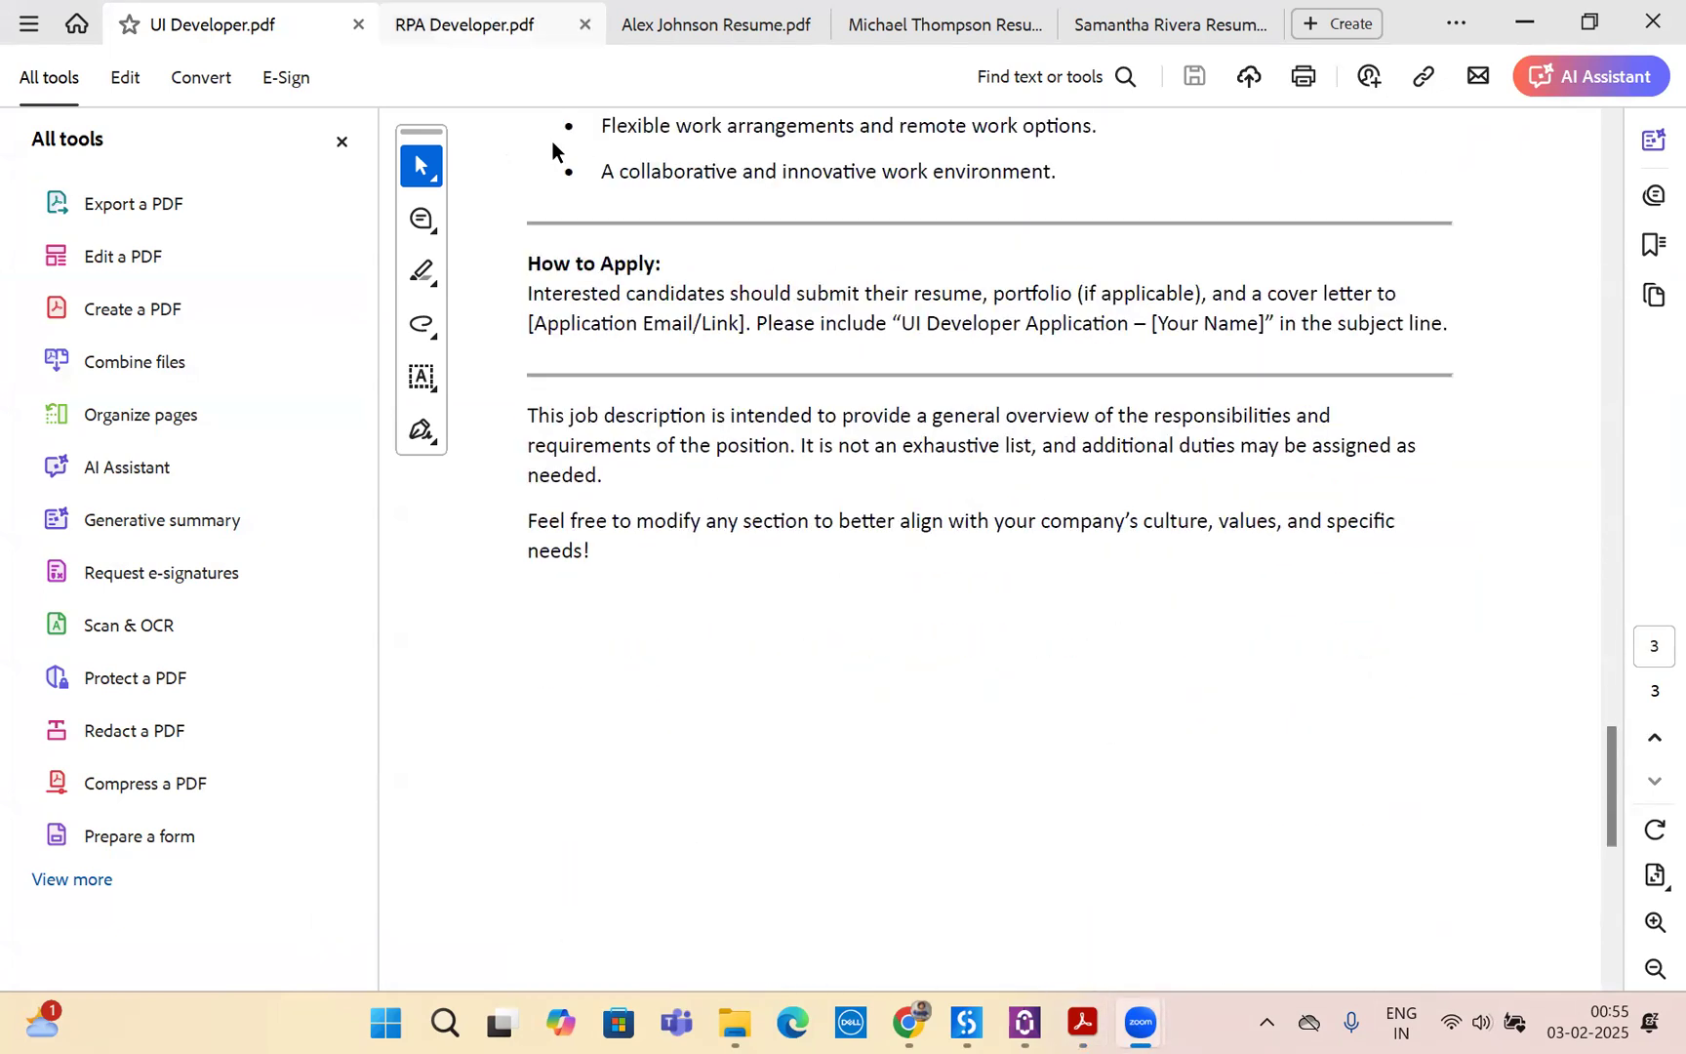
pyautogui.click(464, 23)
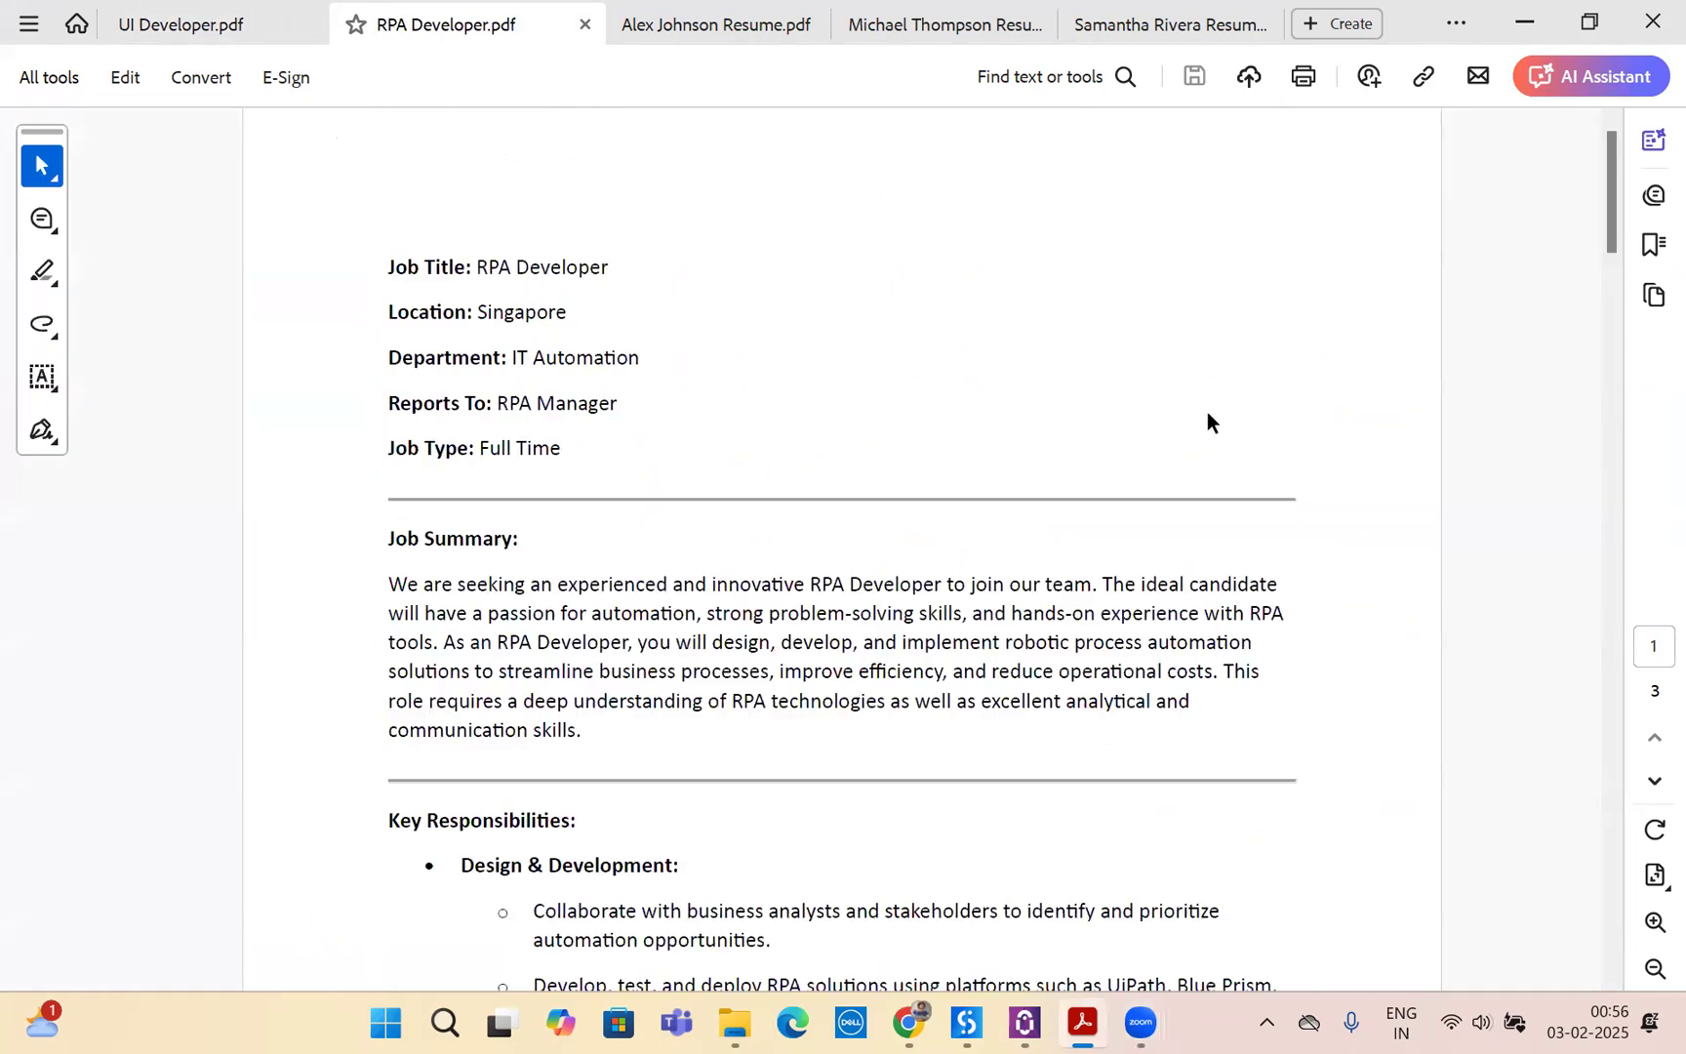
pyautogui.scroll(-3)
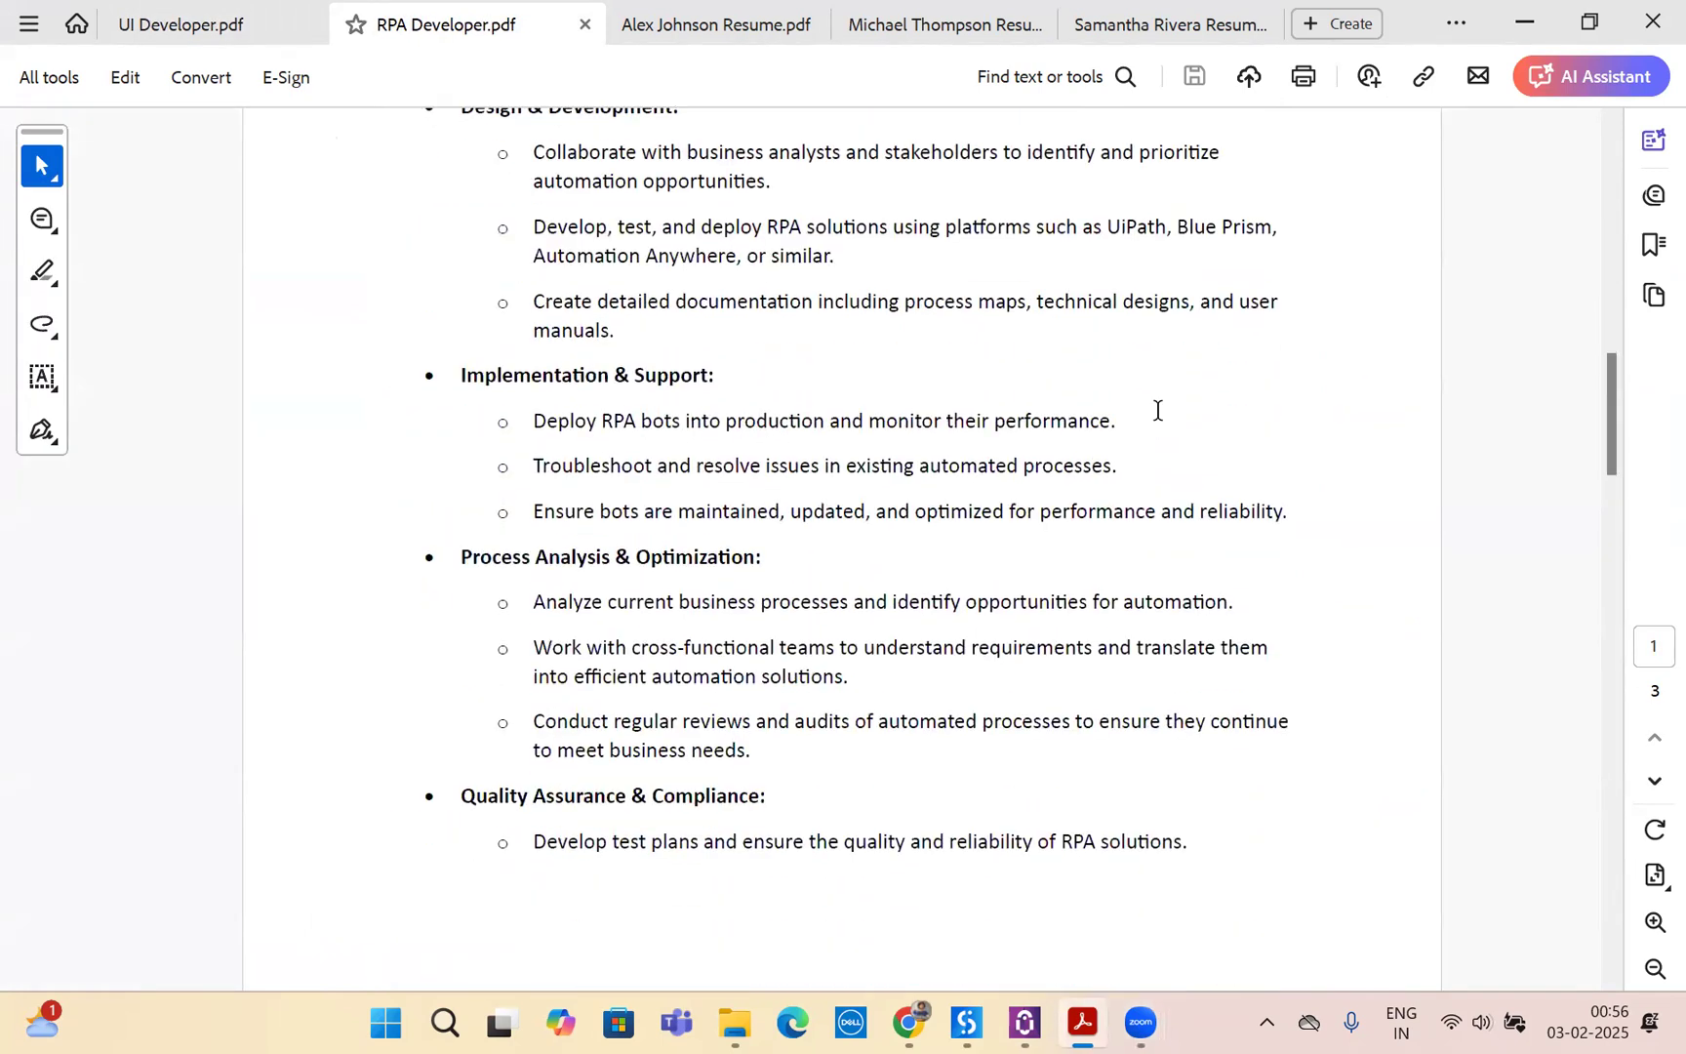
pyautogui.scroll(-3)
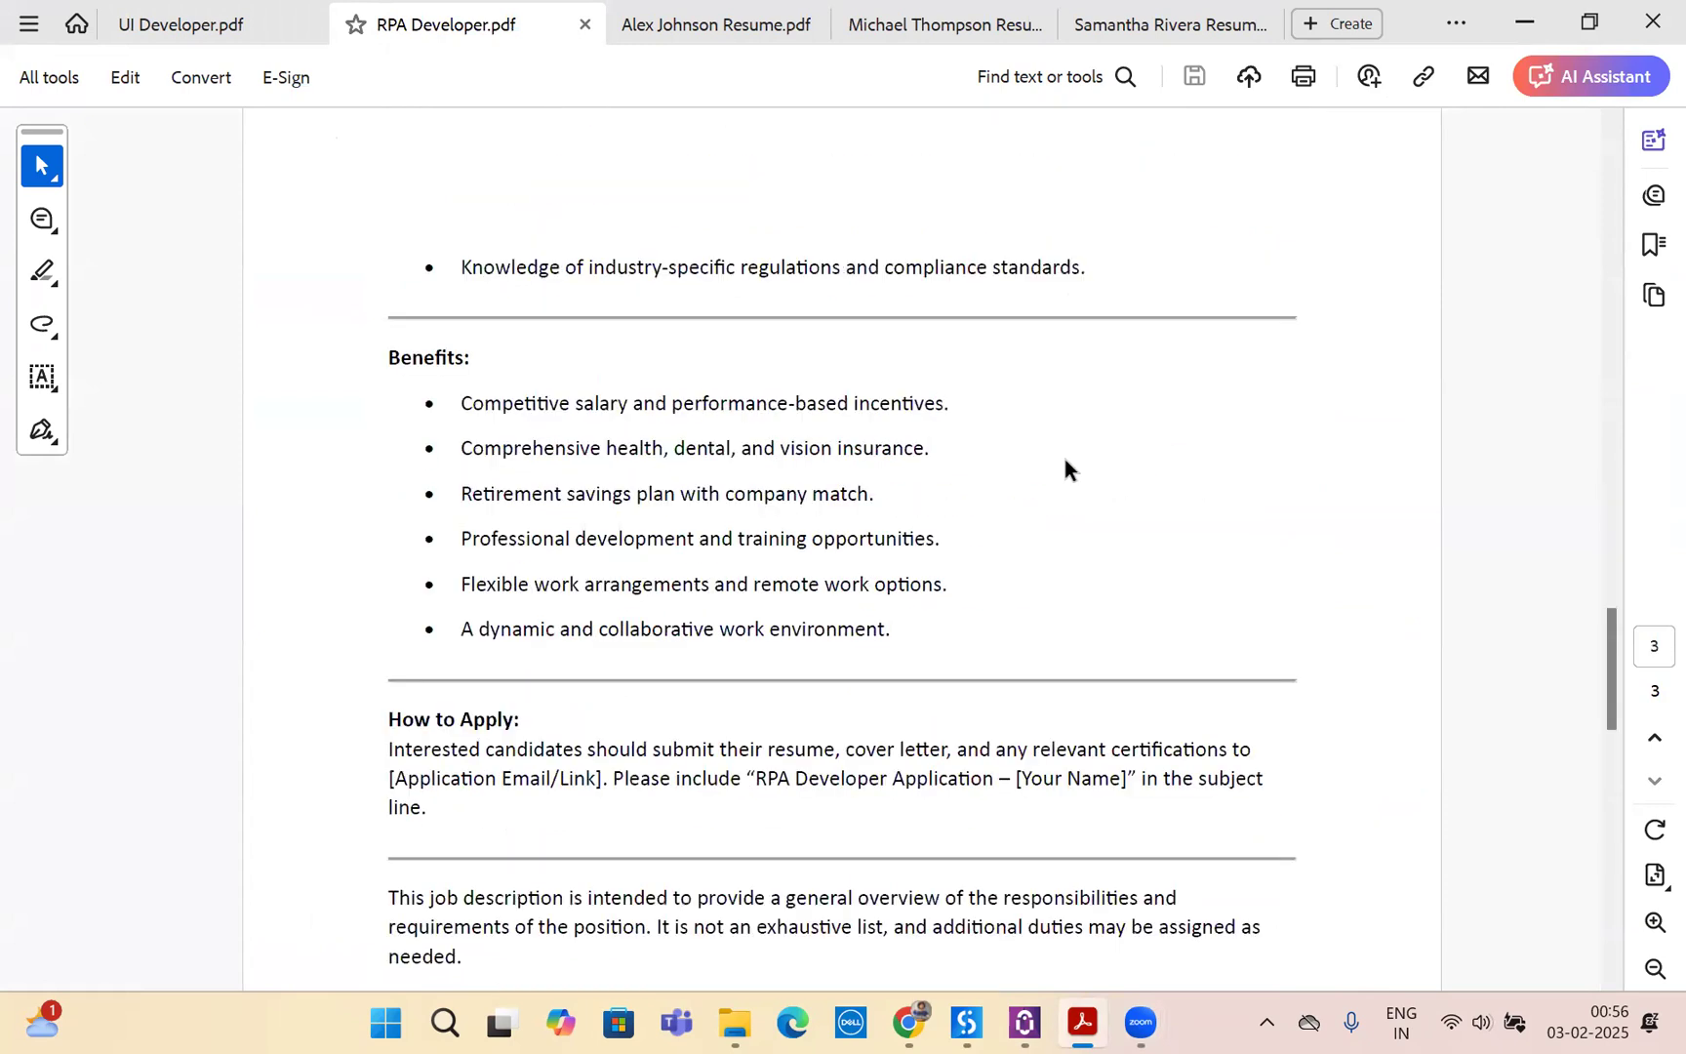
pyautogui.click(717, 23)
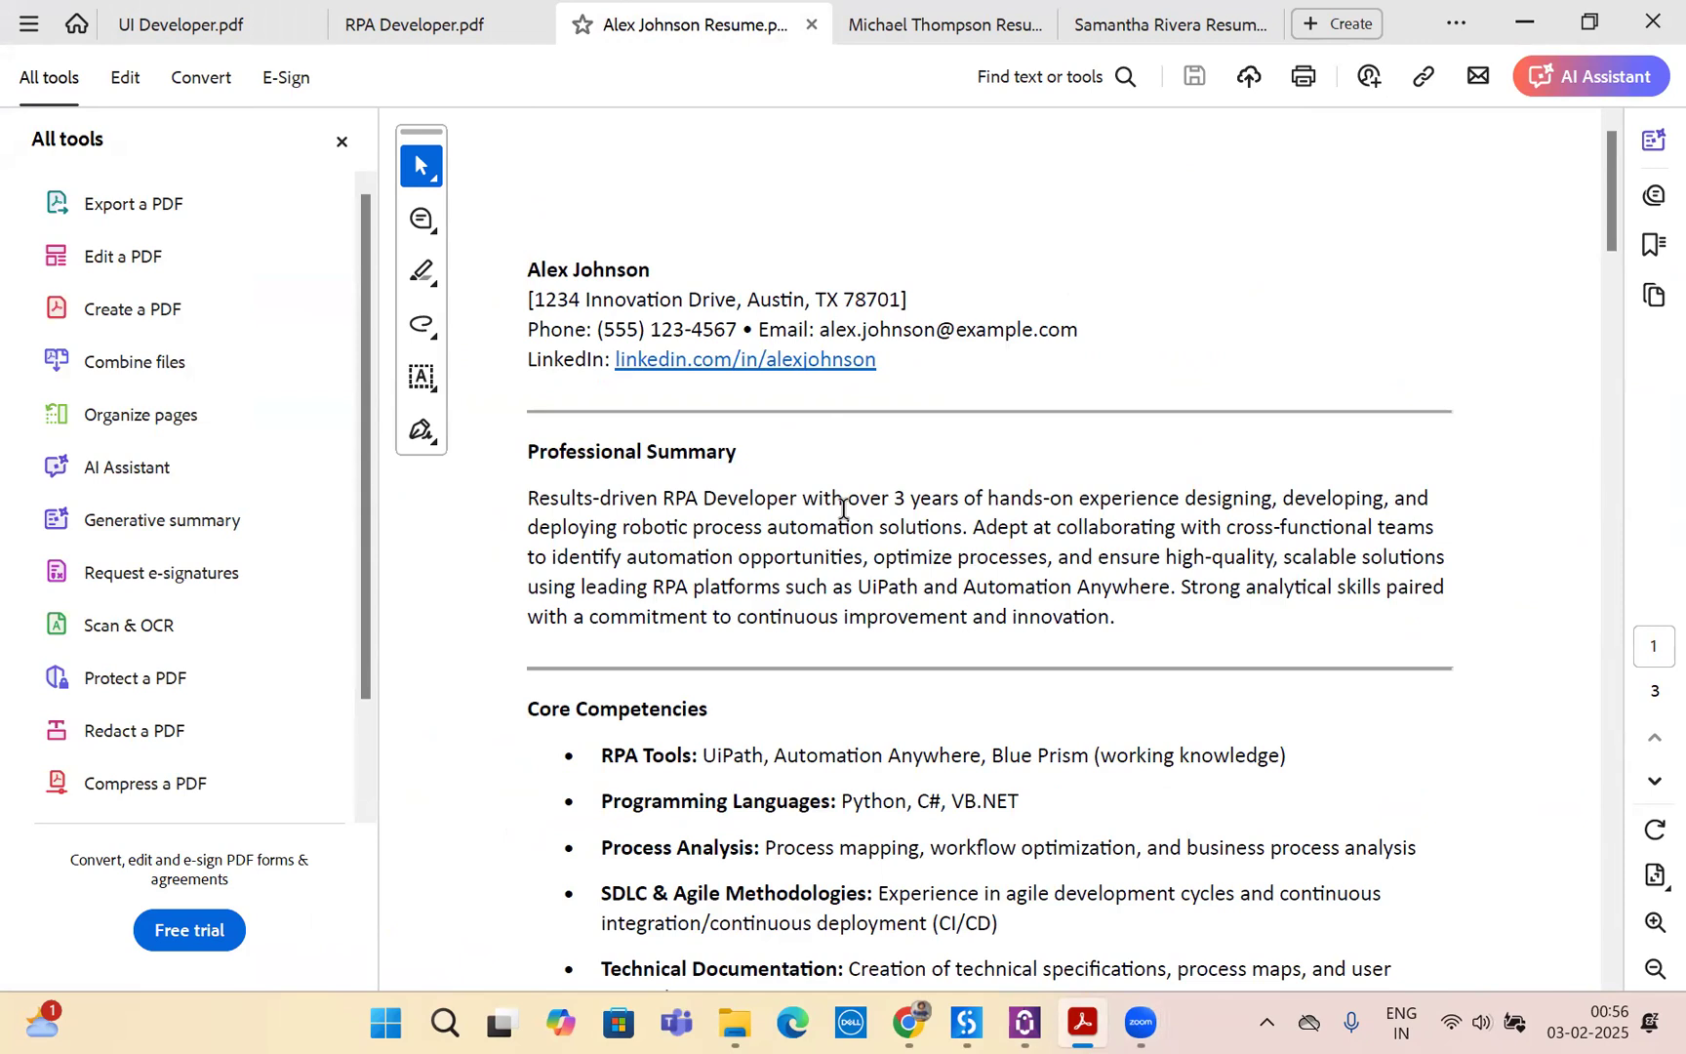
pyautogui.moveTo(700, 498); pyautogui.dragTo(1269, 498)
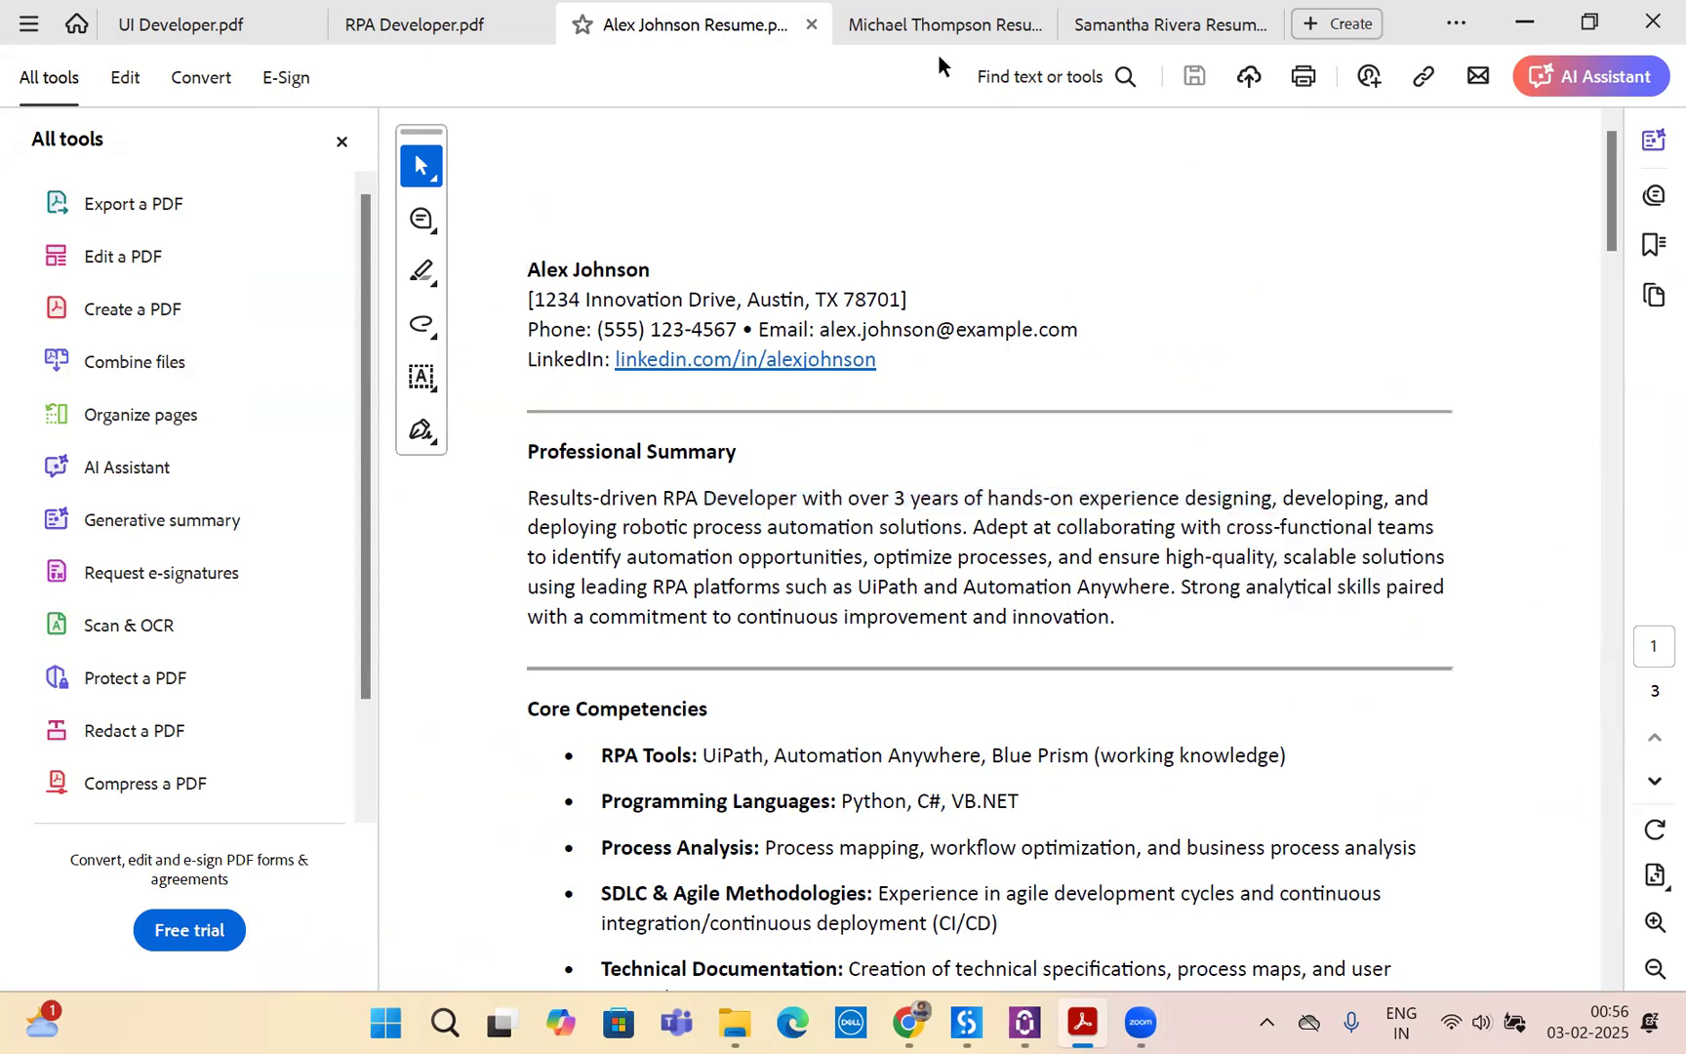
pyautogui.click(944, 23)
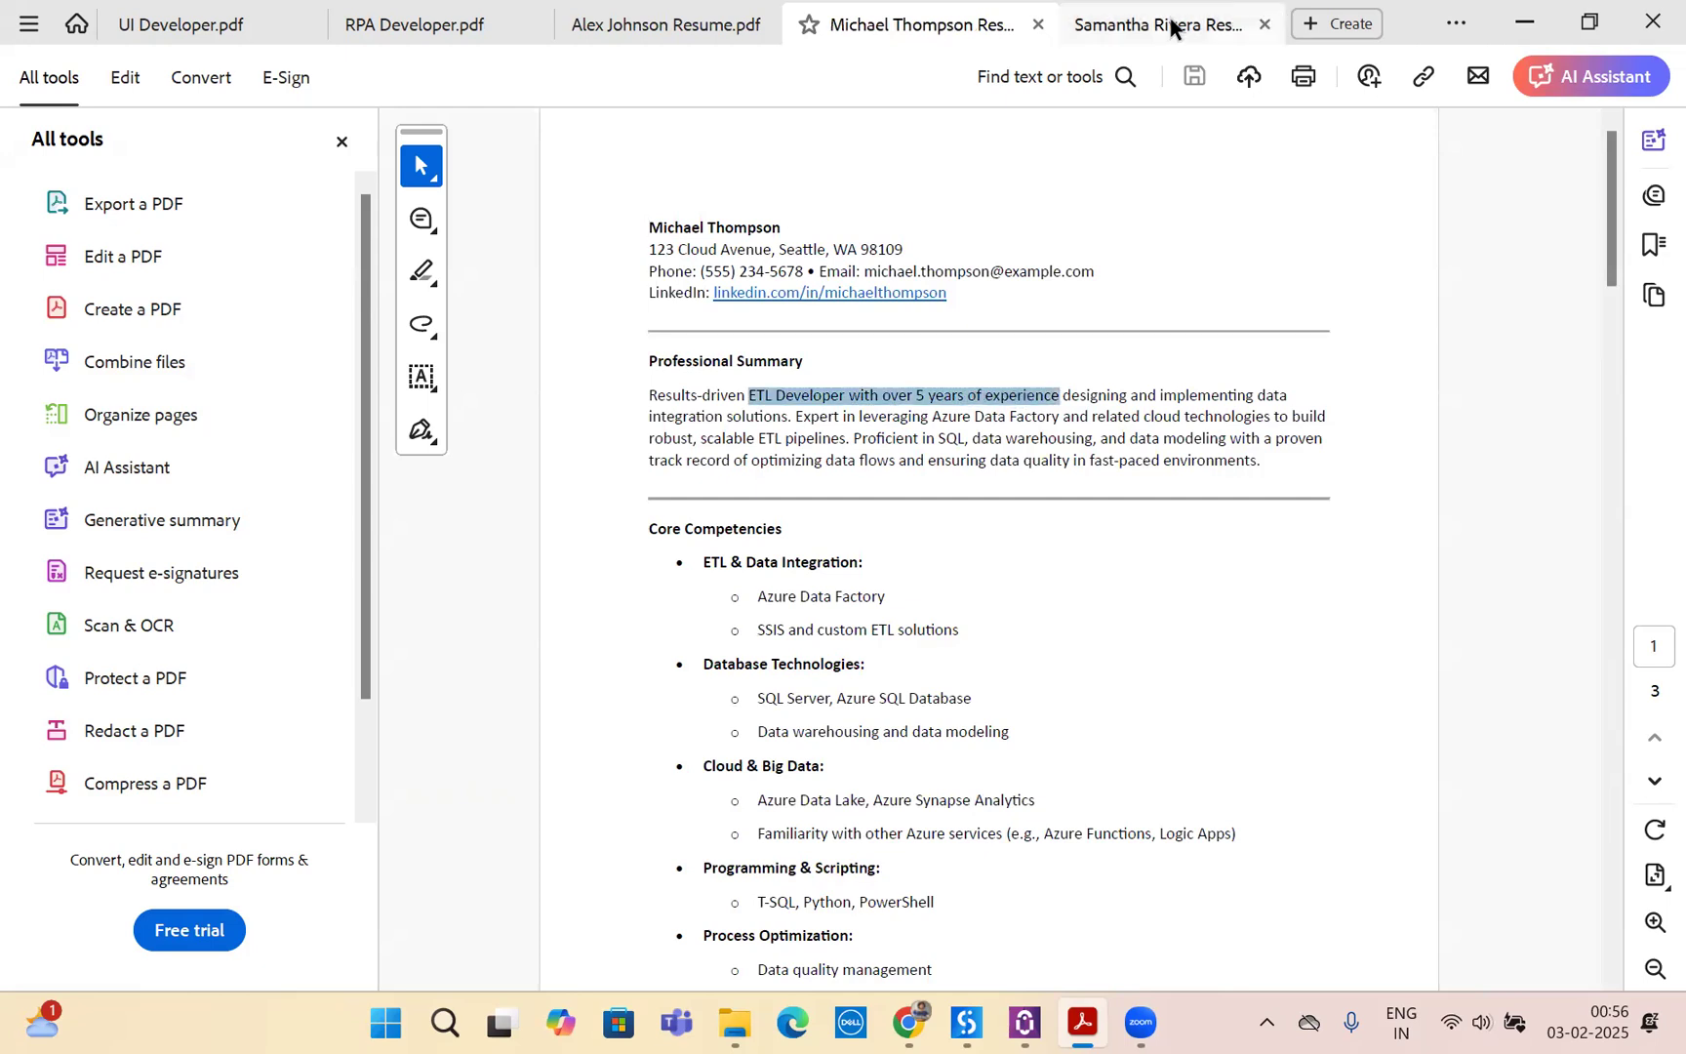
pyautogui.click(1161, 24)
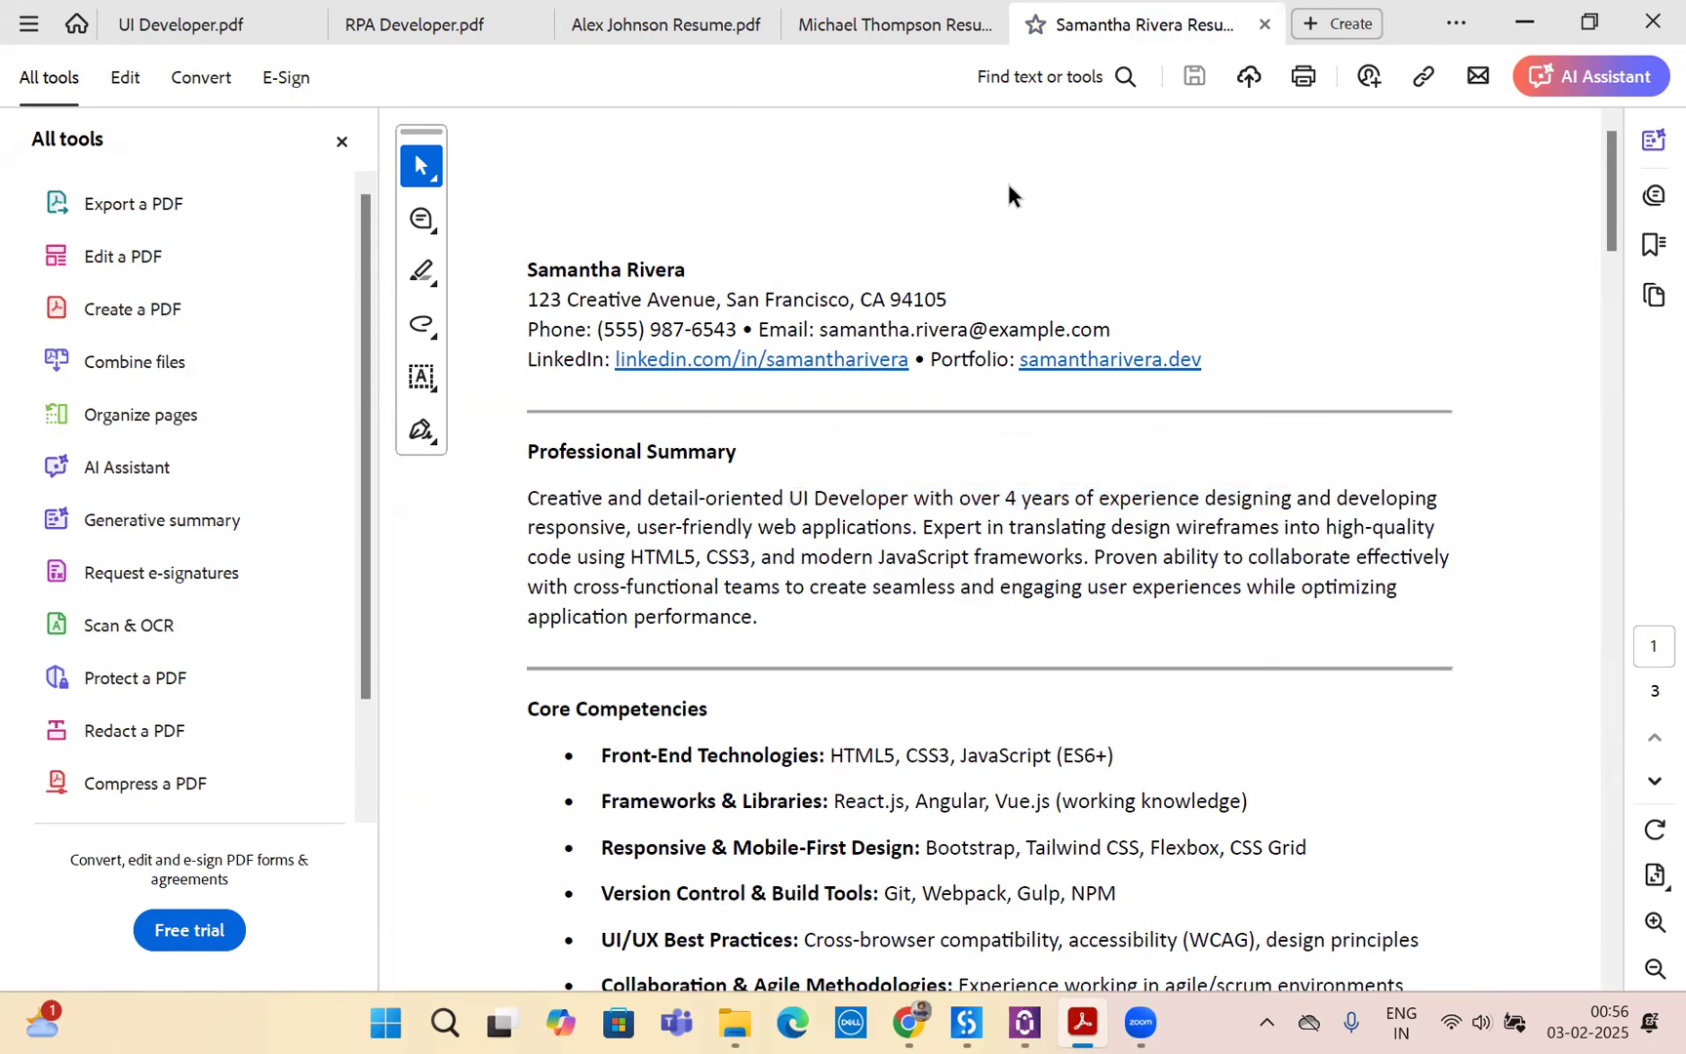
pyautogui.click(341, 140)
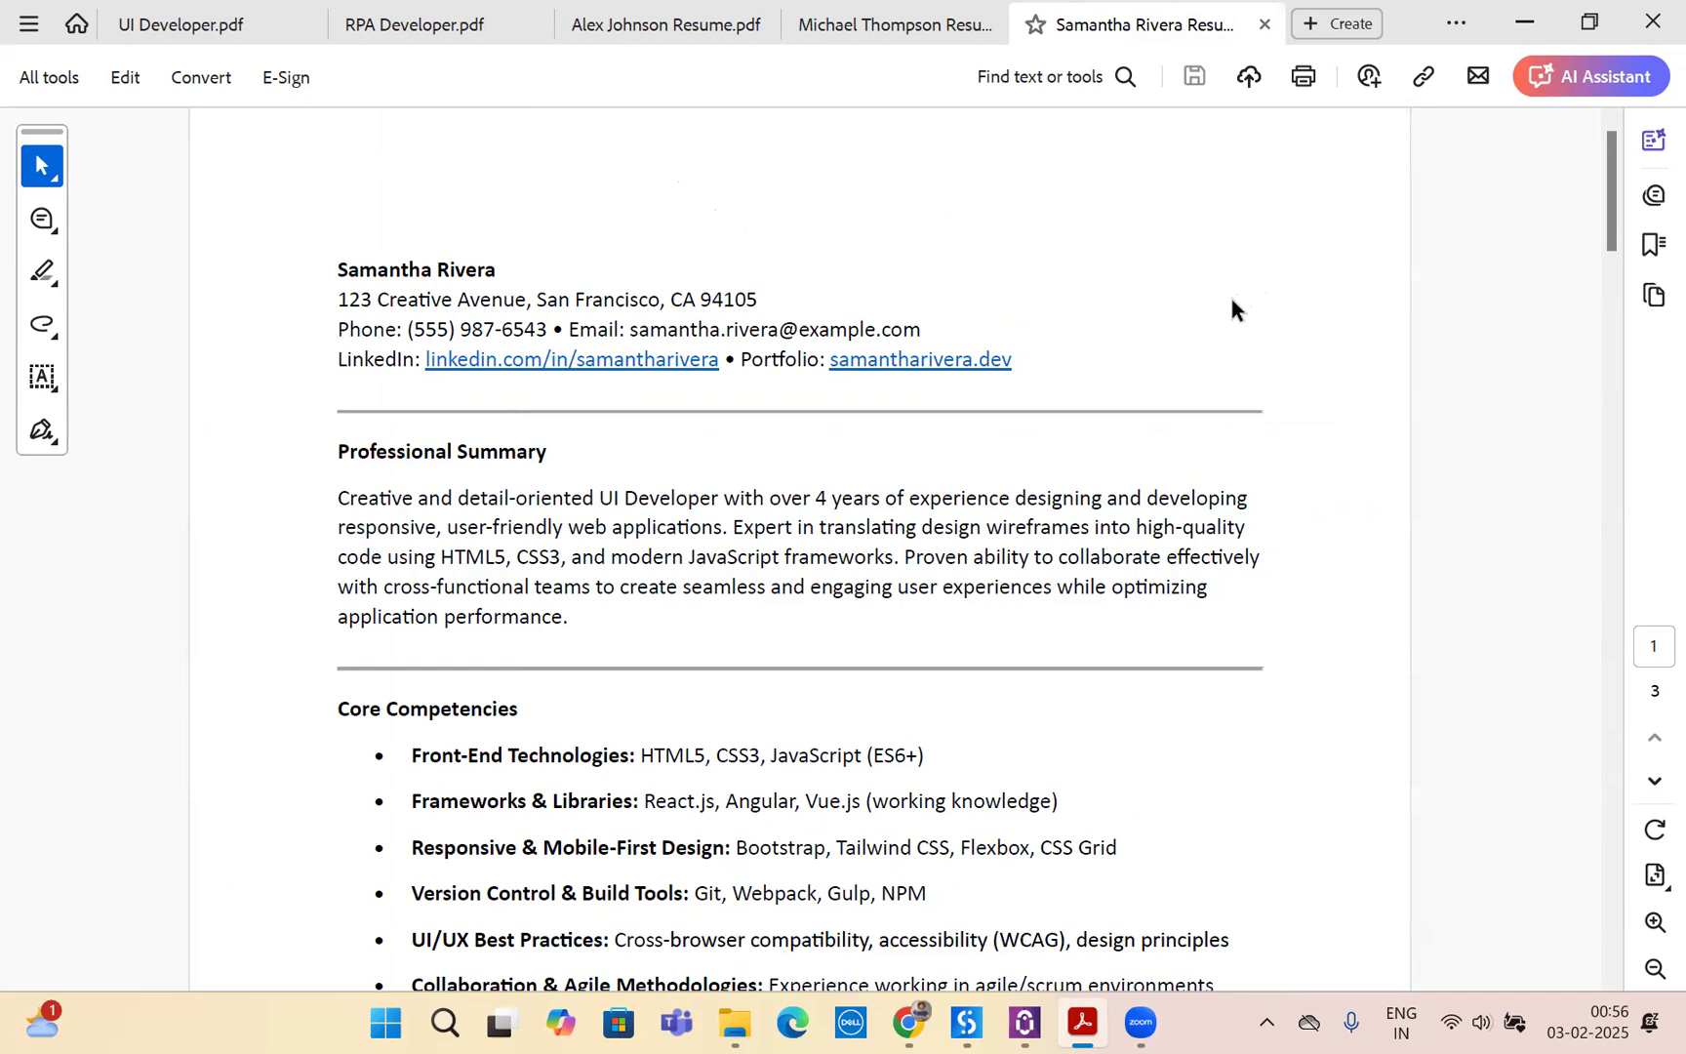
pyautogui.moveTo(1220, 318)
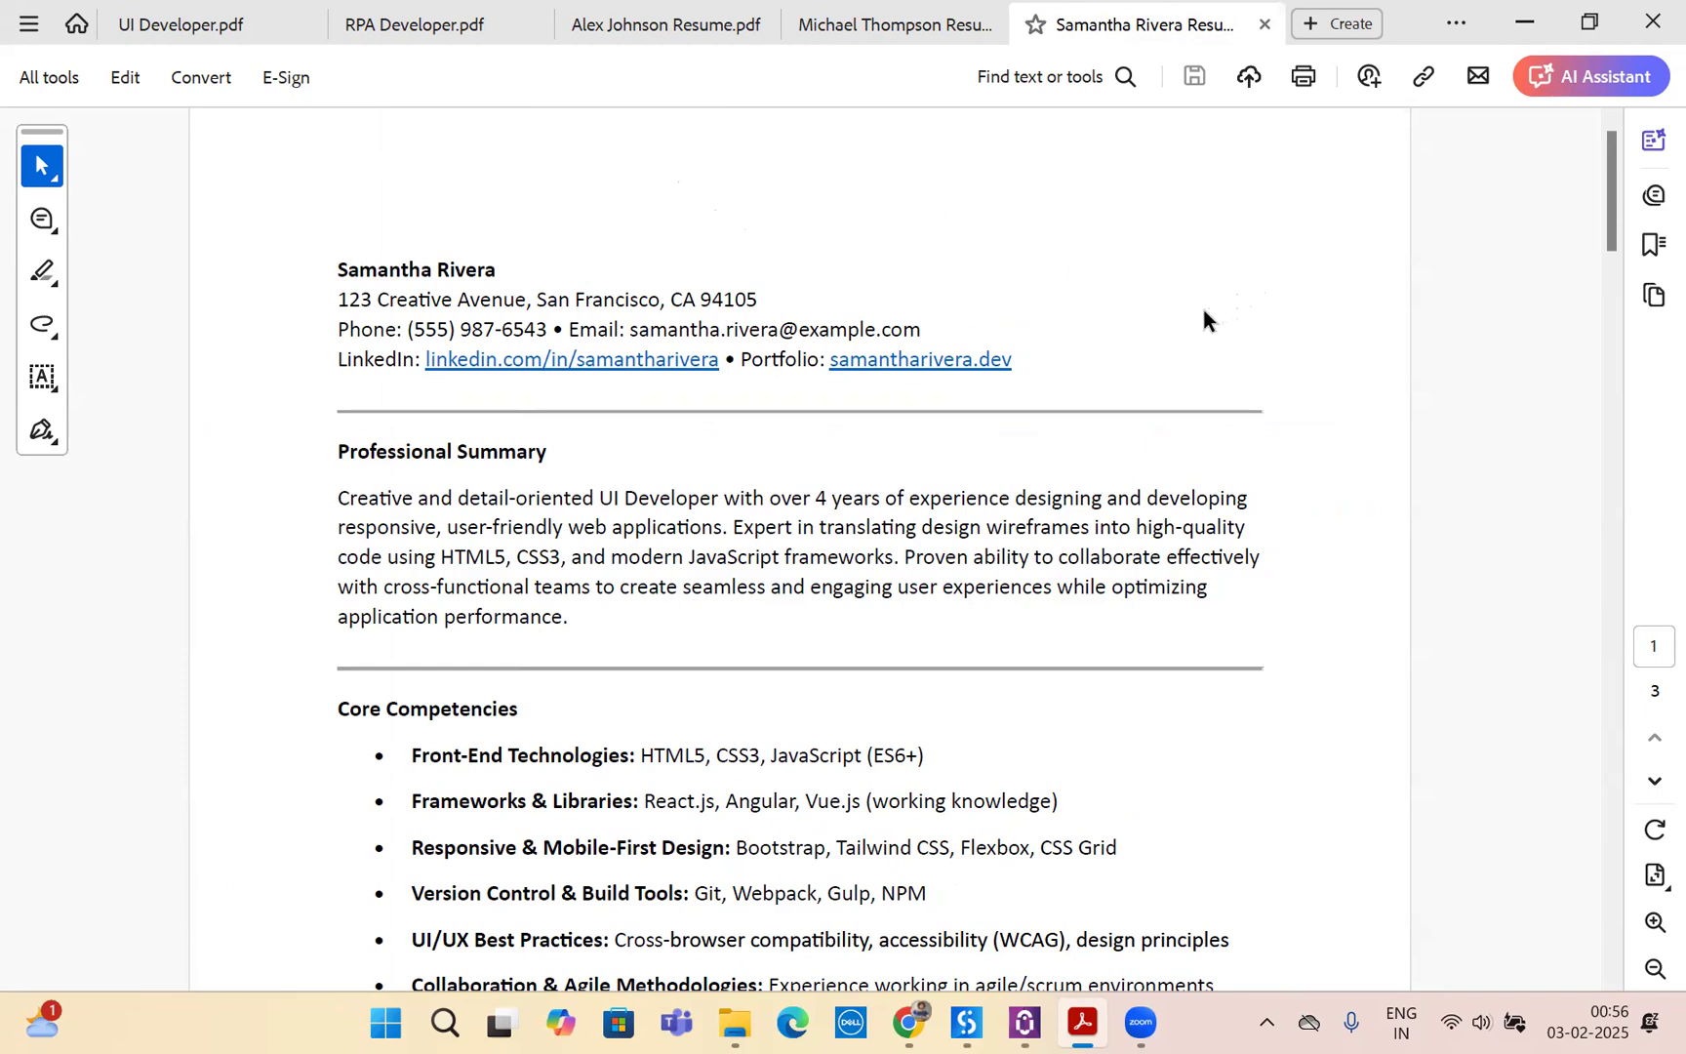
pyautogui.moveTo(1198, 322)
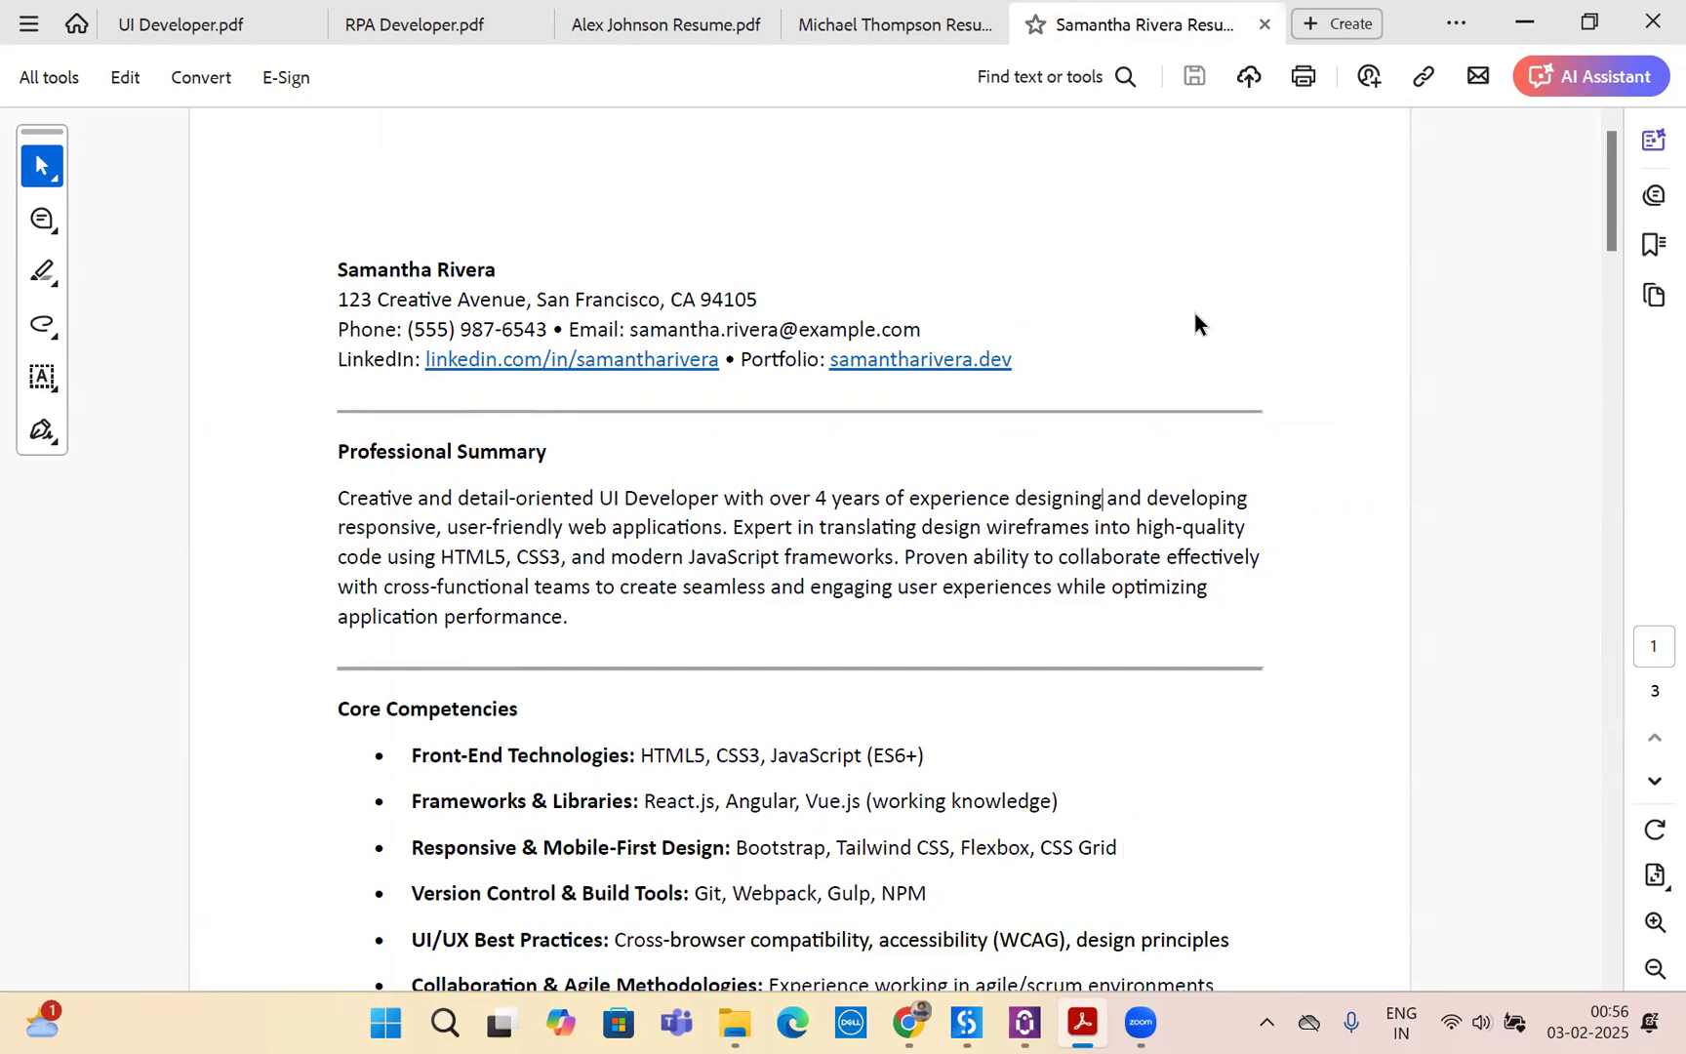
pyautogui.moveTo(1200, 289)
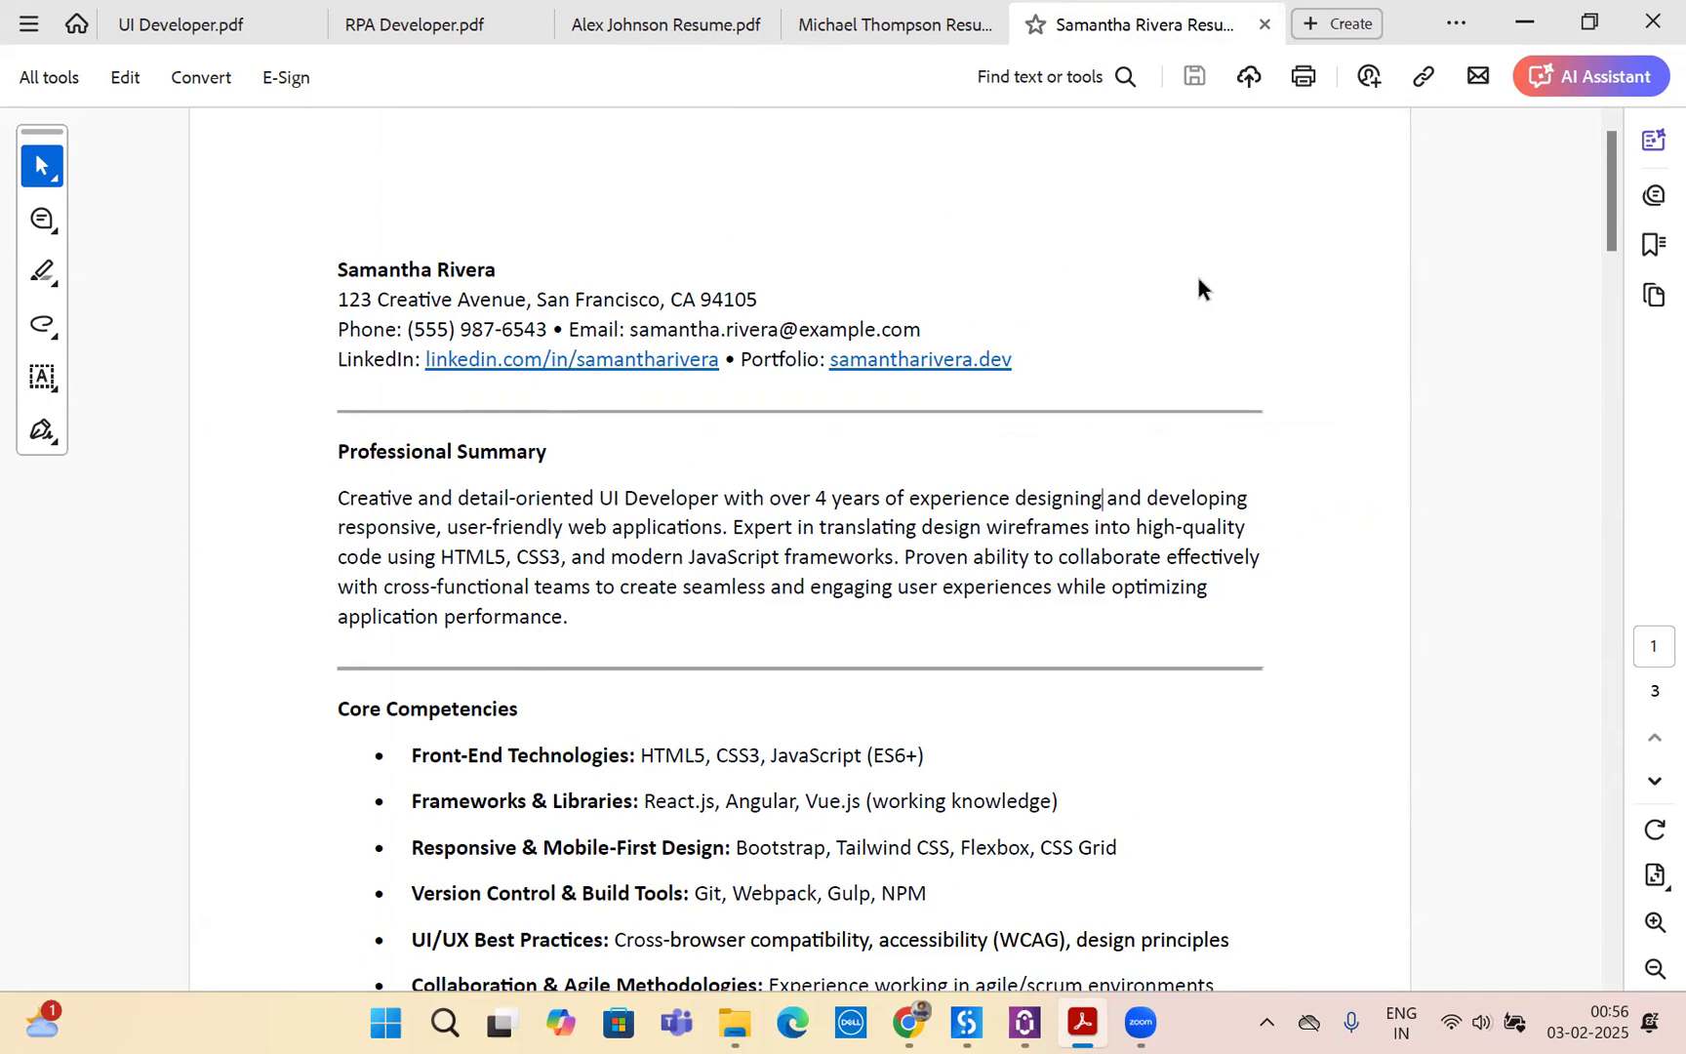
pyautogui.moveTo(753, 208)
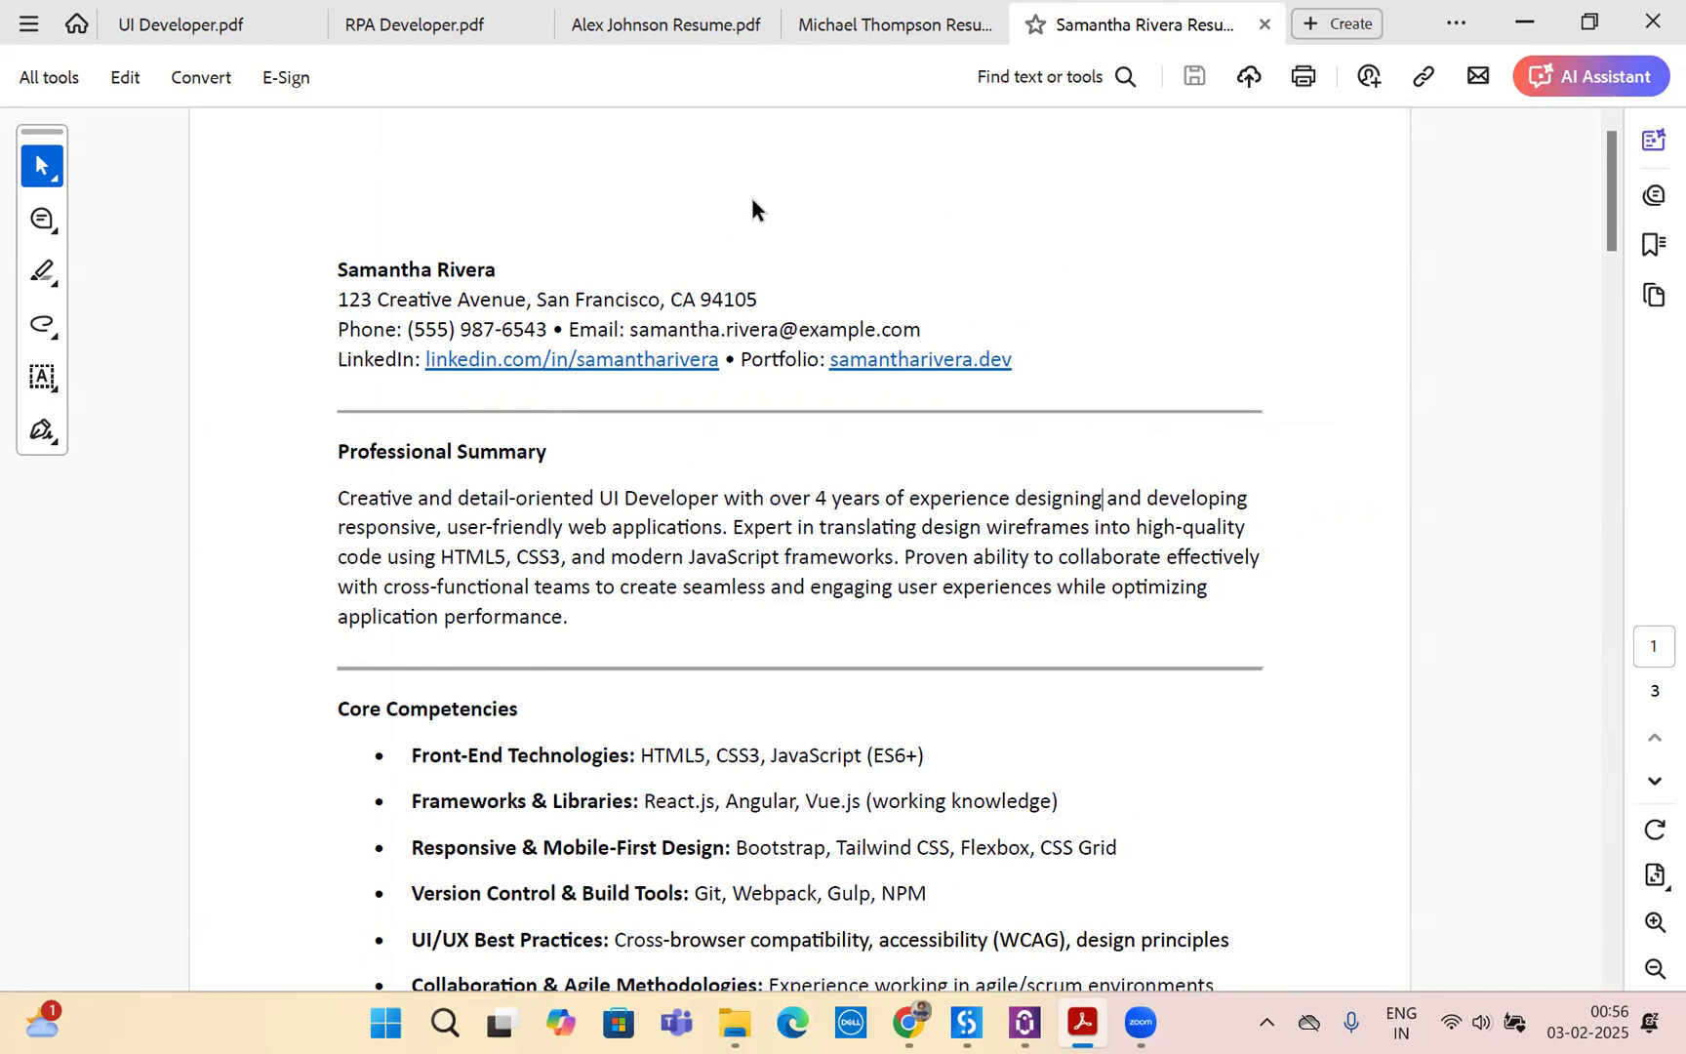
pyautogui.moveTo(667, 230)
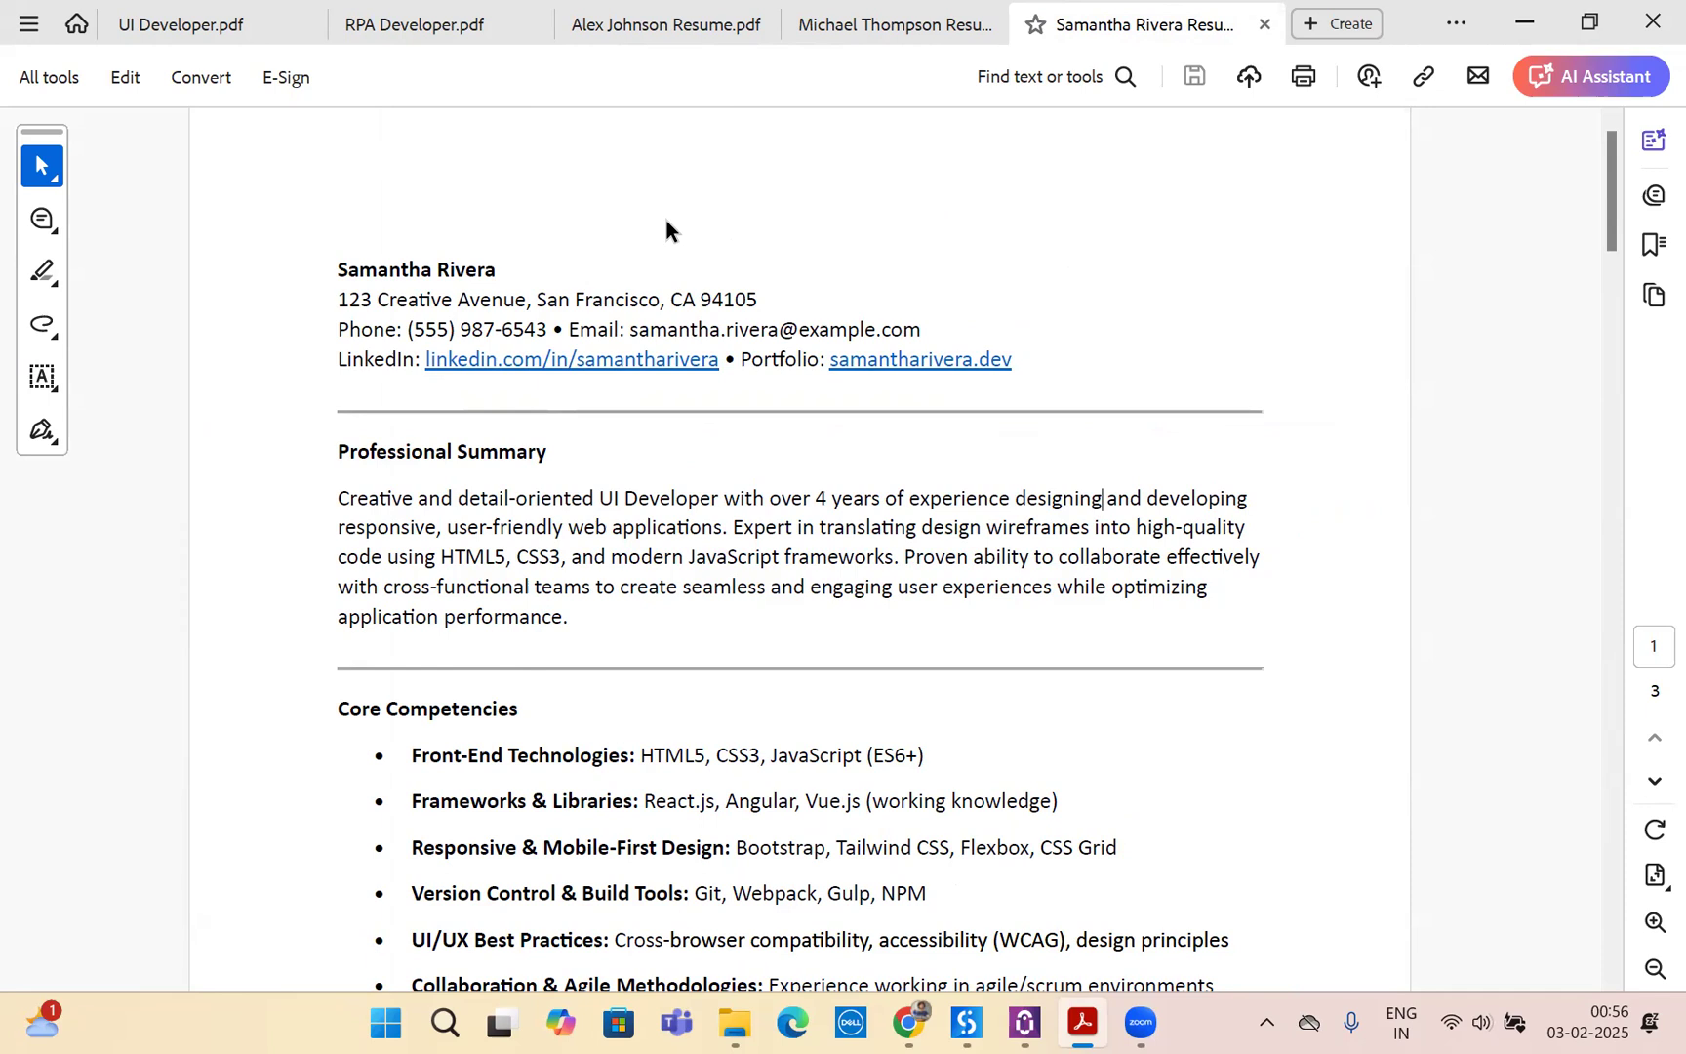
pyautogui.moveTo(1124, 372)
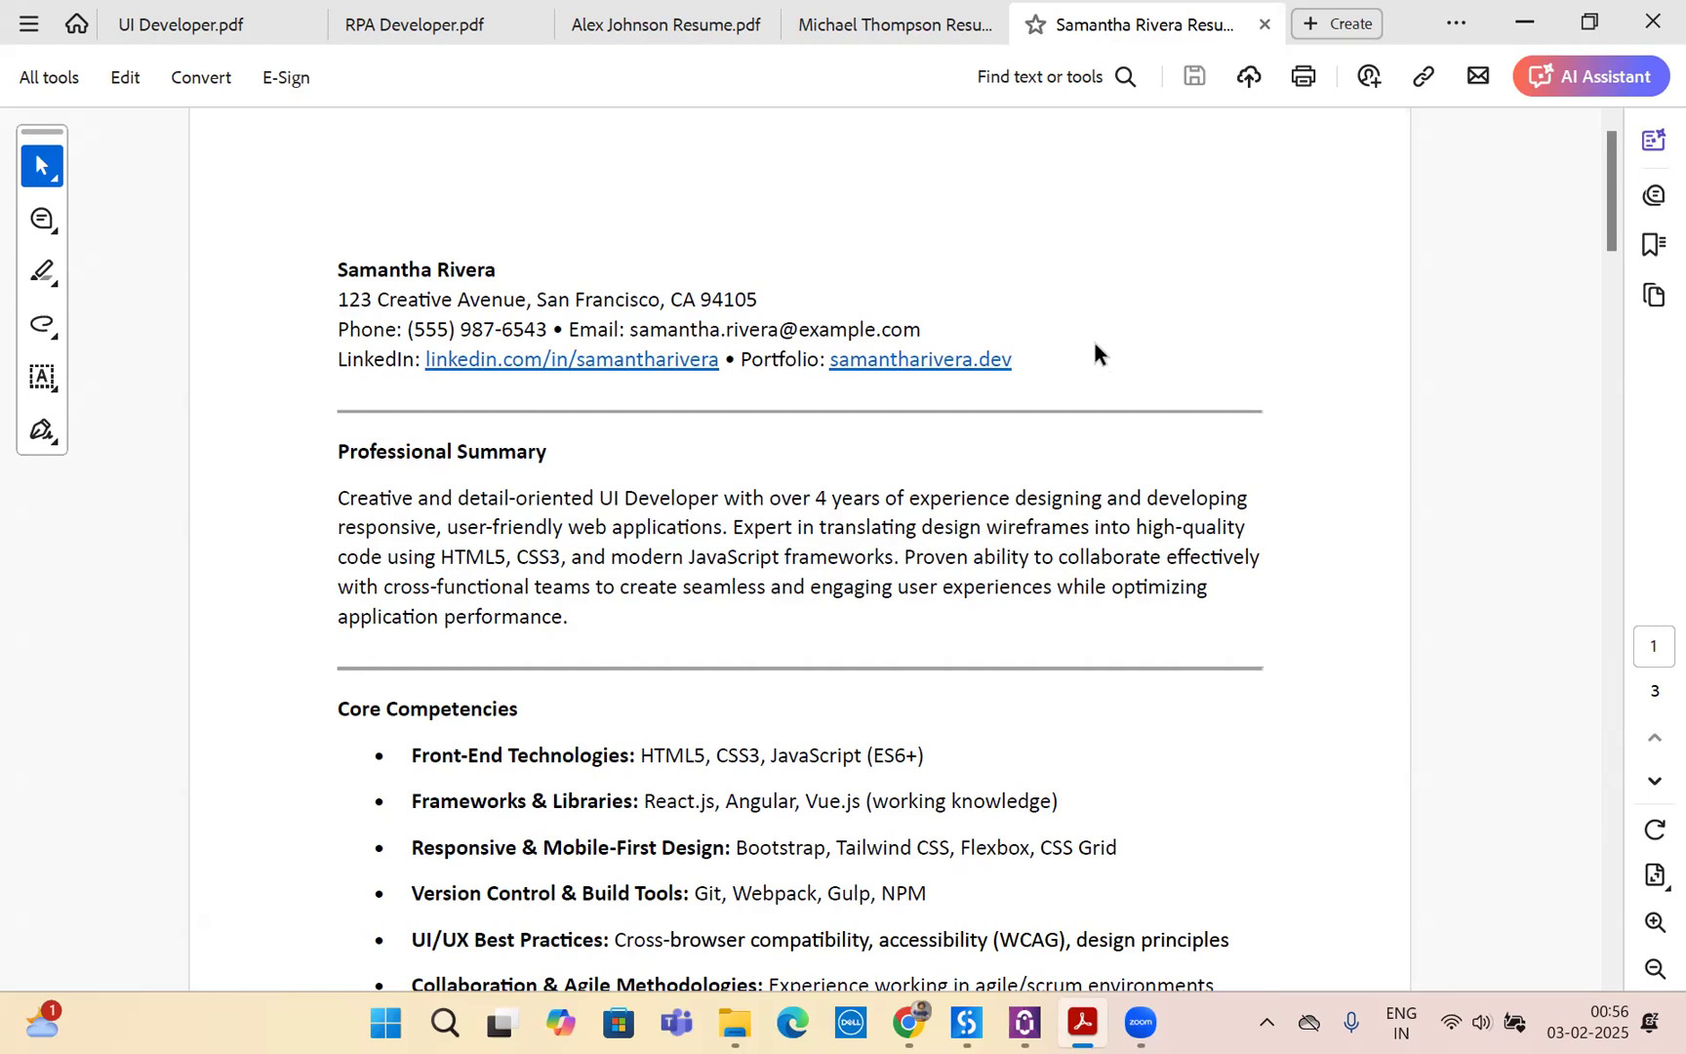
pyautogui.moveTo(1103, 361)
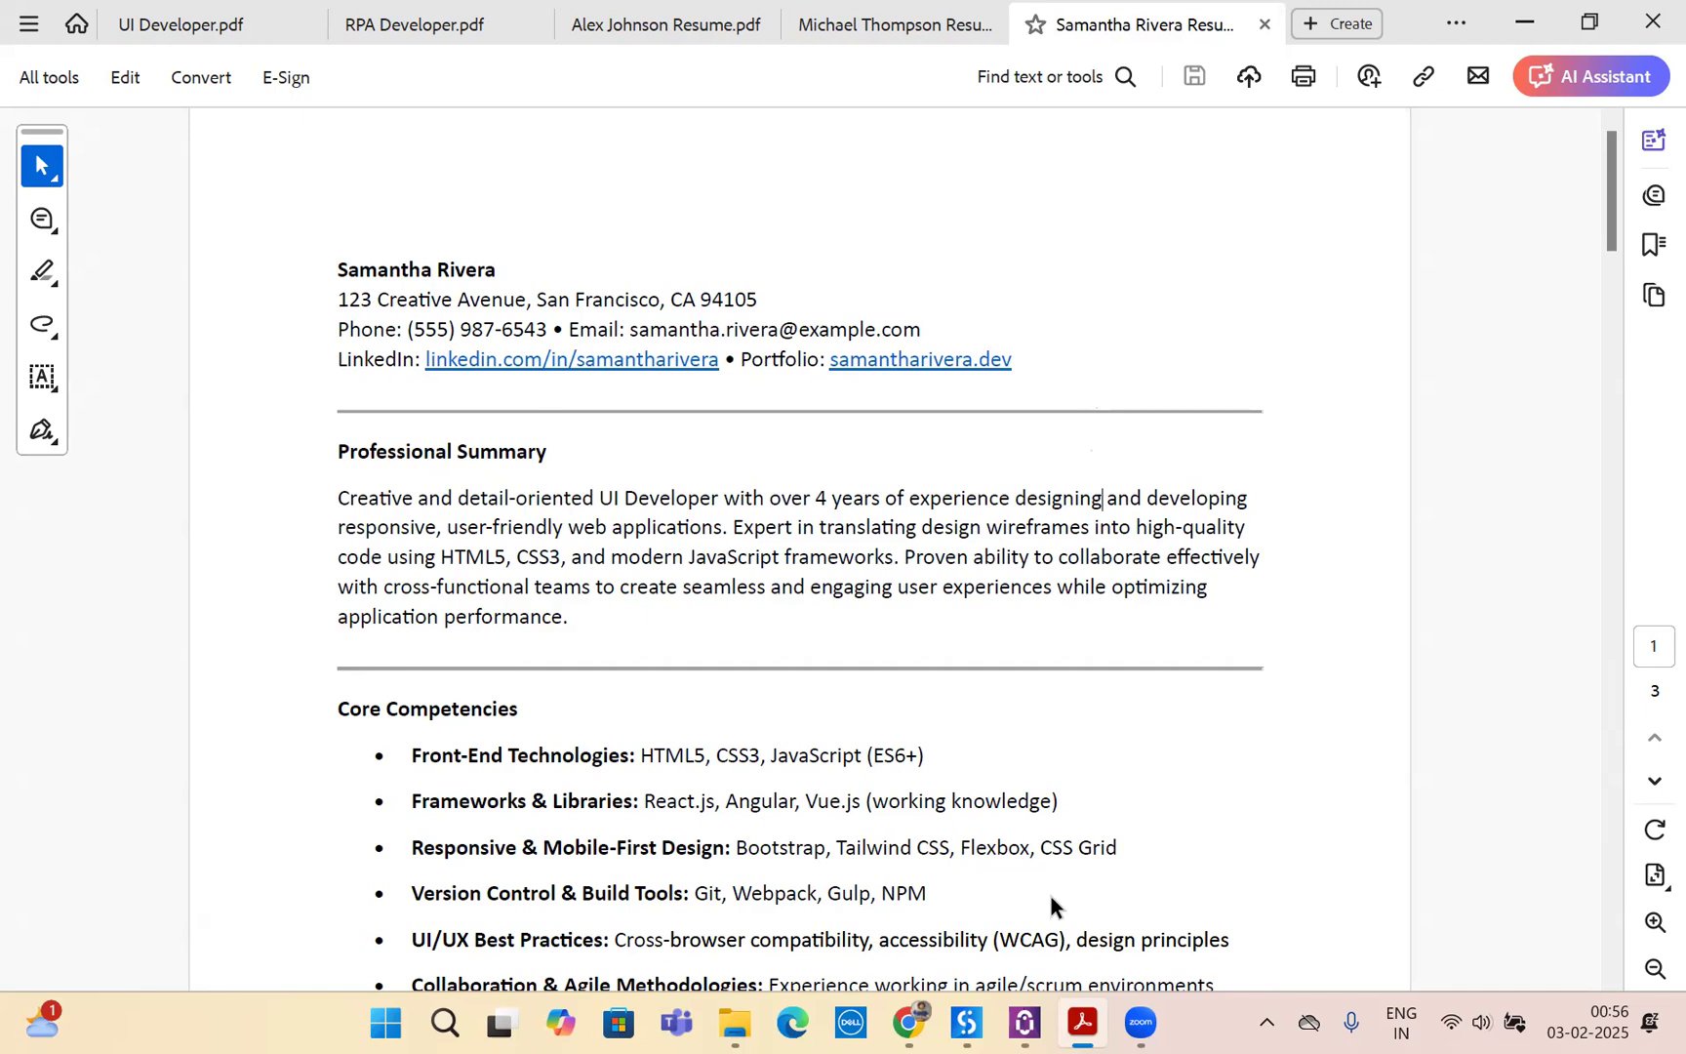
pyautogui.moveTo(900, 455)
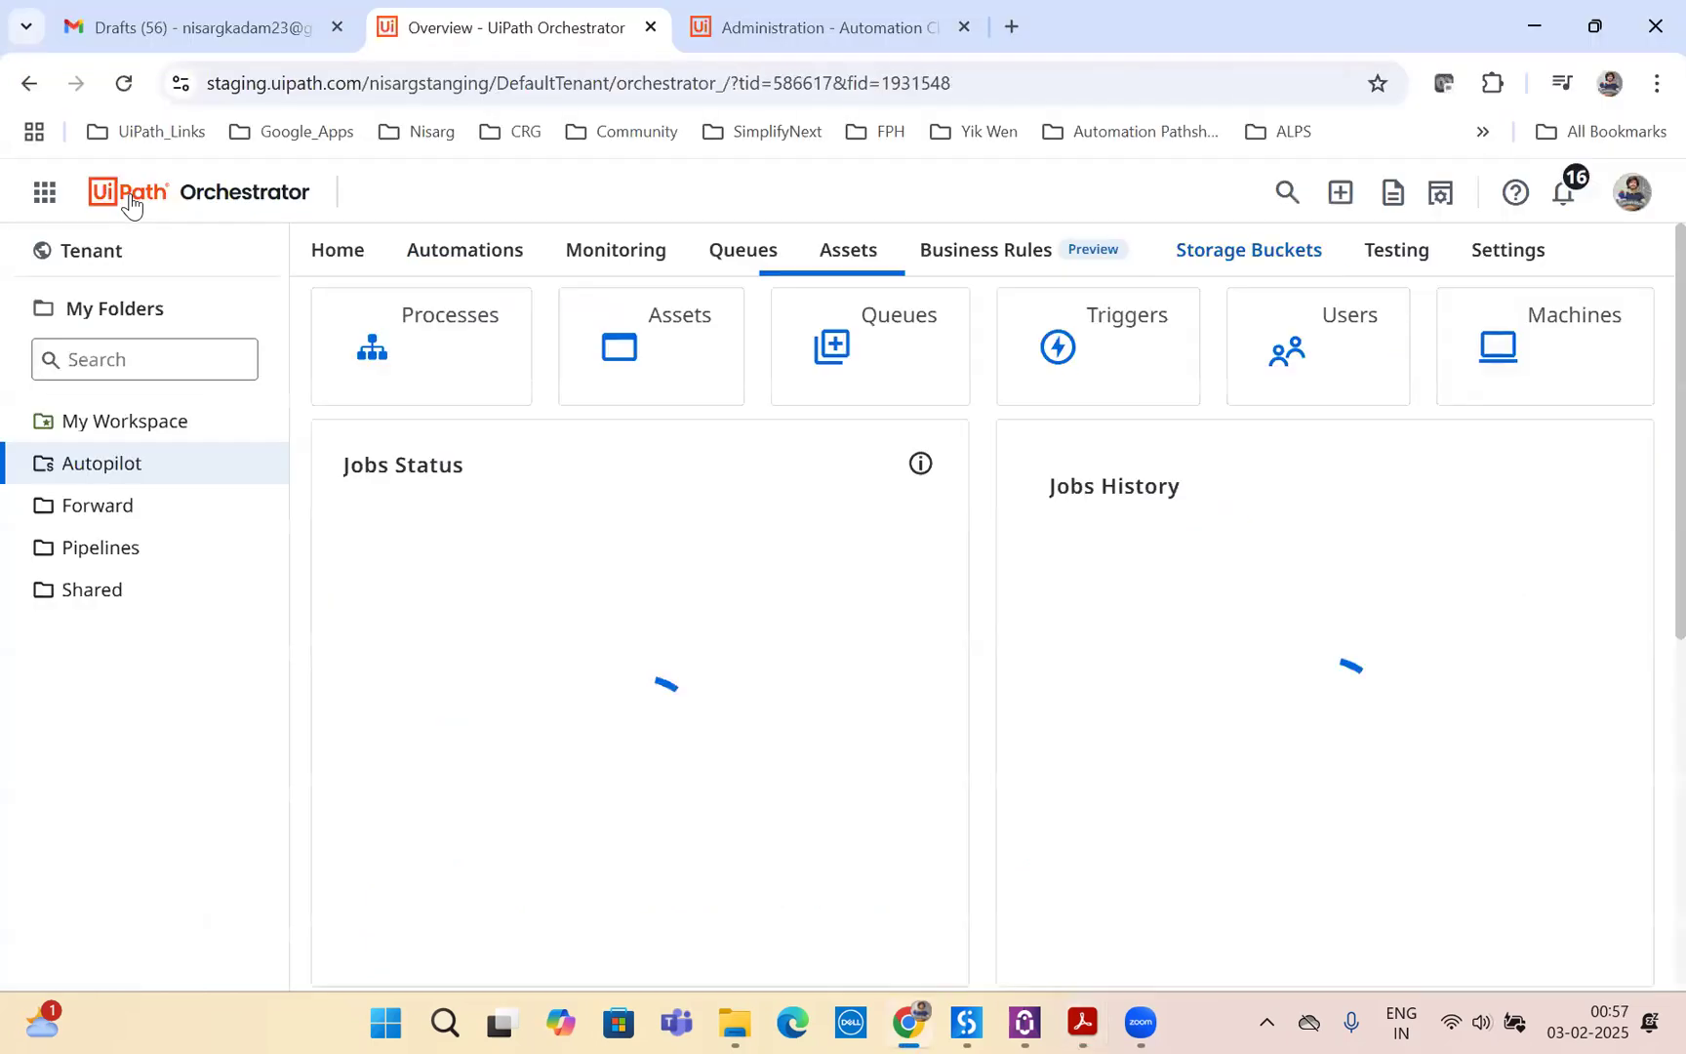
# - Browse the HR Job Description bucket's RPA Developer and UI Developer PDFs, then go to Administration
pyautogui.click(335, 250)
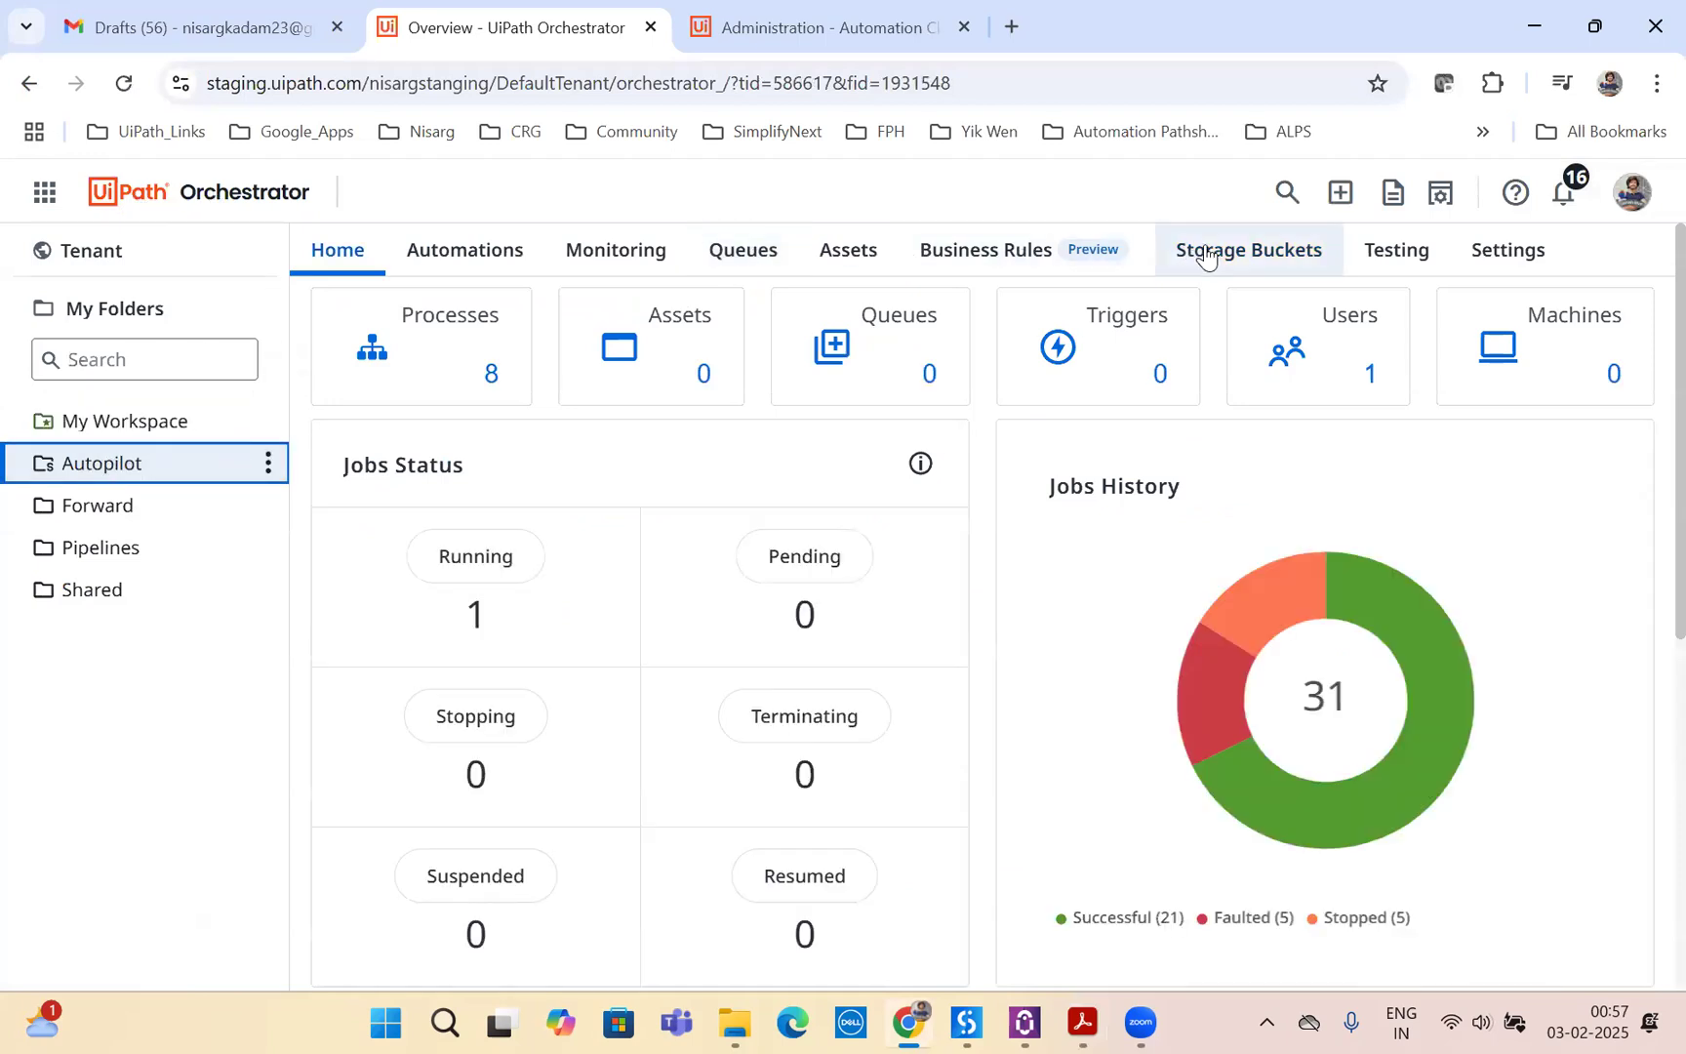
pyautogui.click(1249, 250)
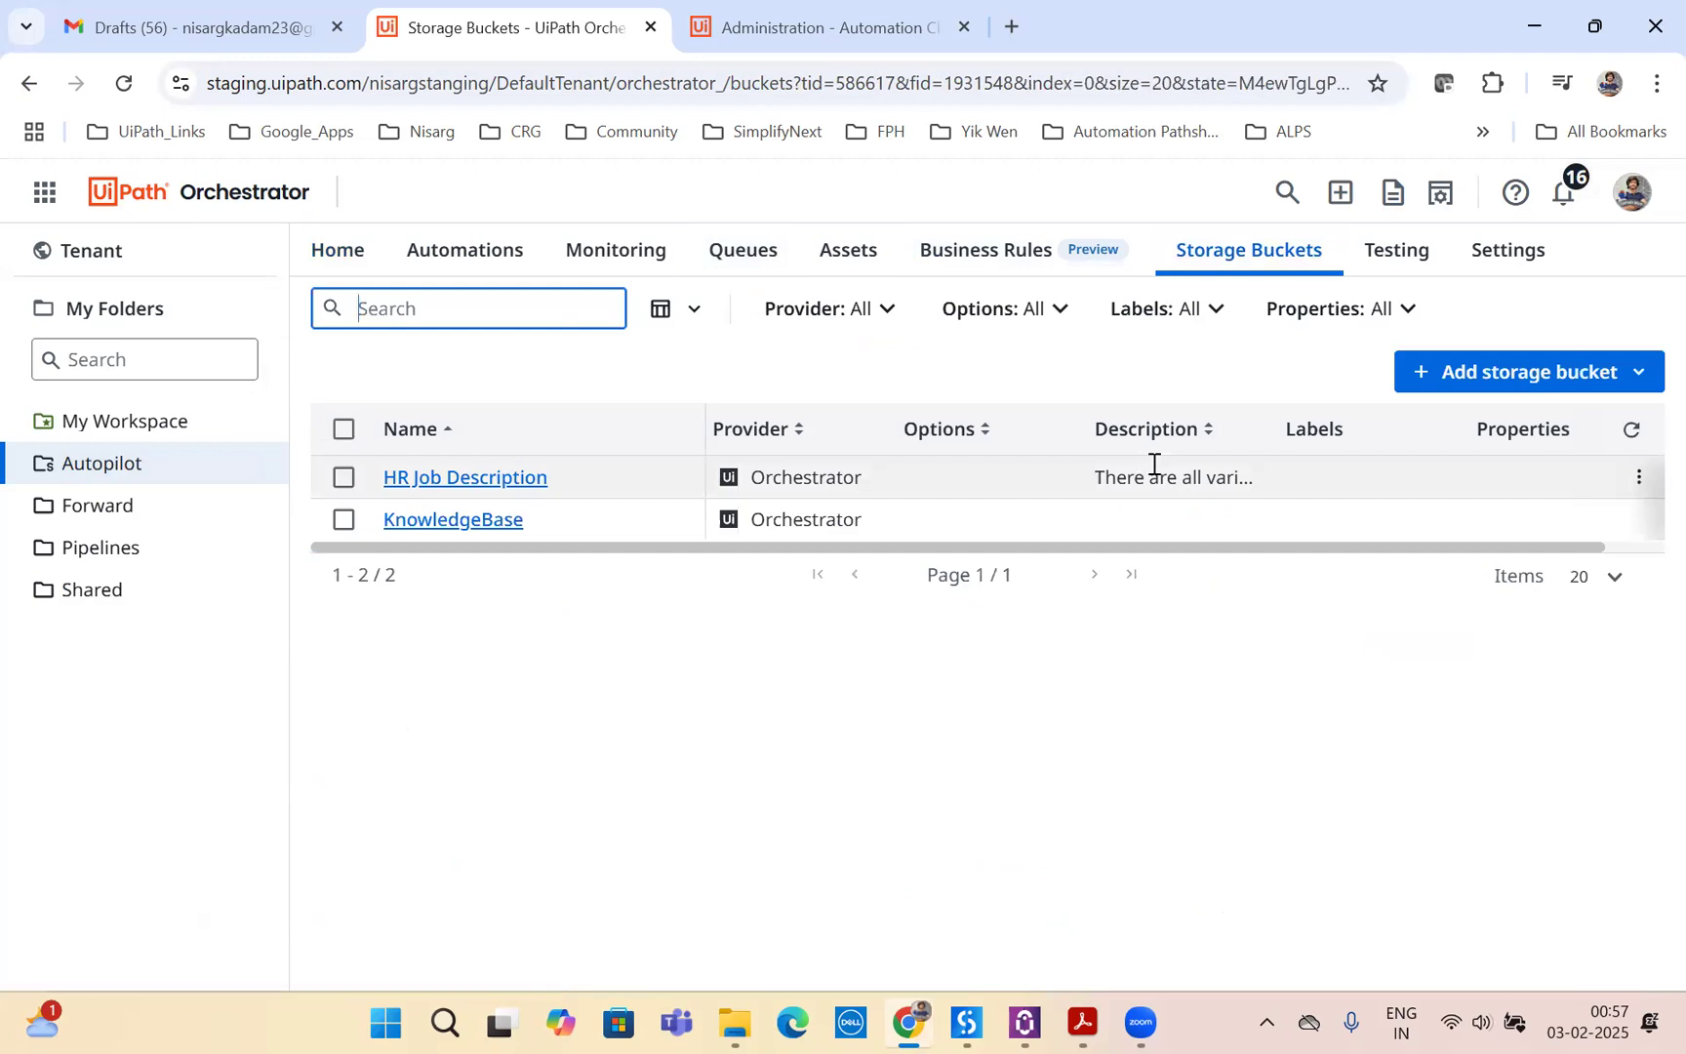
pyautogui.moveTo(464, 476)
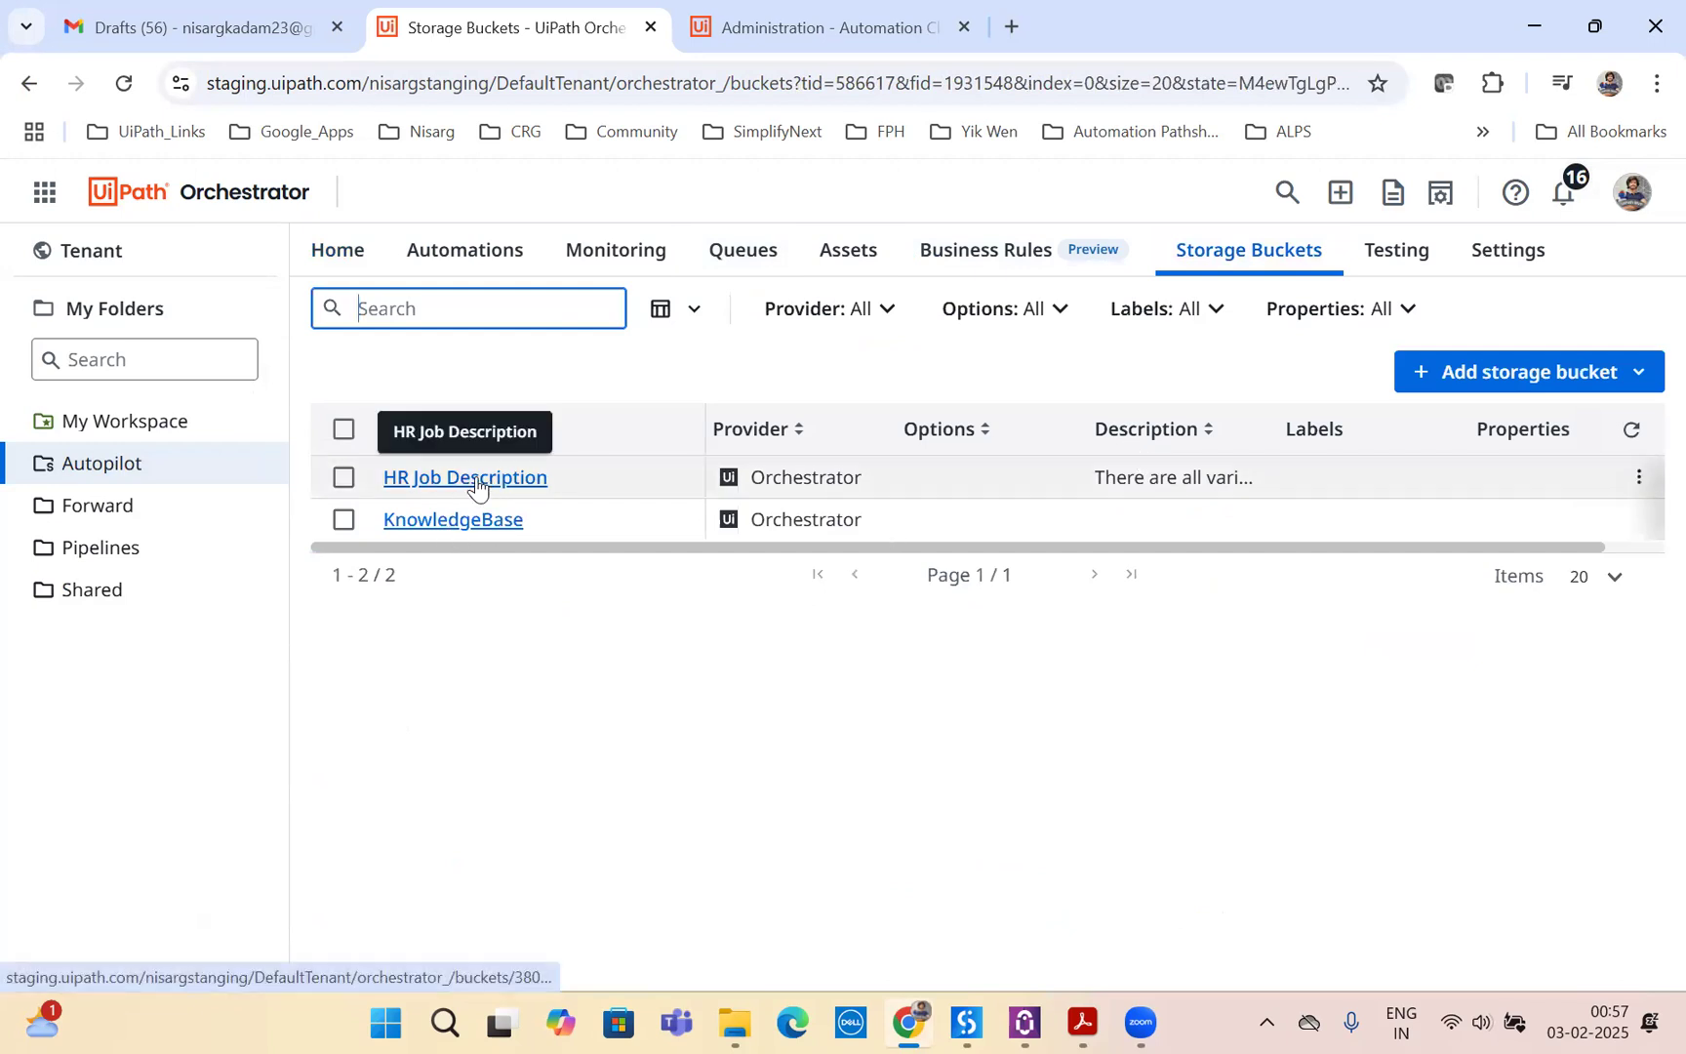
pyautogui.click(464, 476)
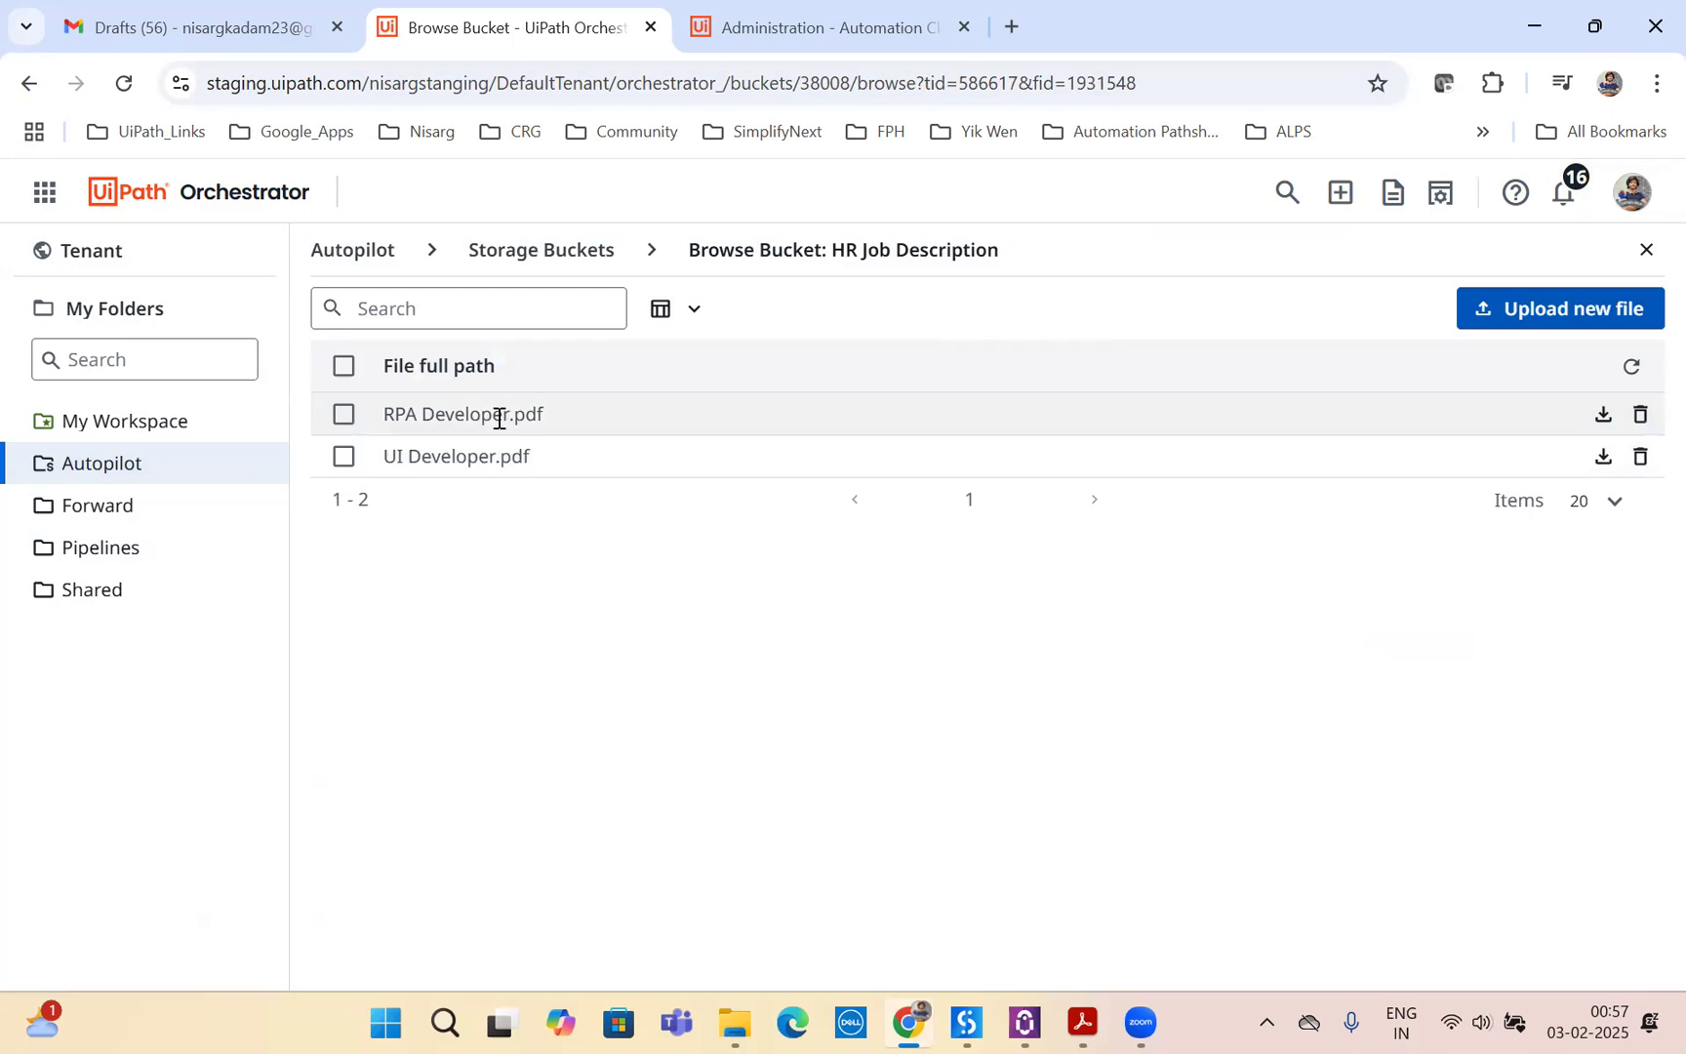
pyautogui.moveTo(543, 551)
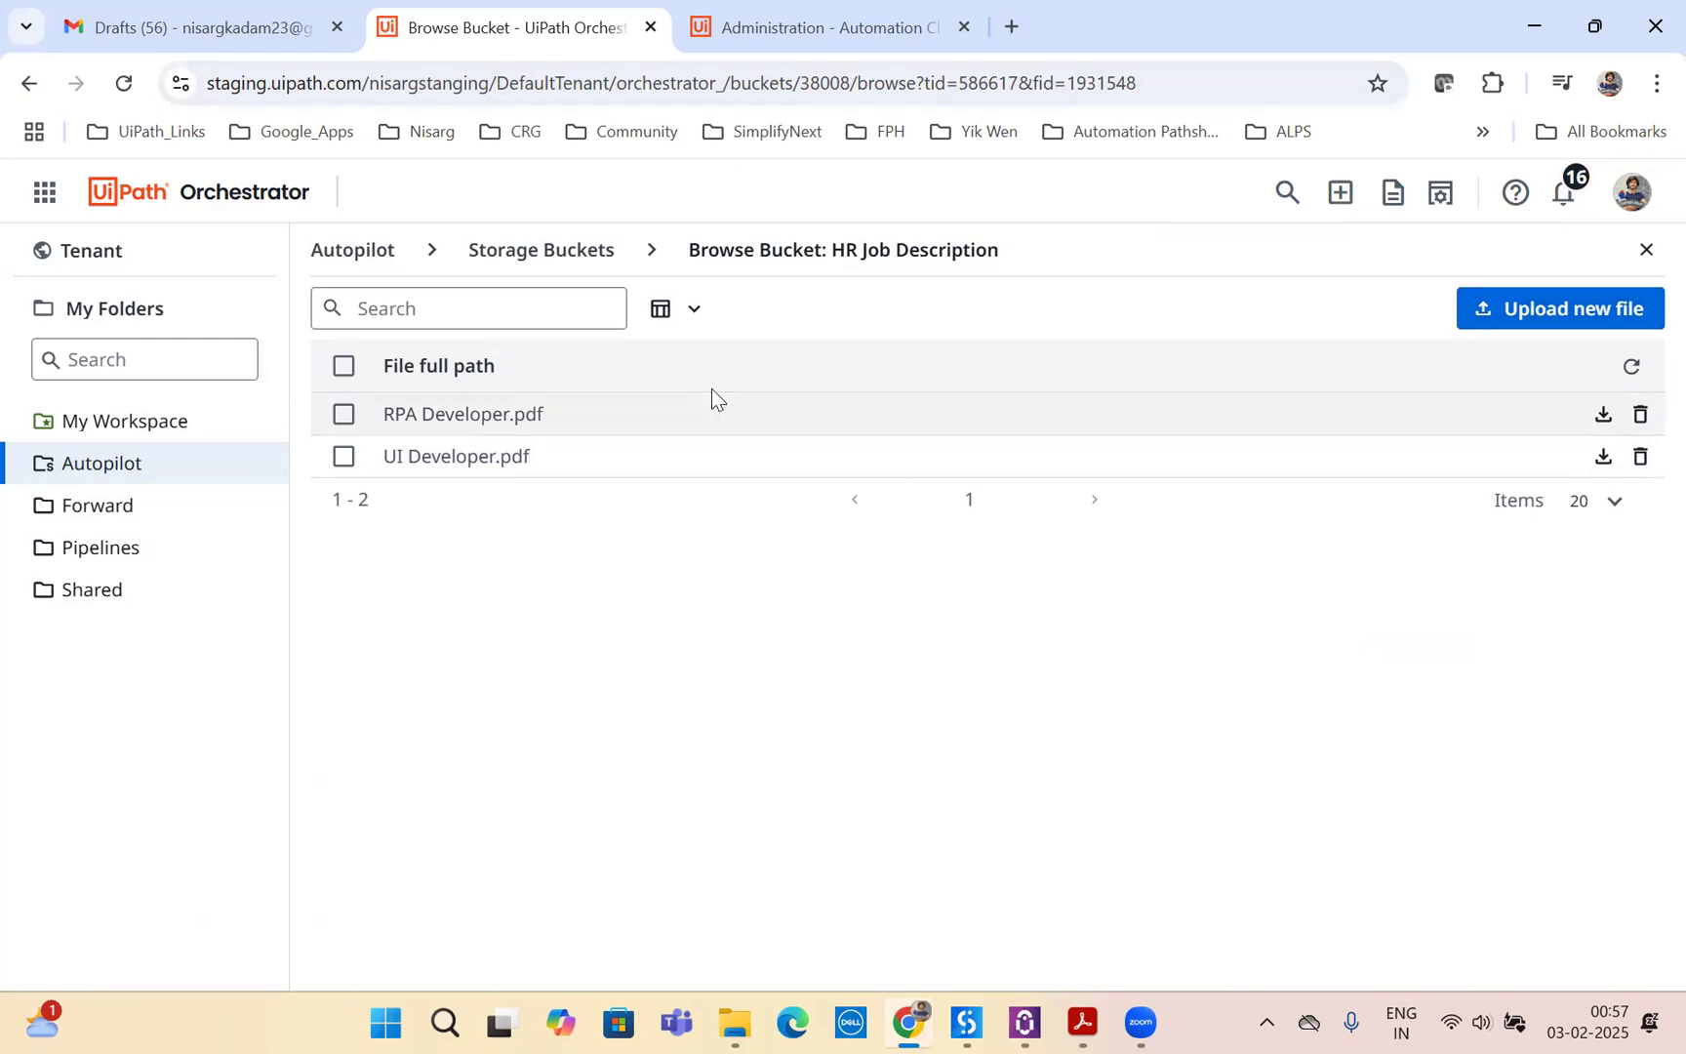
pyautogui.click(820, 27)
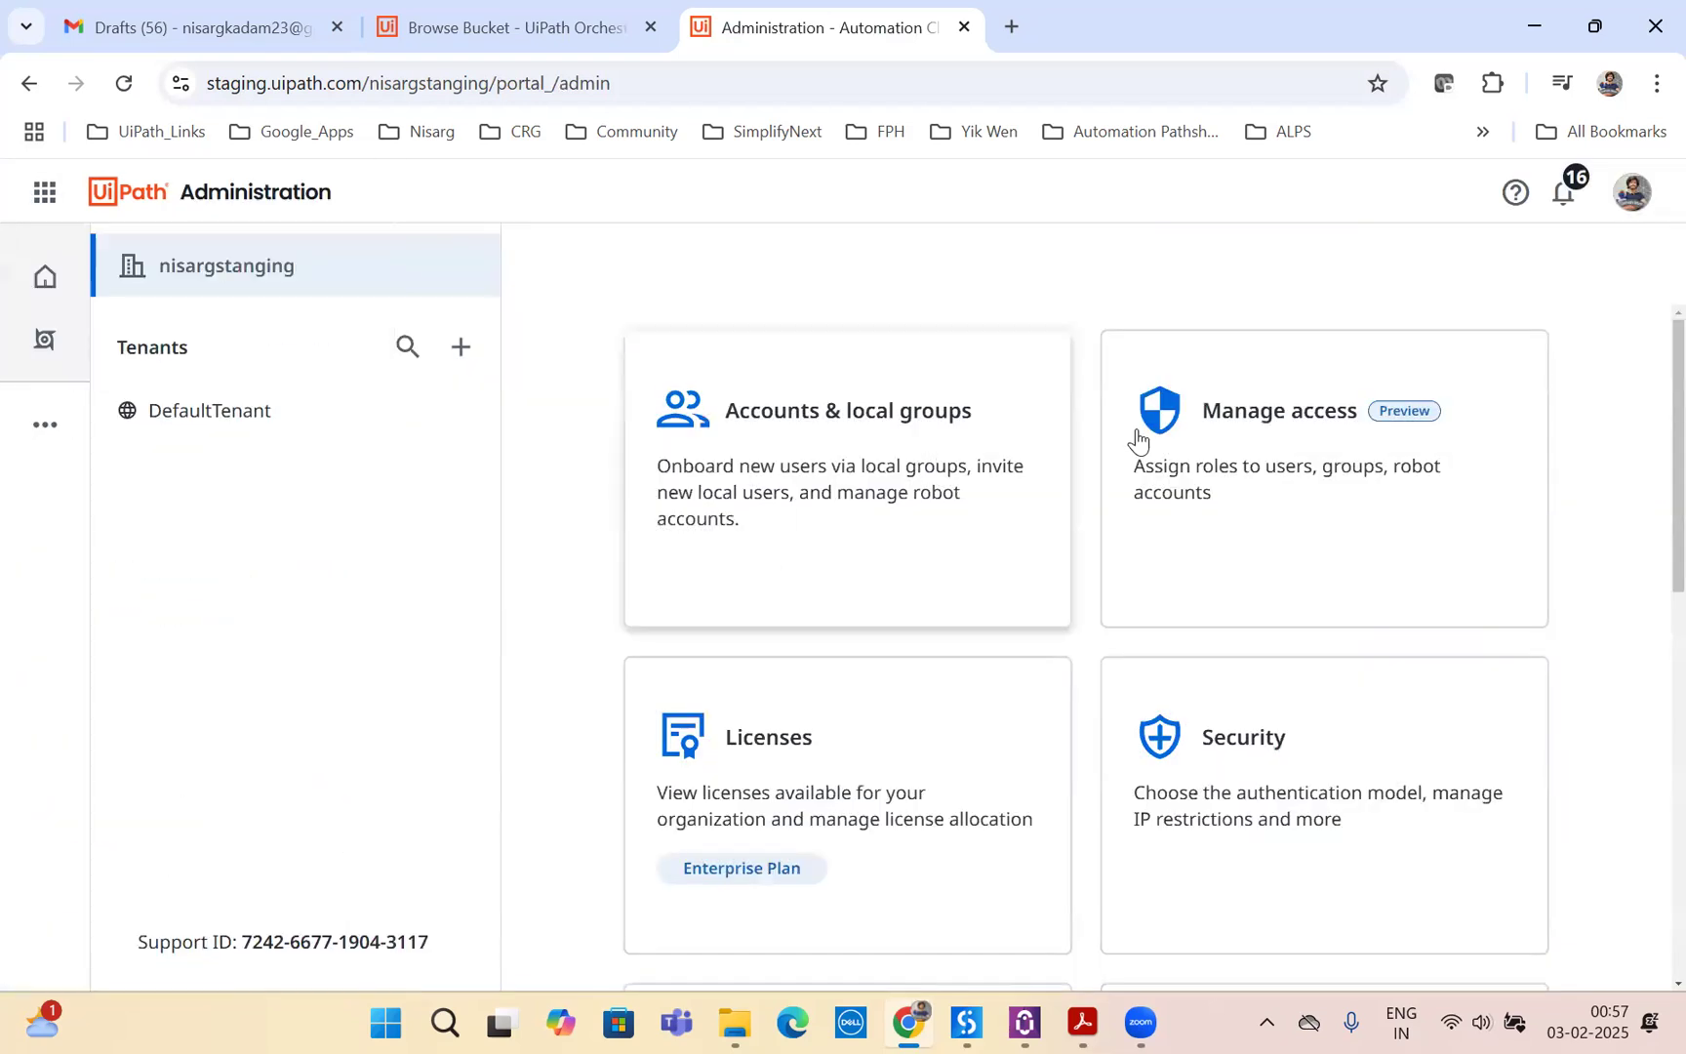
# - In AI Trust Layer's Context Grounding, start adding a new index for the Autopilot folder
pyautogui.scroll(-3)
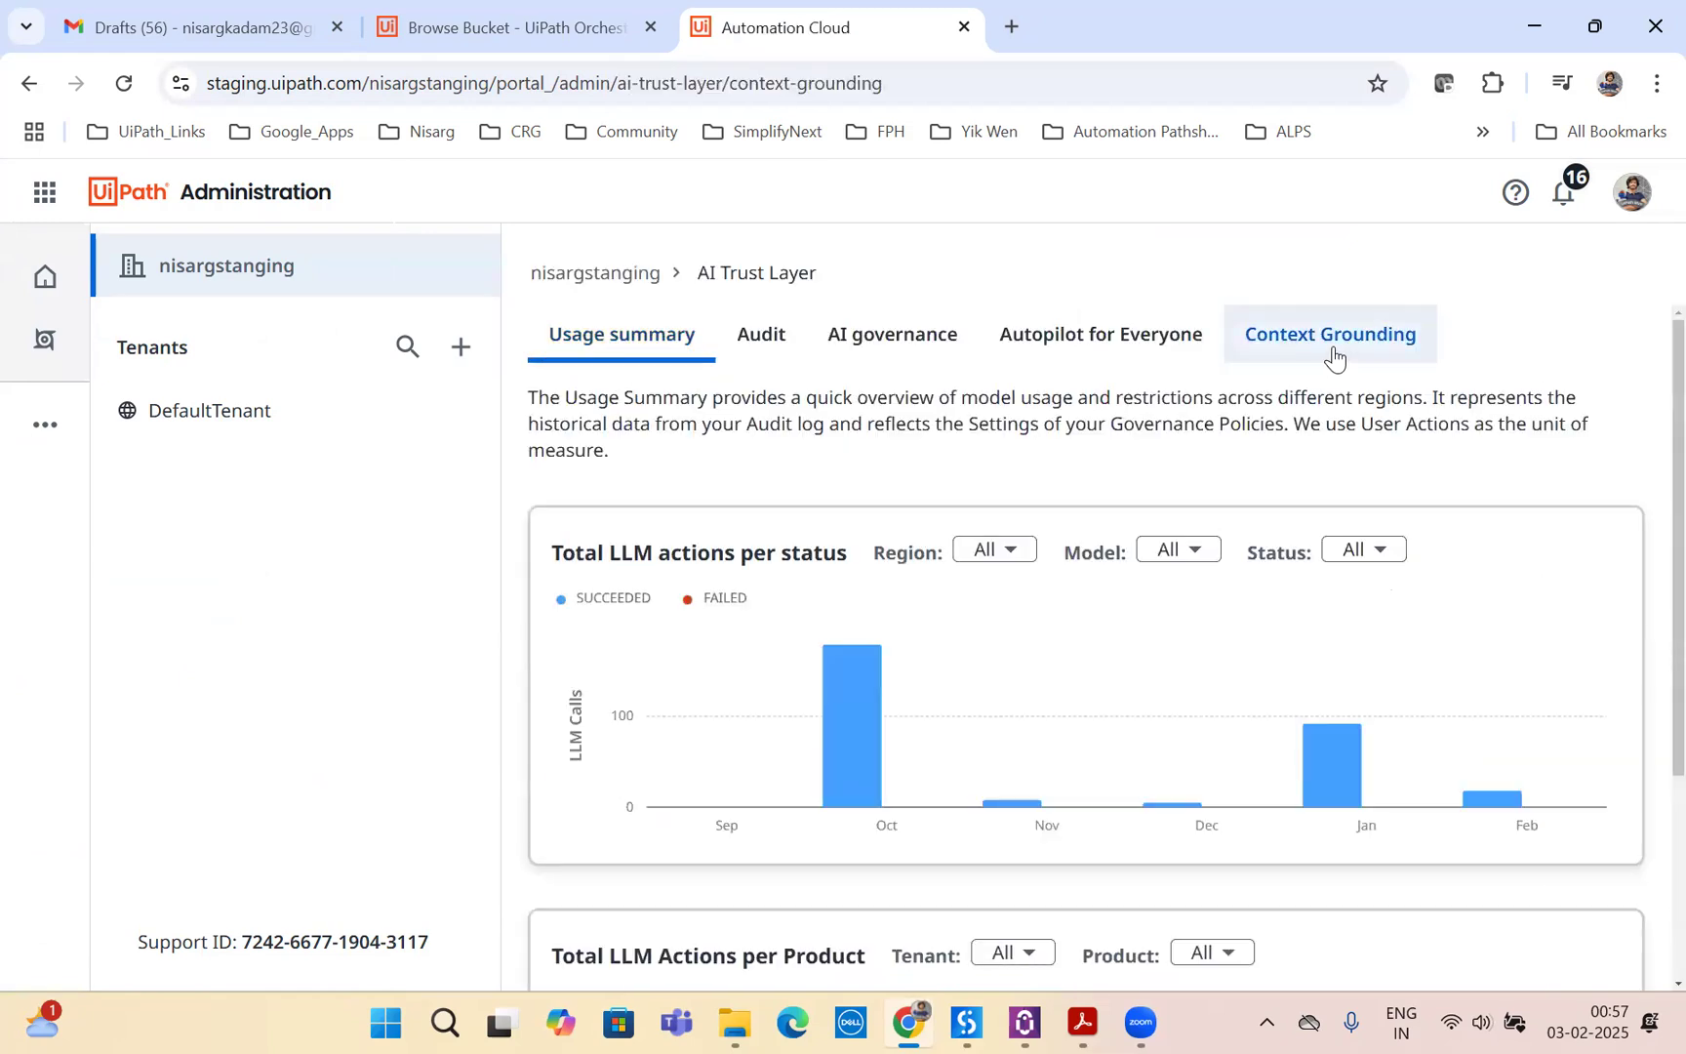
pyautogui.click(1329, 334)
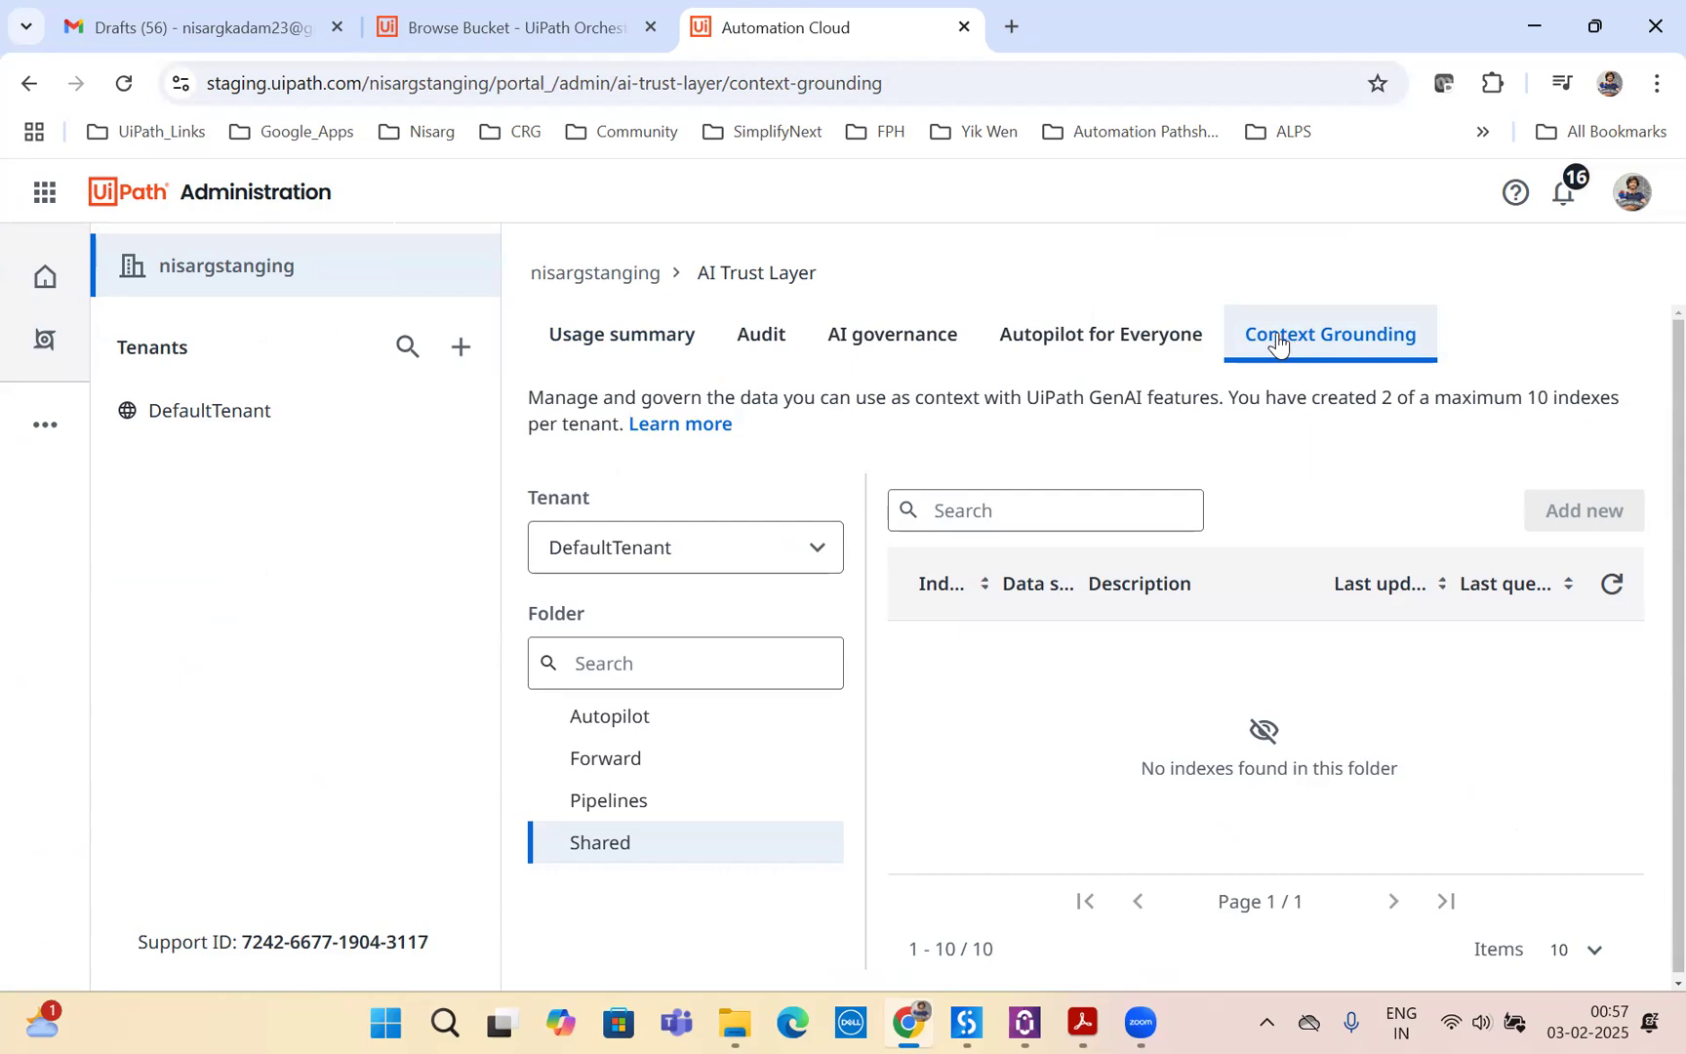
pyautogui.click(685, 547)
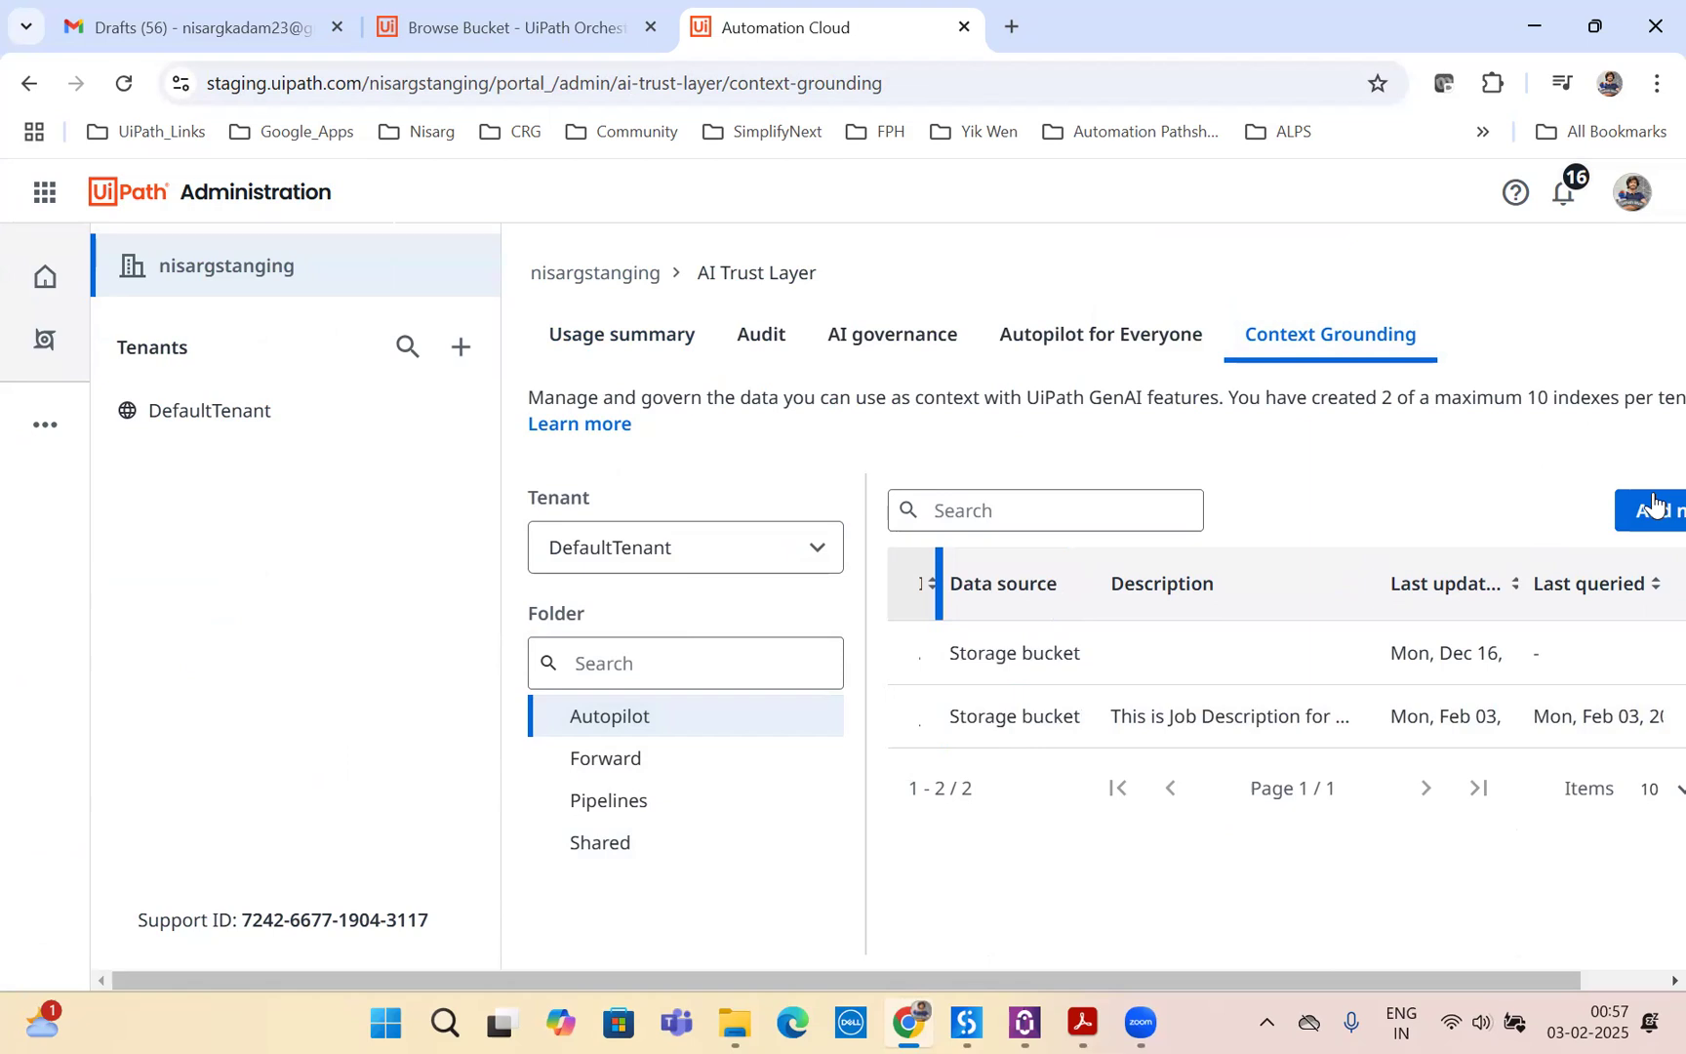
pyautogui.click(1657, 510)
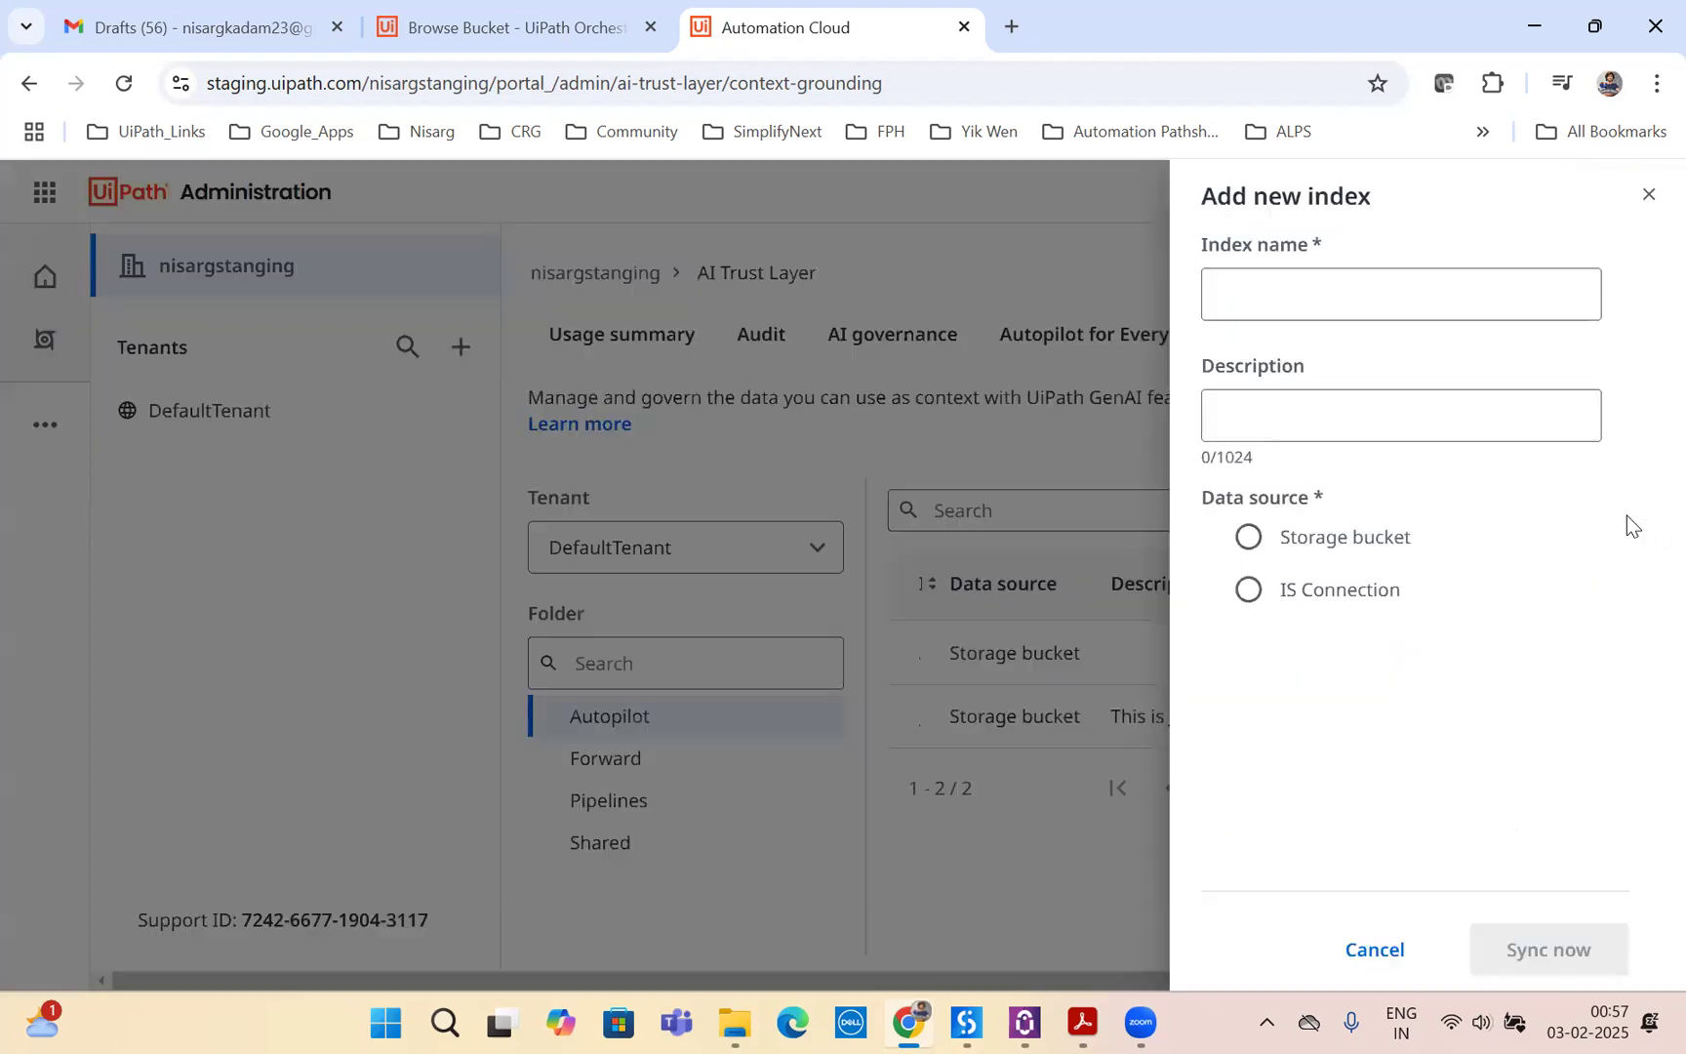
# - Create index JD, description HR, from the HR Job Description storage bucket with all file types, and sync it
pyautogui.click(1399, 293)
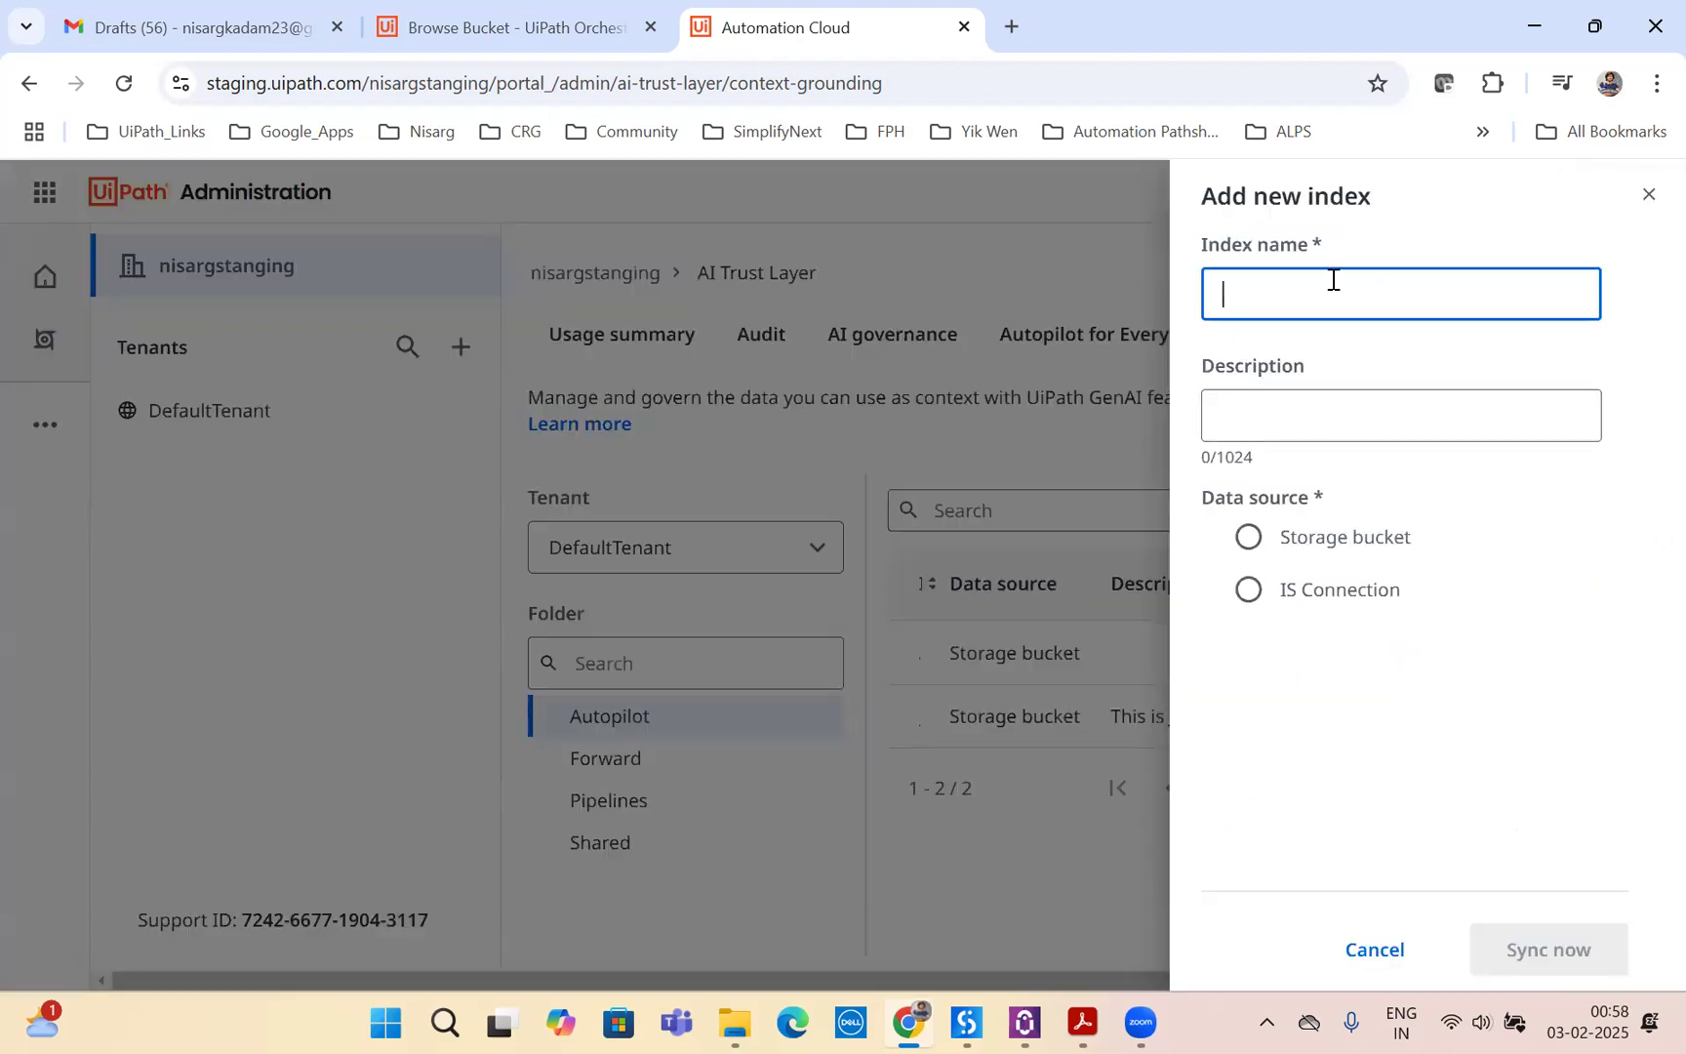
pyautogui.write('JD')
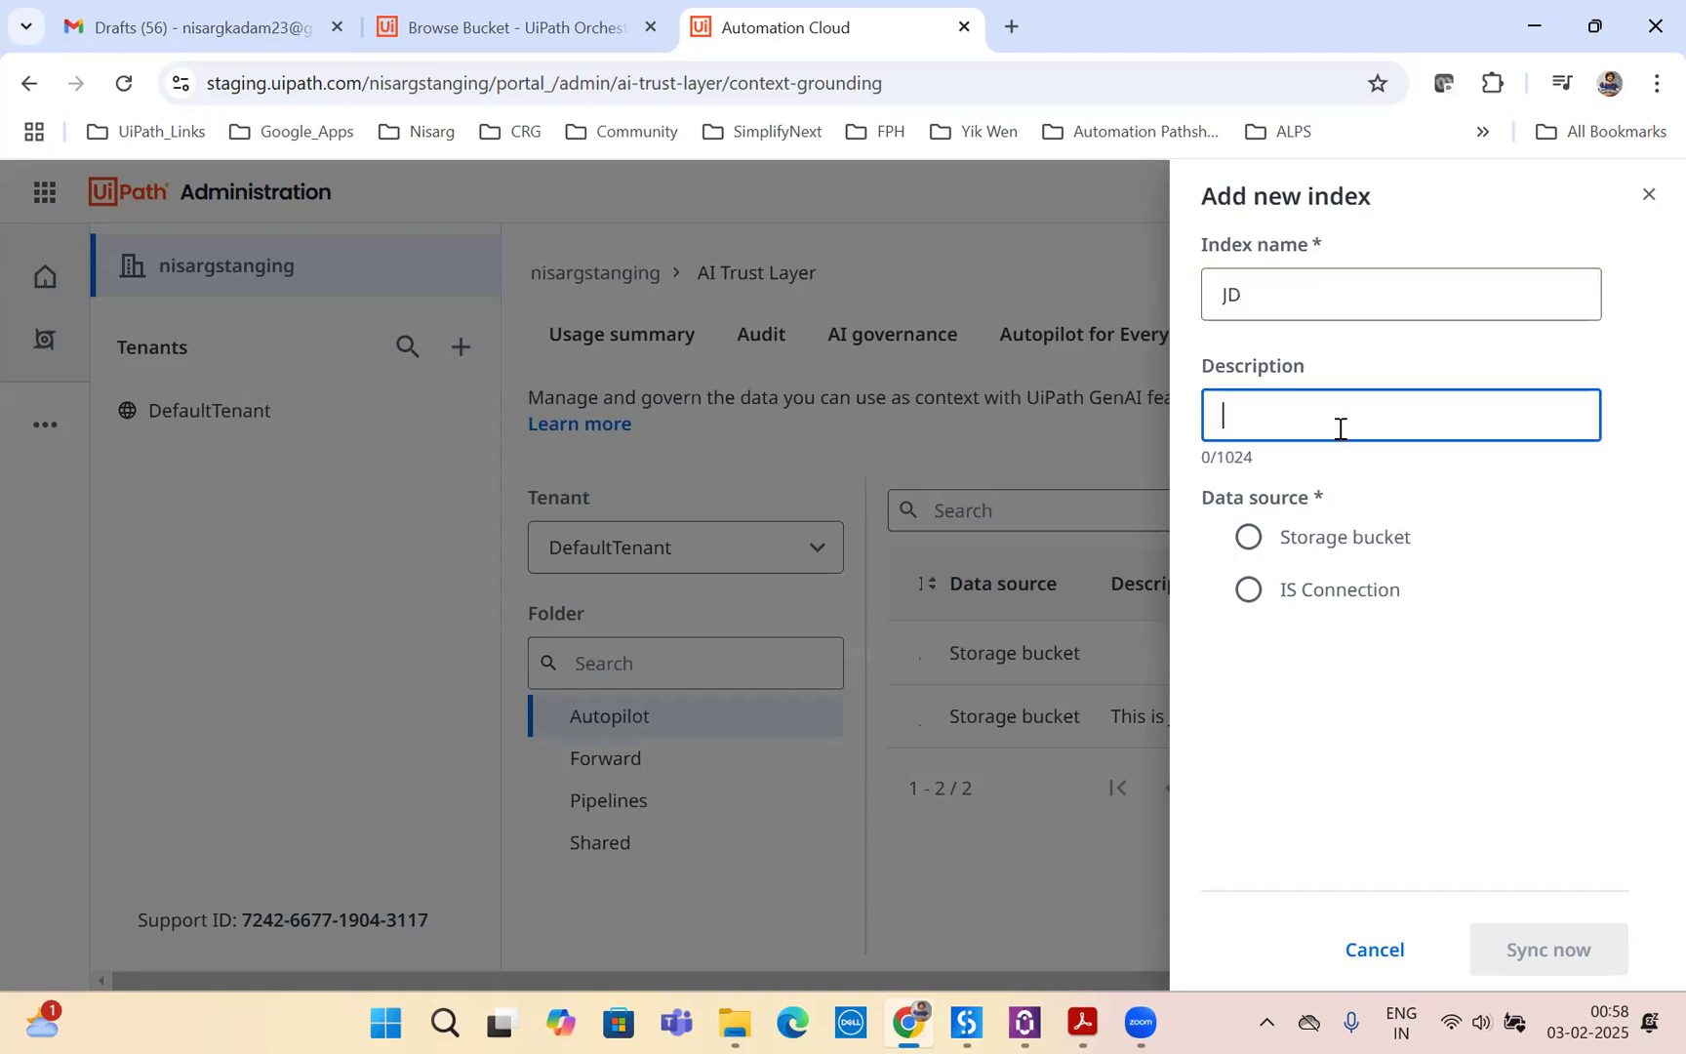
pyautogui.write('HR')
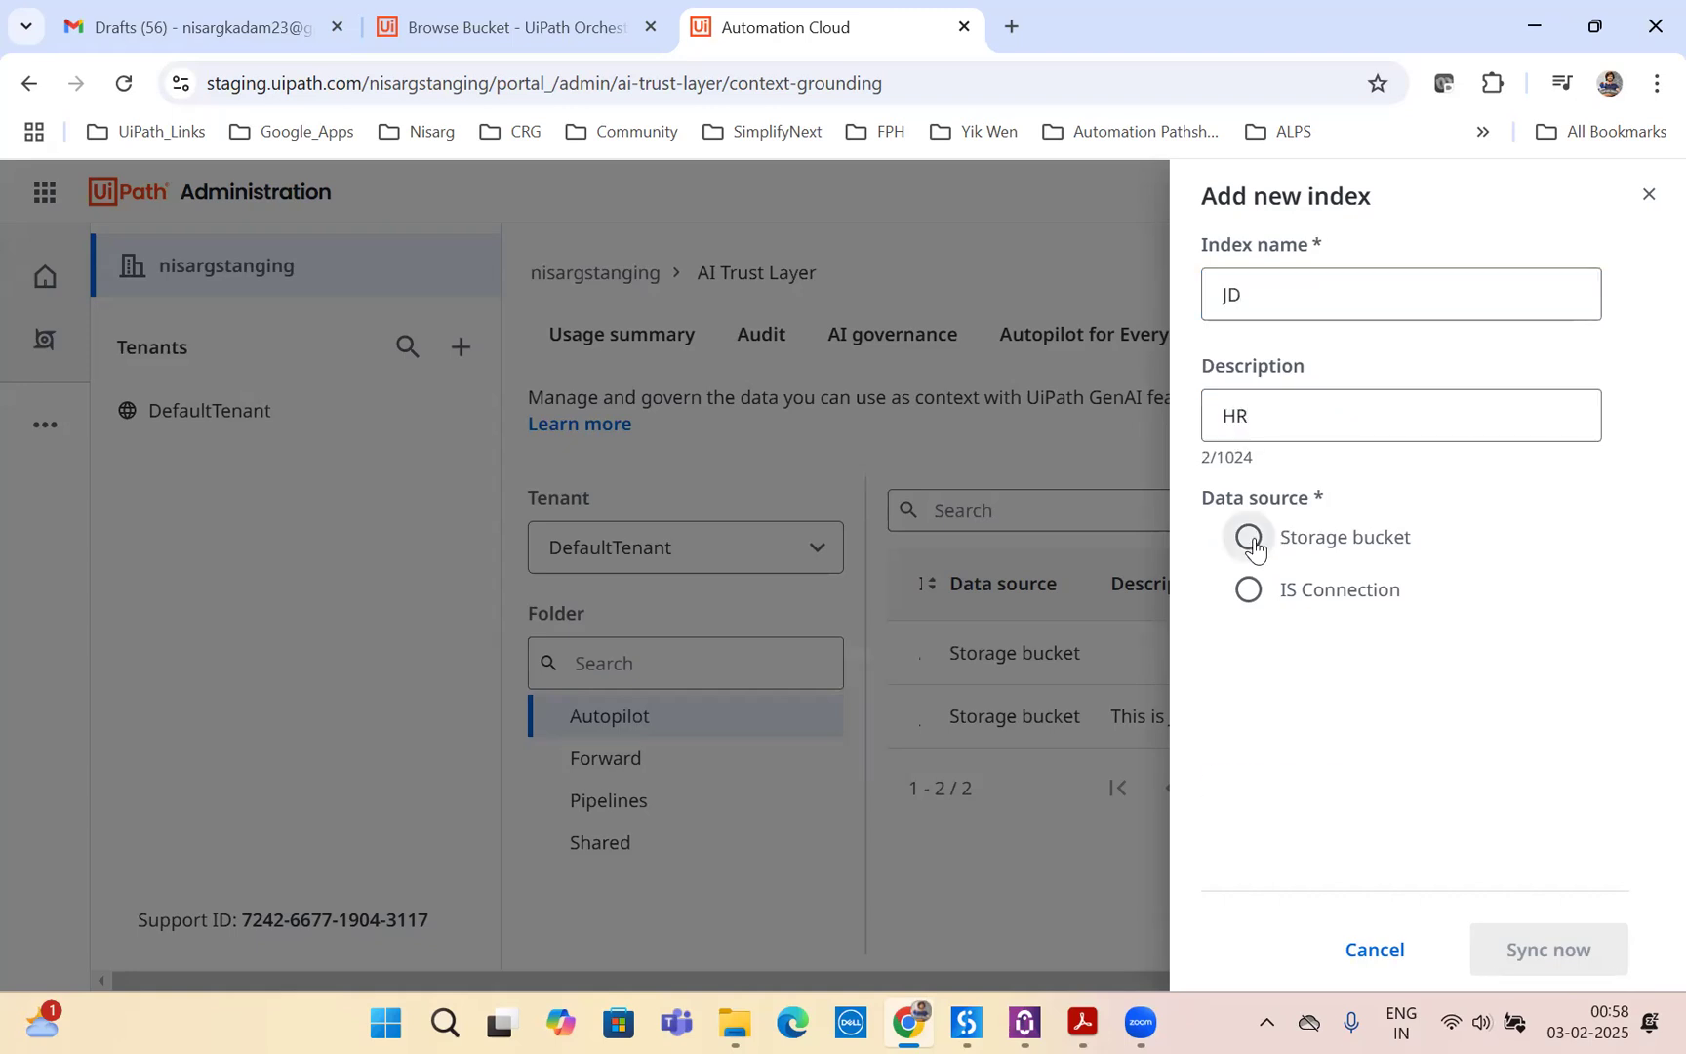
pyautogui.click(1247, 537)
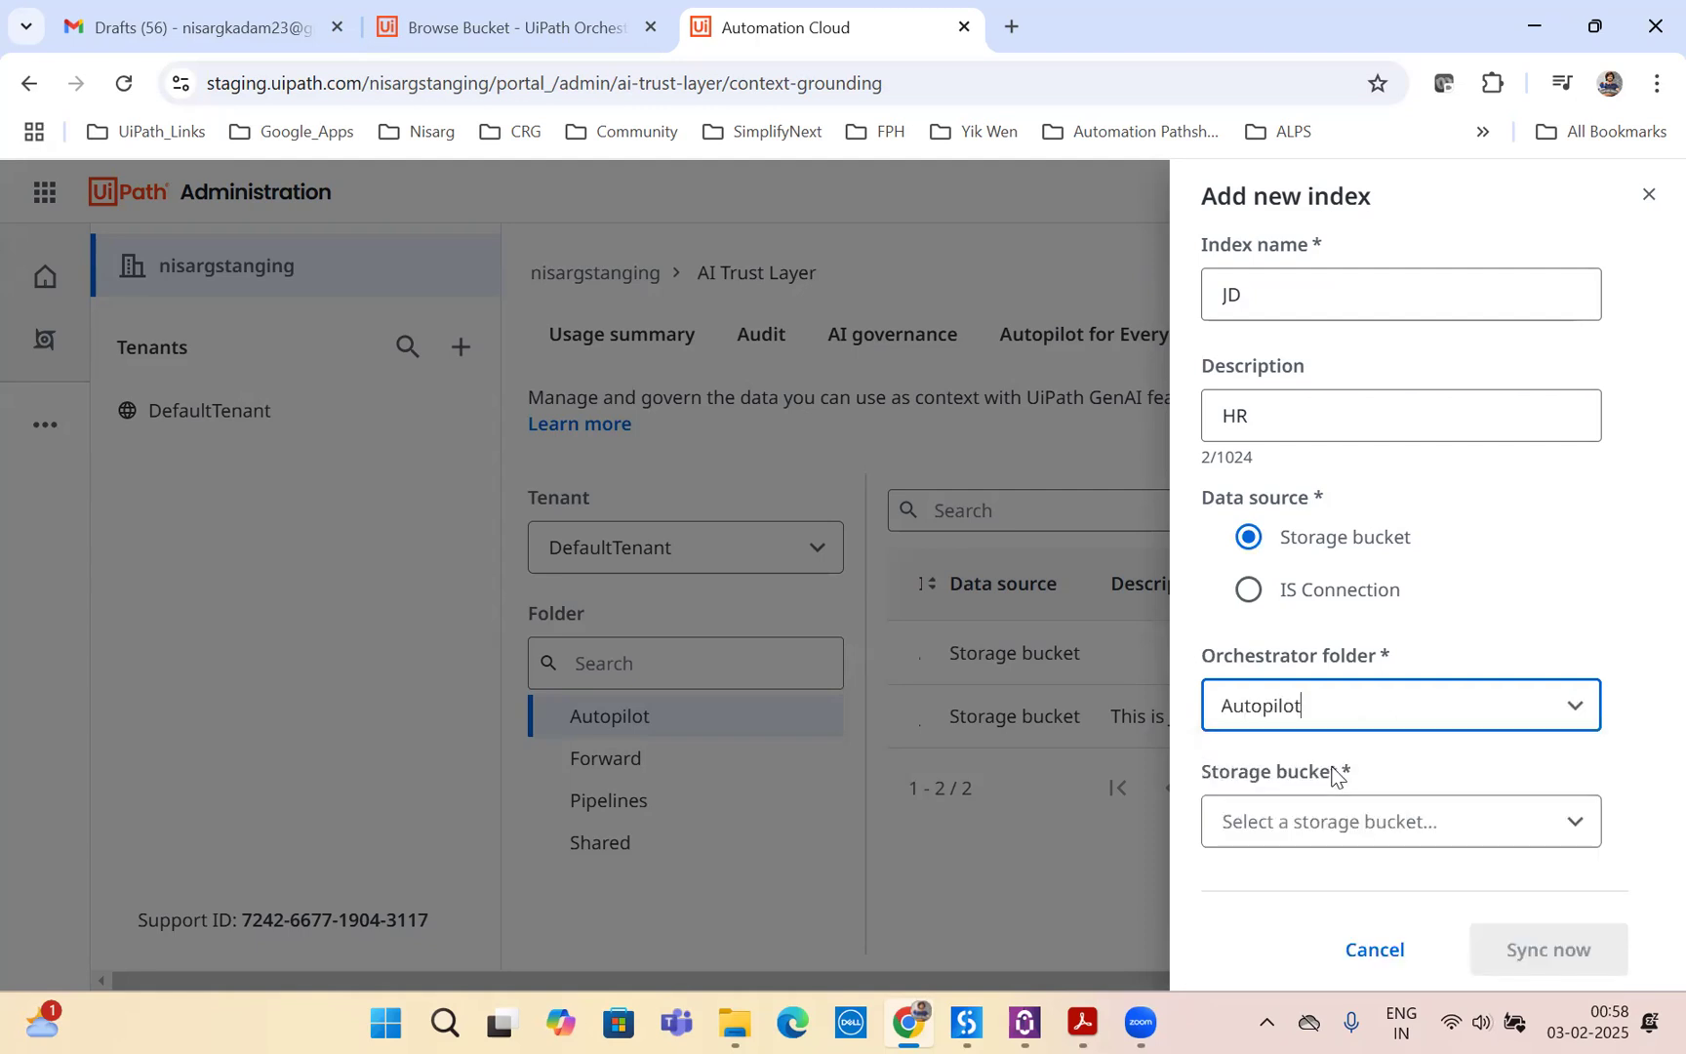
pyautogui.click(1399, 819)
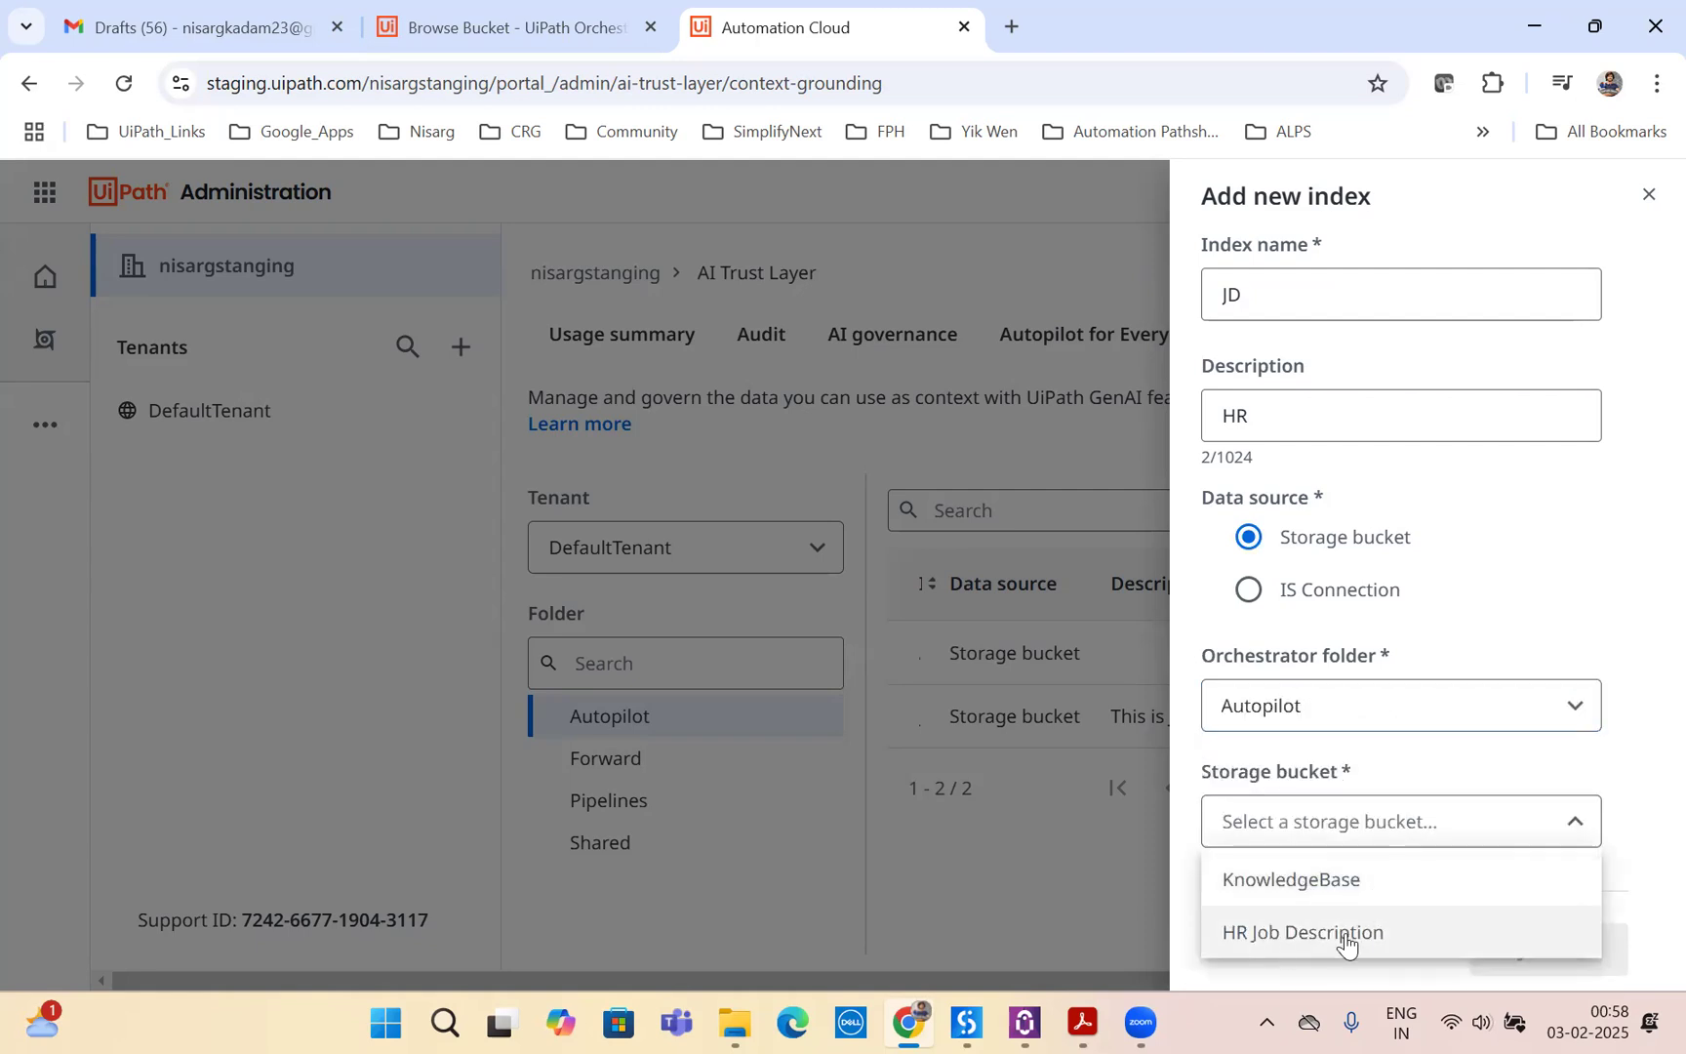
pyautogui.click(1301, 931)
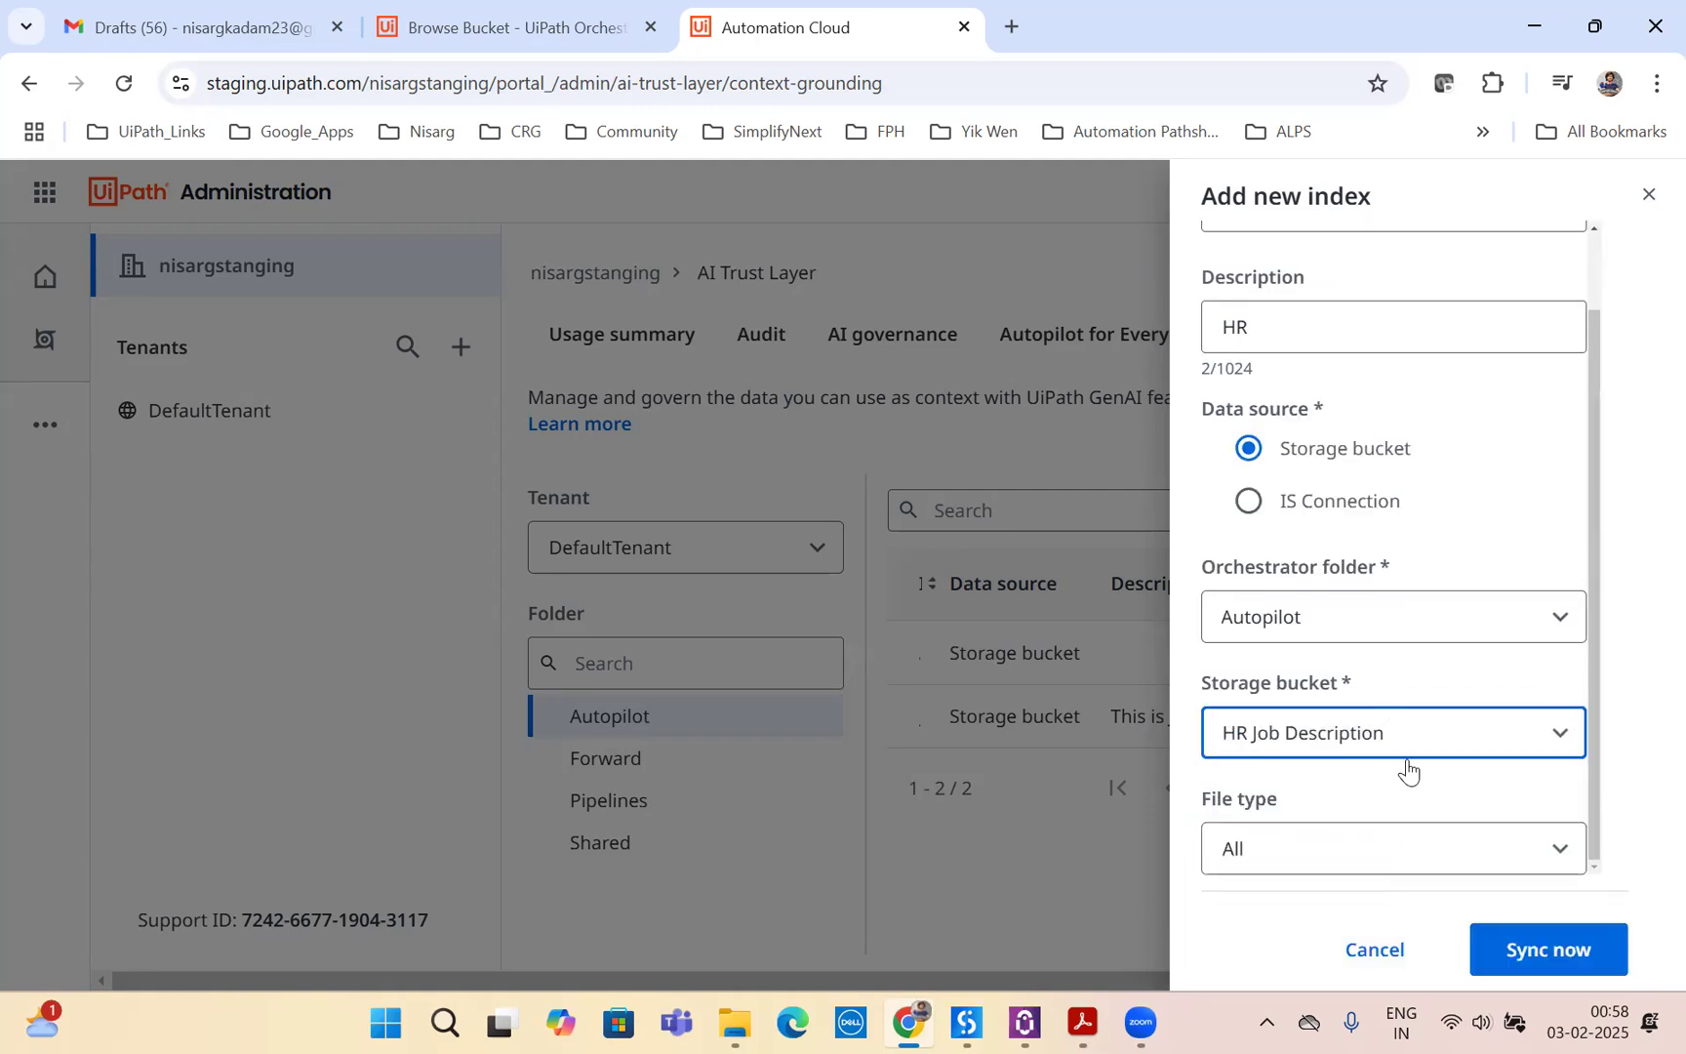
pyautogui.click(1392, 847)
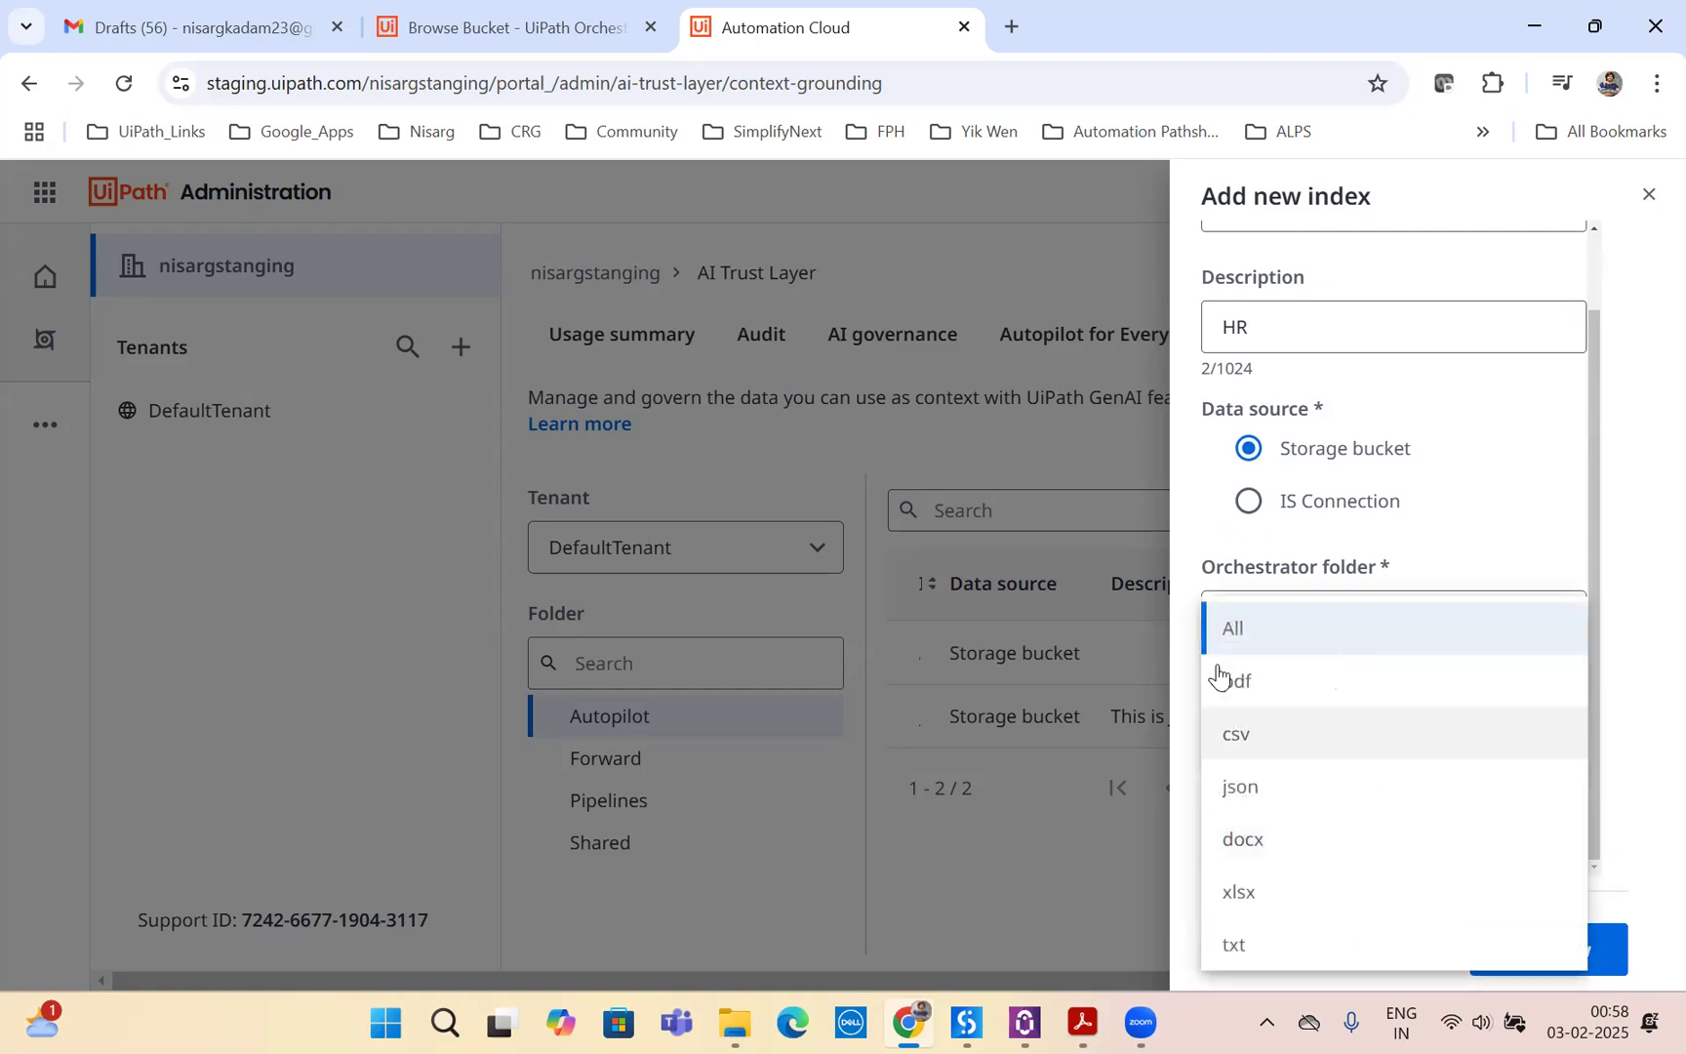
pyautogui.click(1233, 628)
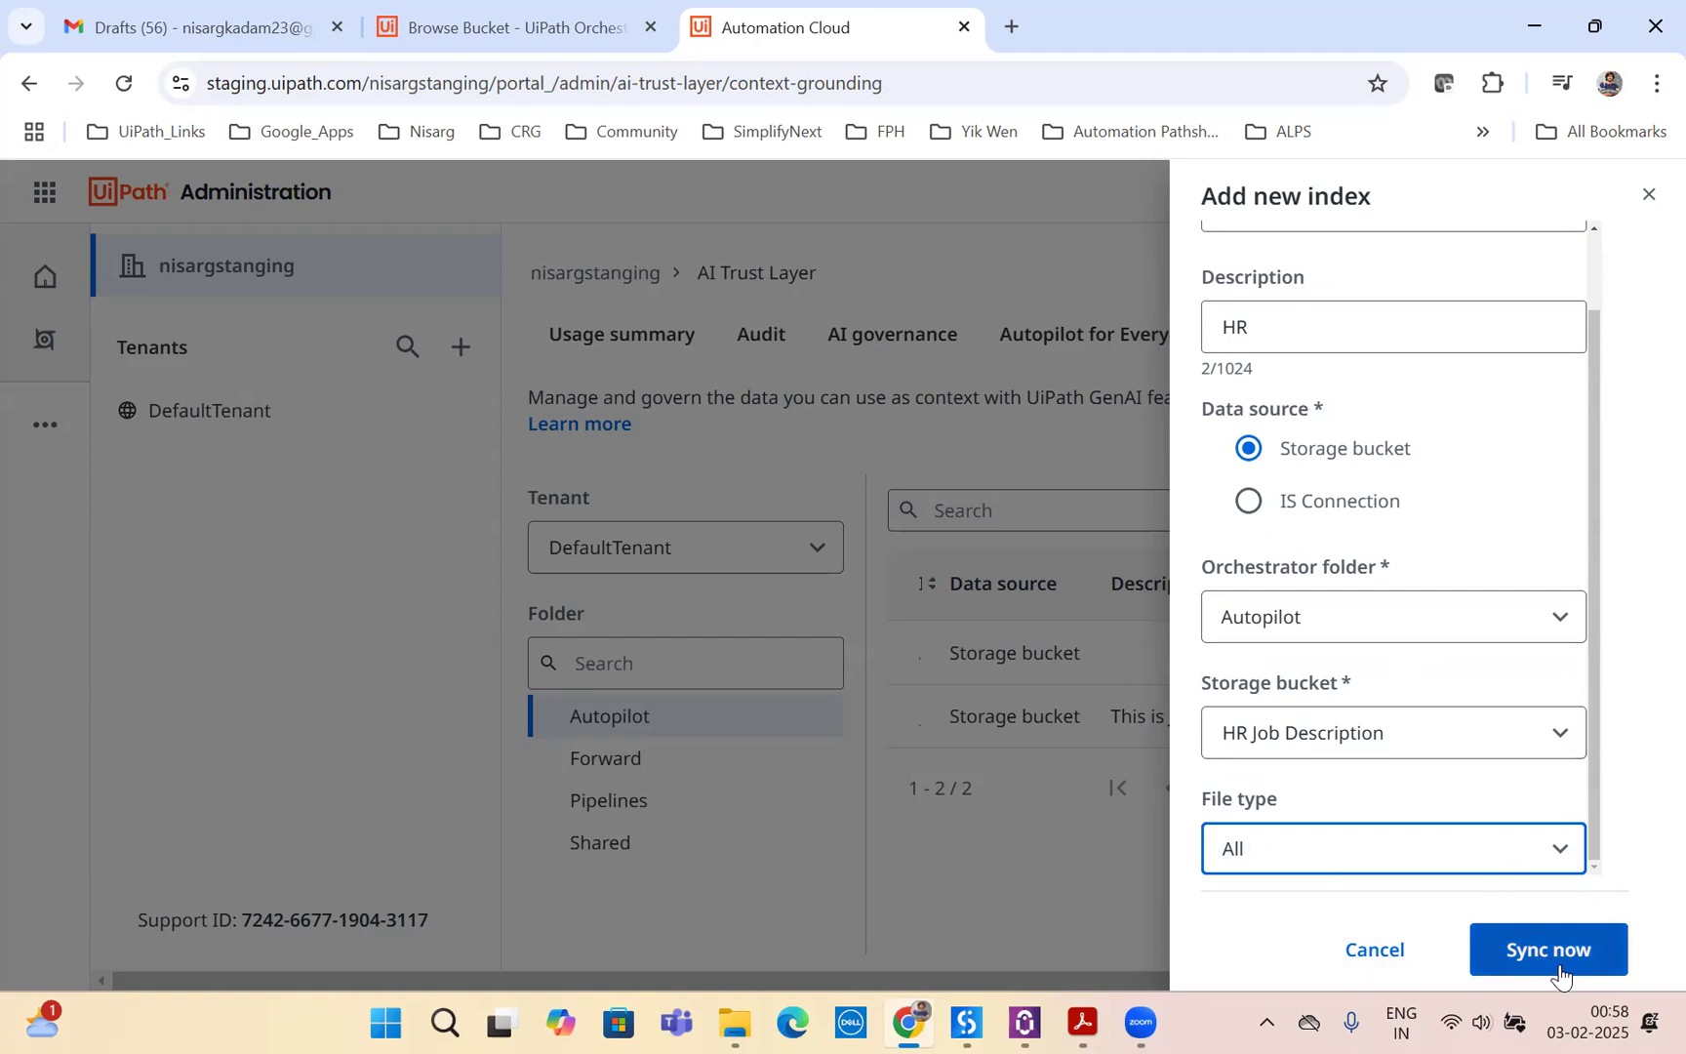
pyautogui.click(1547, 950)
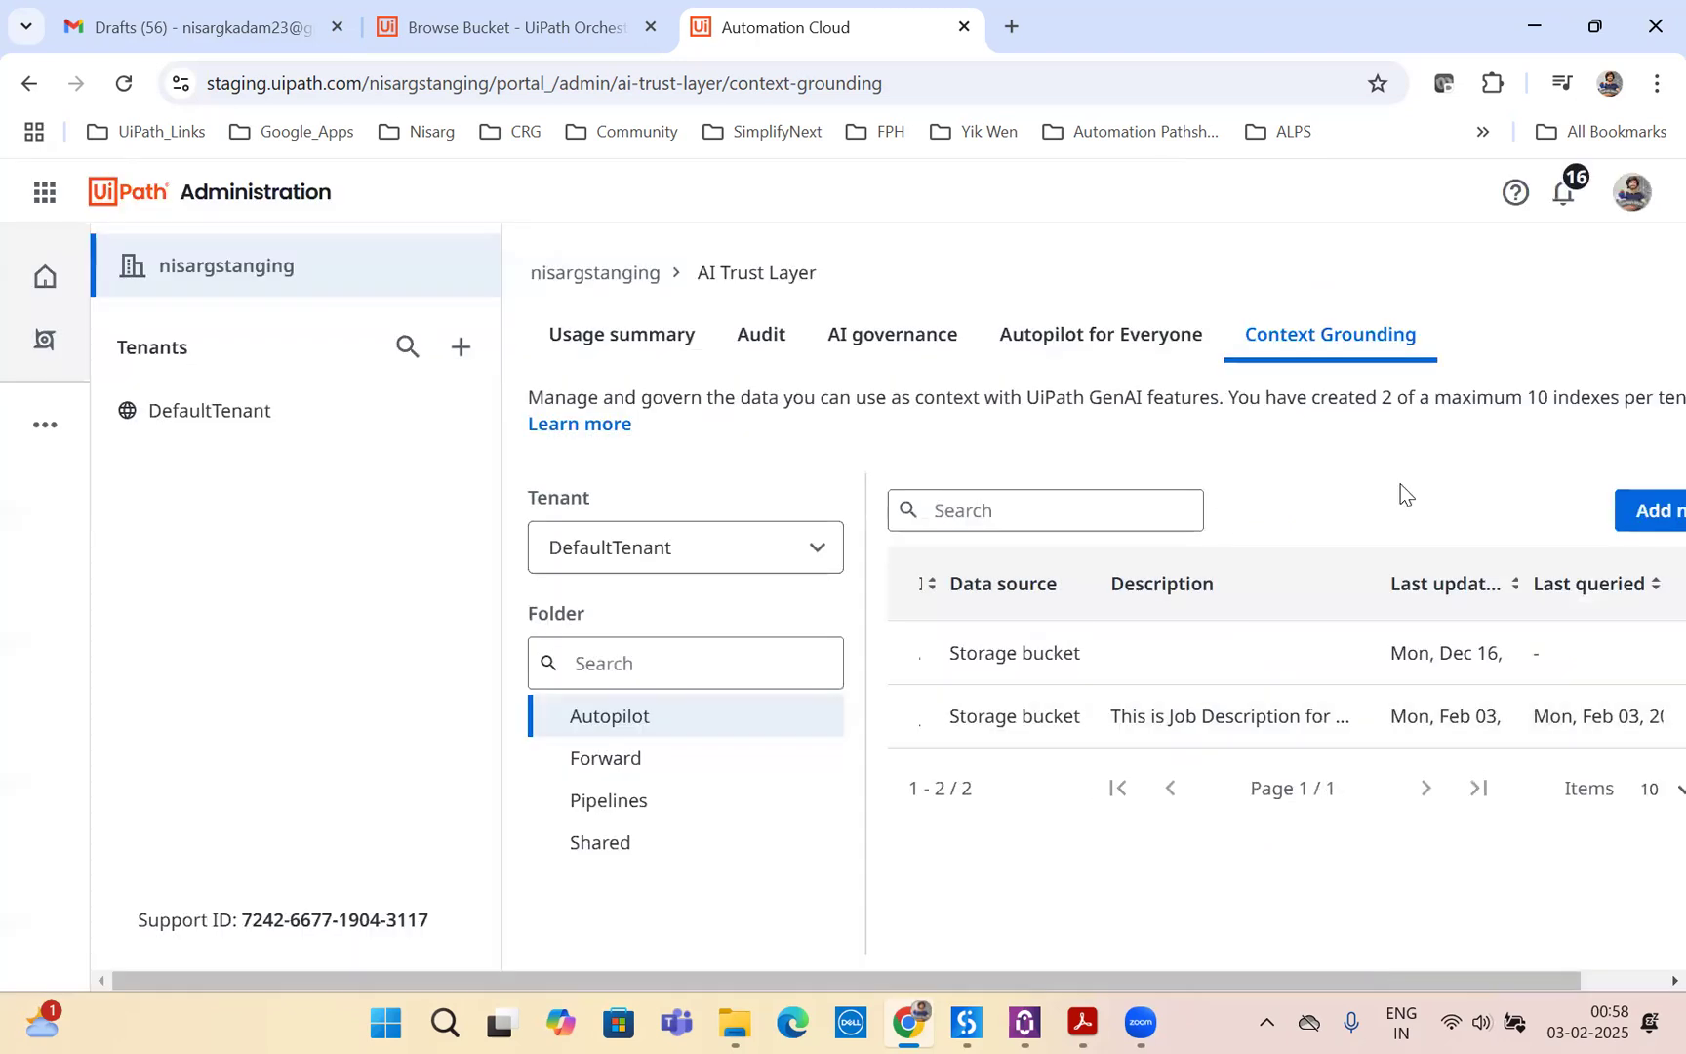
pyautogui.moveTo(1334, 449)
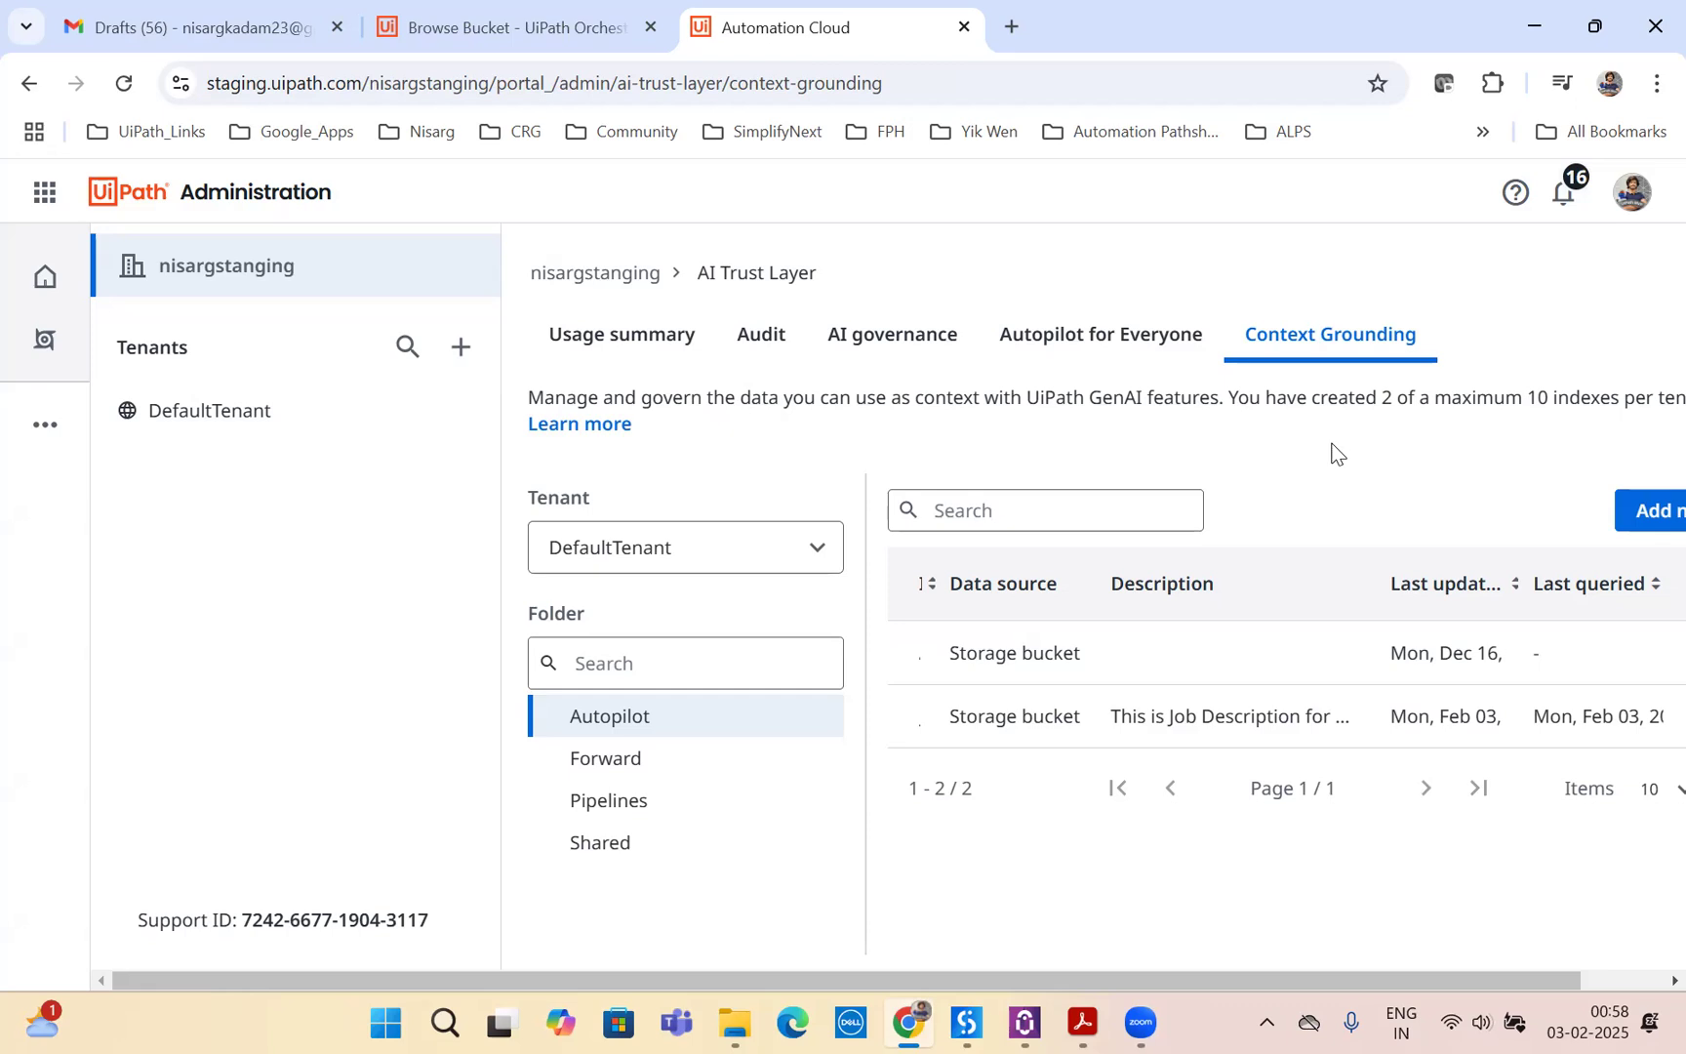
# - Show Autopilot for Everyone settings for DefaultTenant with the Context grounding section expanded
pyautogui.click(1099, 334)
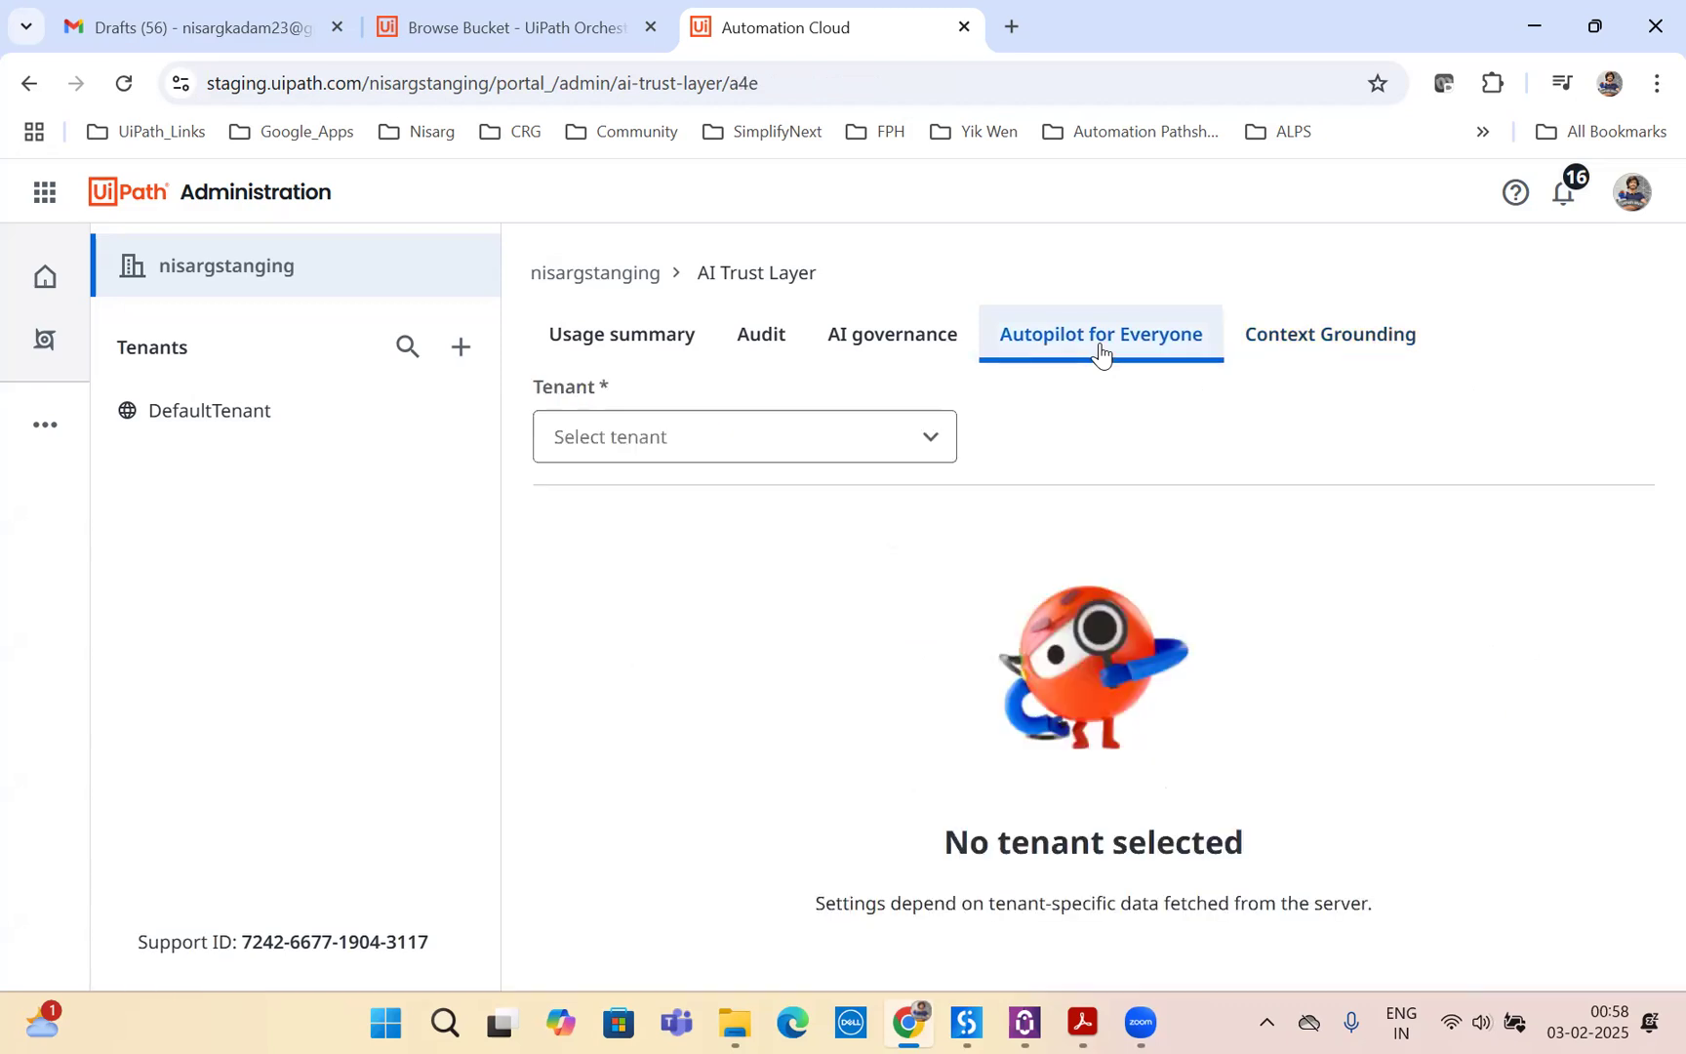
pyautogui.click(744, 435)
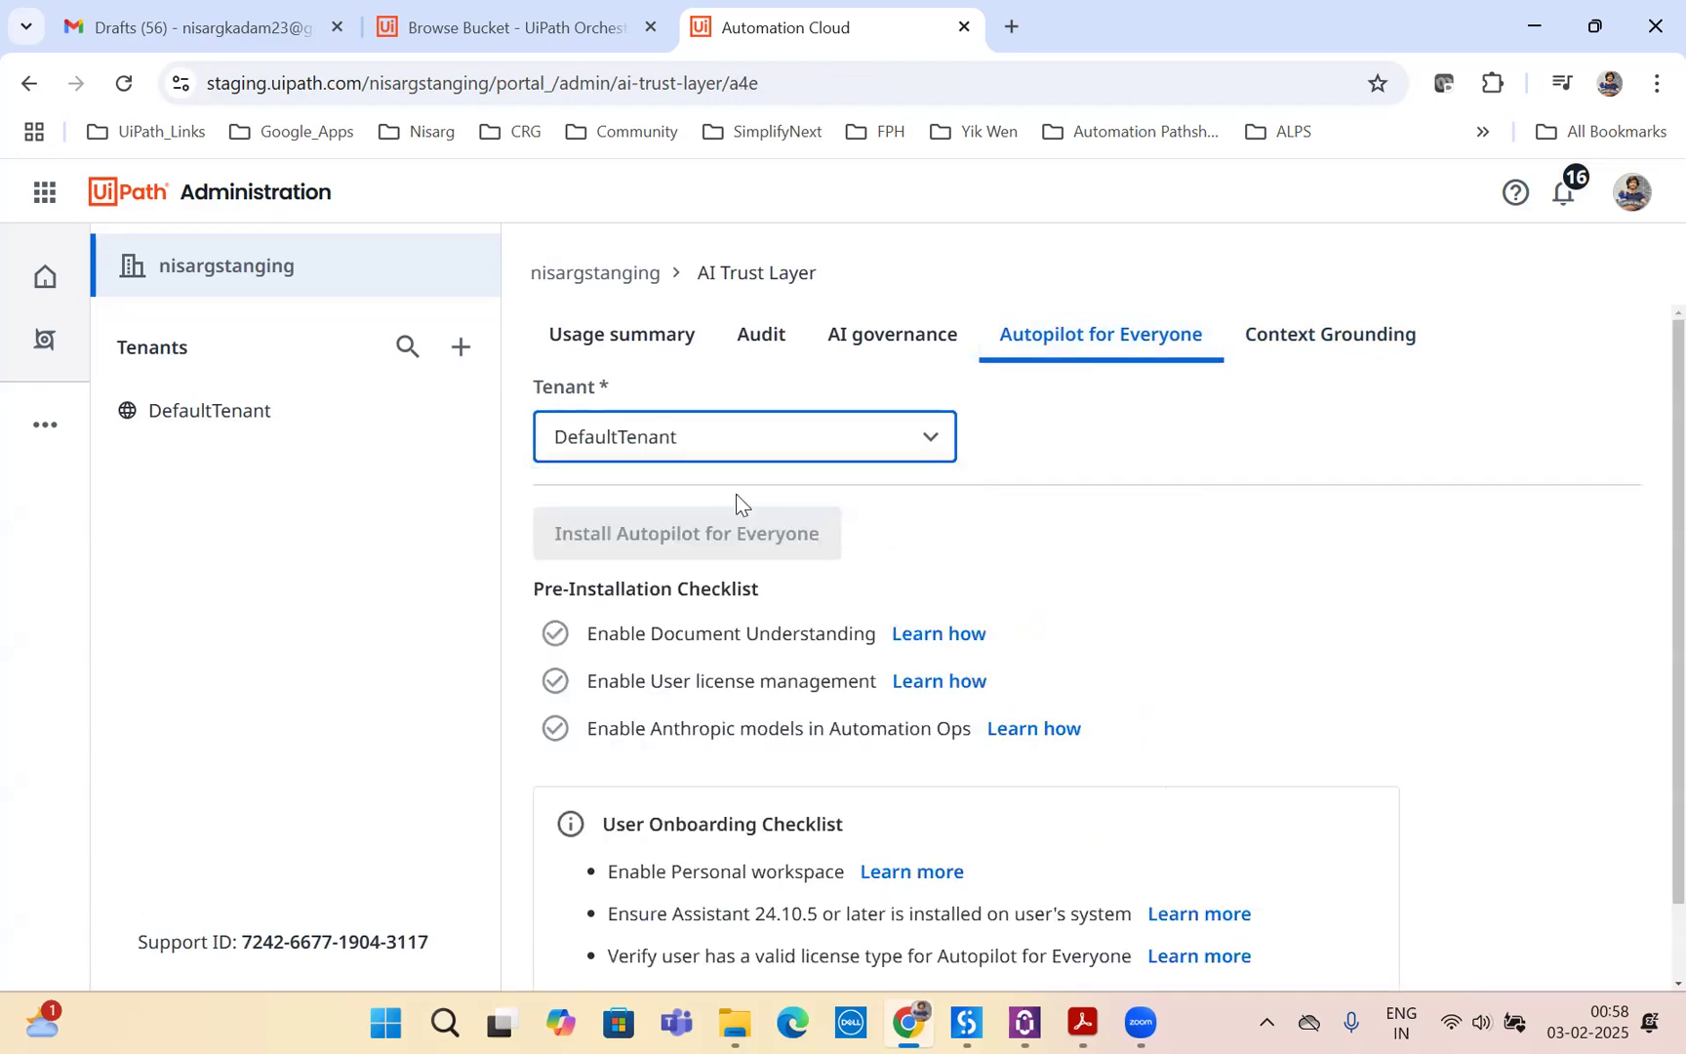
pyautogui.click(687, 533)
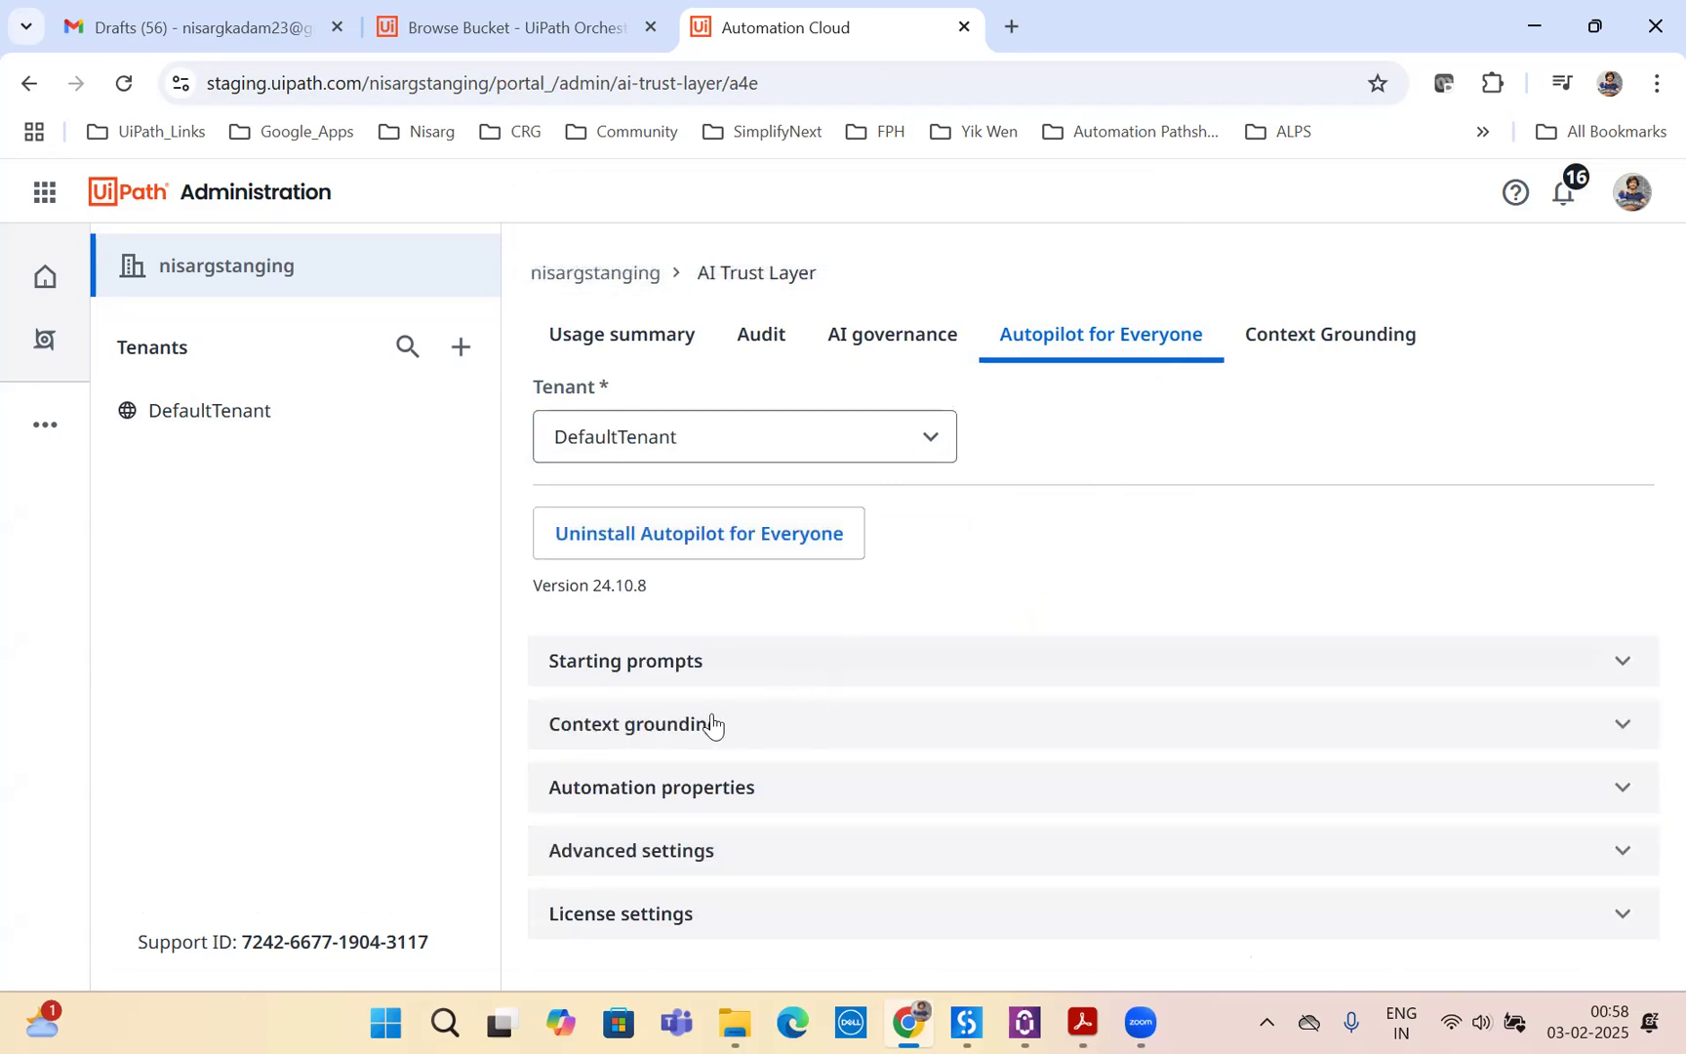
pyautogui.click(633, 724)
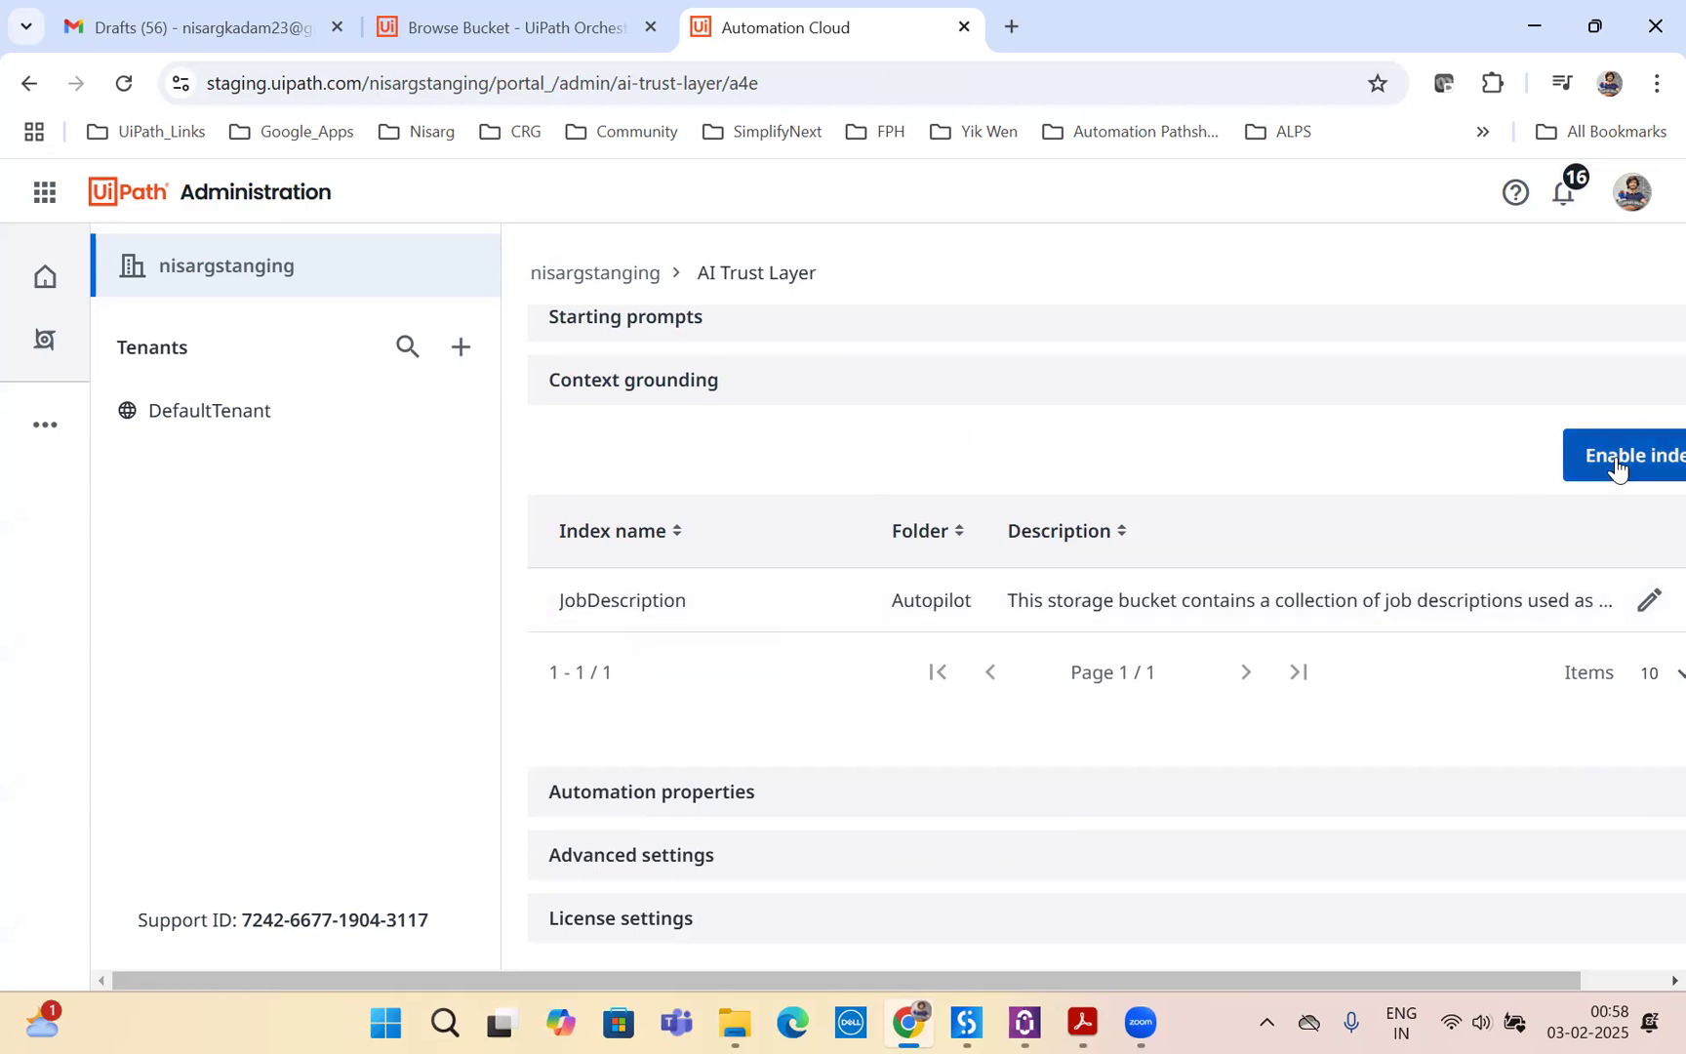
pyautogui.click(1626, 454)
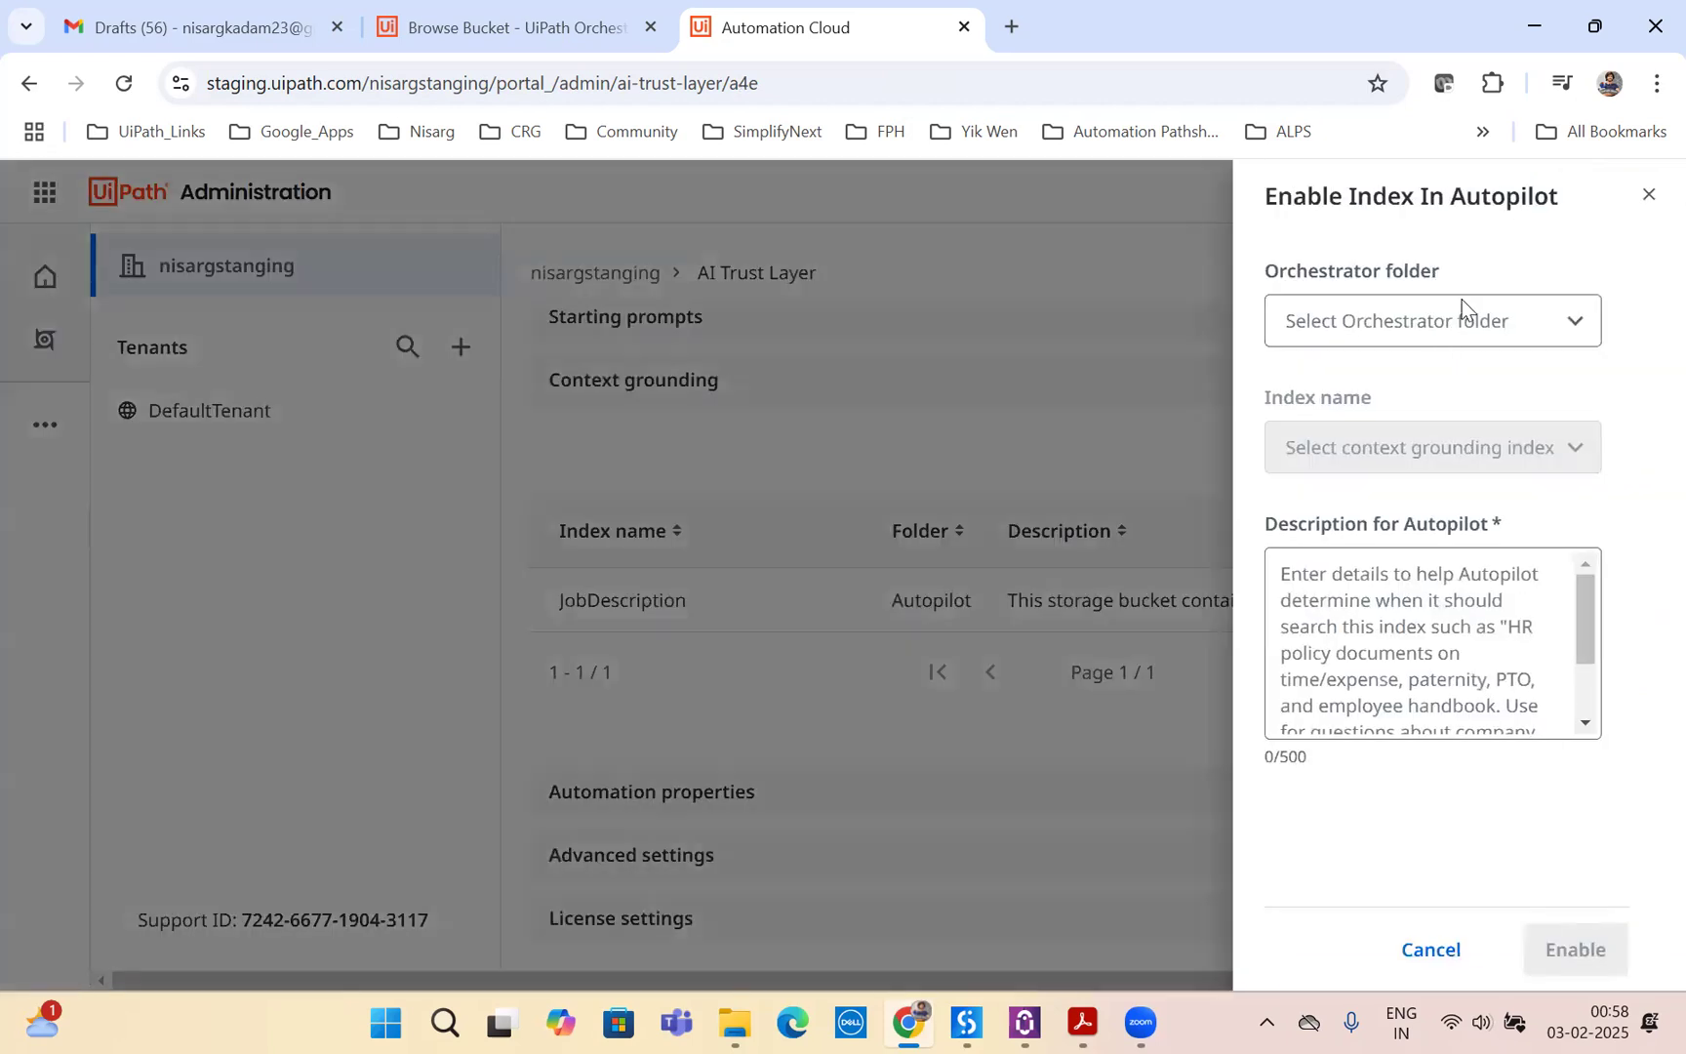
pyautogui.click(1431, 320)
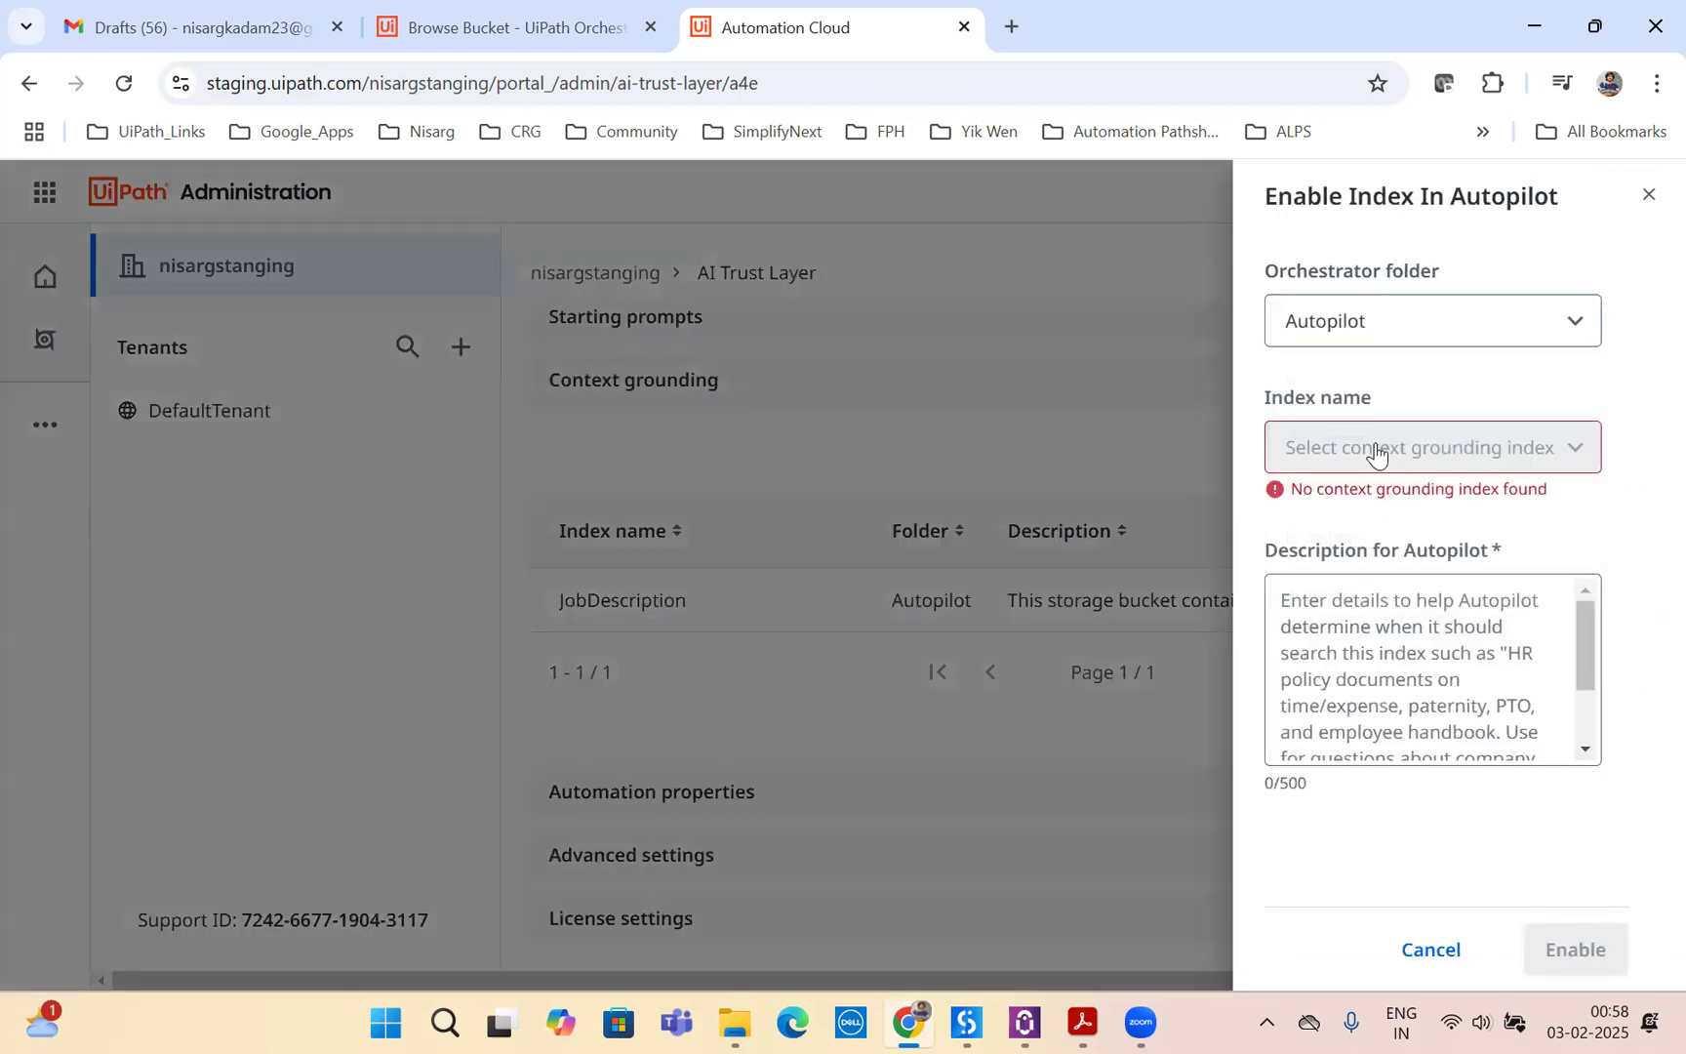
pyautogui.click(1430, 447)
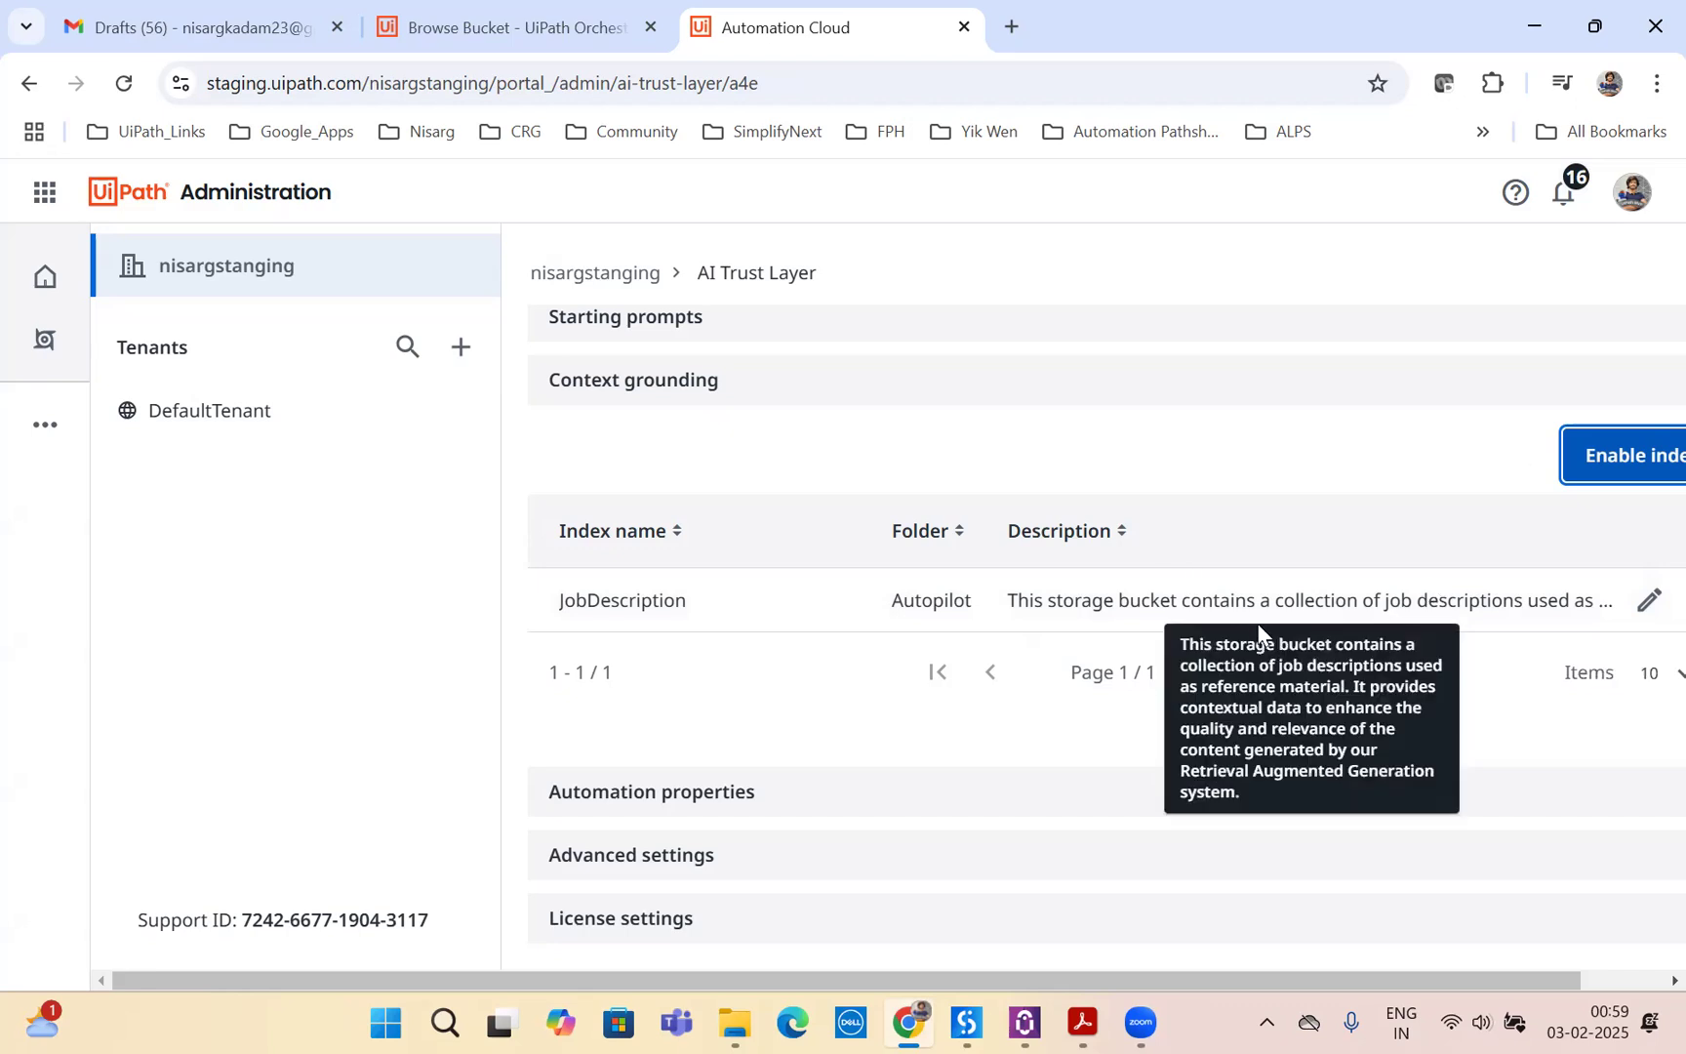
pyautogui.moveTo(1409, 453)
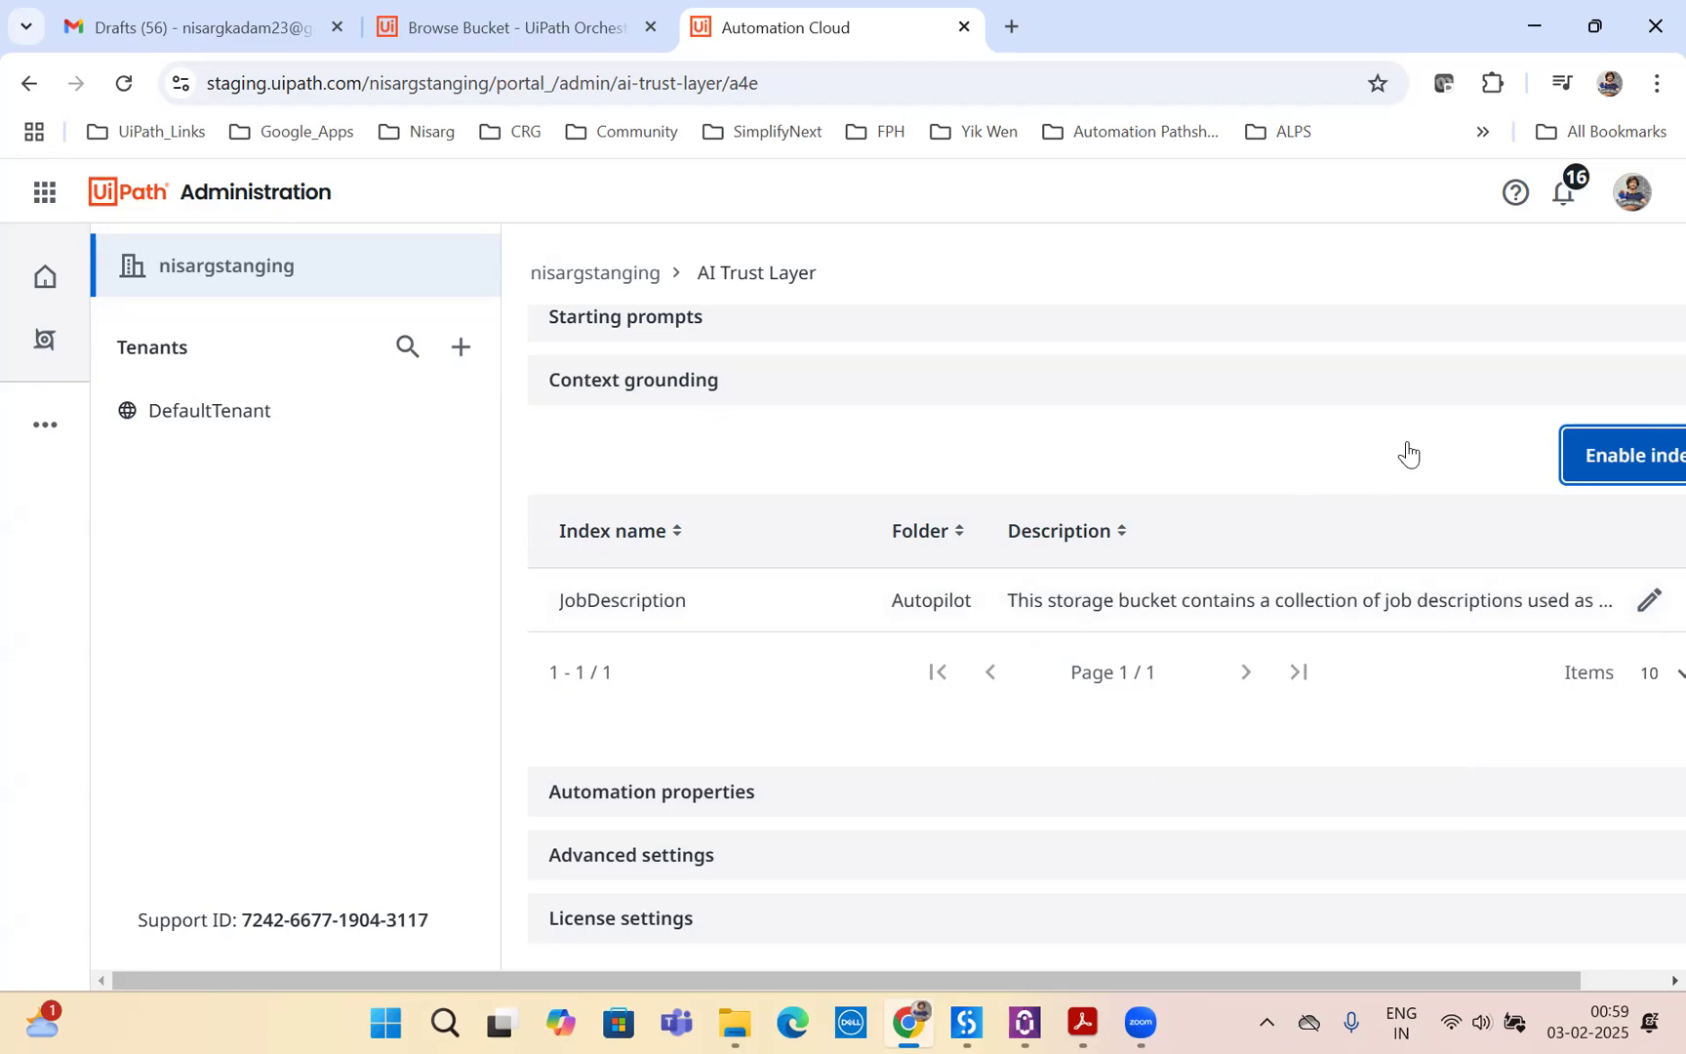
pyautogui.click(1099, 333)
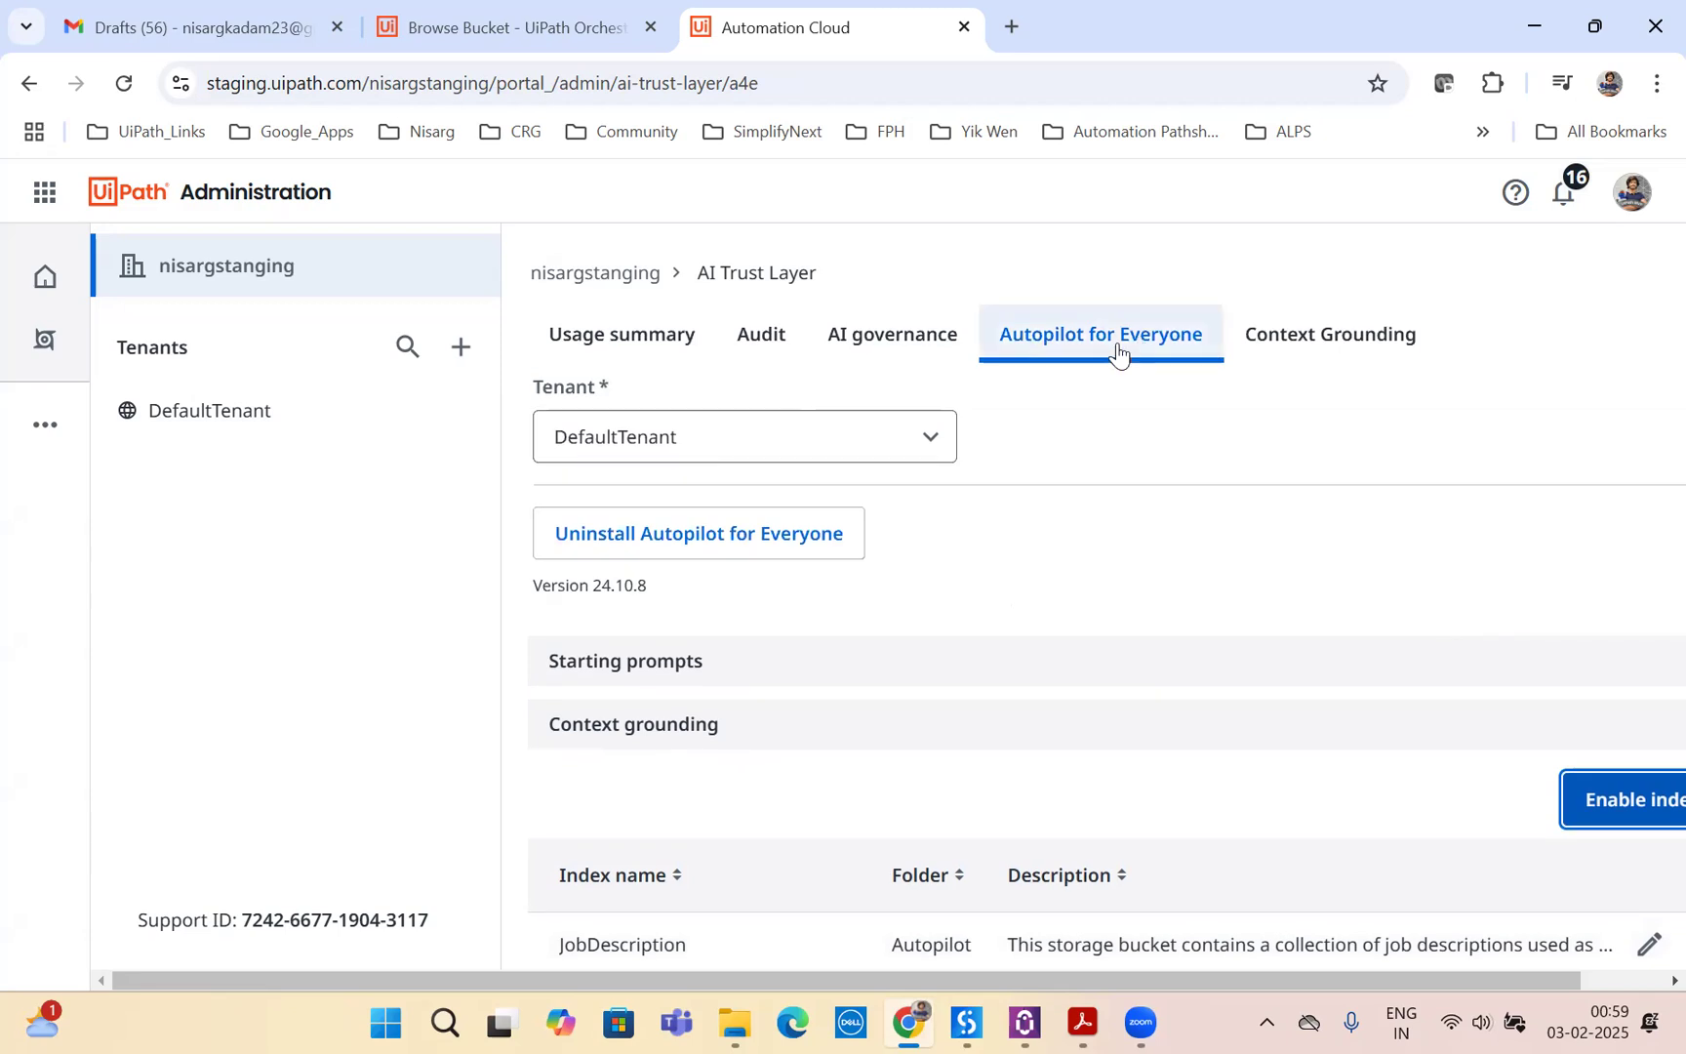
pyautogui.scroll(-3)
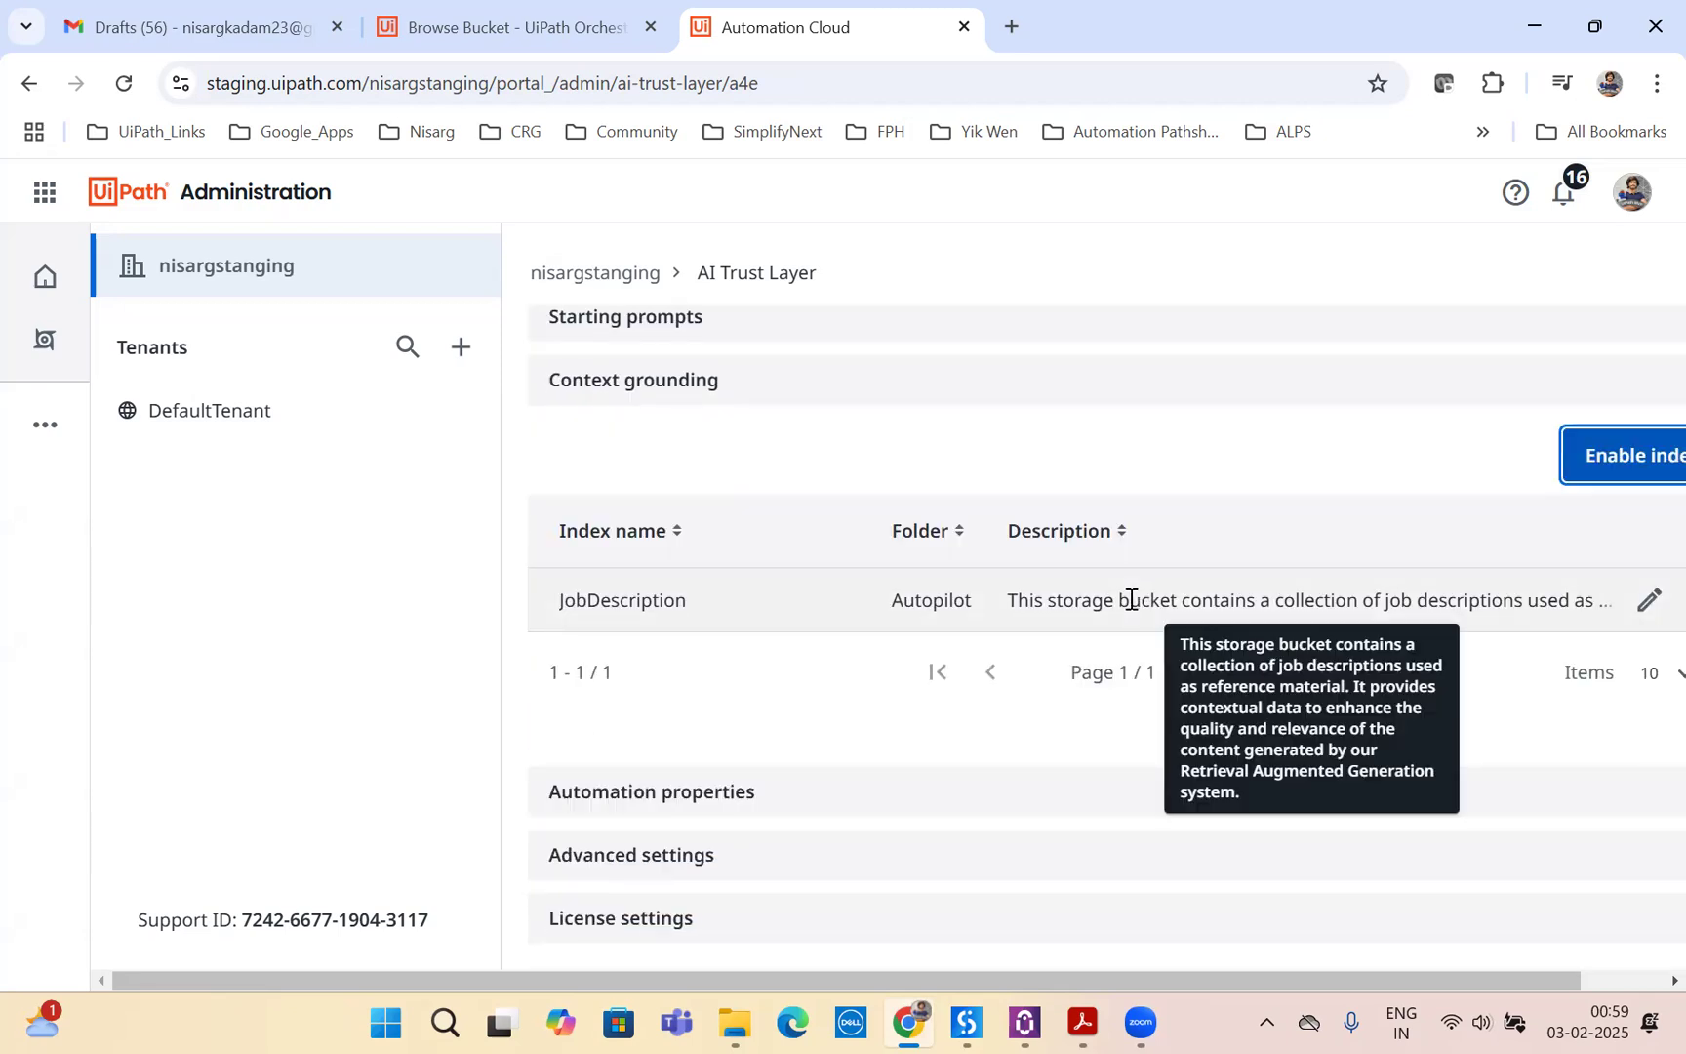
pyautogui.moveTo(869, 704)
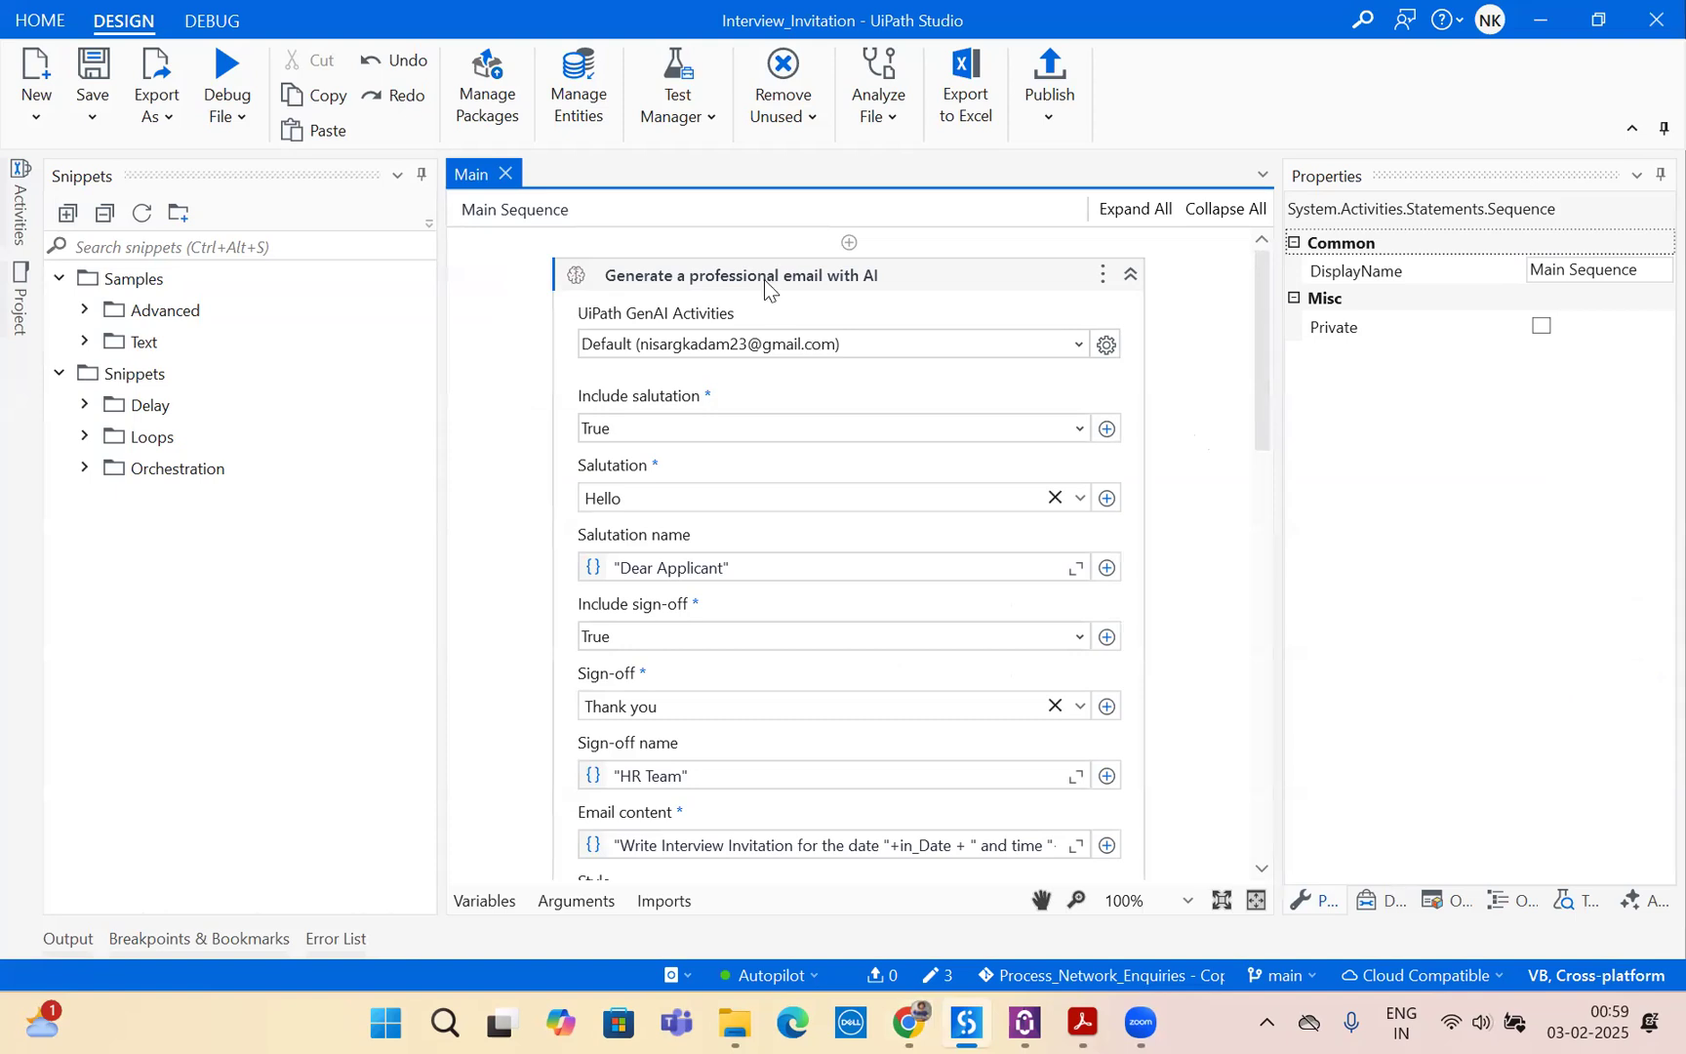
pyautogui.click(740, 277)
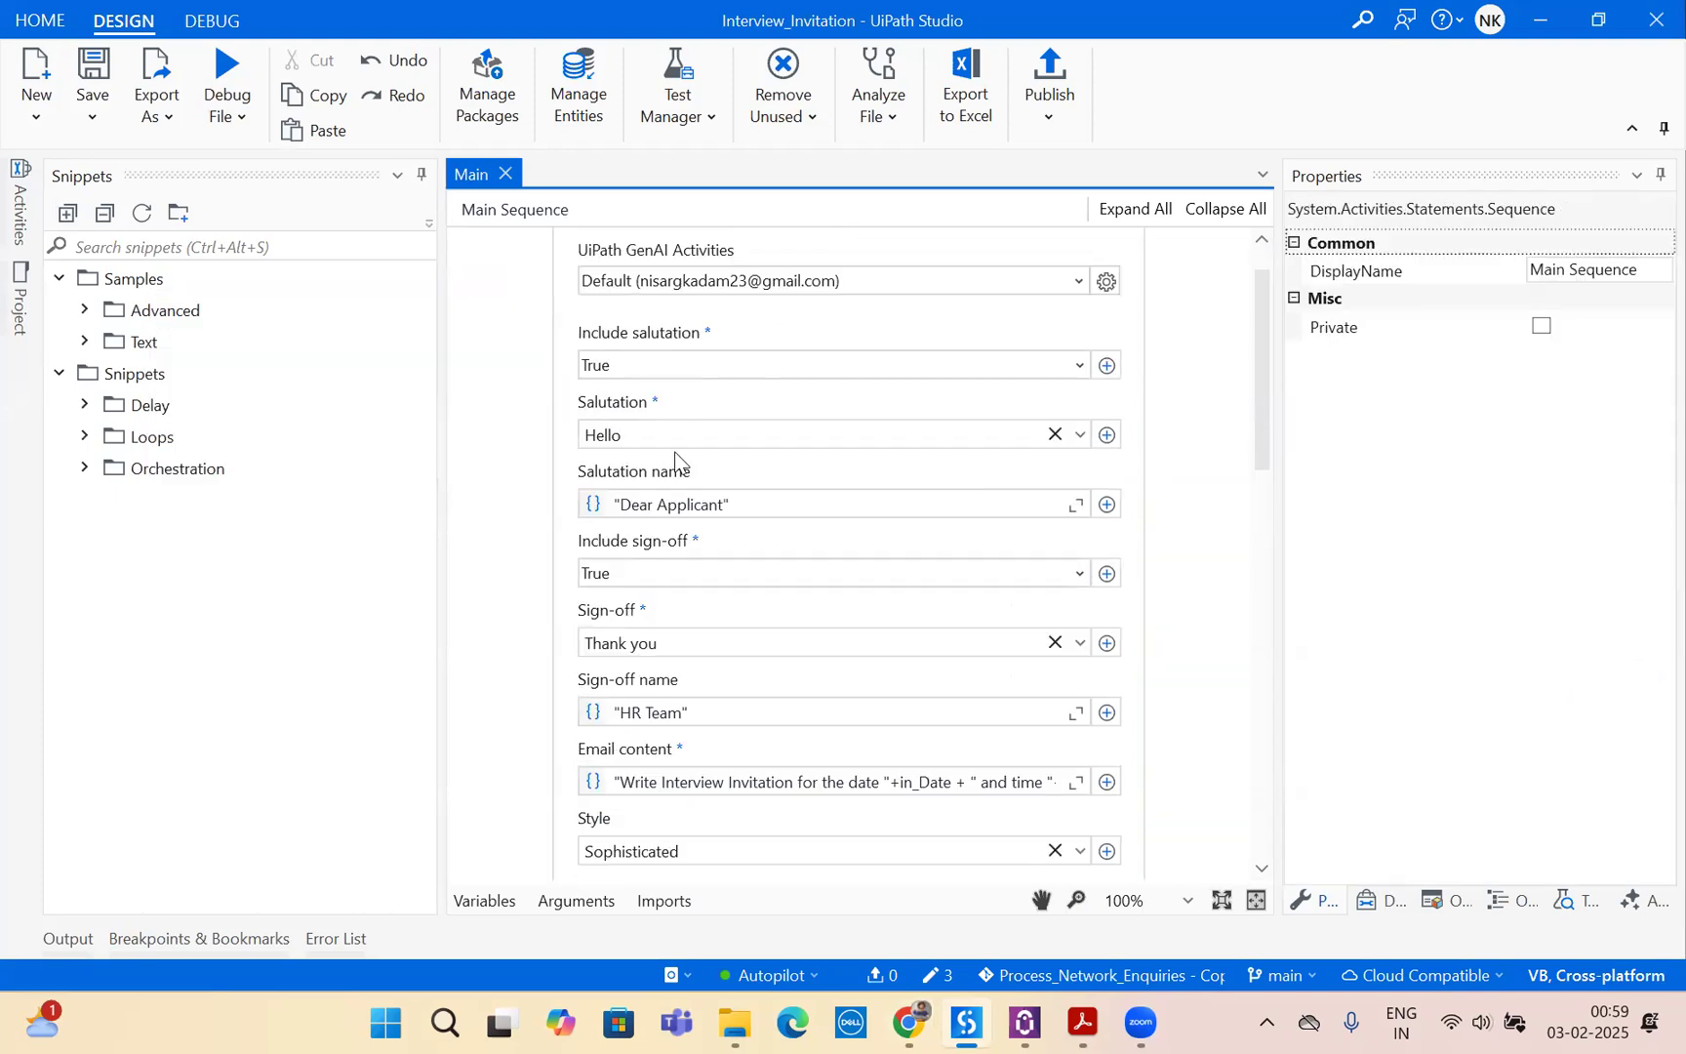
pyautogui.scroll(-3)
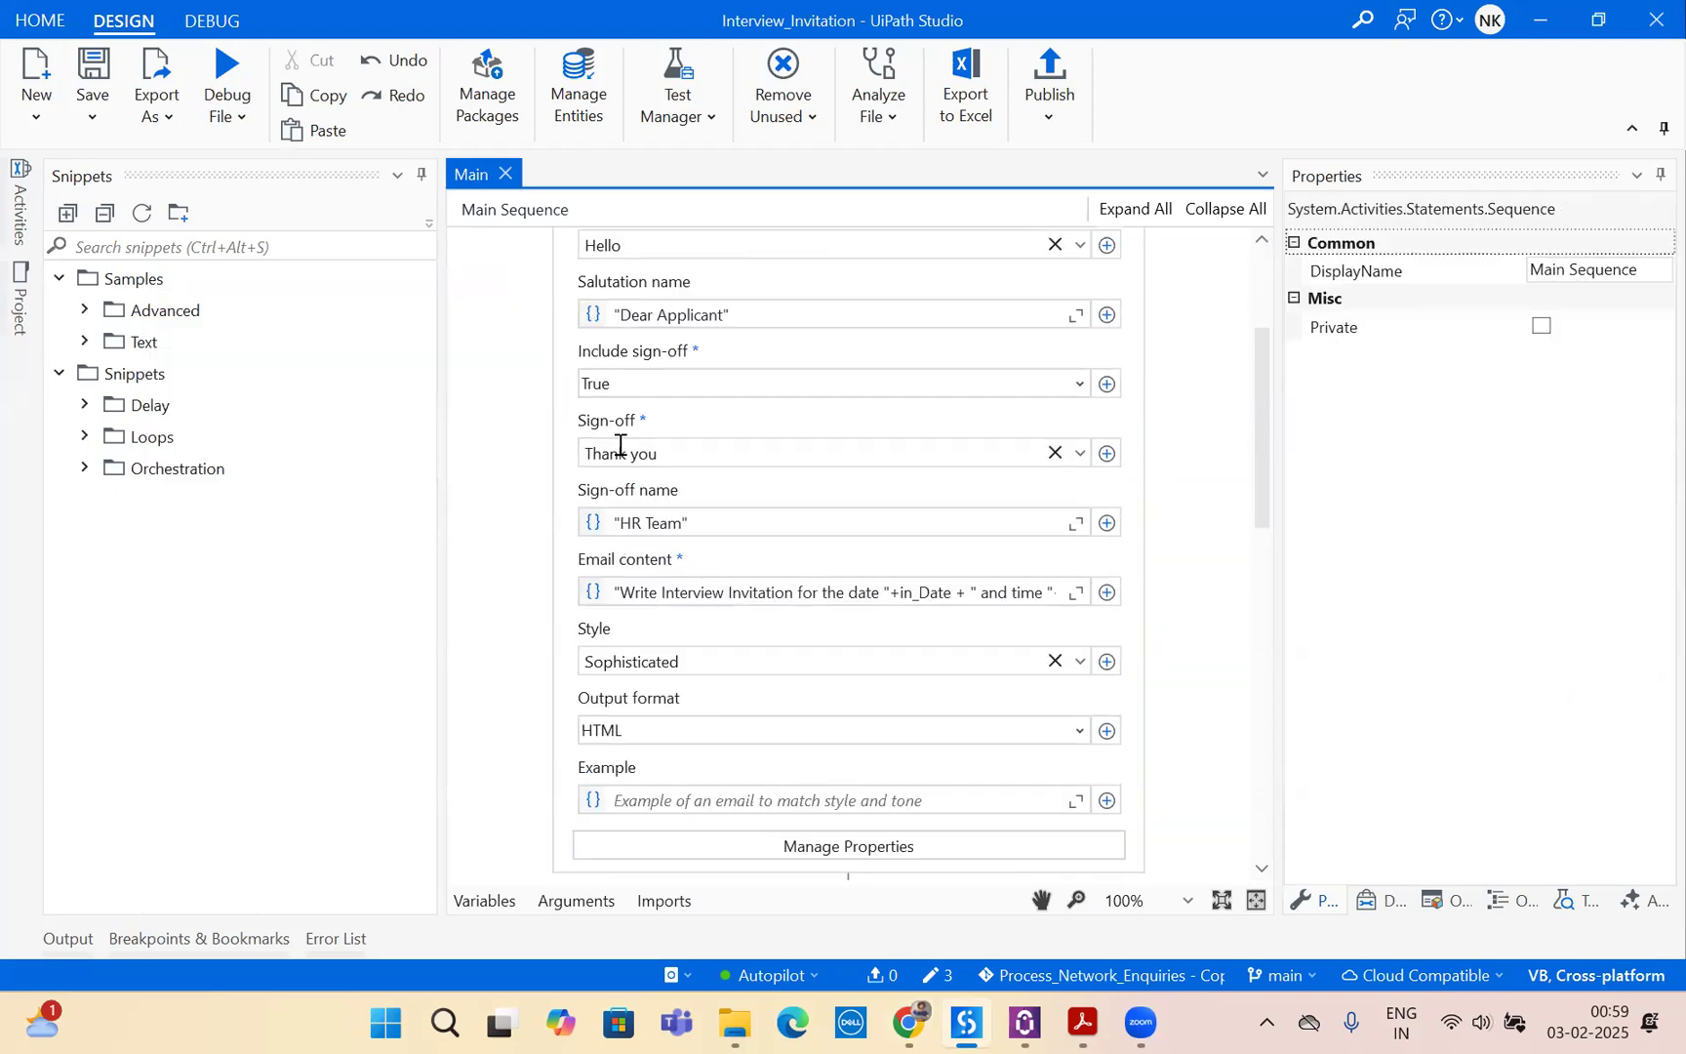
pyautogui.moveTo(670, 605)
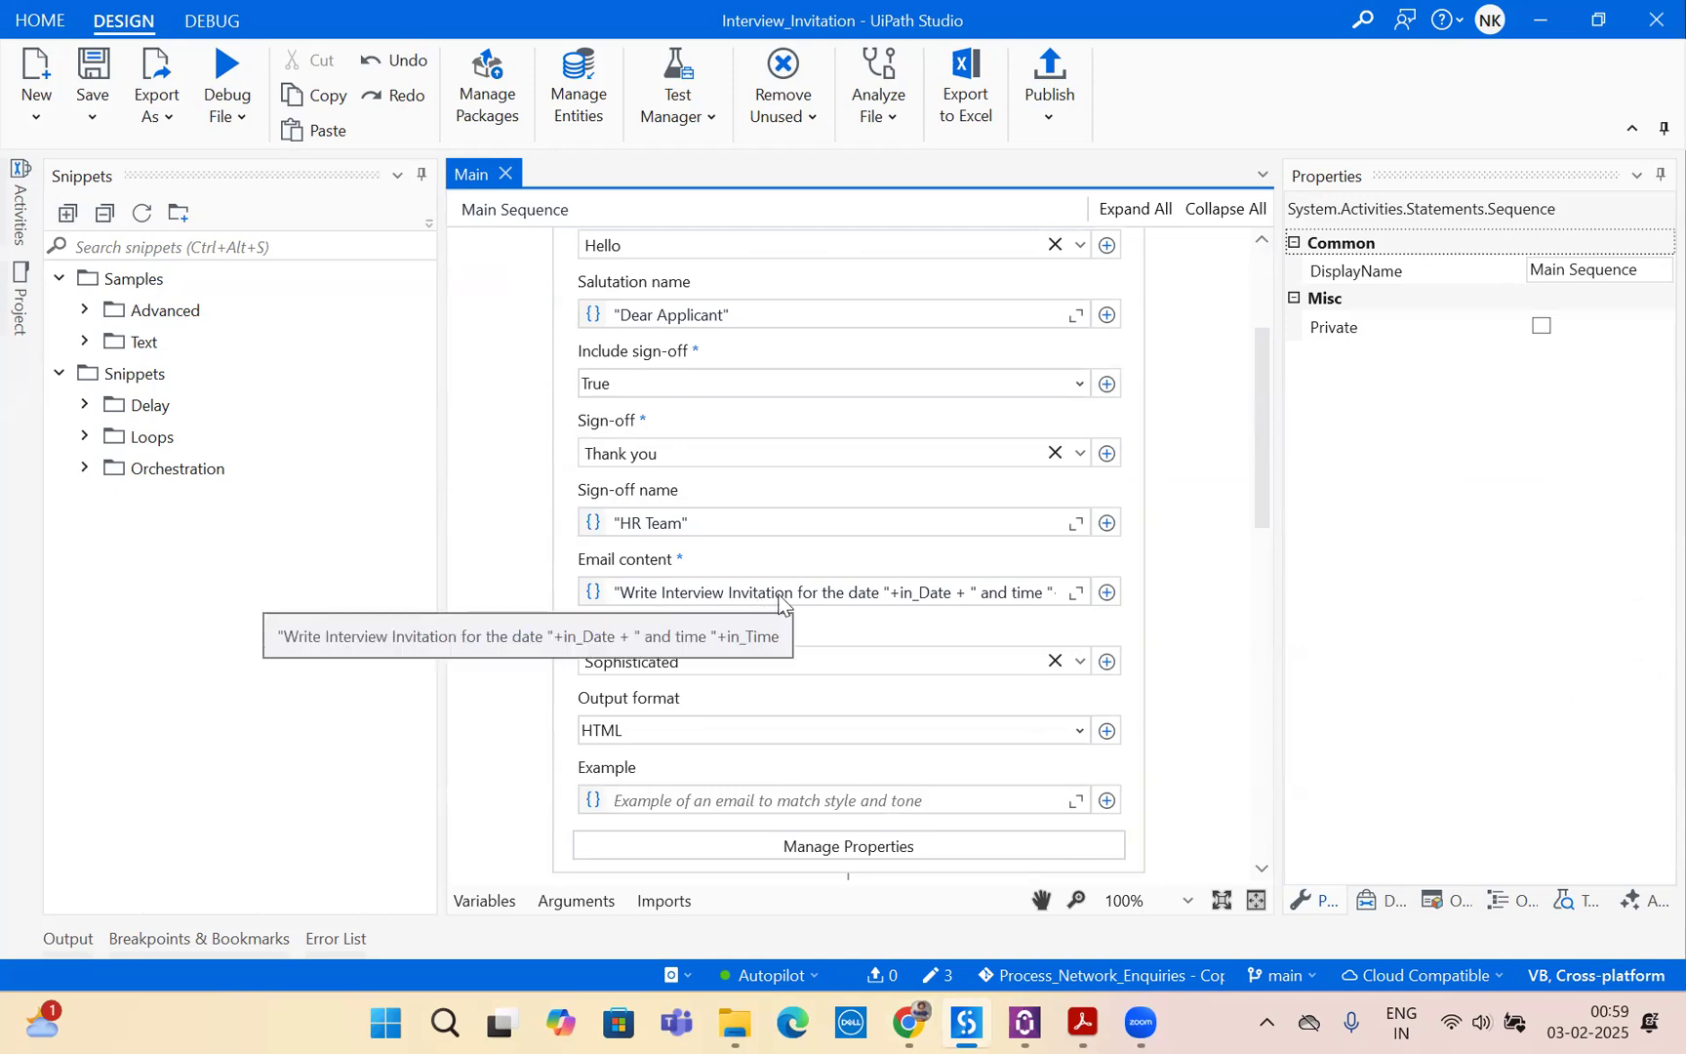
pyautogui.moveTo(670, 738)
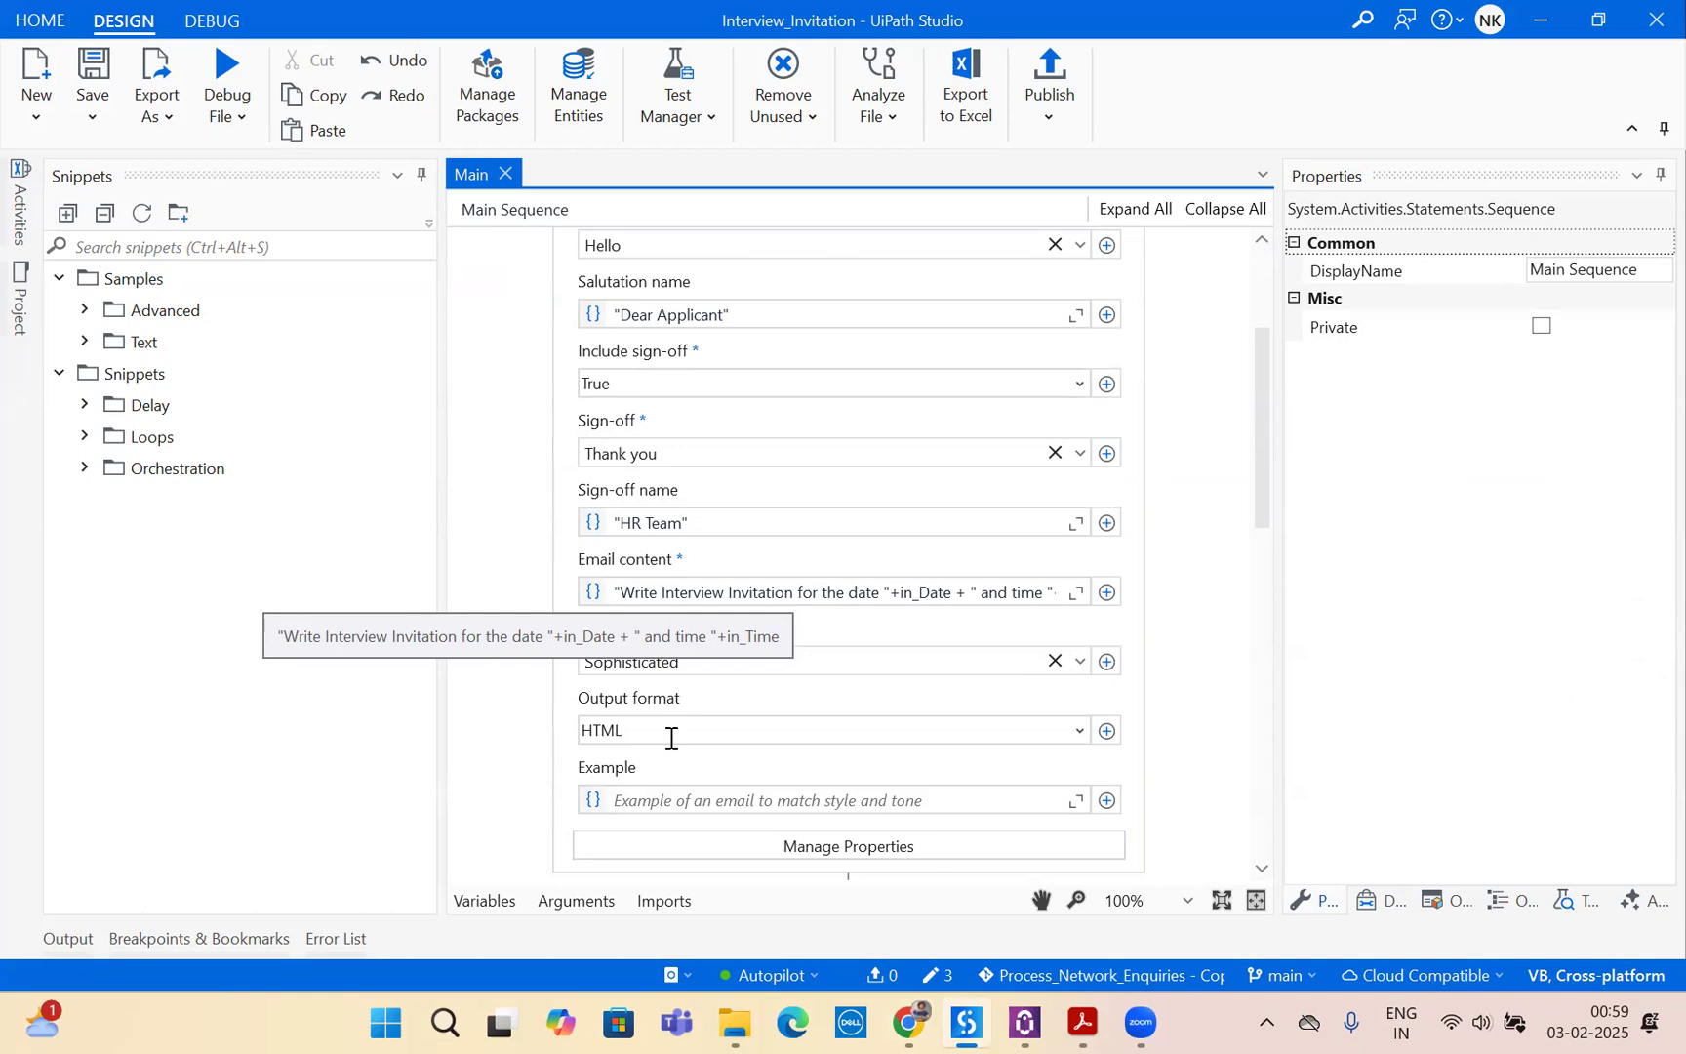
pyautogui.click(573, 902)
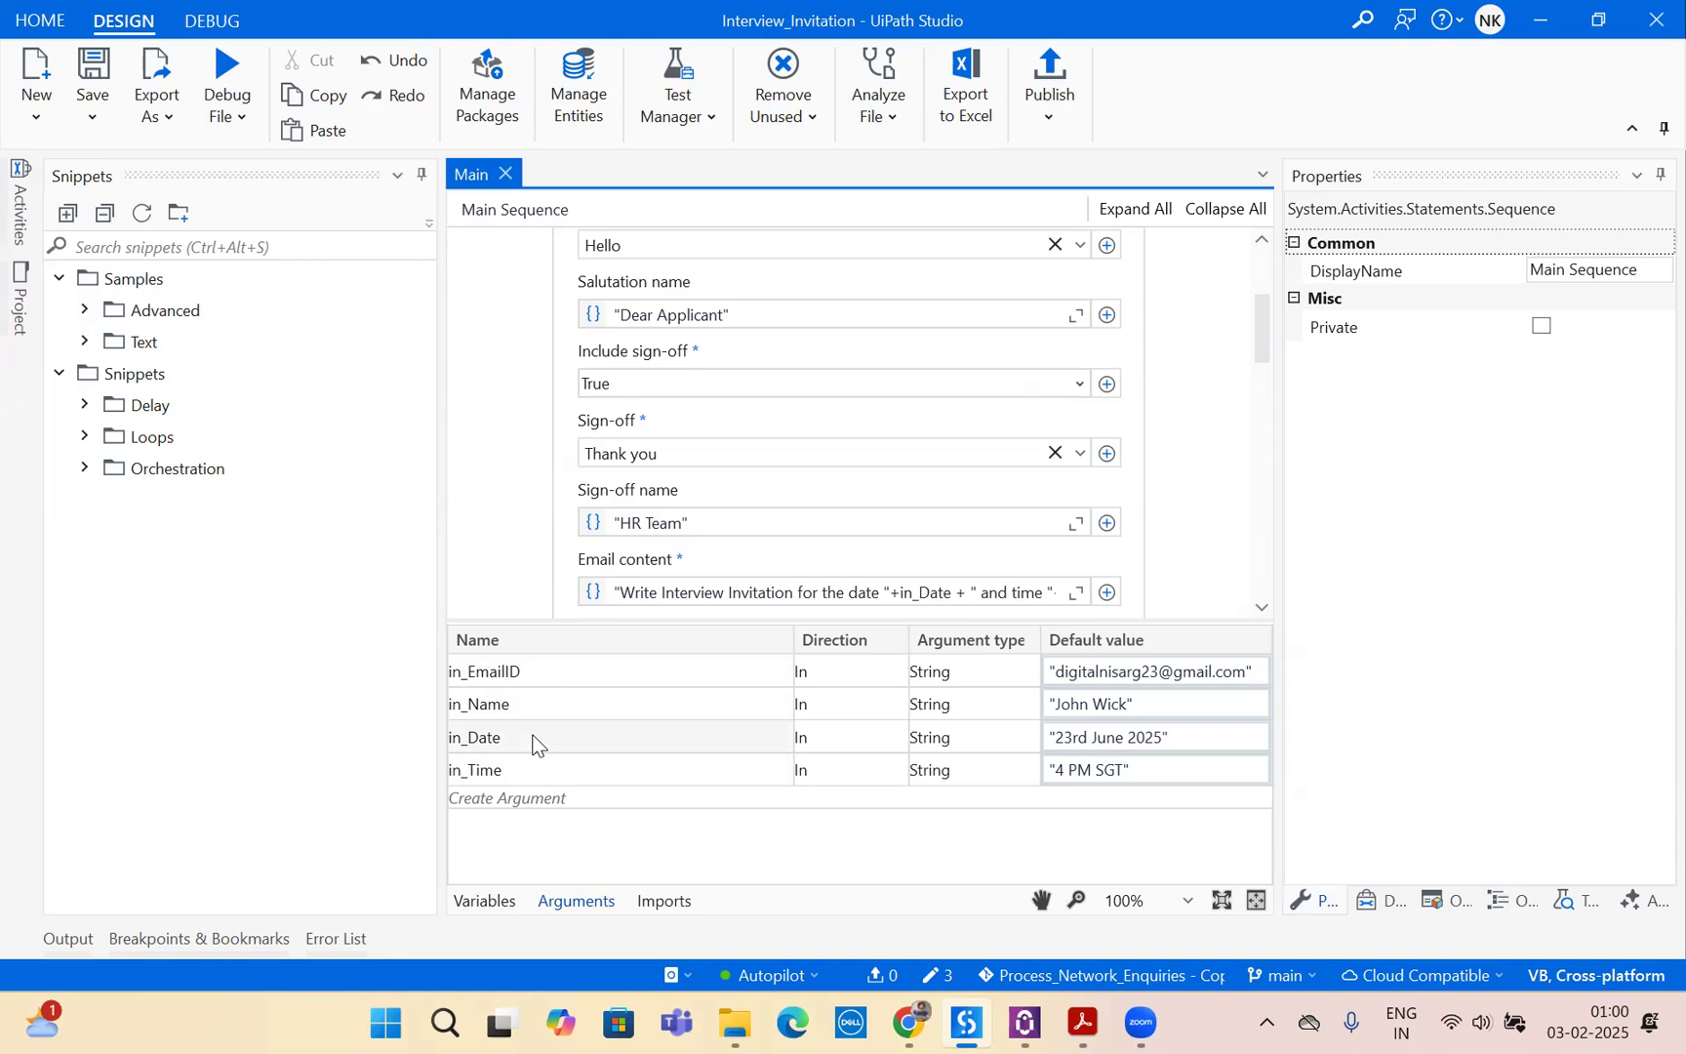
pyautogui.moveTo(1130, 802)
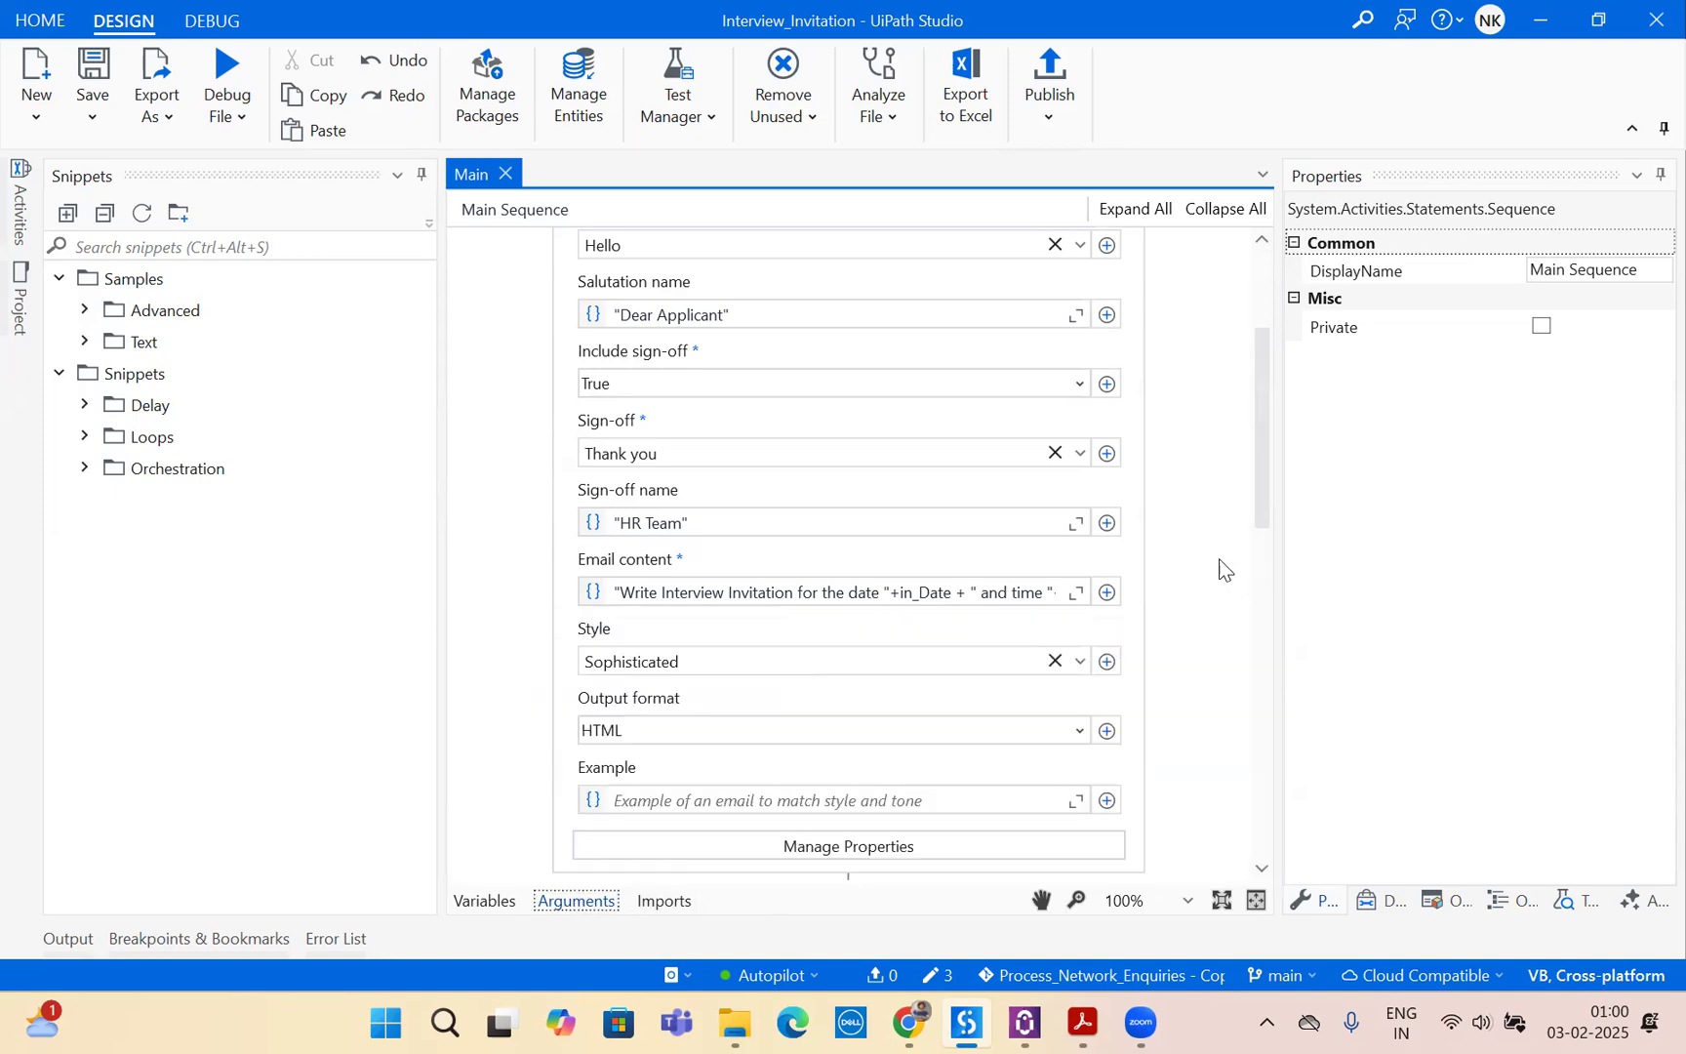
pyautogui.scroll(-3)
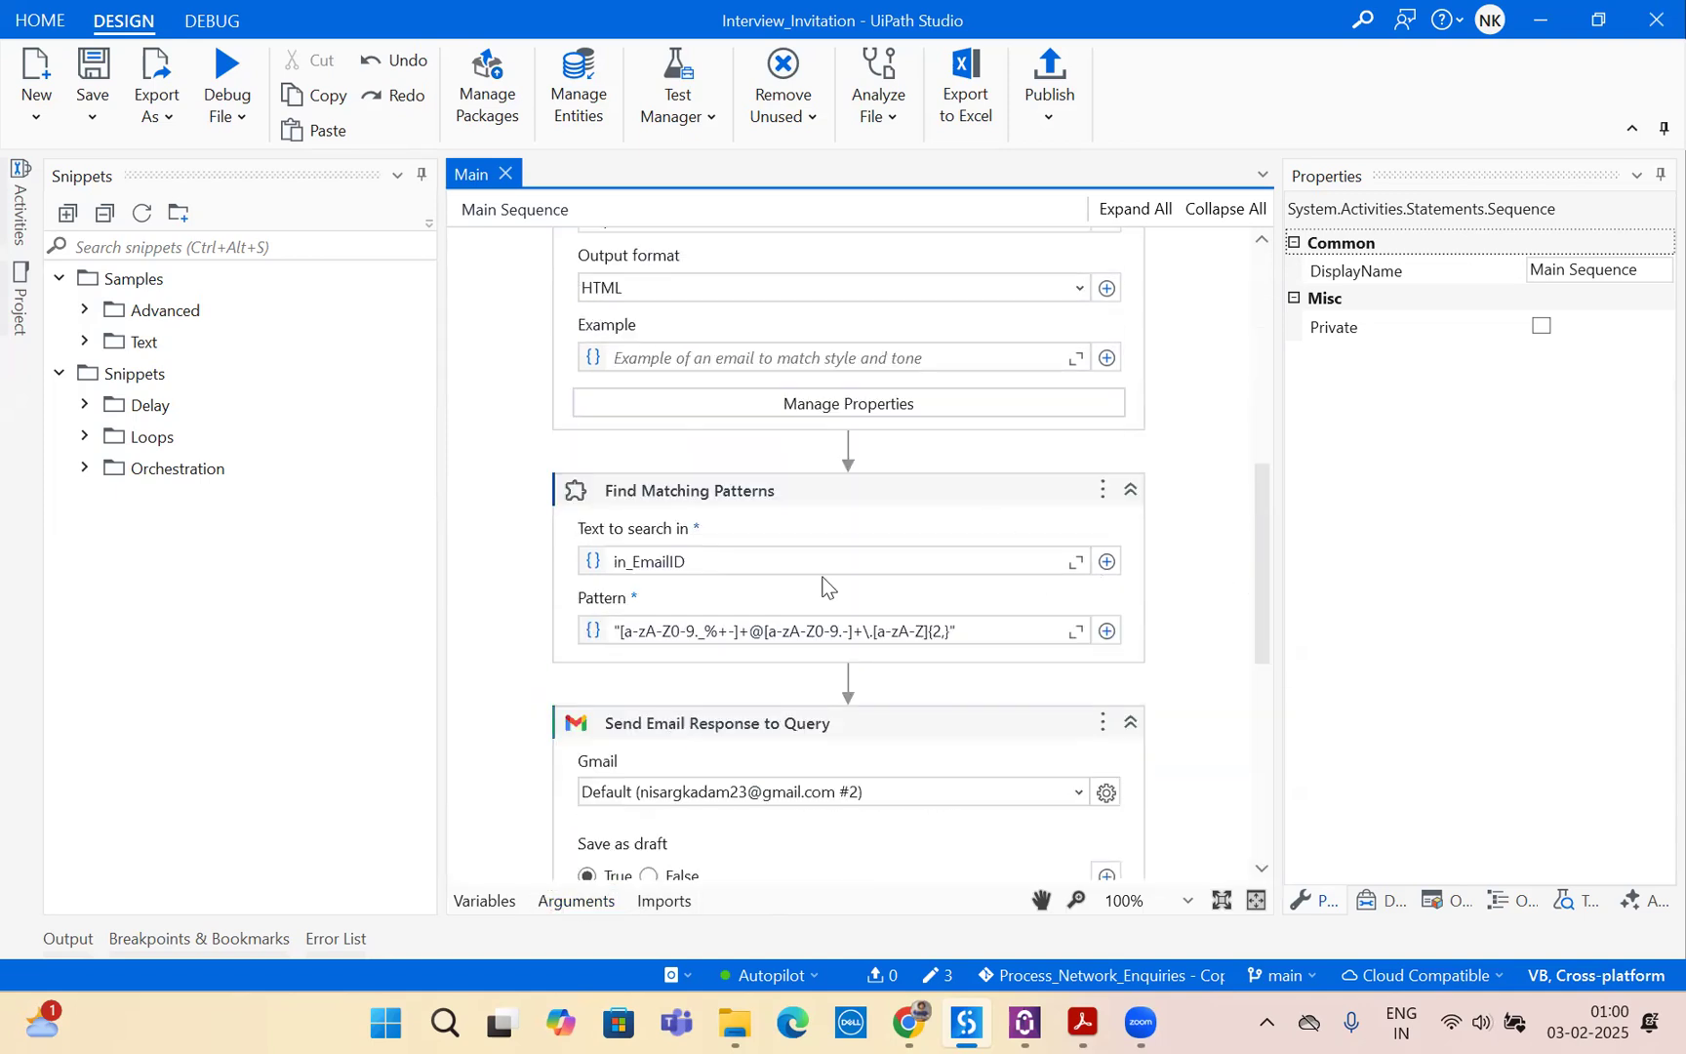
pyautogui.click(688, 490)
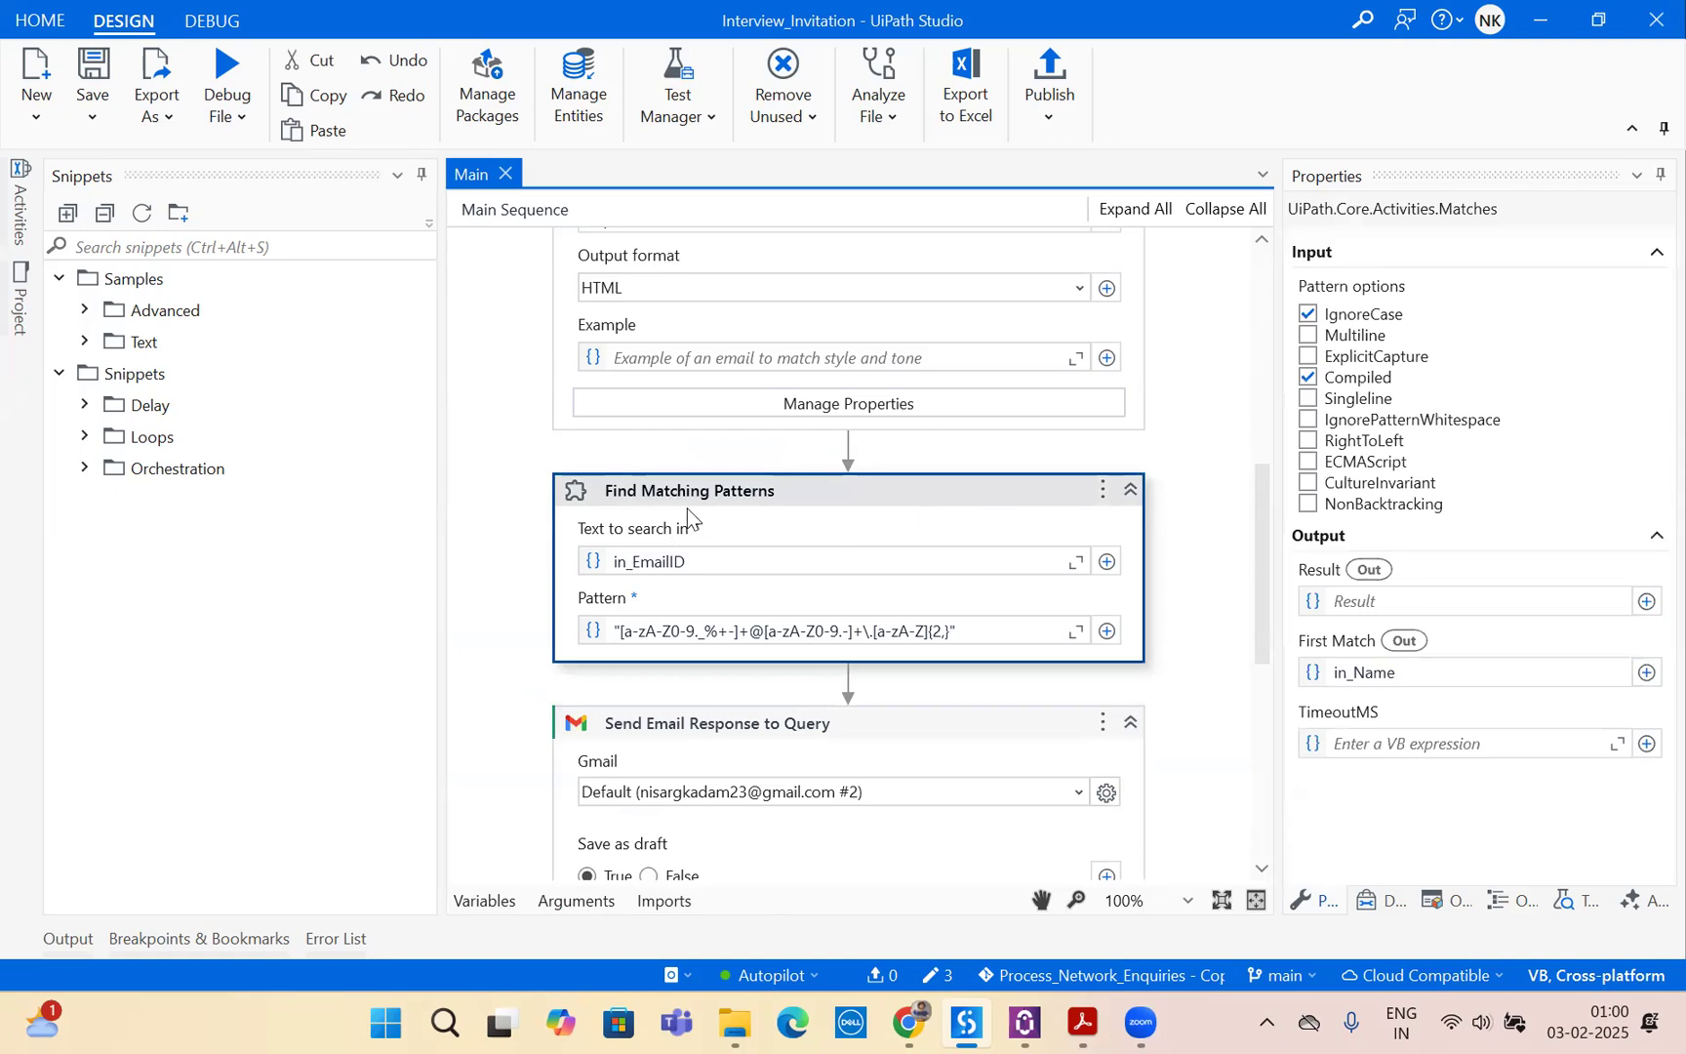
pyautogui.scroll(-3)
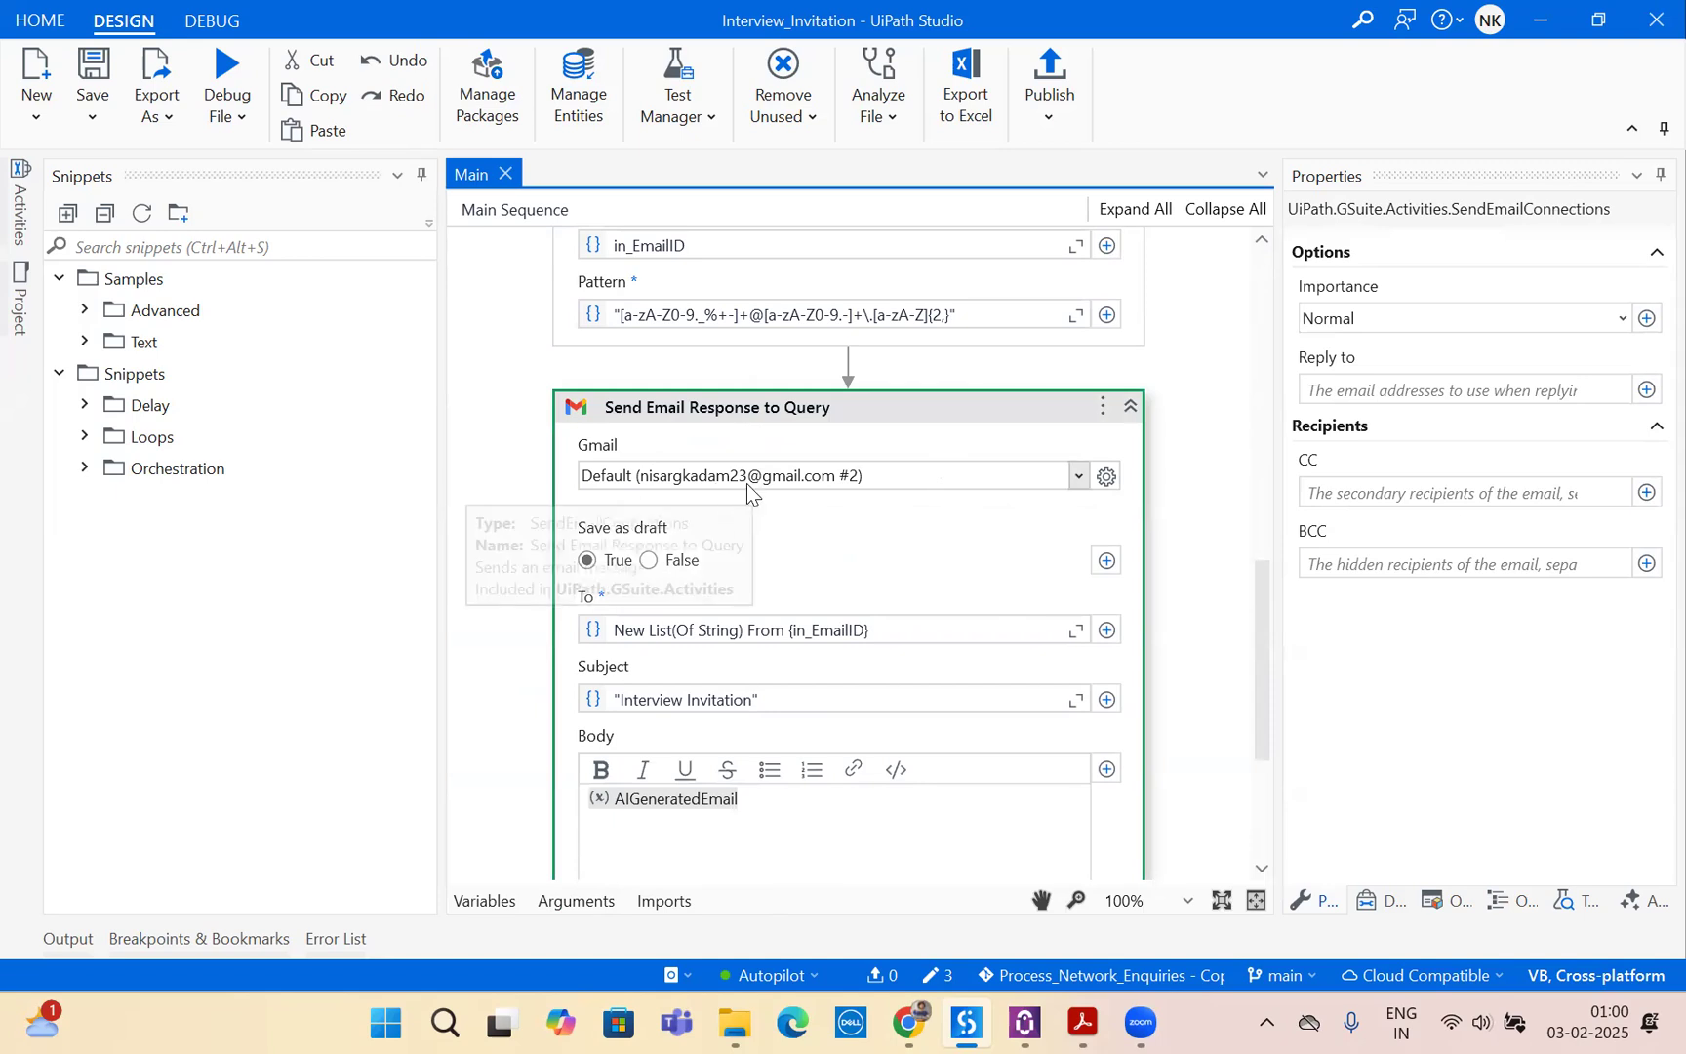
pyautogui.scroll(-3)
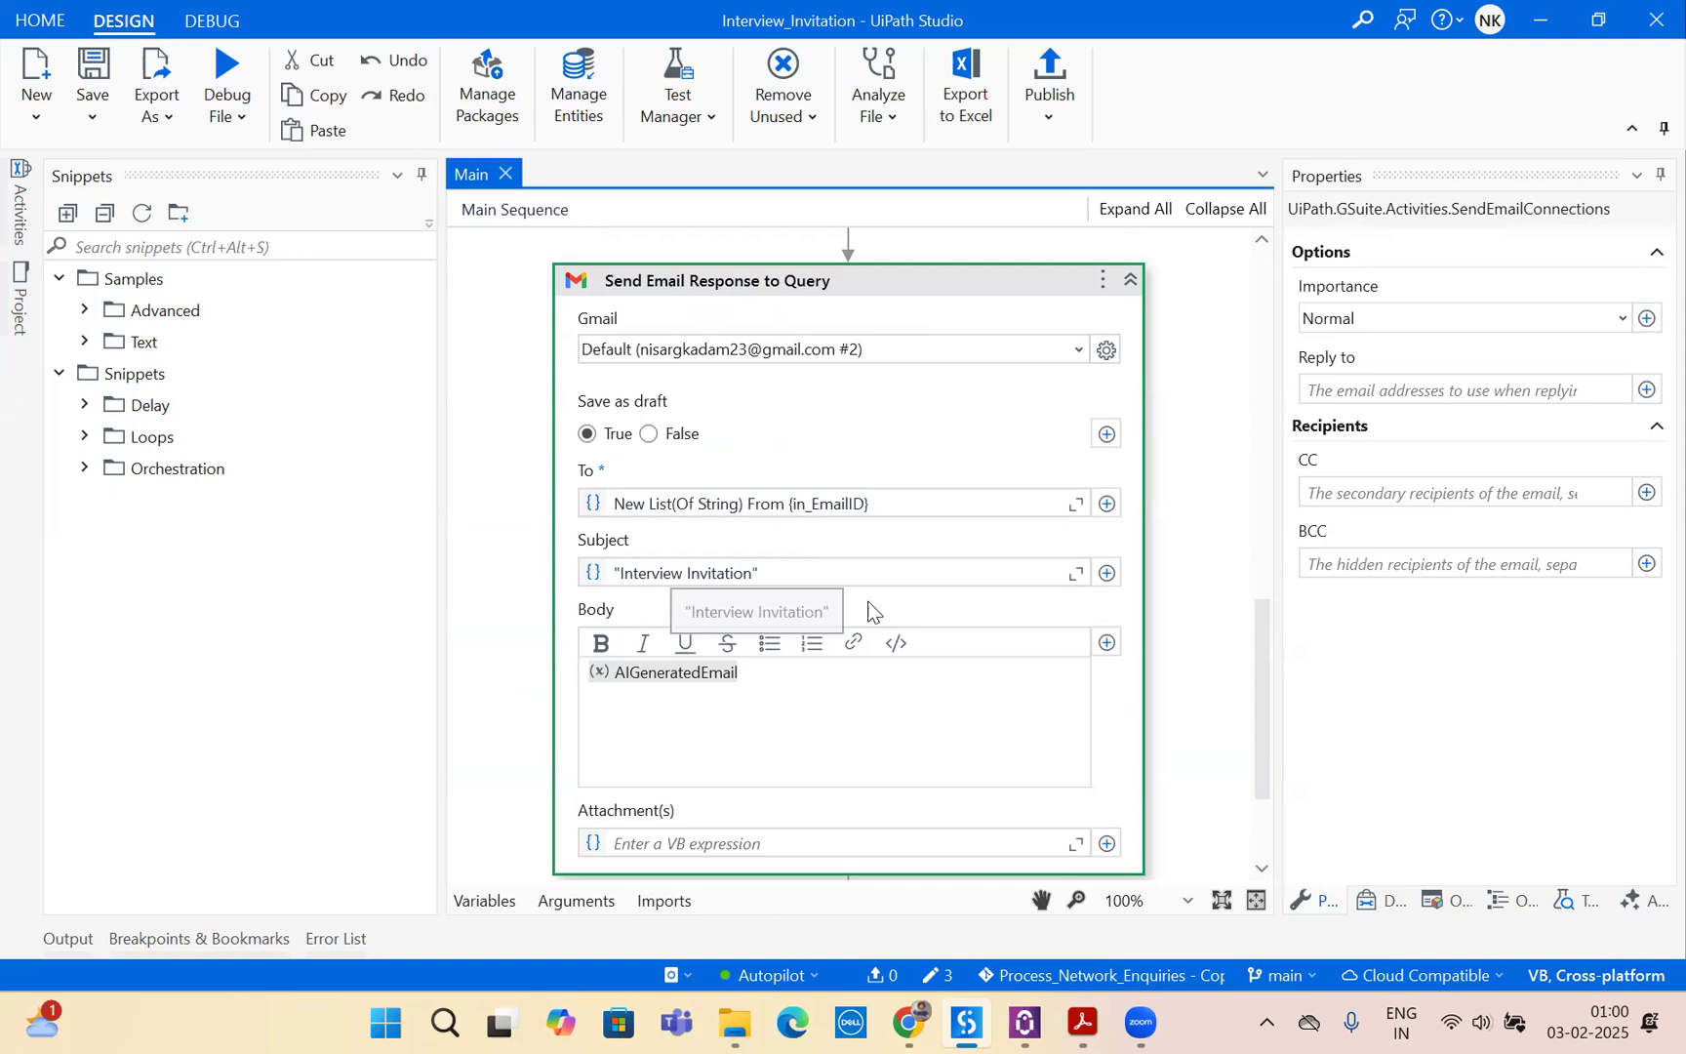
pyautogui.moveTo(711, 597)
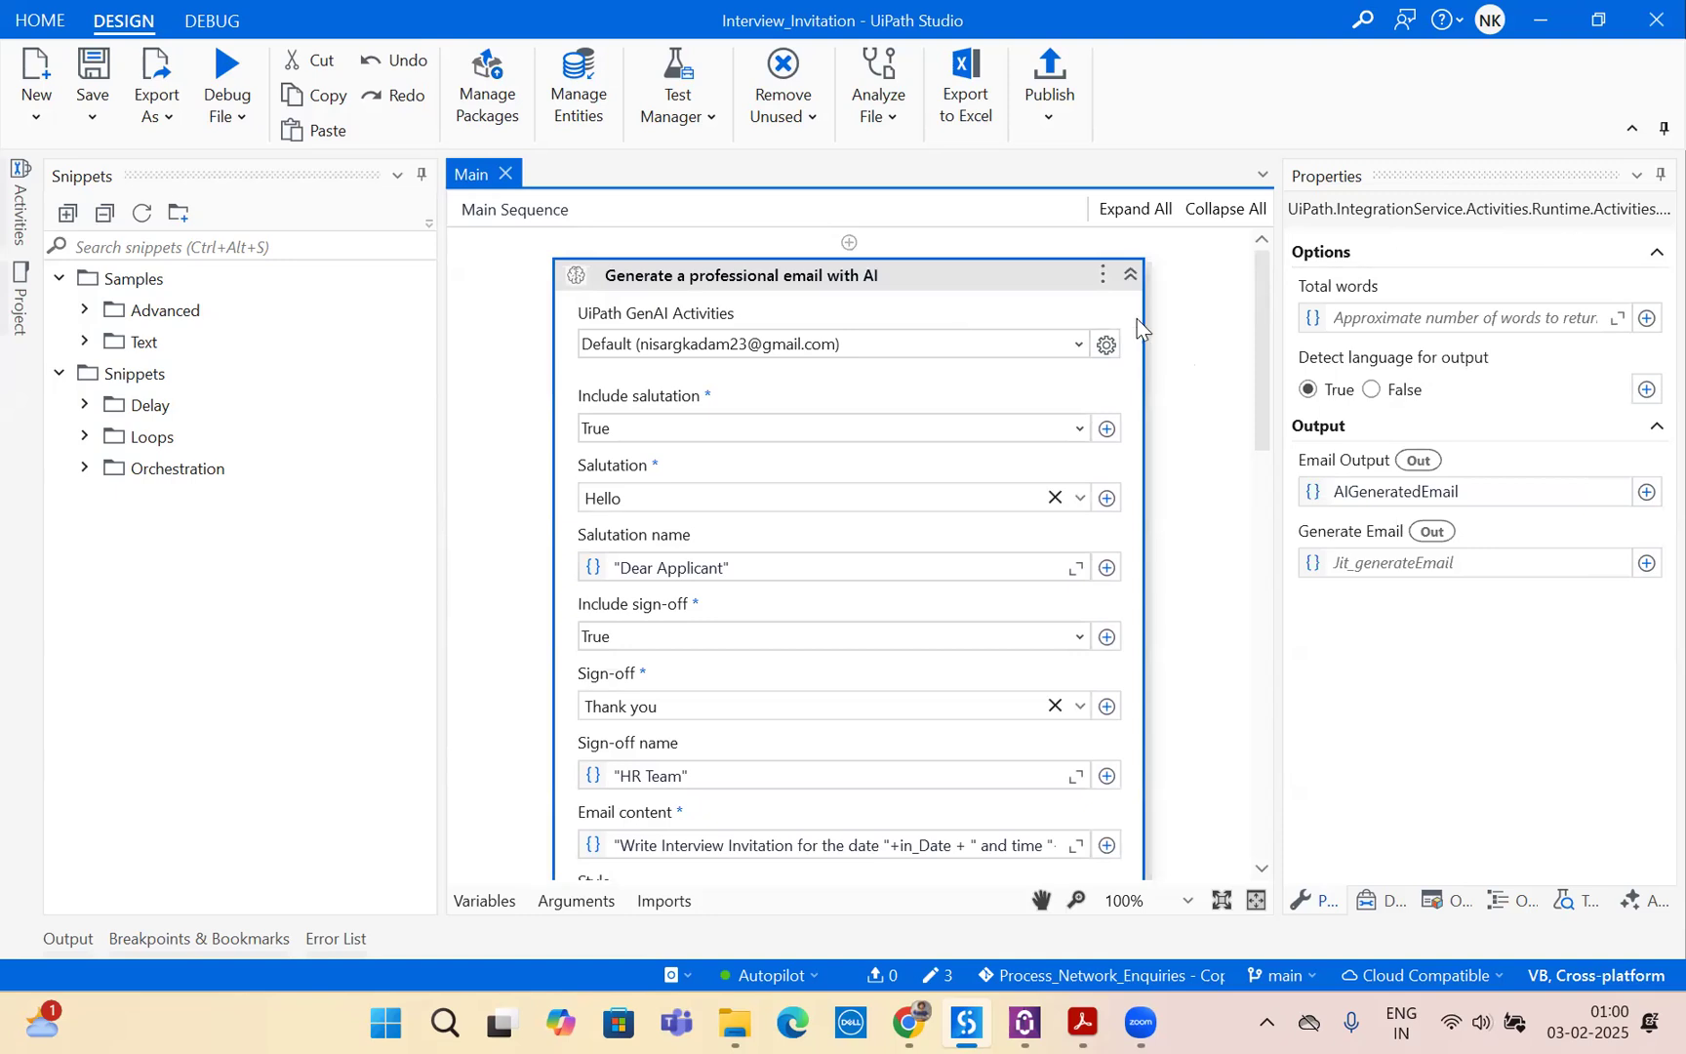
pyautogui.scroll(-3)
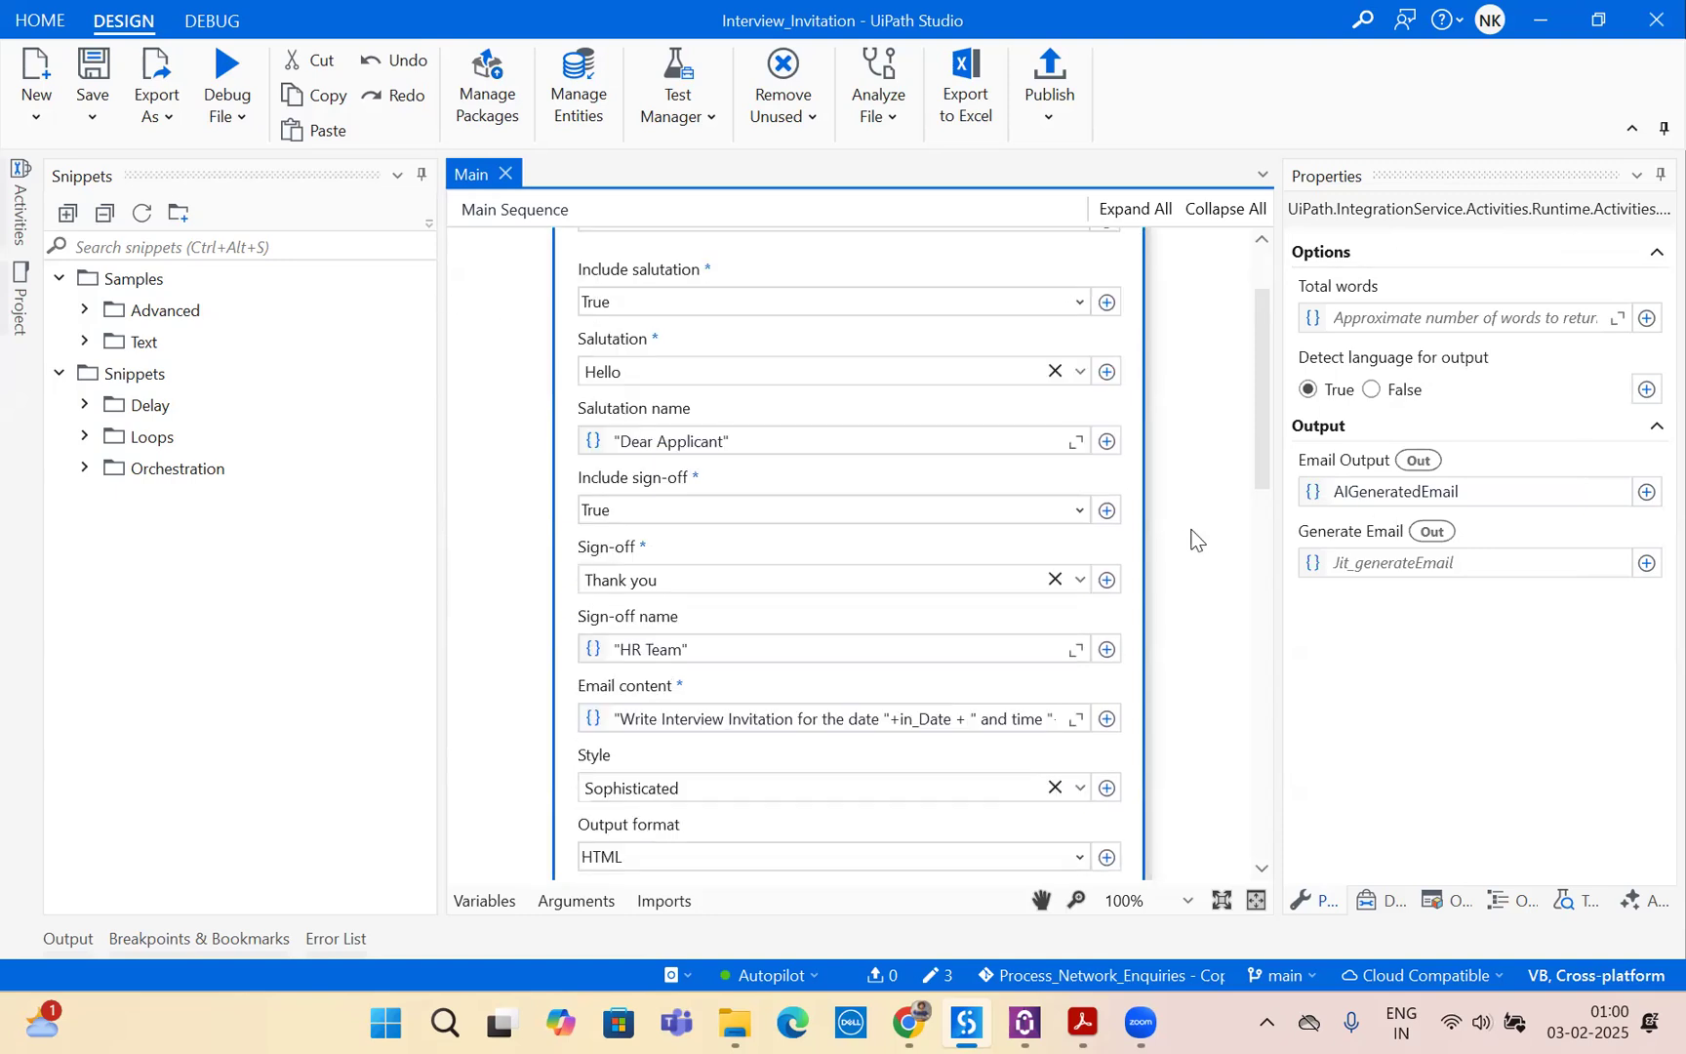
pyautogui.scroll(-3)
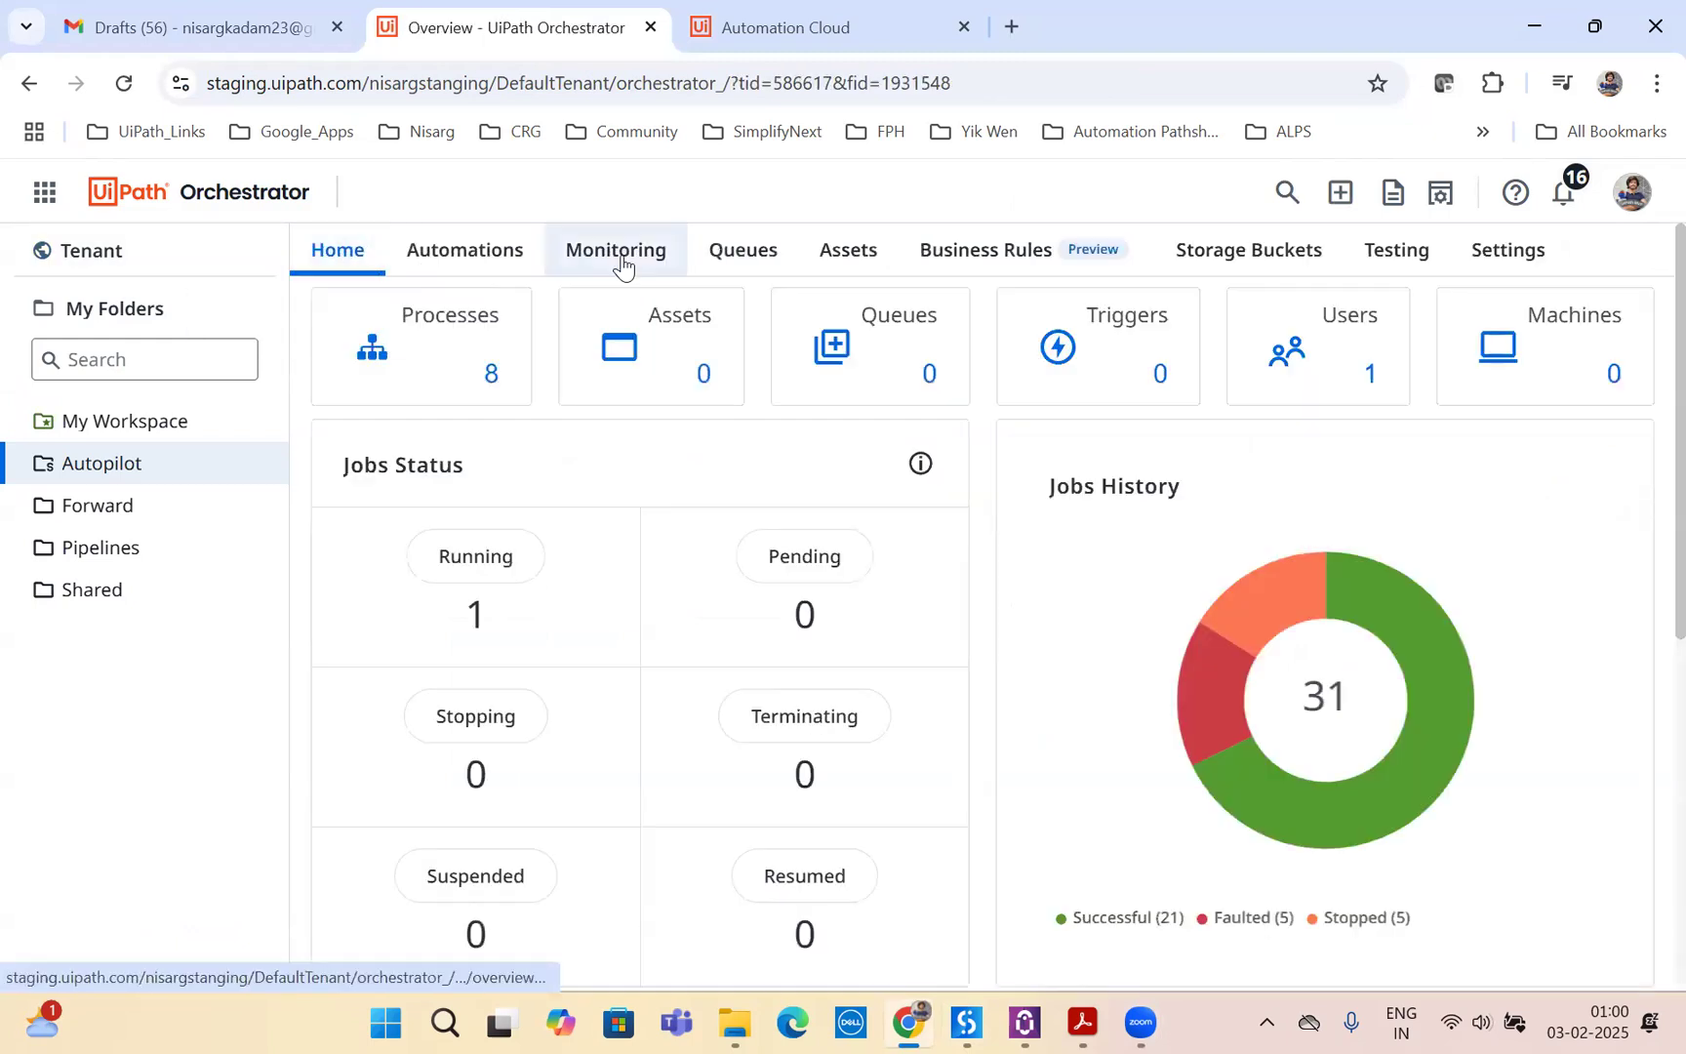
# - Inspect the Interview_Invitation 1.0.5 process details and storage buckets in the Autopilot folder
pyautogui.click(464, 250)
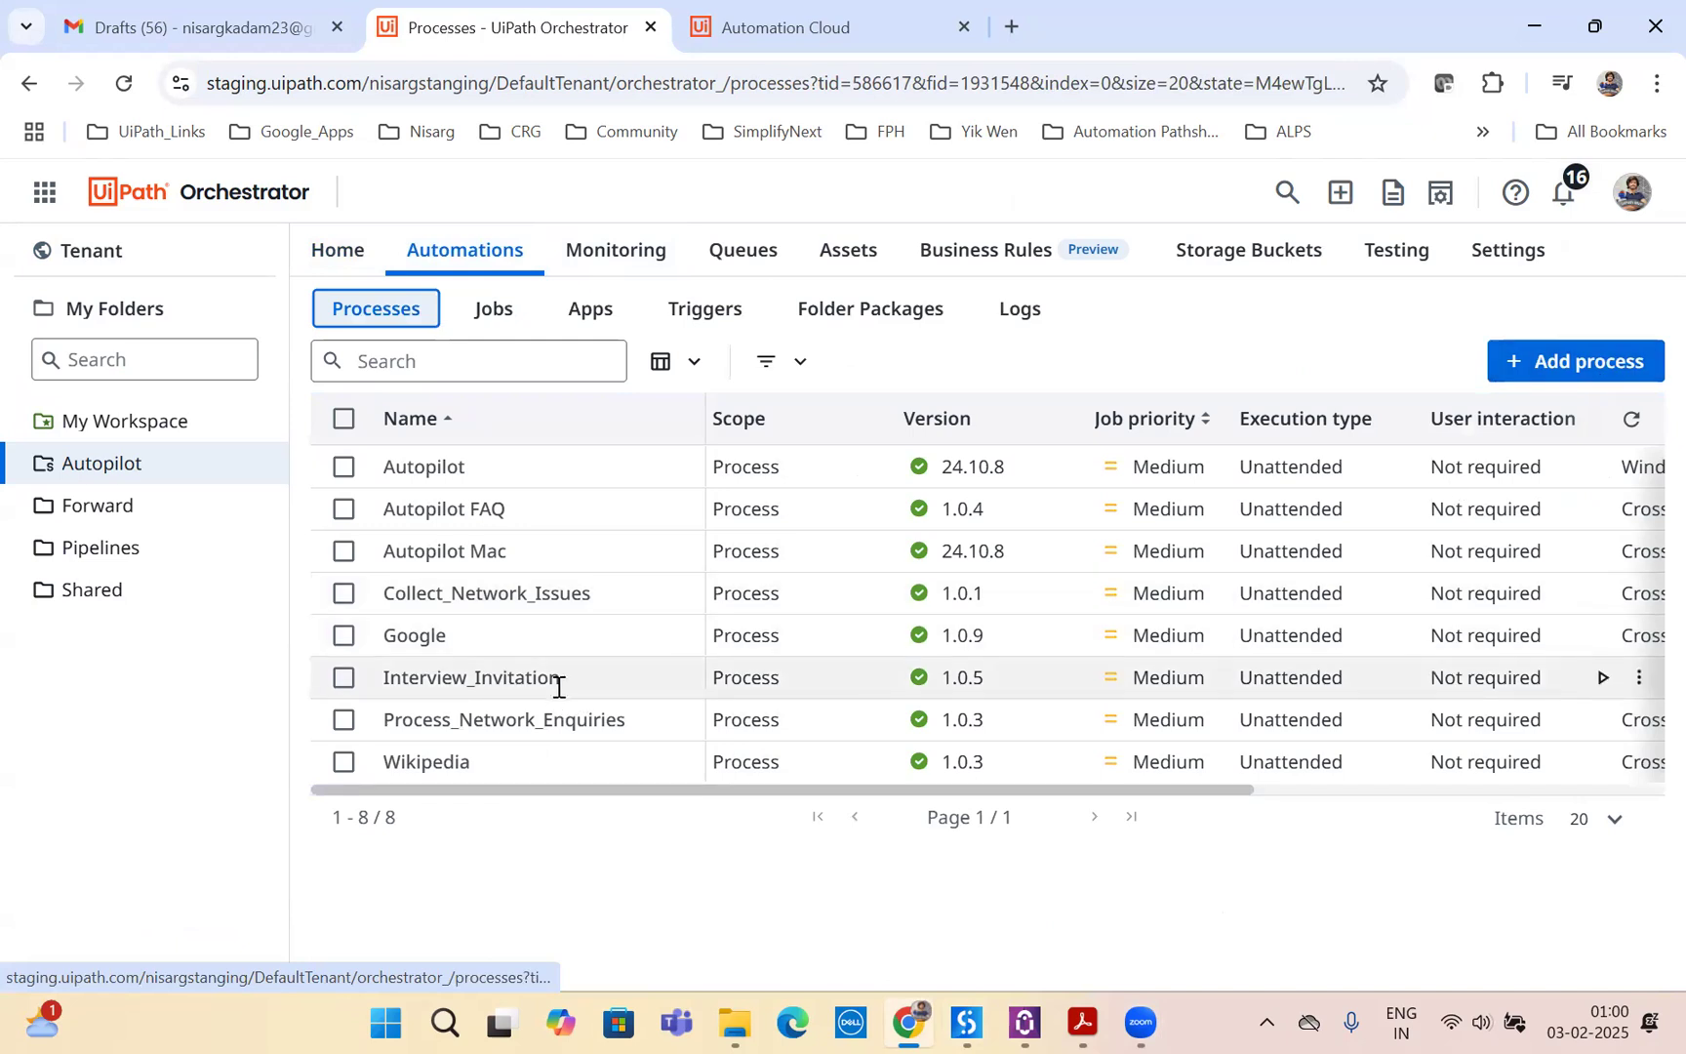
pyautogui.doubleClick(470, 677)
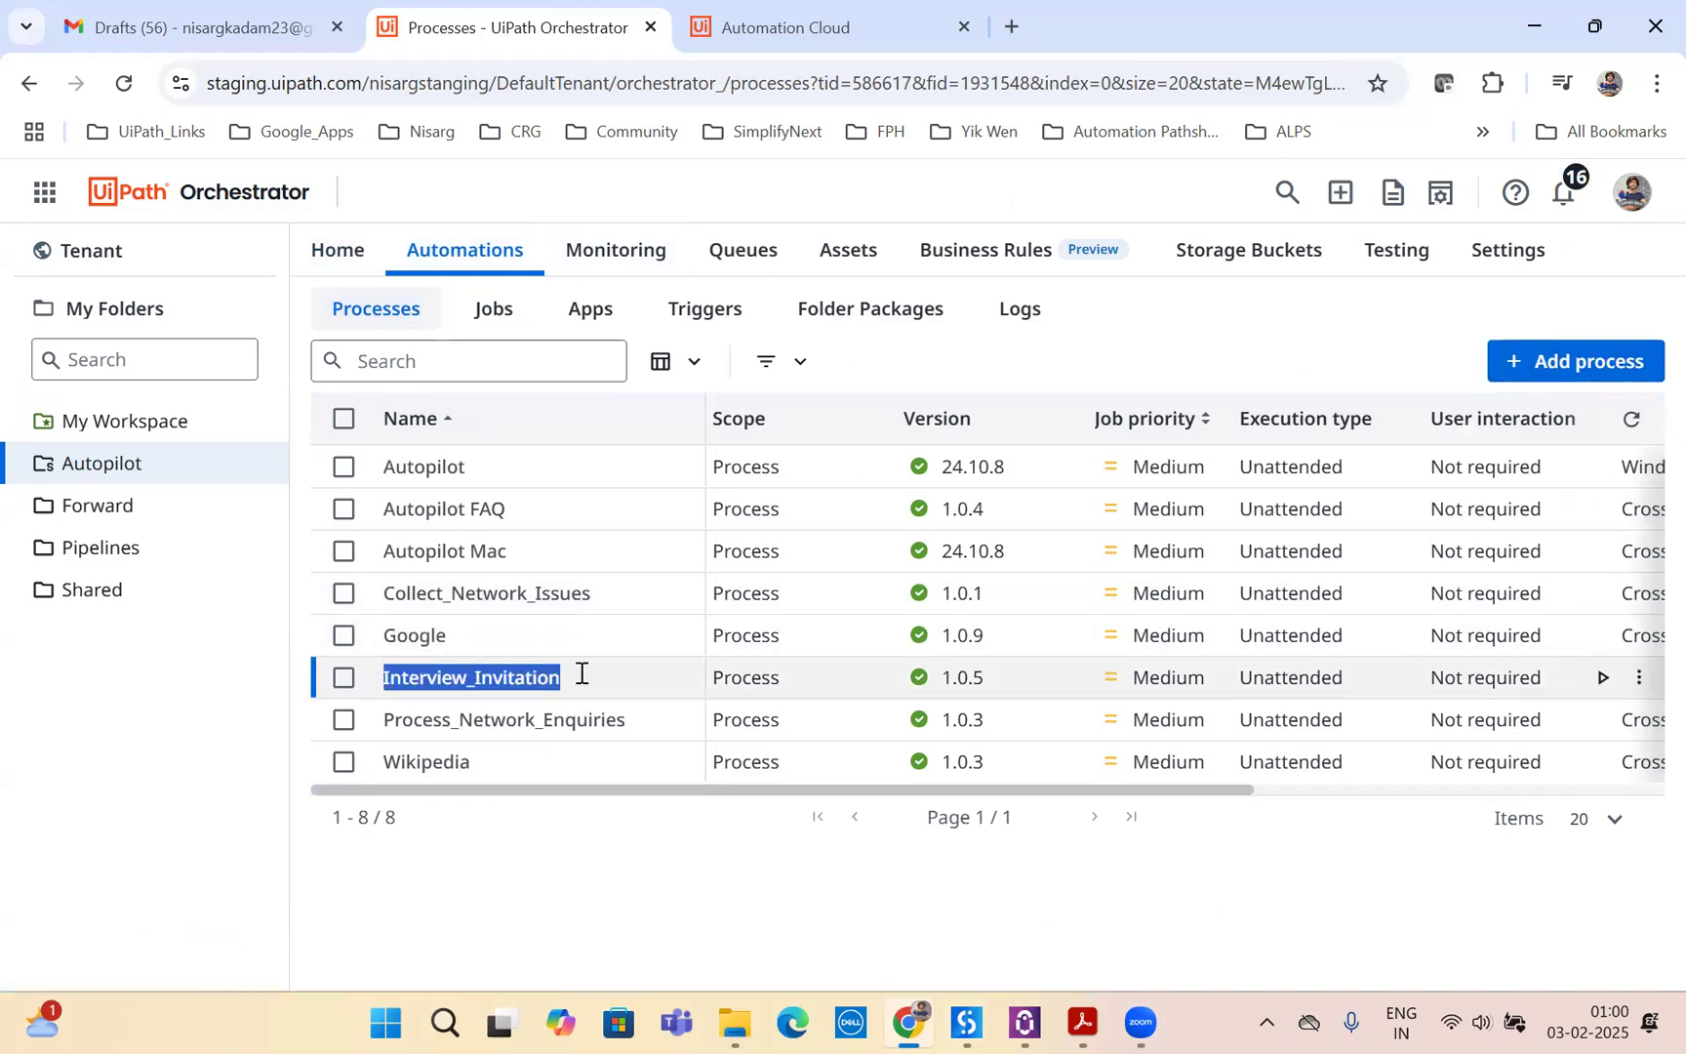
pyautogui.click(470, 678)
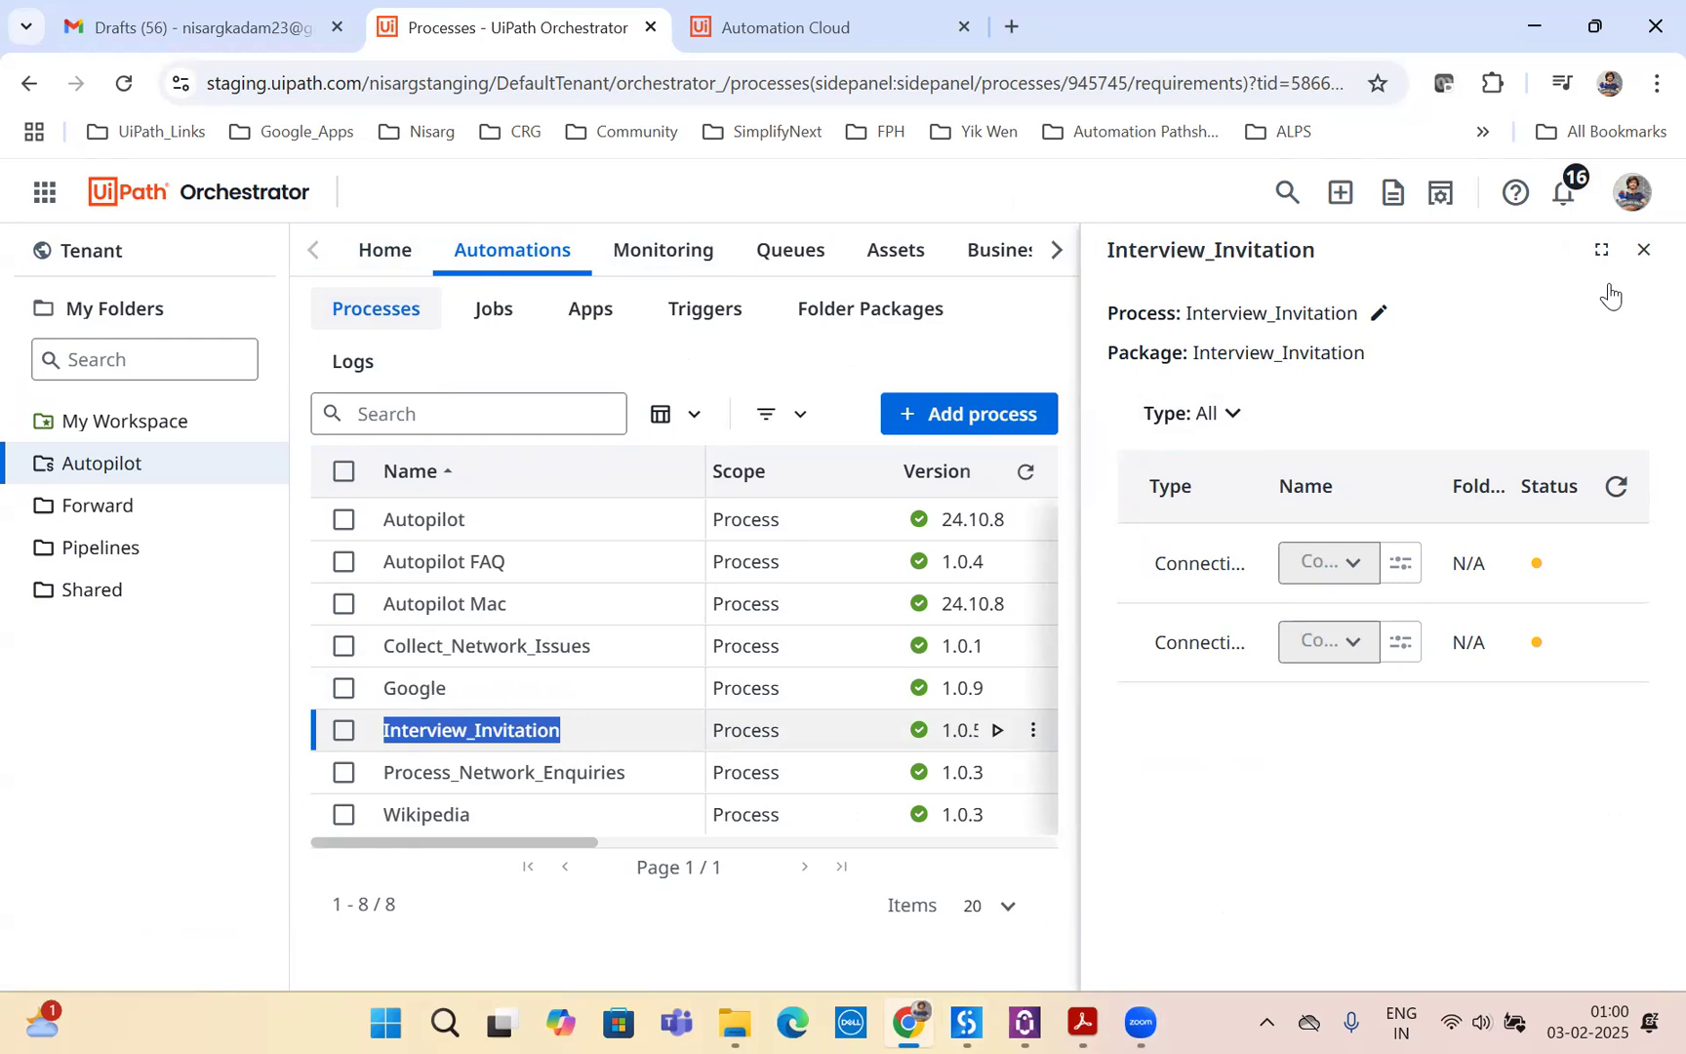
pyautogui.click(1645, 250)
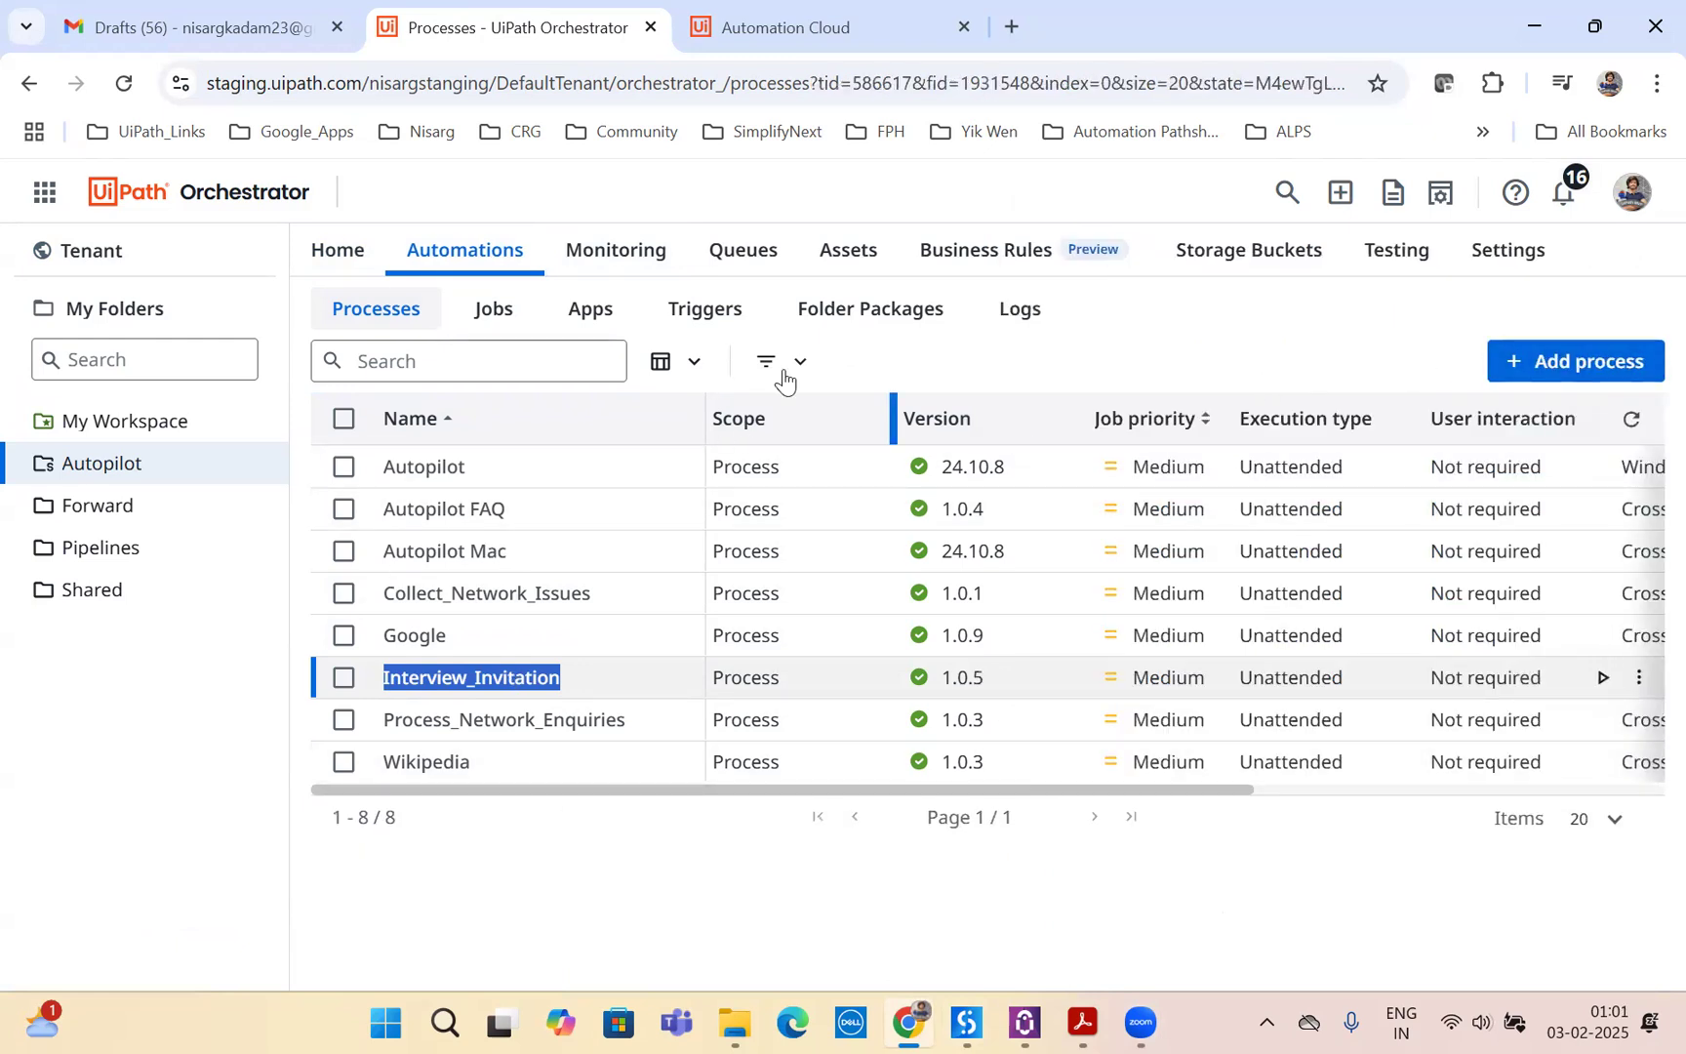
pyautogui.click(1247, 250)
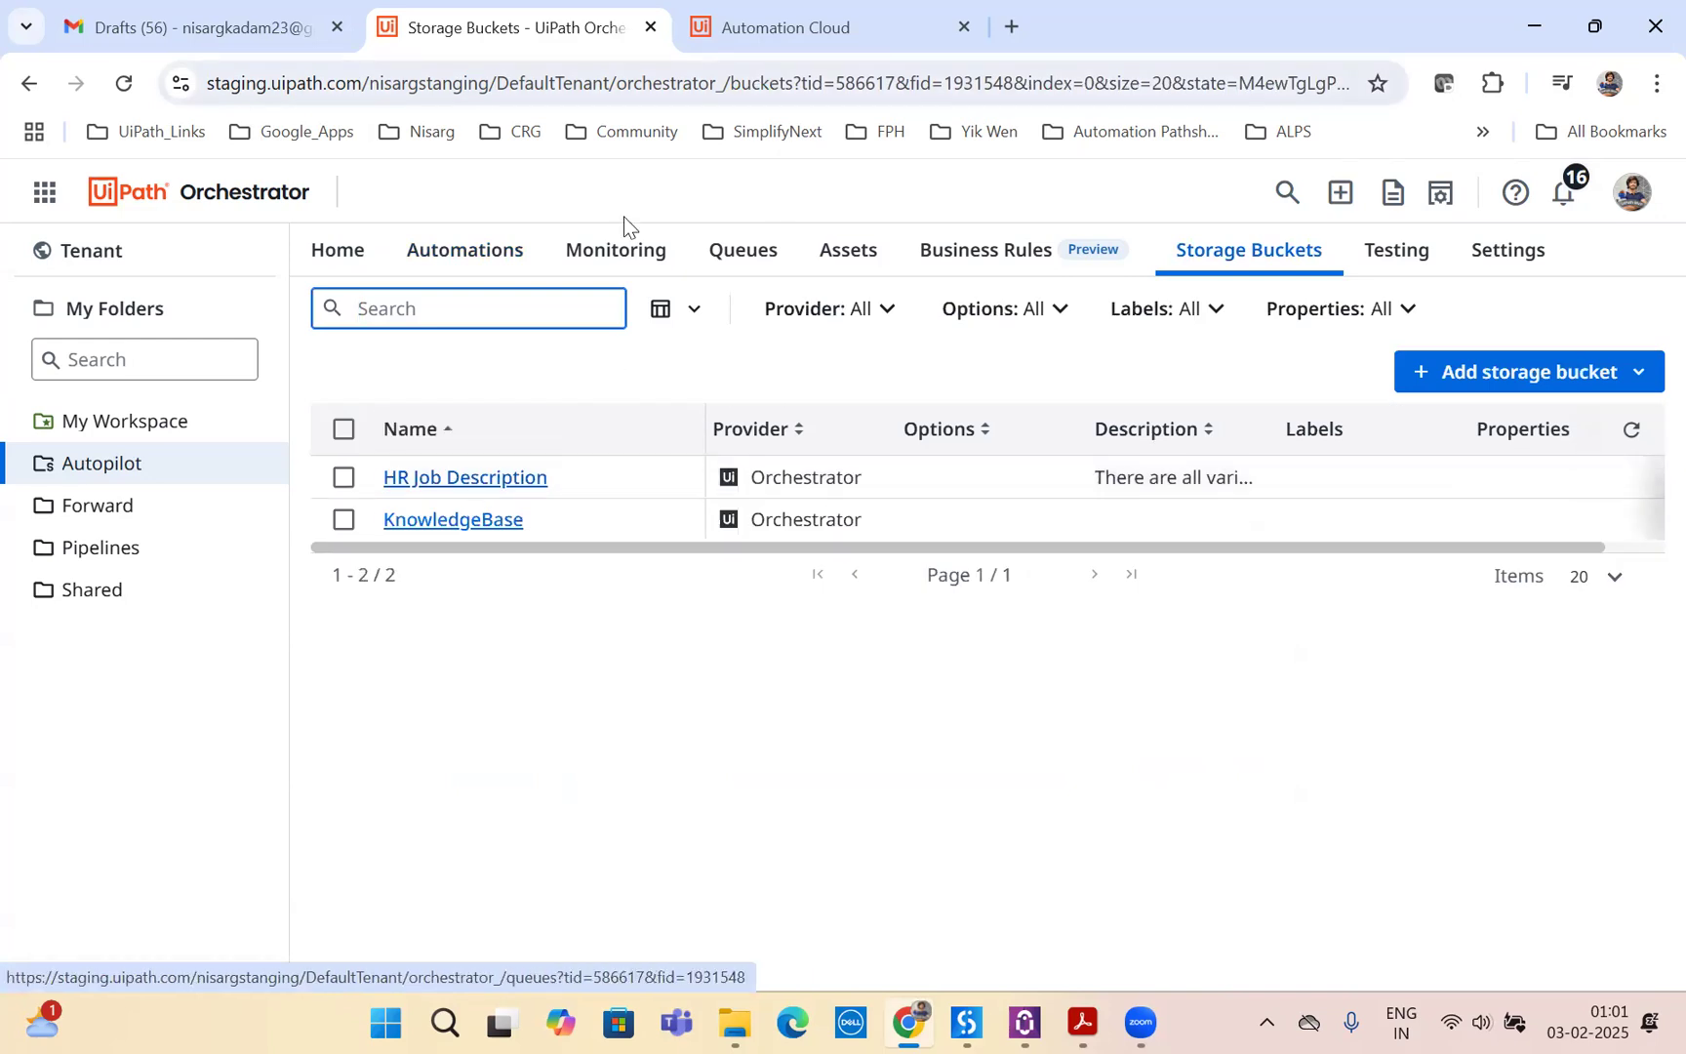
pyautogui.click(462, 250)
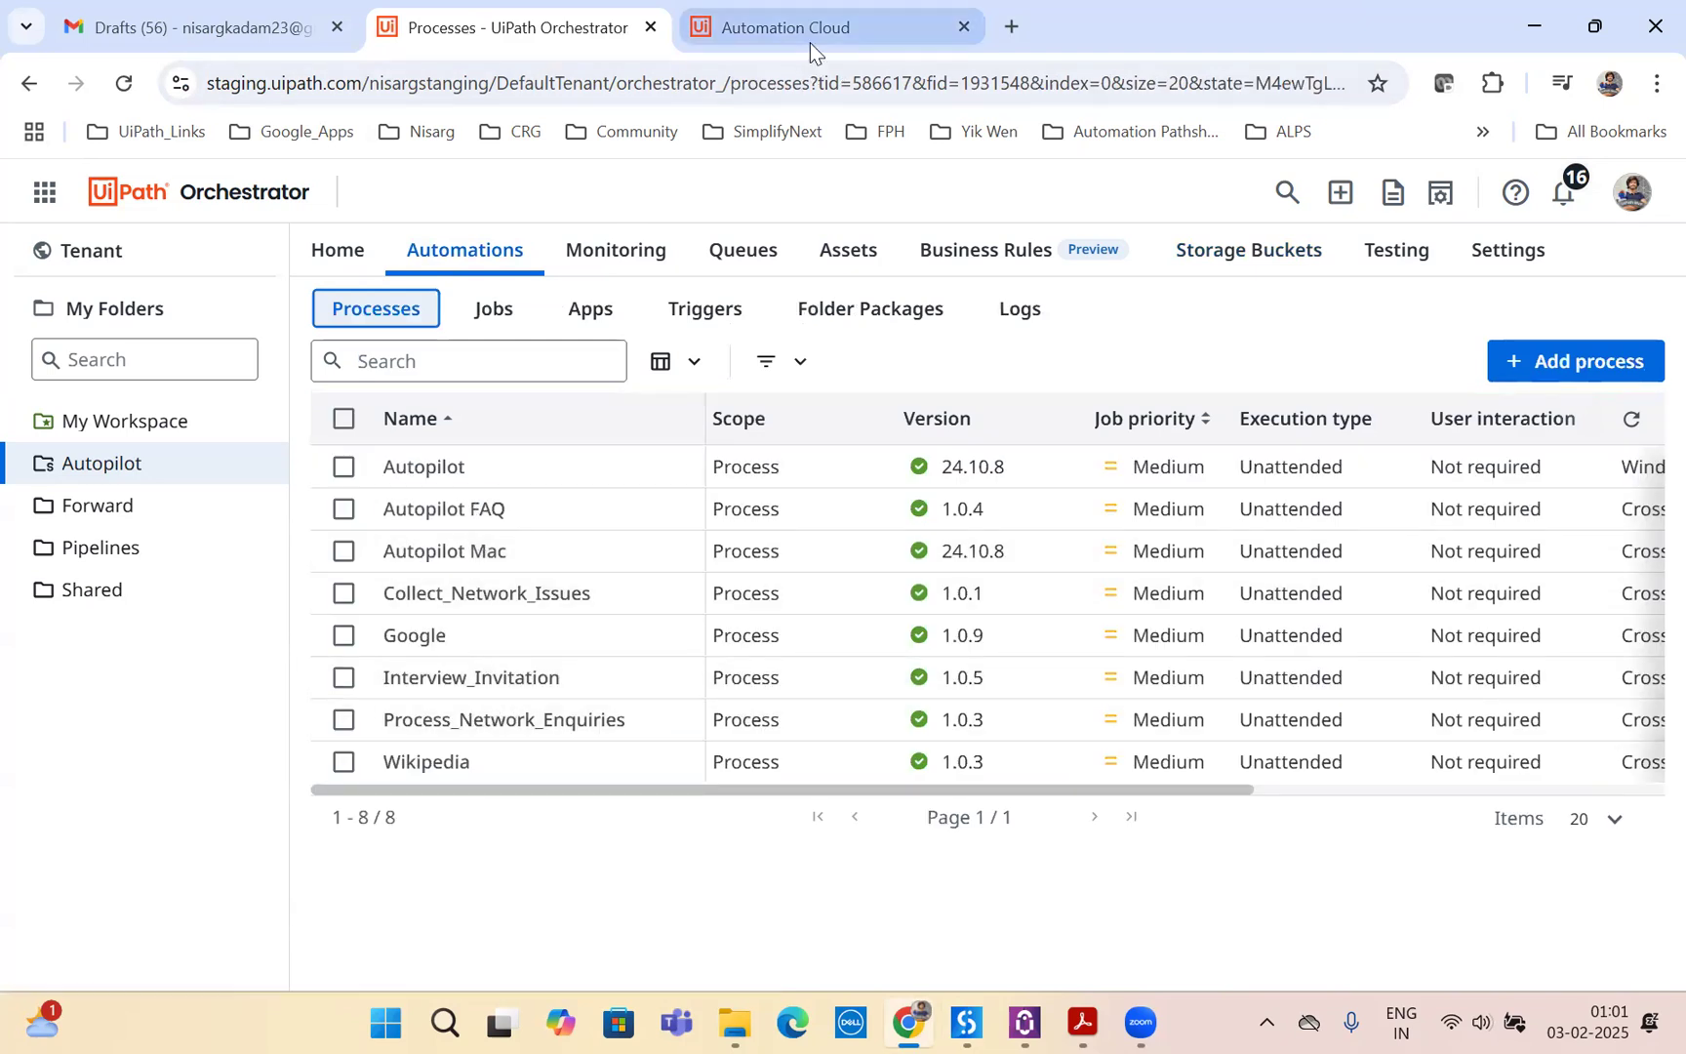
# - Enable the Interview_Invitation automation from the Autopilot folder for Autopilot and save the changes
pyautogui.click(828, 27)
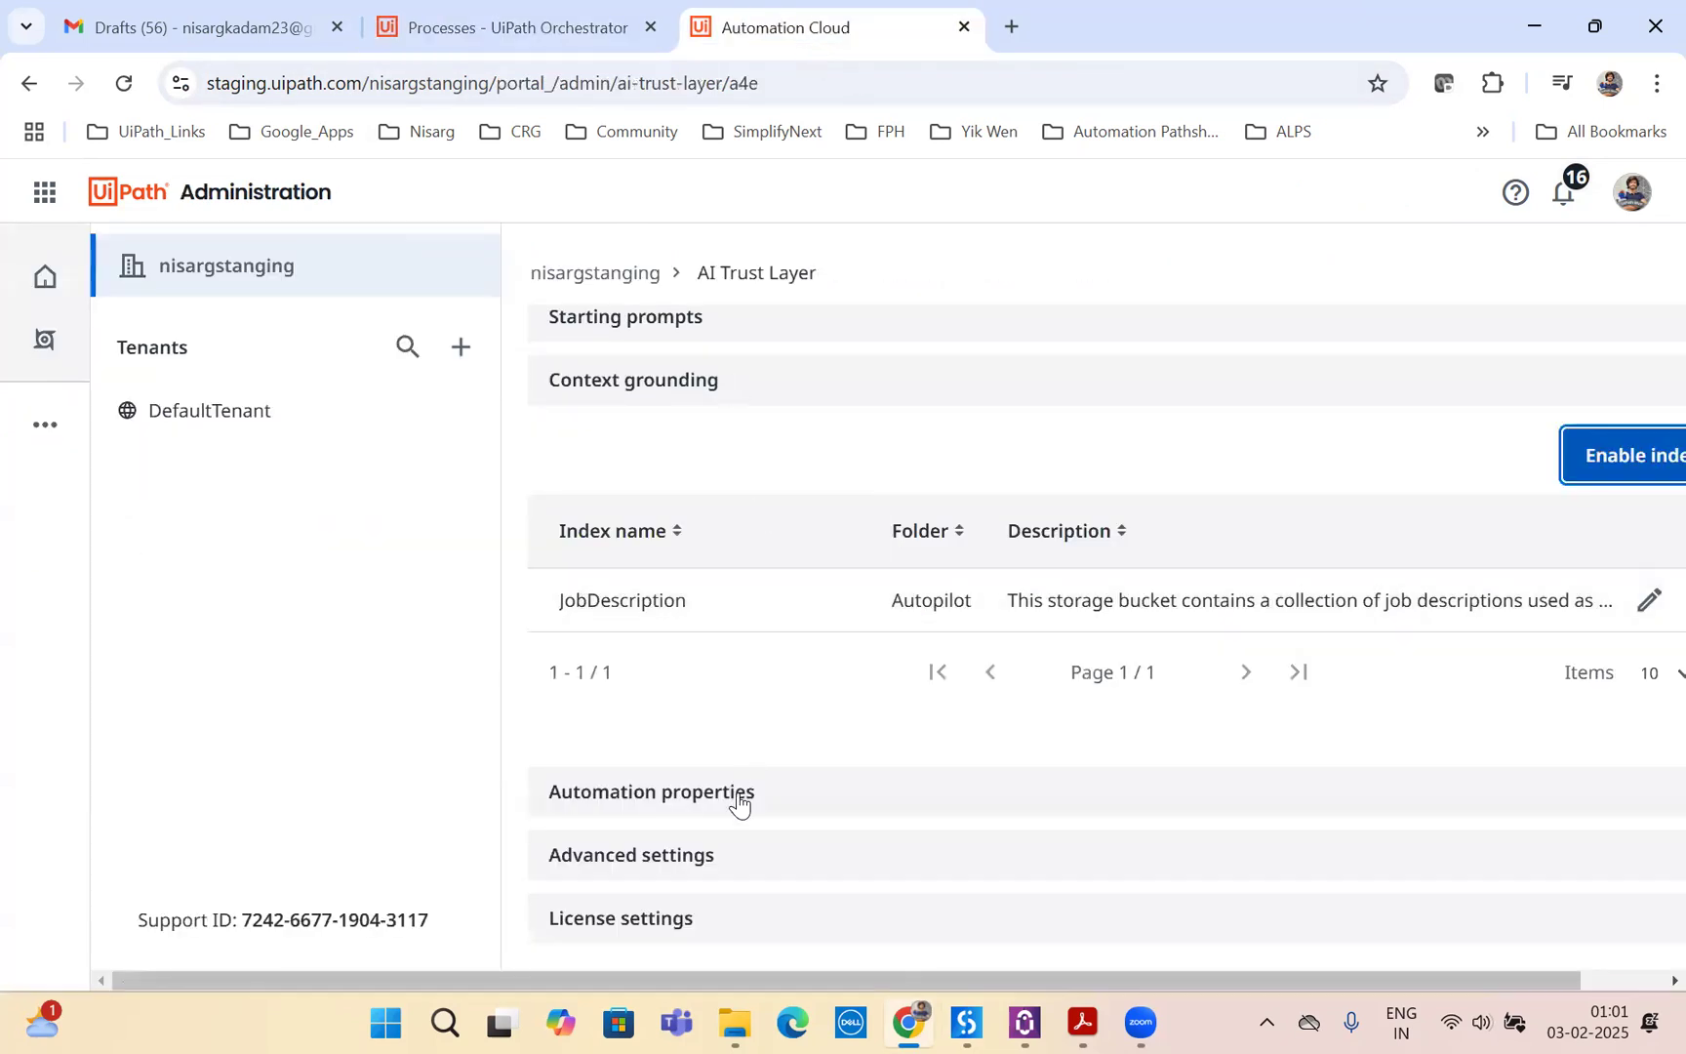
pyautogui.click(650, 792)
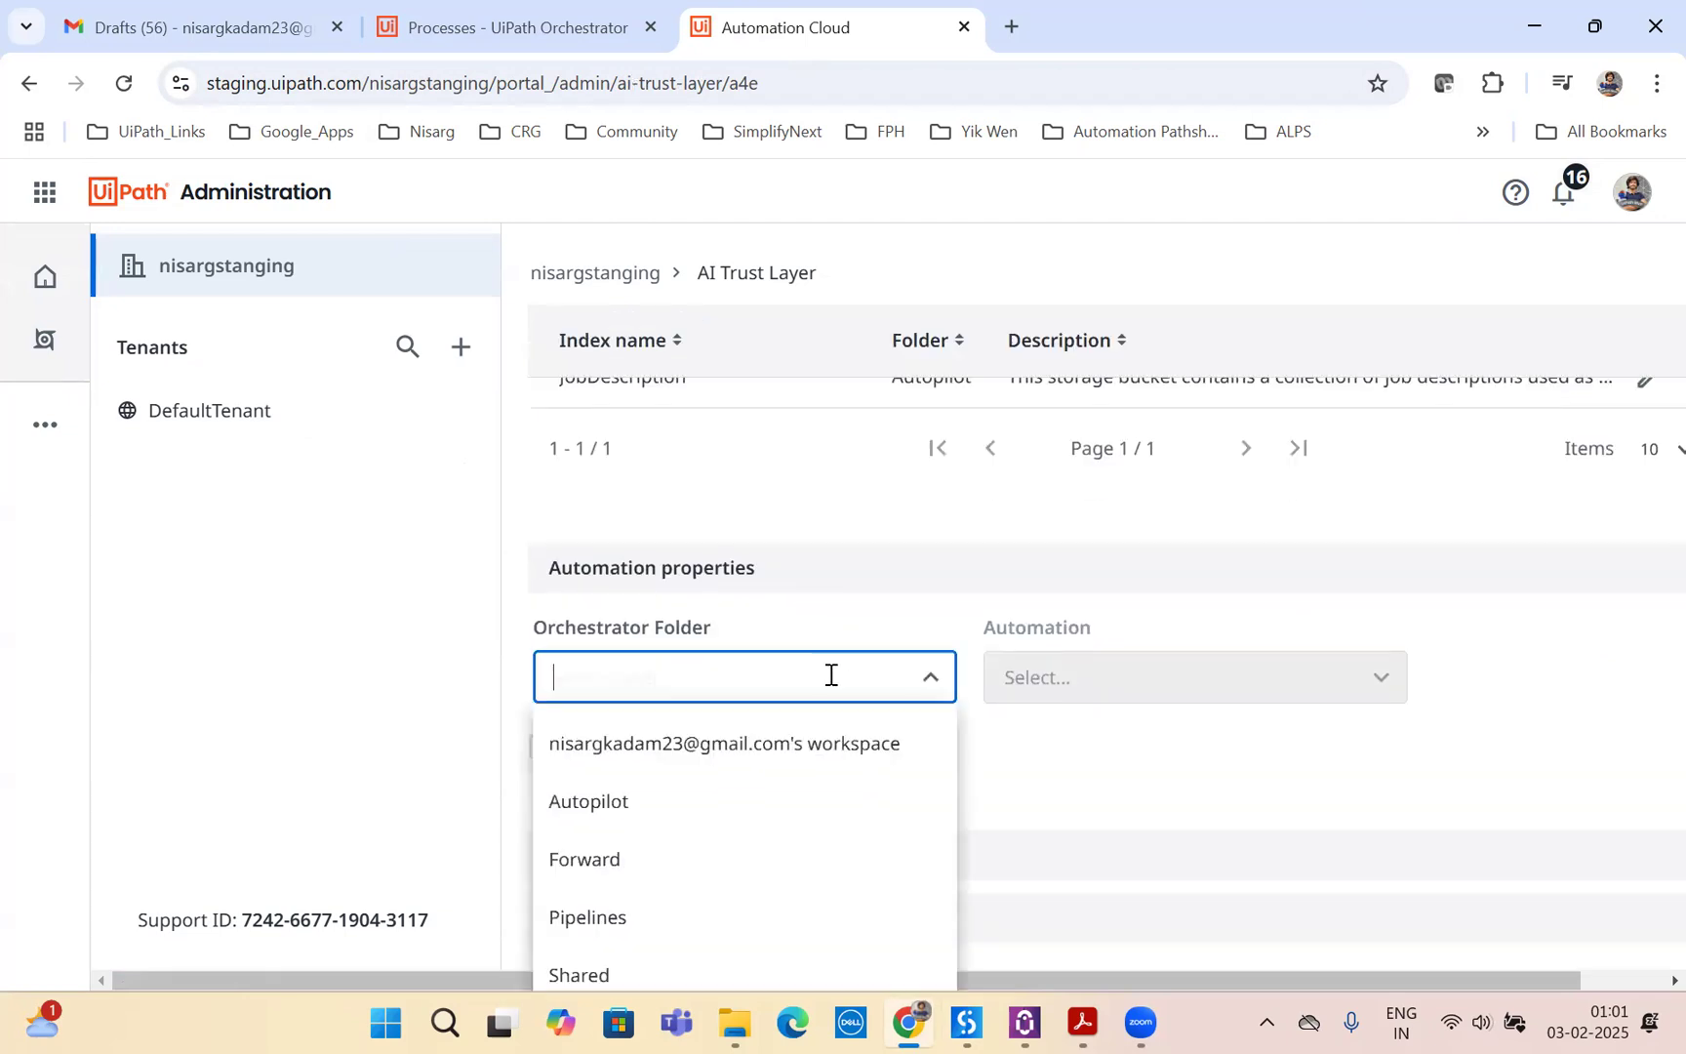
pyautogui.click(587, 802)
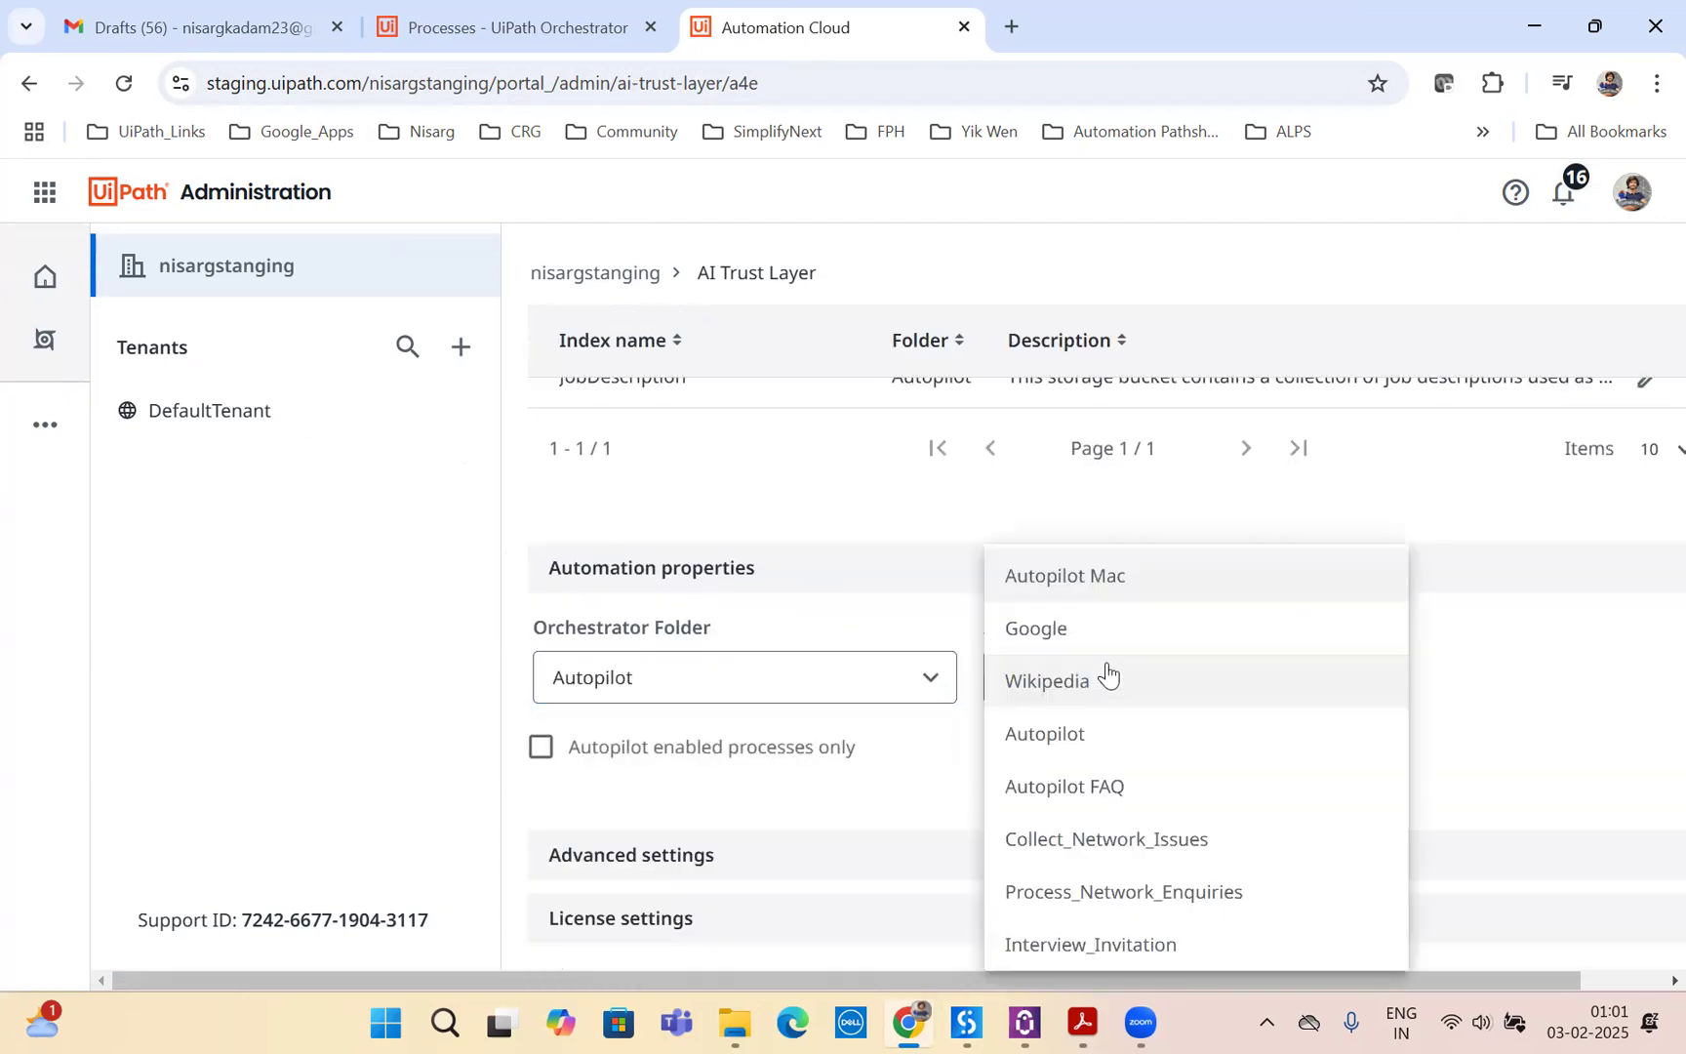
pyautogui.moveTo(1089, 945)
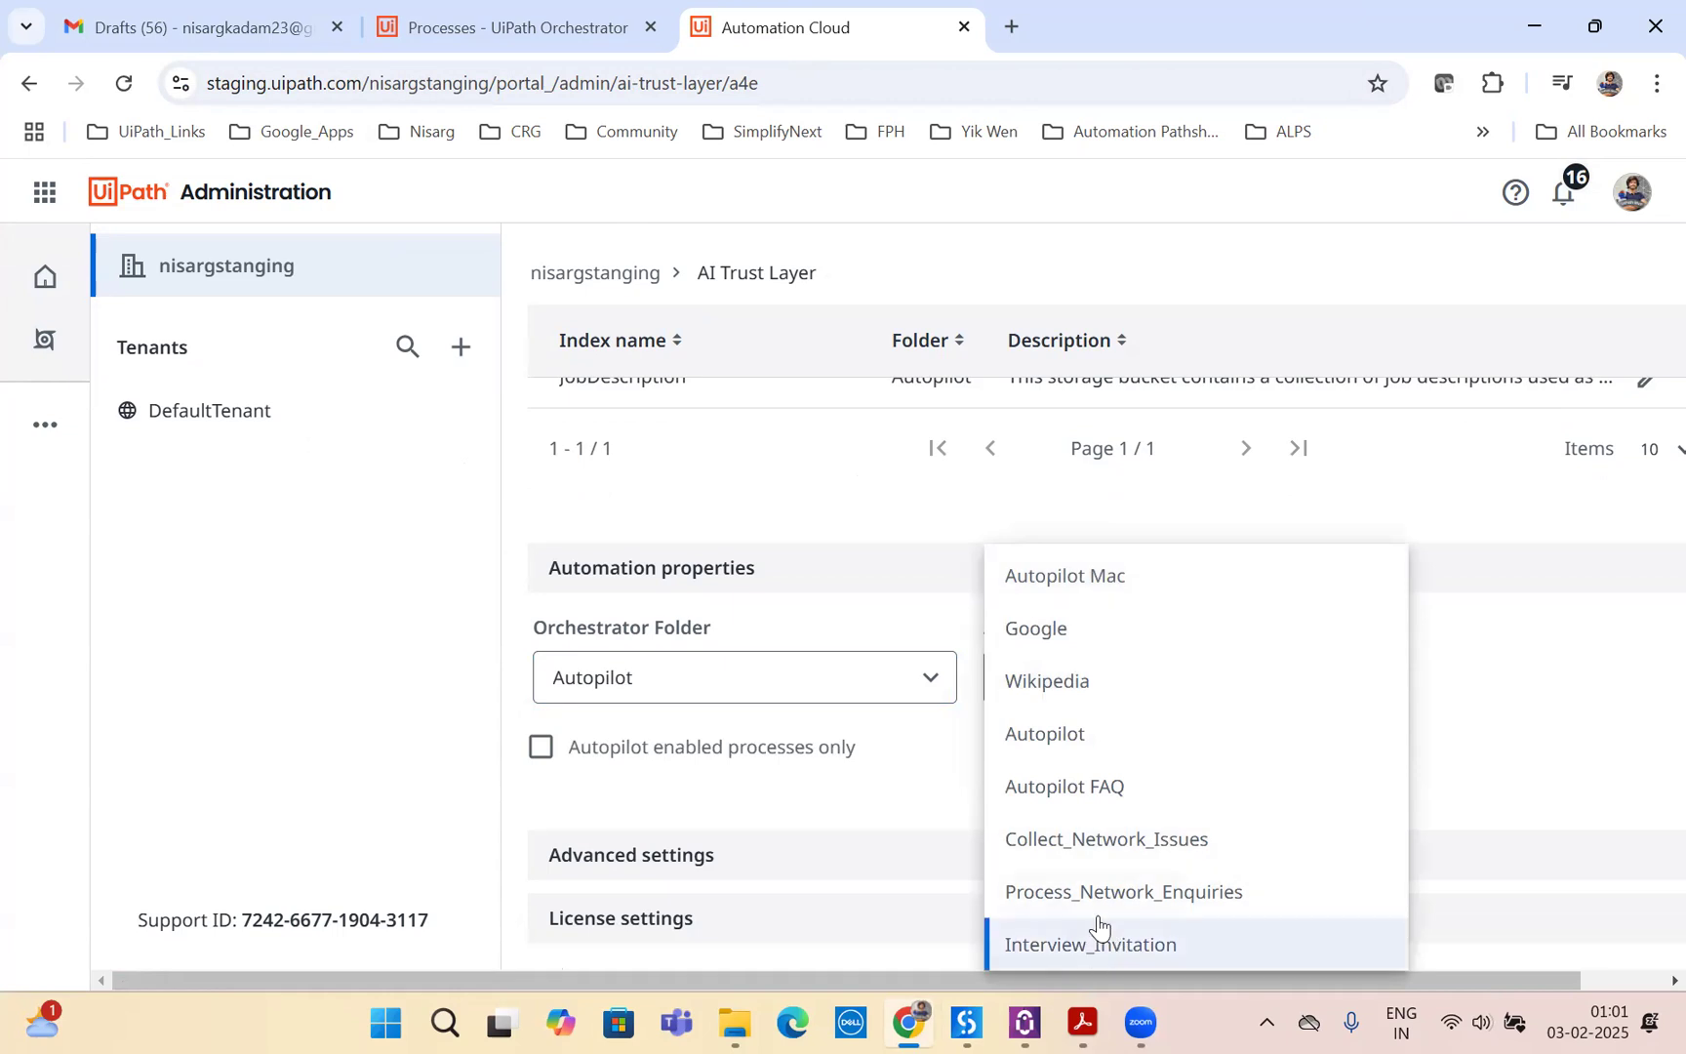
pyautogui.click(1089, 944)
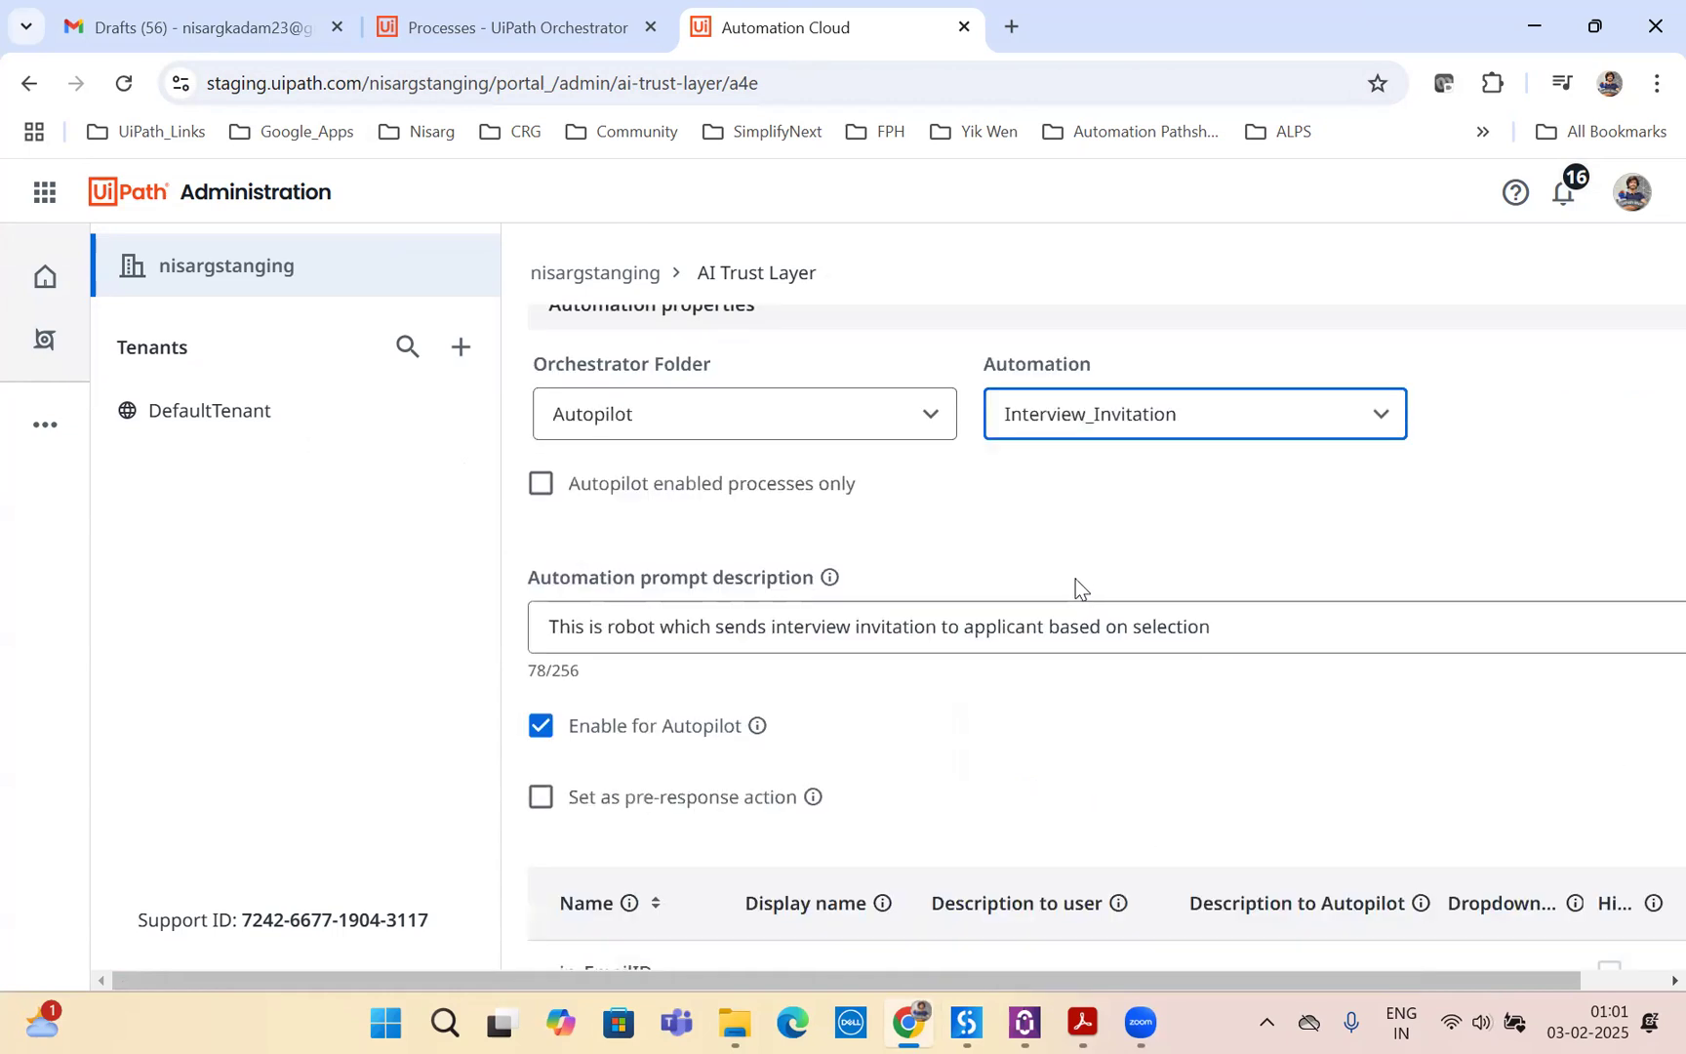
pyautogui.scroll(-3)
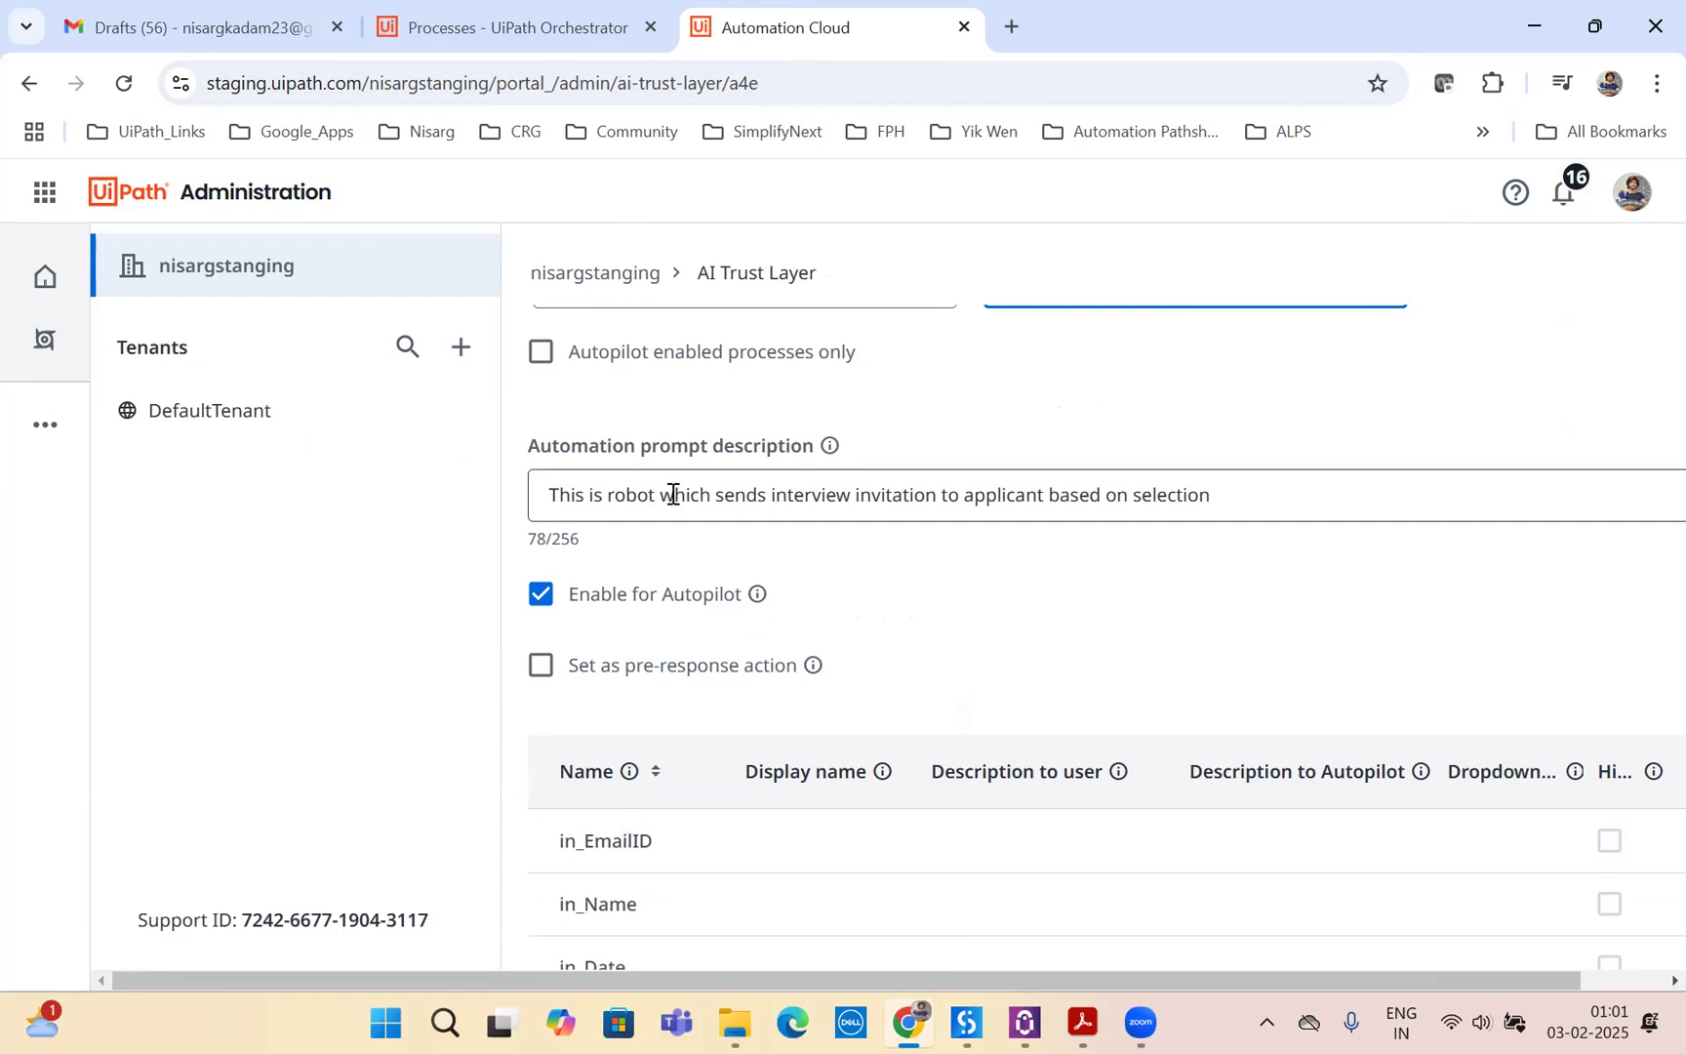
pyautogui.moveTo(1145, 502)
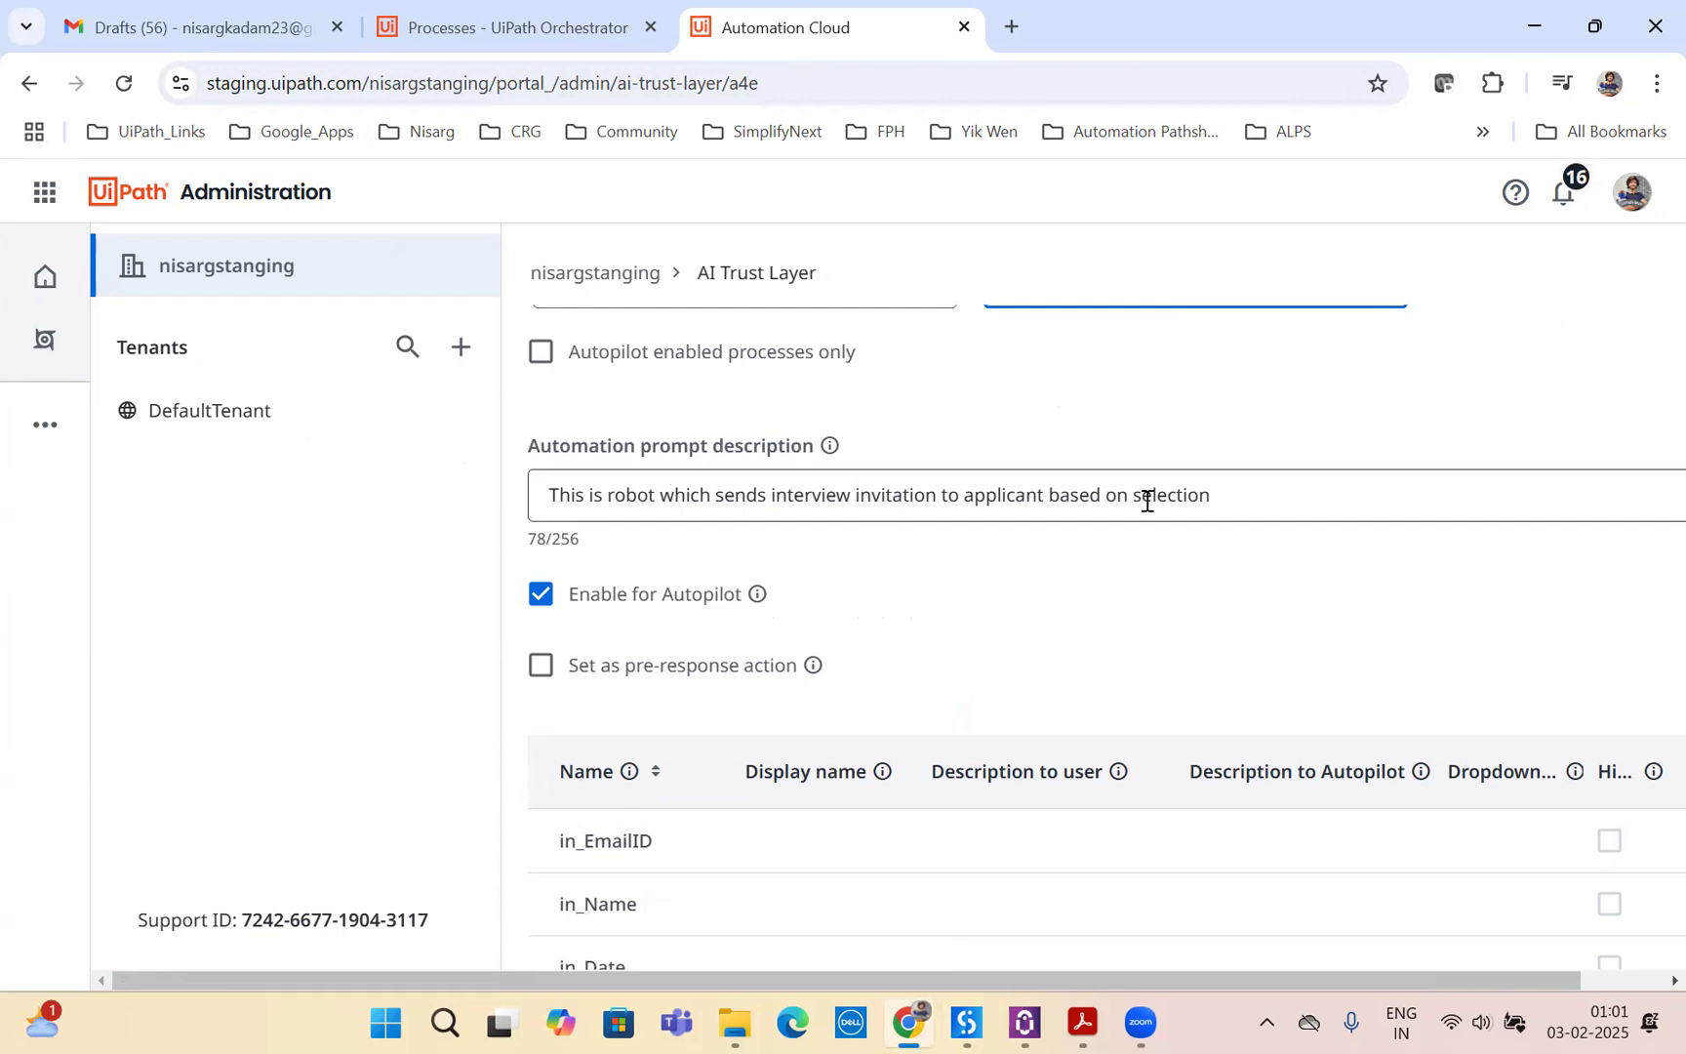
pyautogui.scroll(-3)
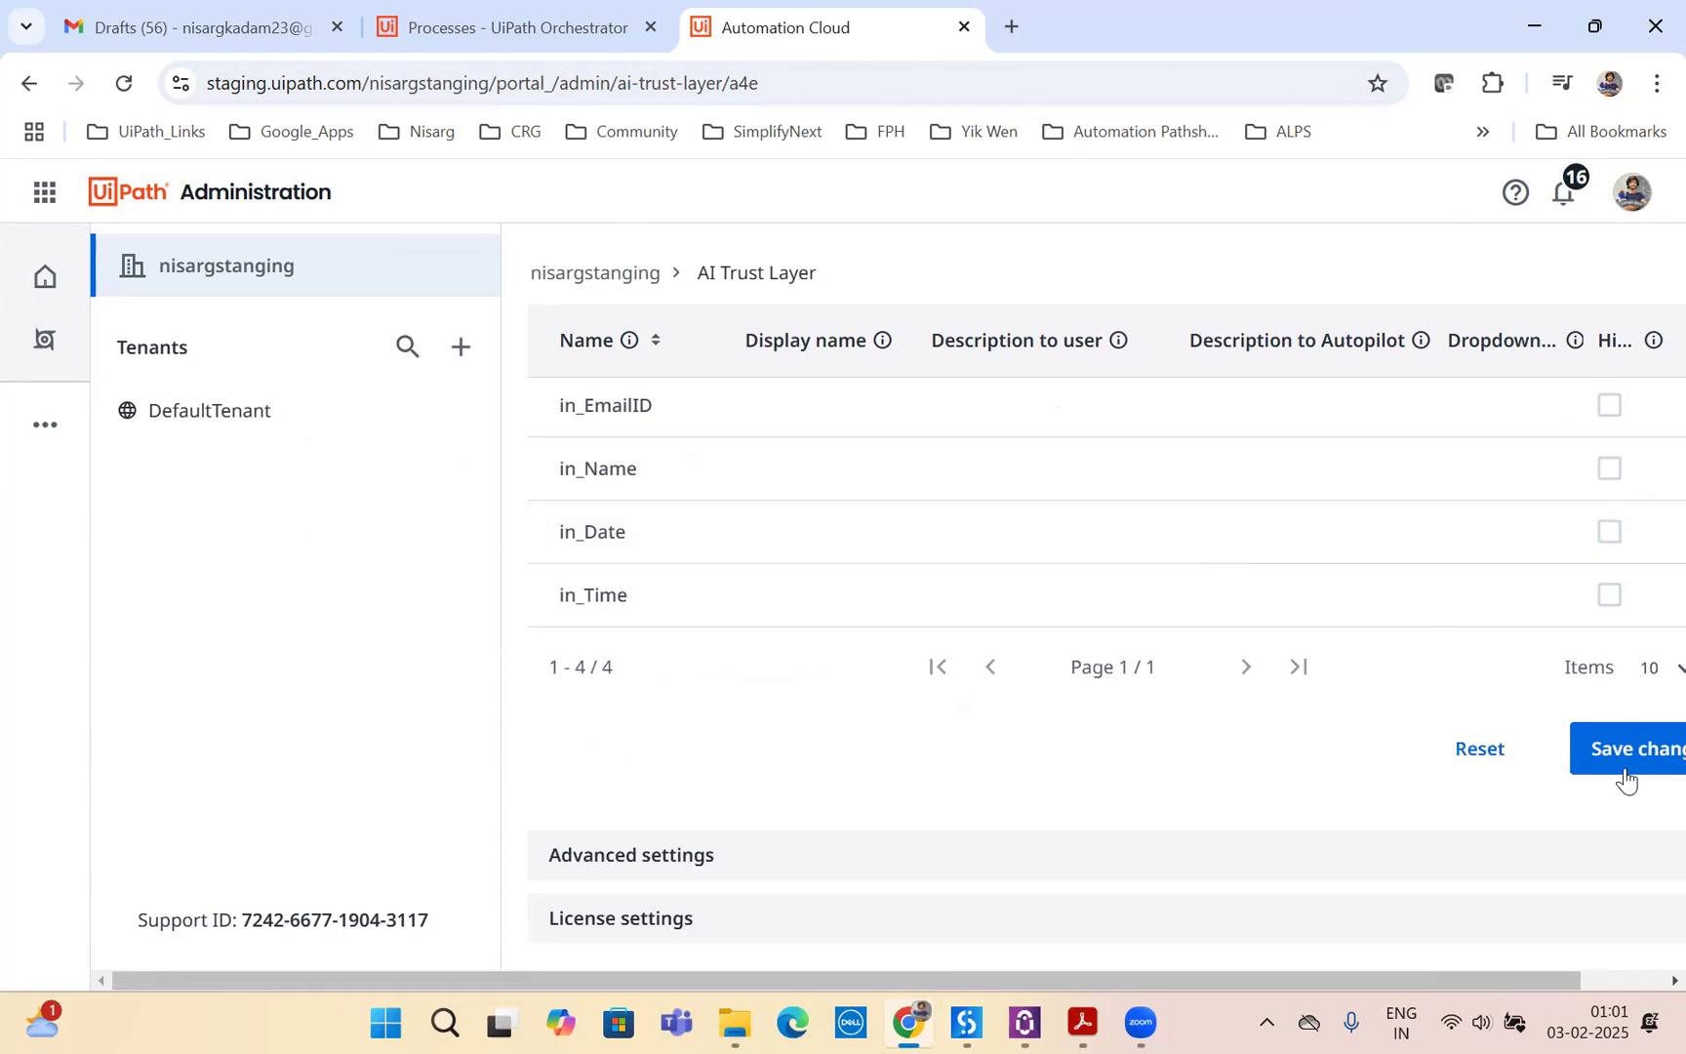
pyautogui.moveTo(1225, 568)
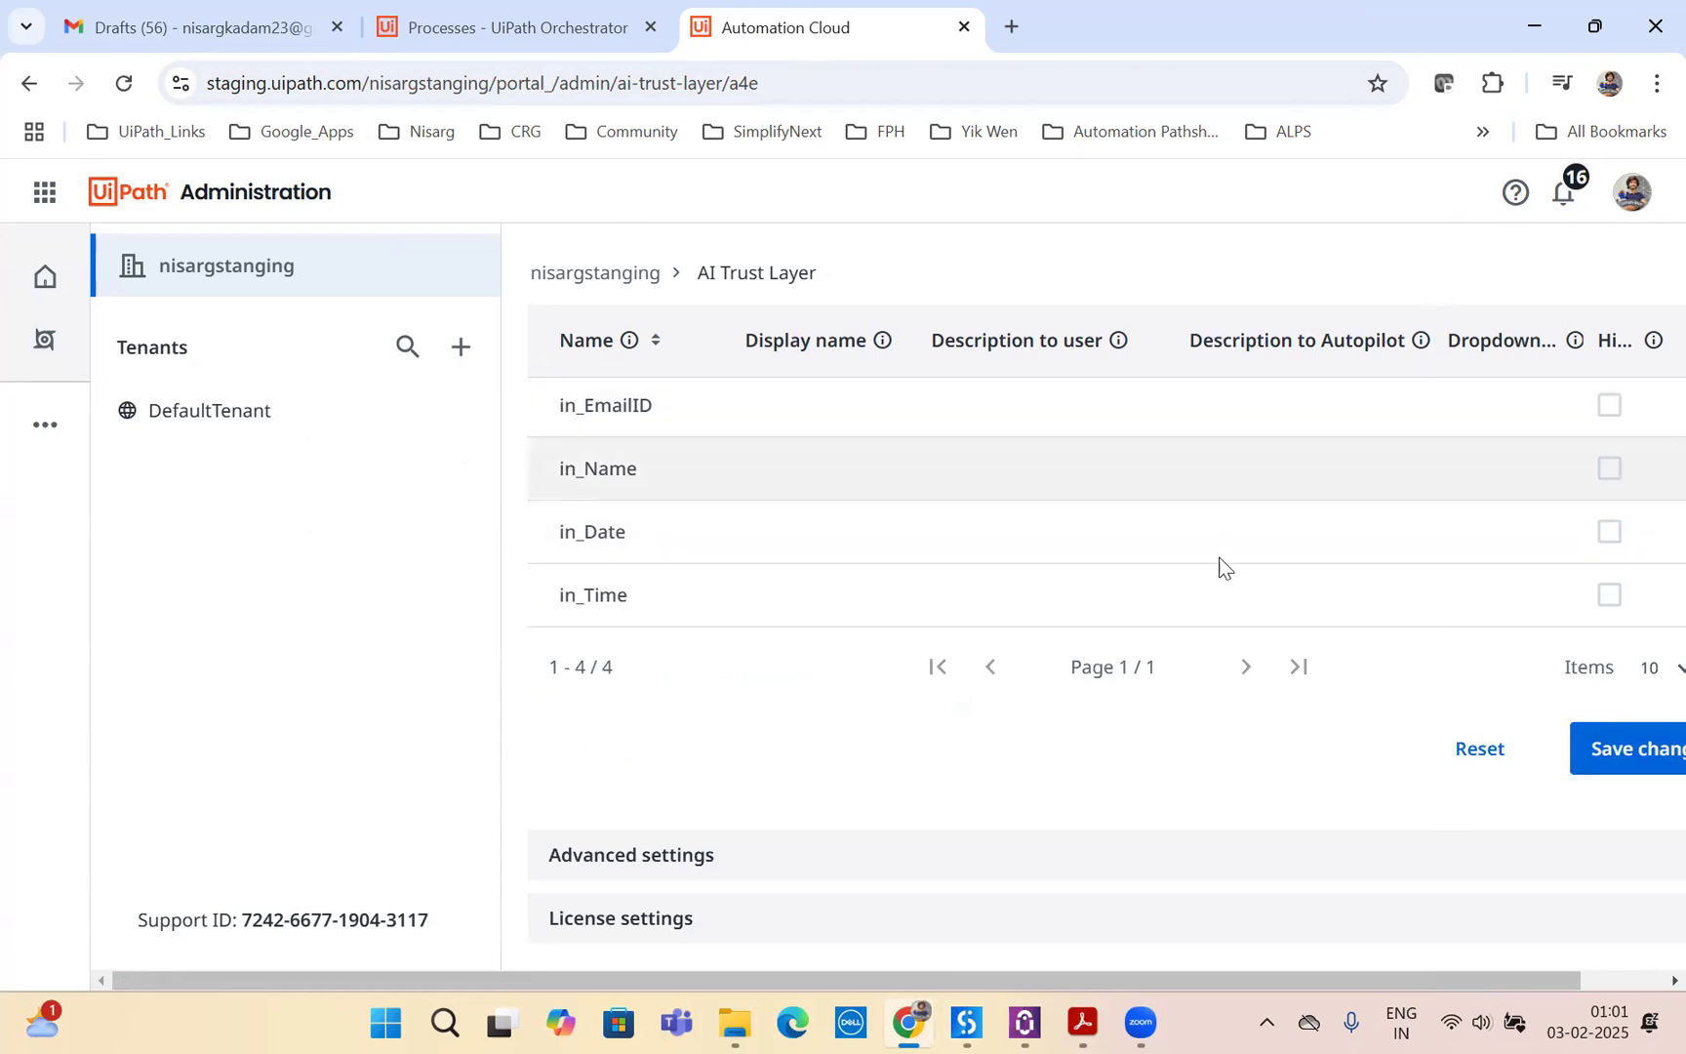
pyautogui.click(1635, 750)
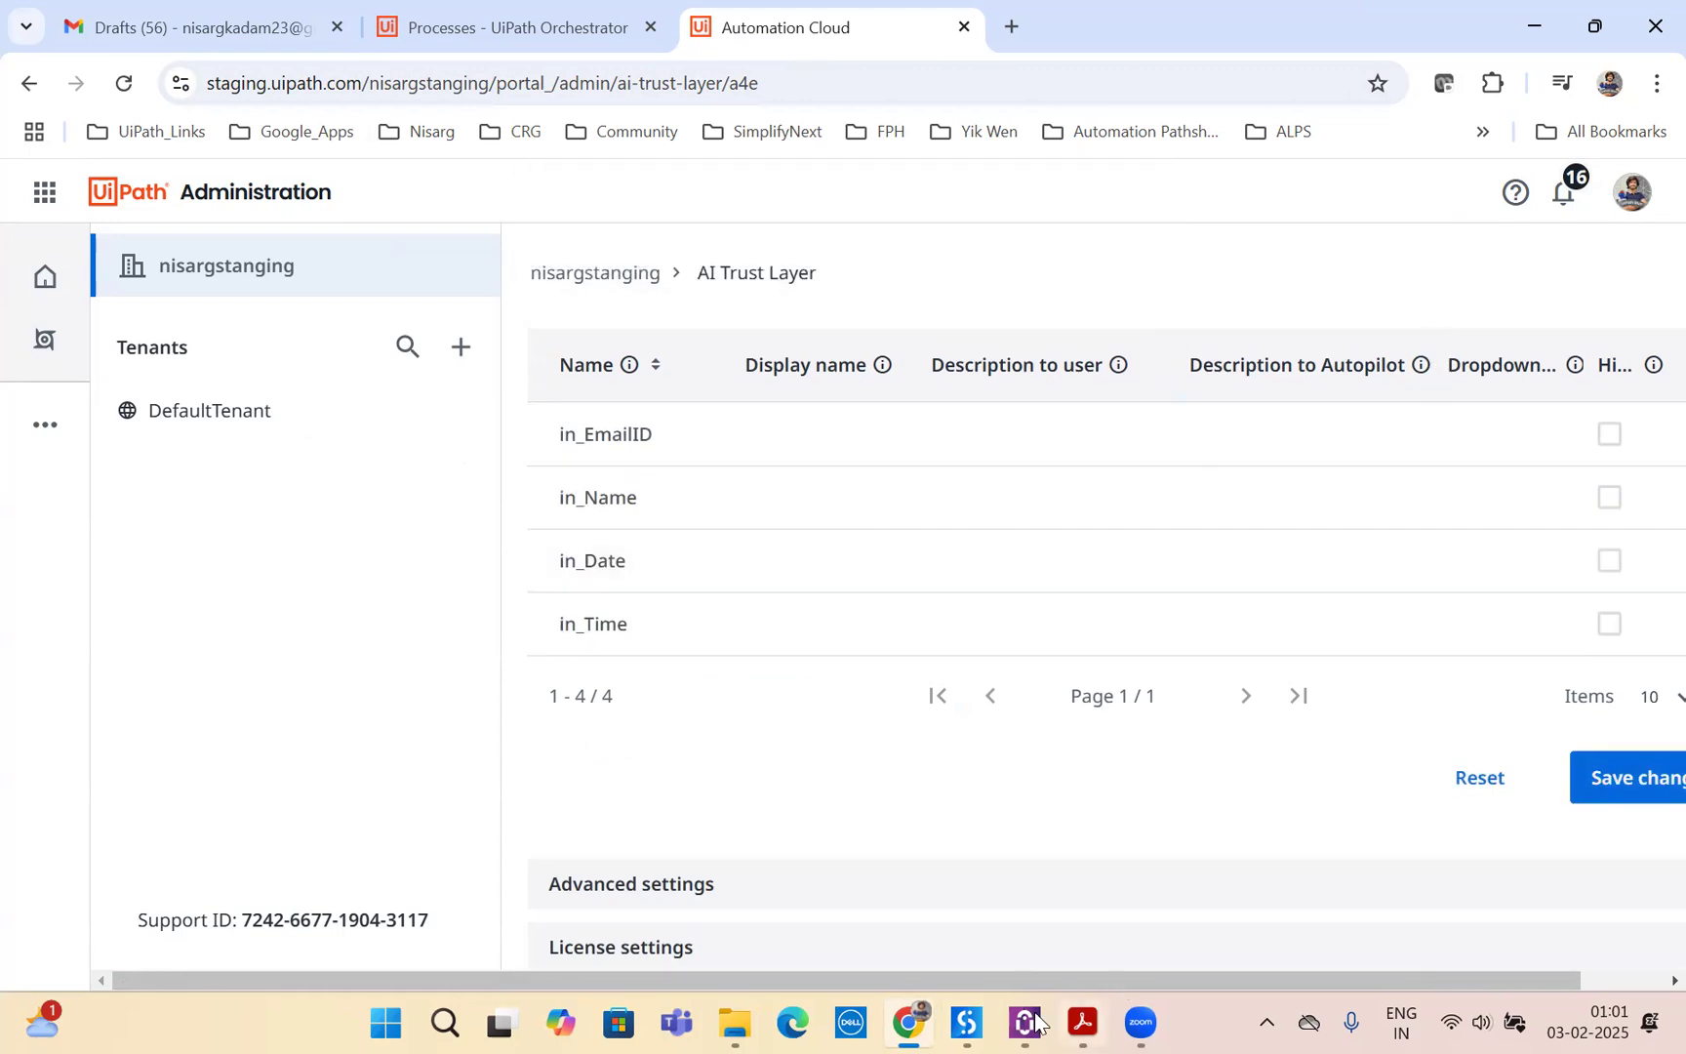
pyautogui.click(1020, 1021)
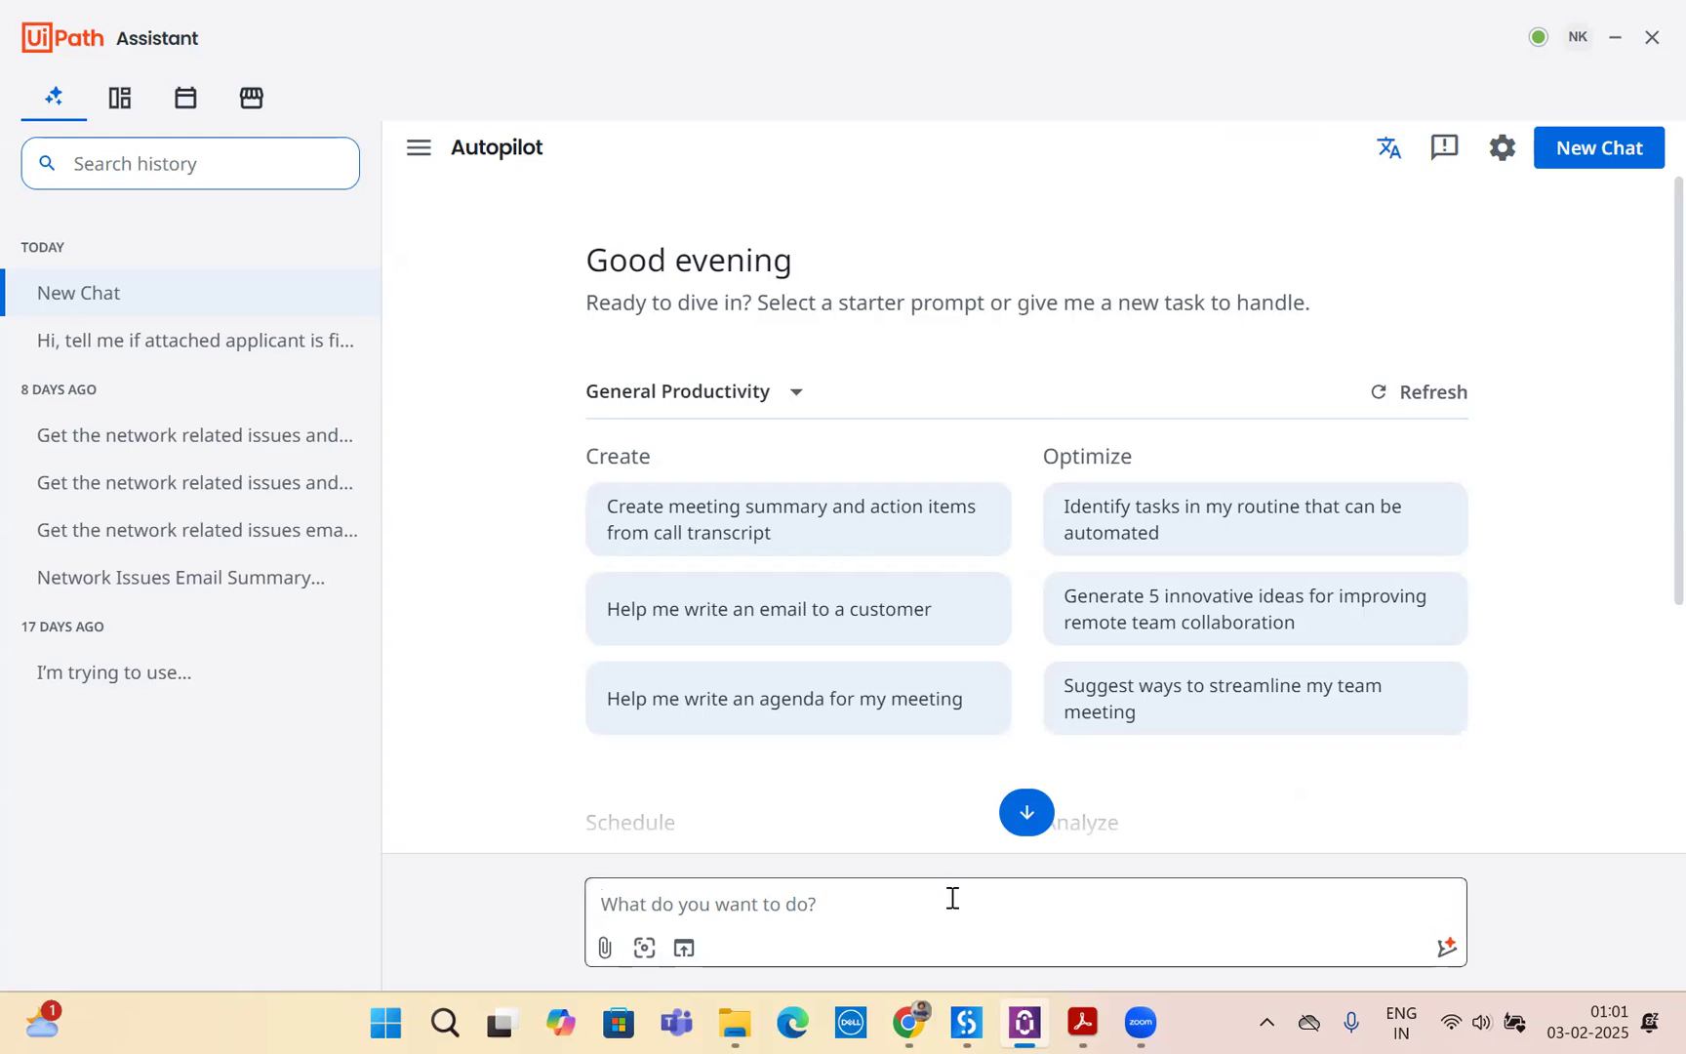
# - Write a prompt checking RPA Developer fit and inviting to interview on 10th February 2025 at 4 PM SGT
pyautogui.write('Veri')
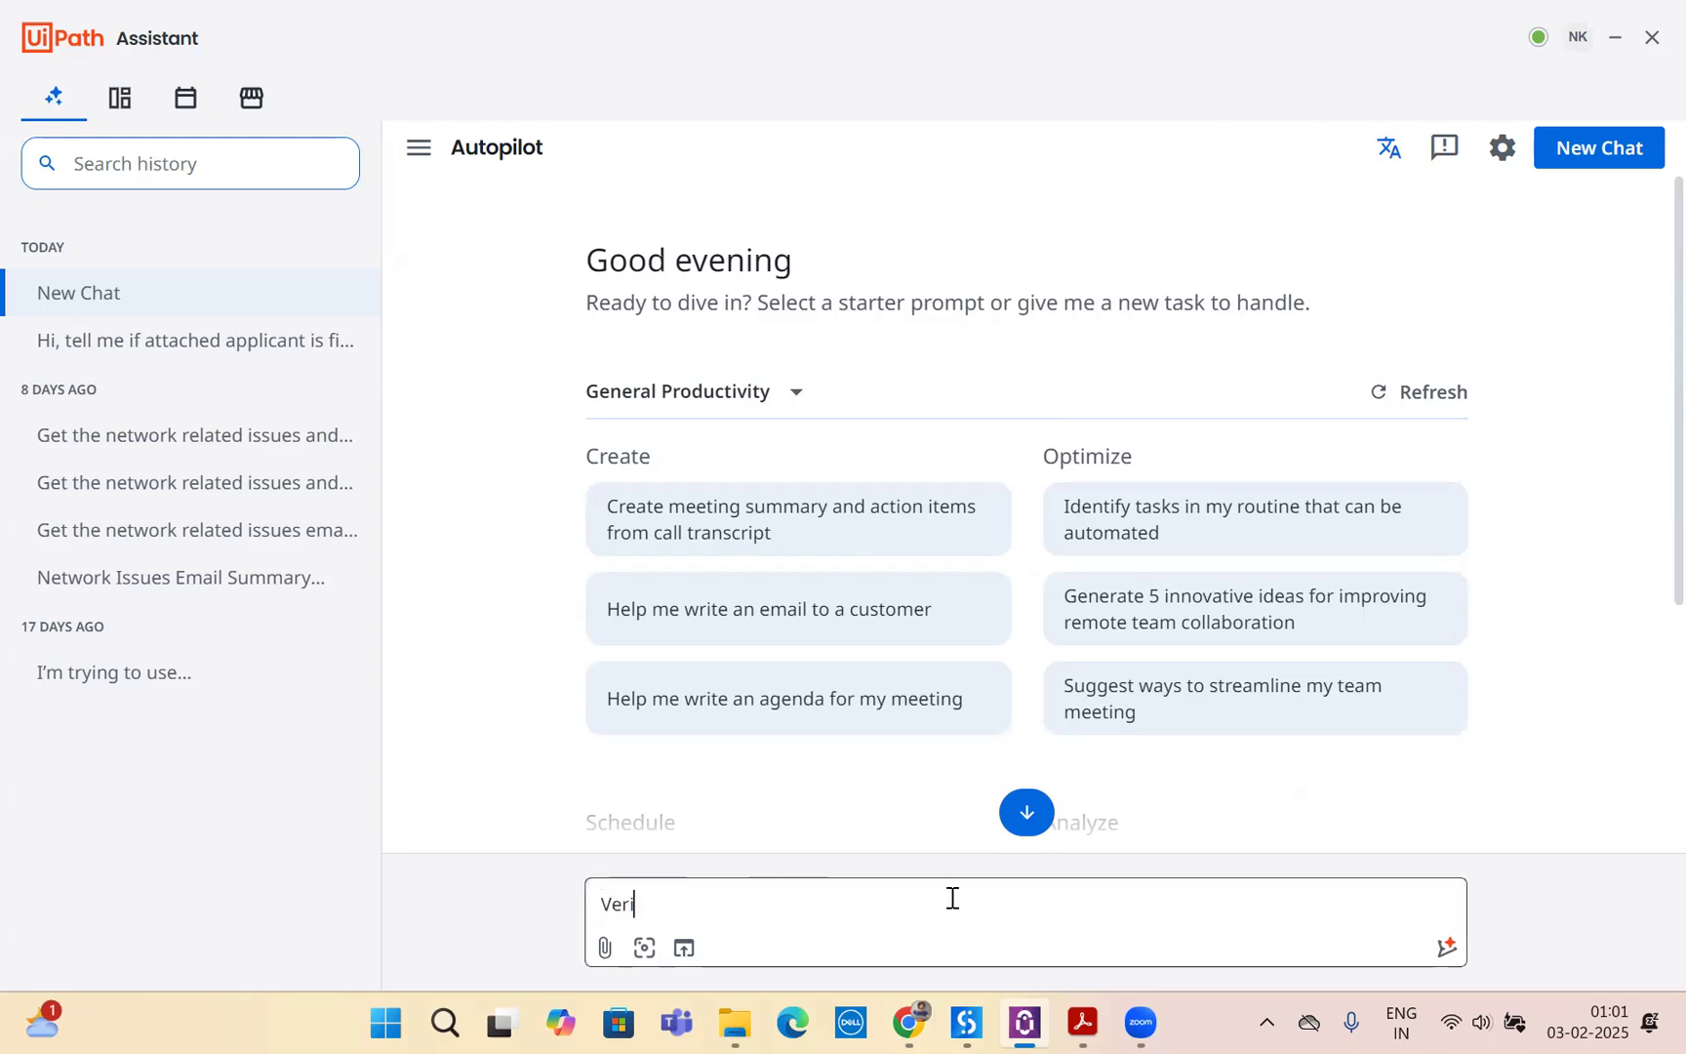
pyautogui.write('Check if')
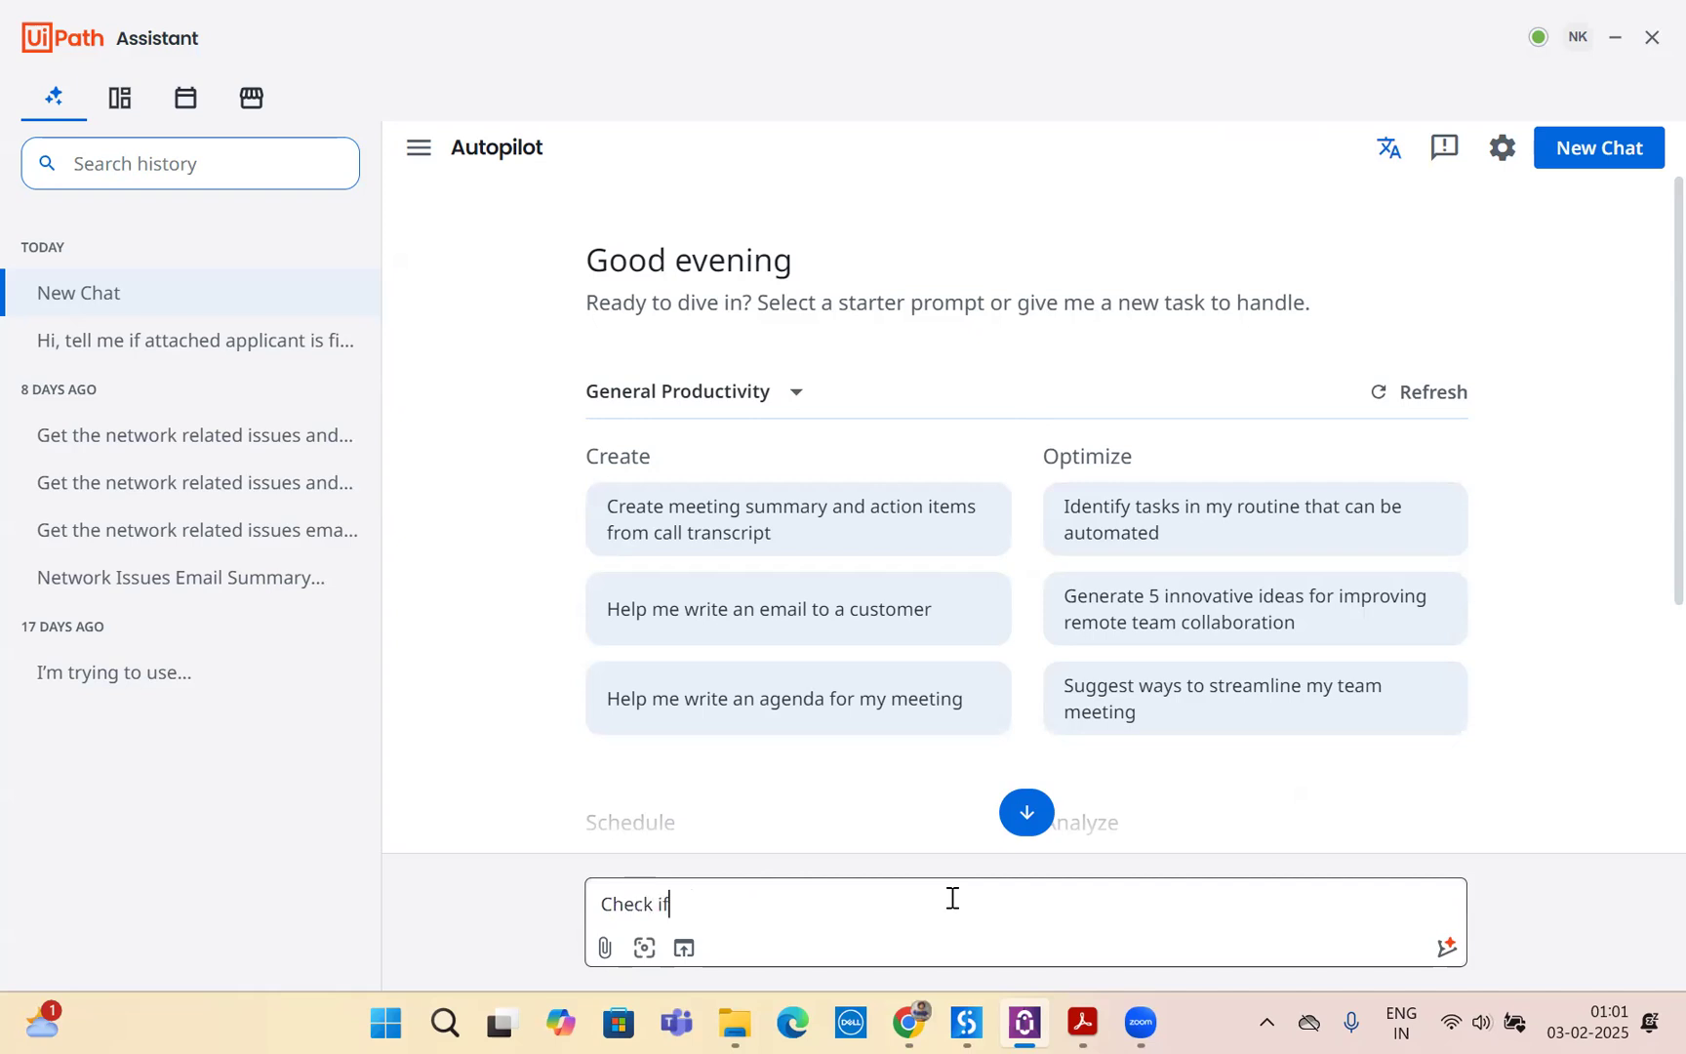
pyautogui.write('the attached resume i')
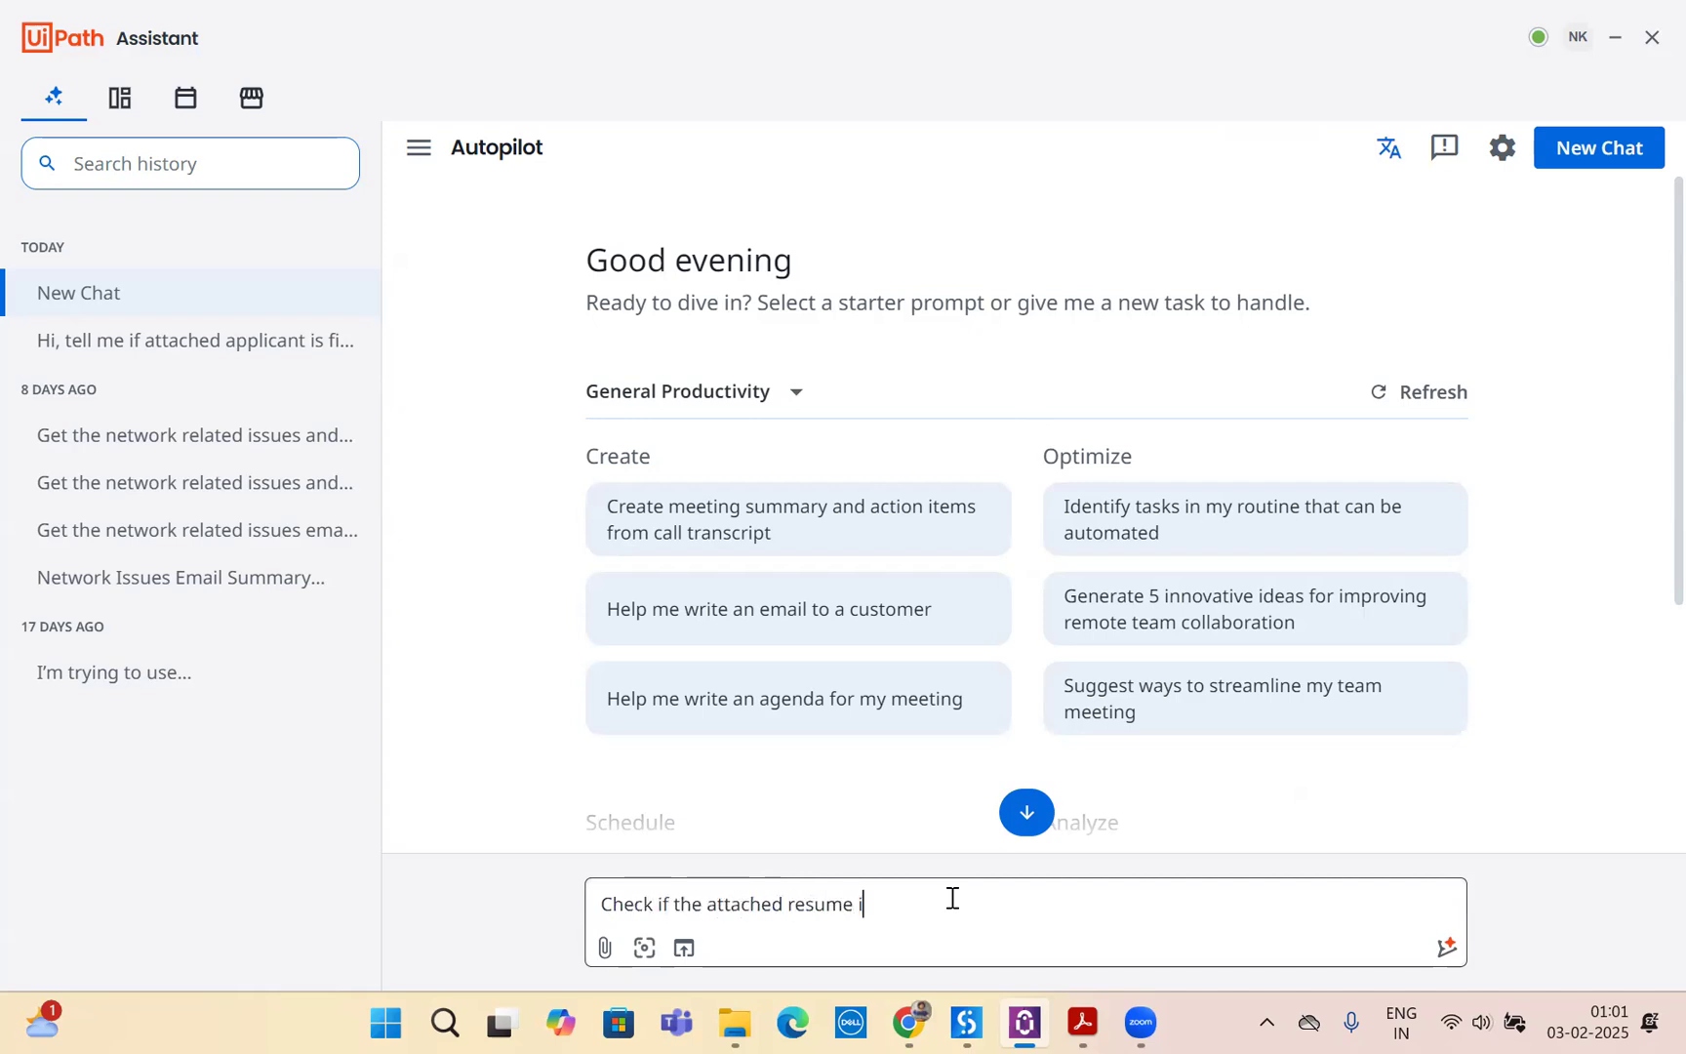
pyautogui.write('t fit for')
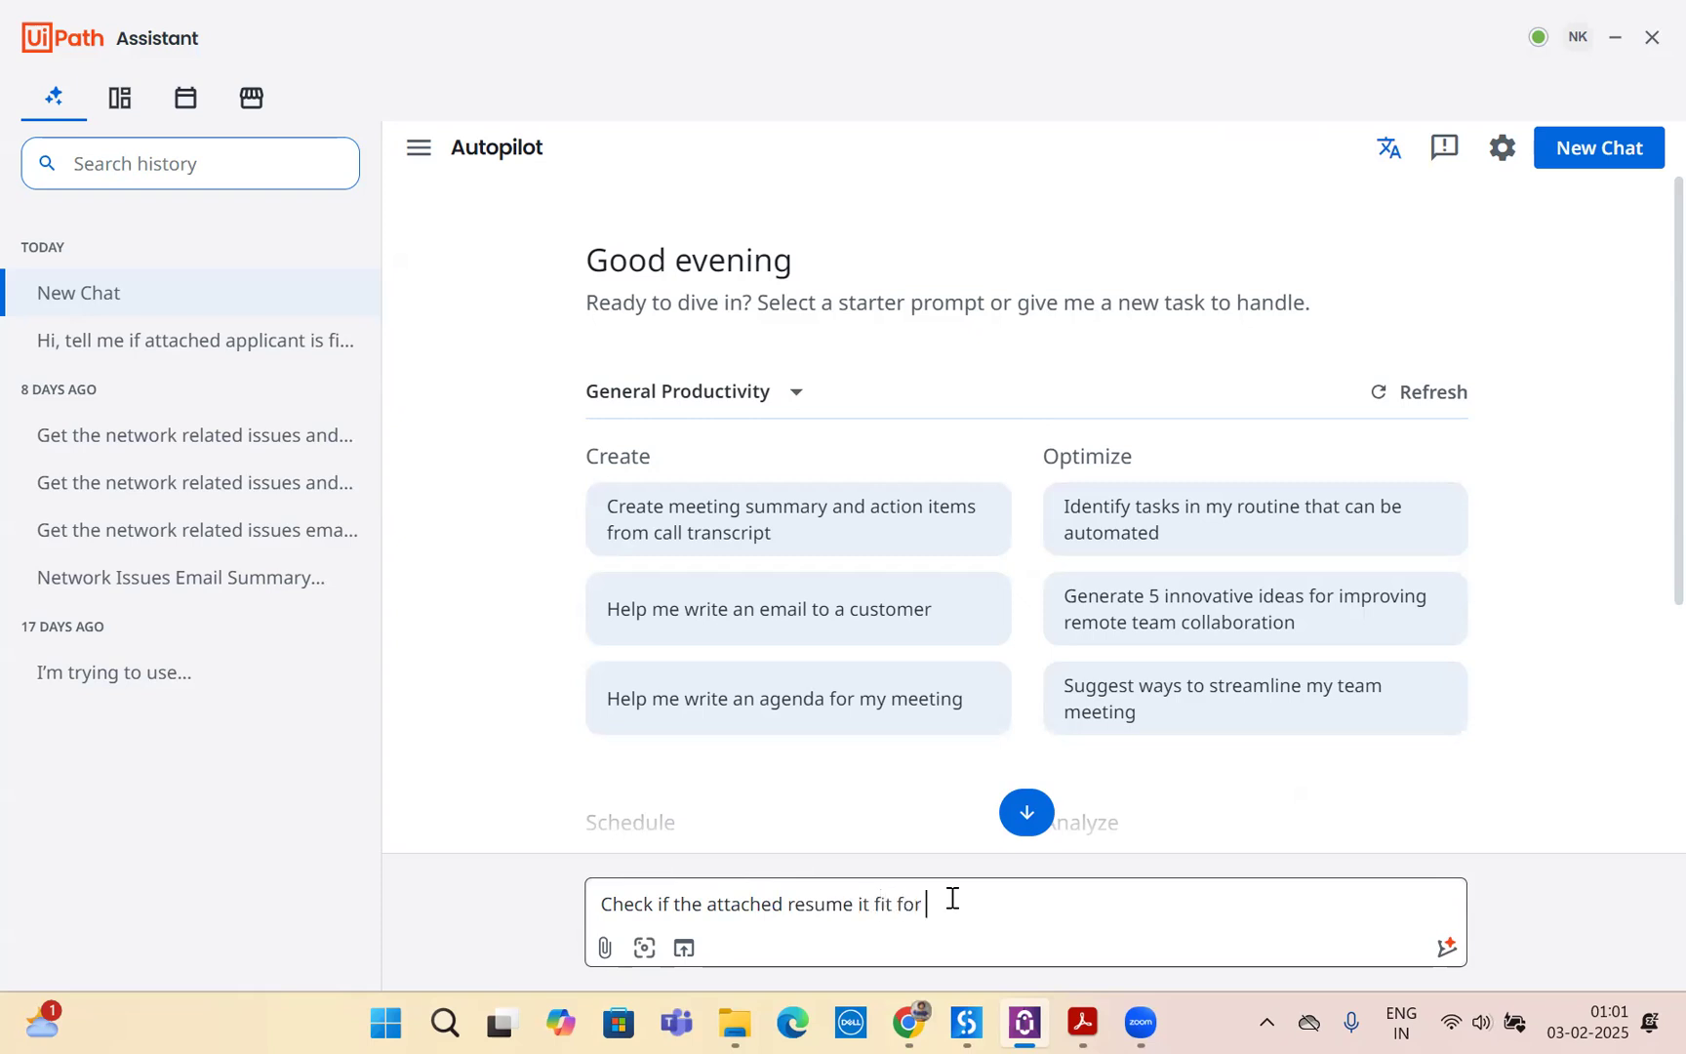
pyautogui.write('RPA Developer')
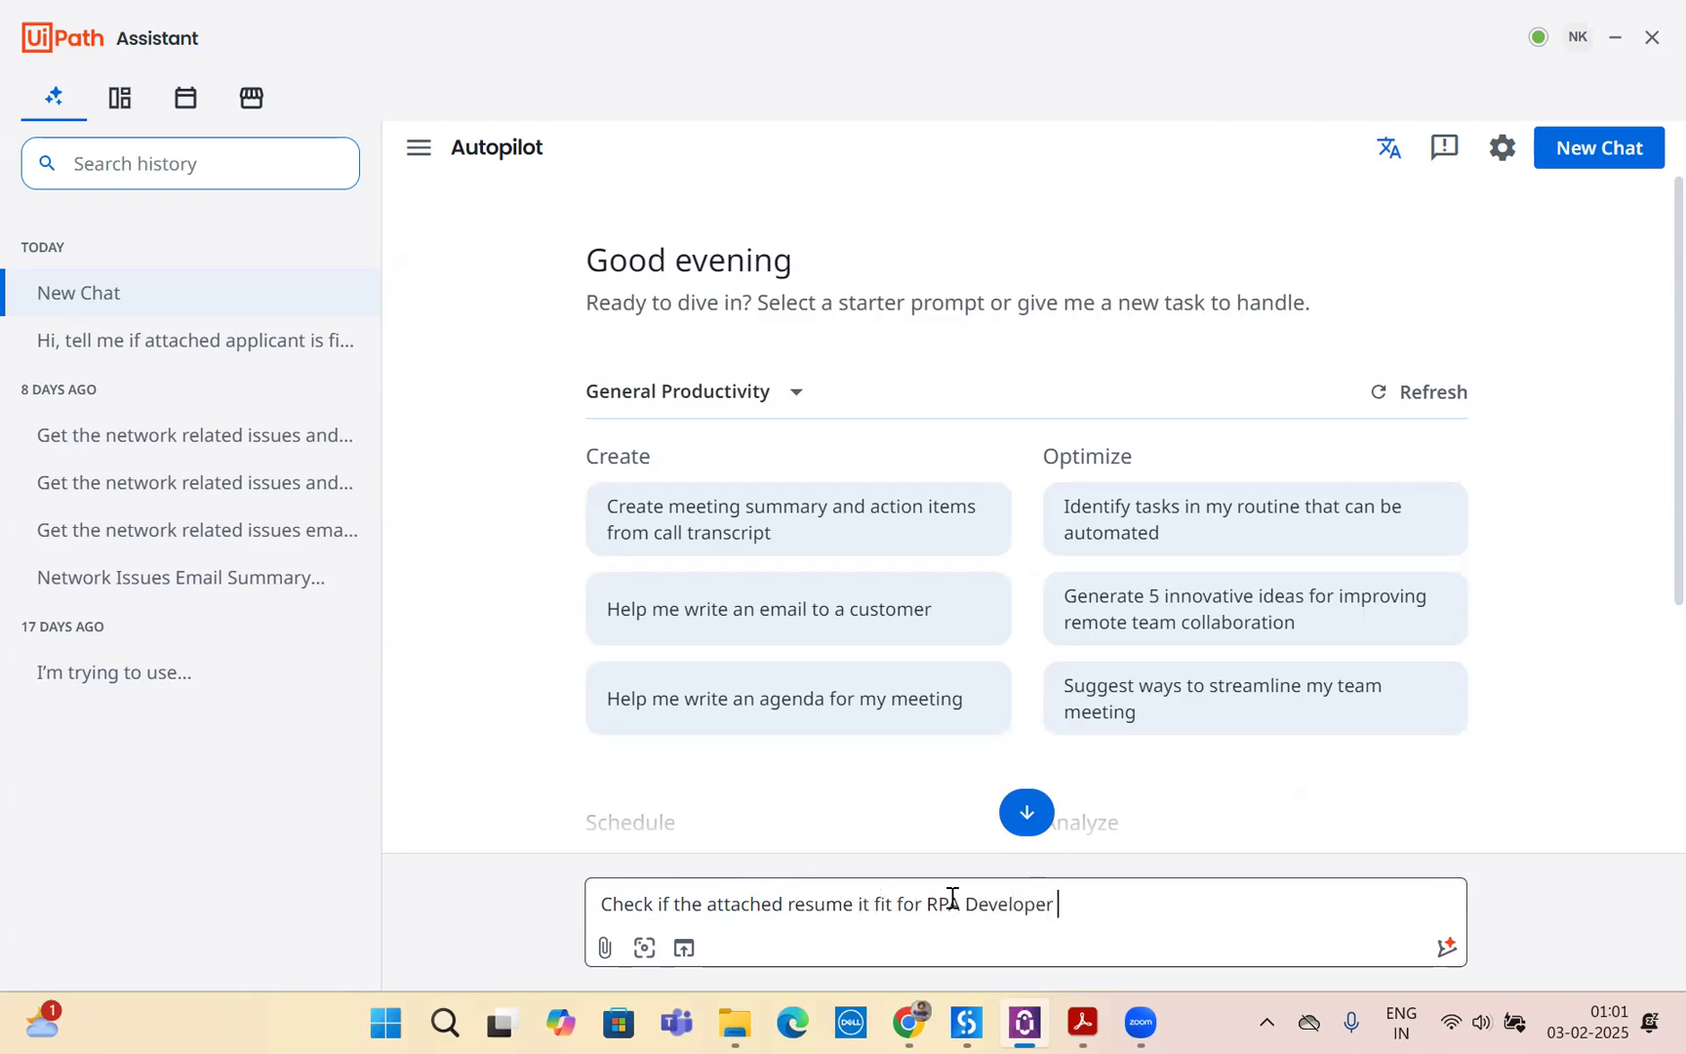
pyautogui.write('role, if')
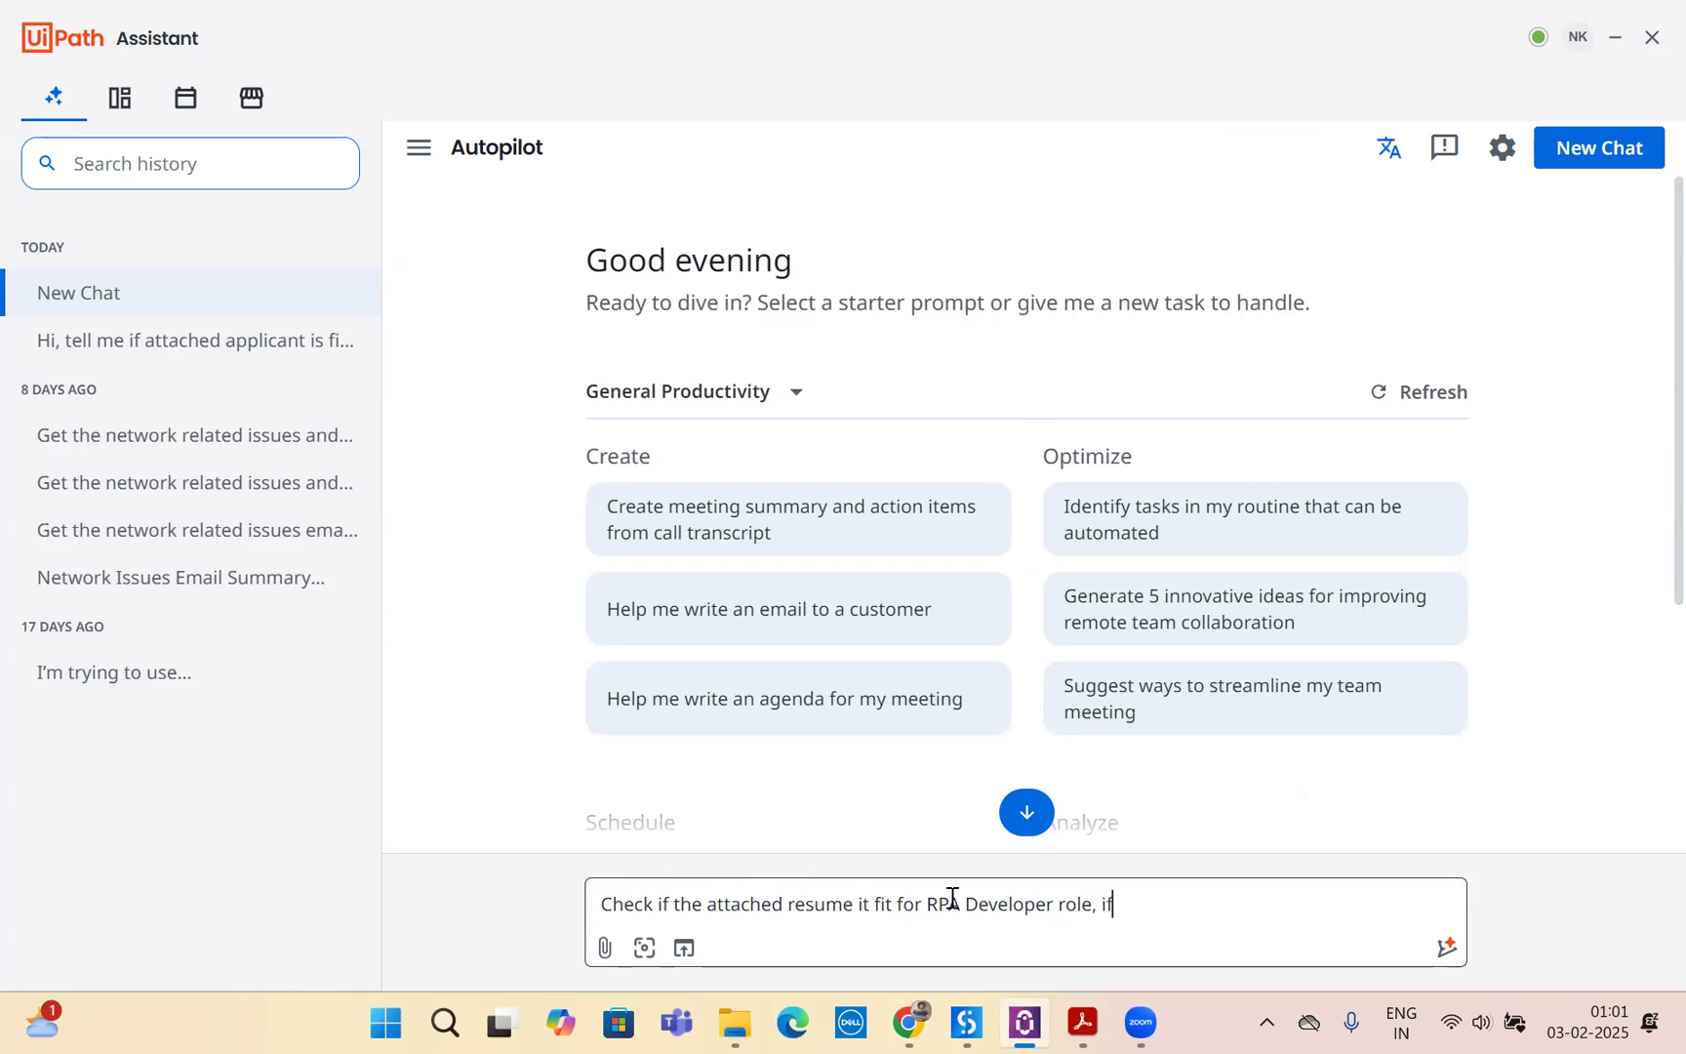
pyautogui.write('th')
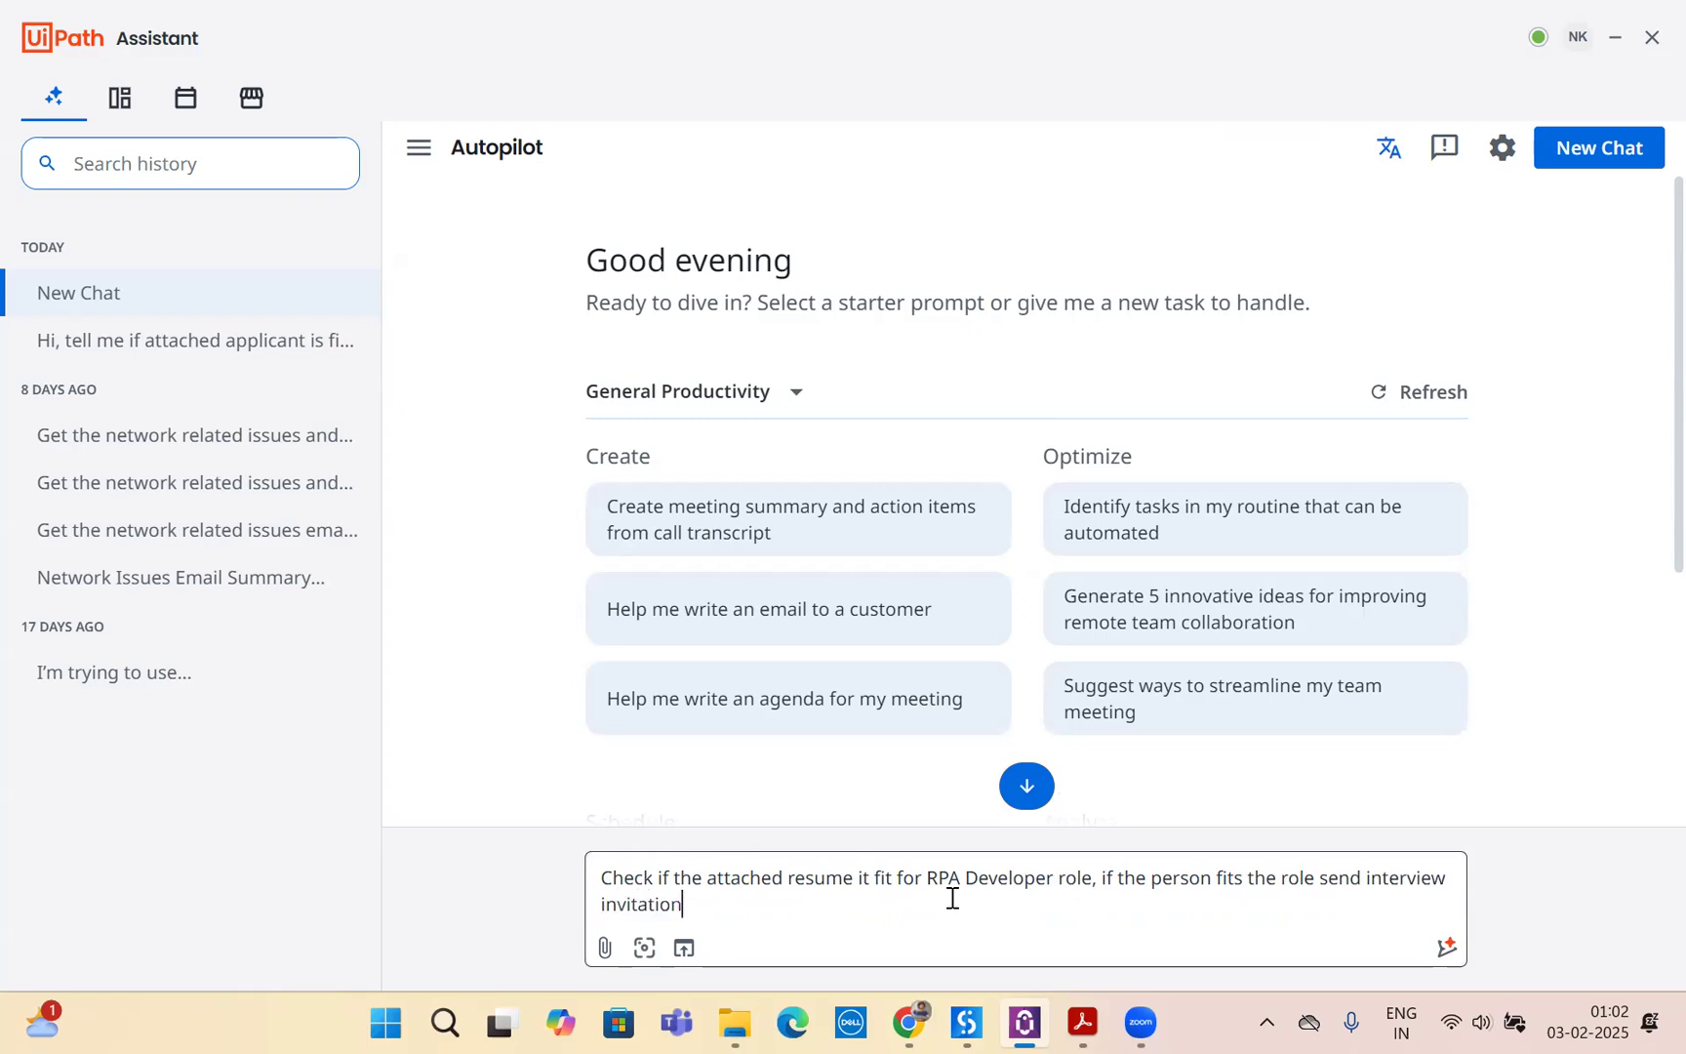
pyautogui.write('for 10')
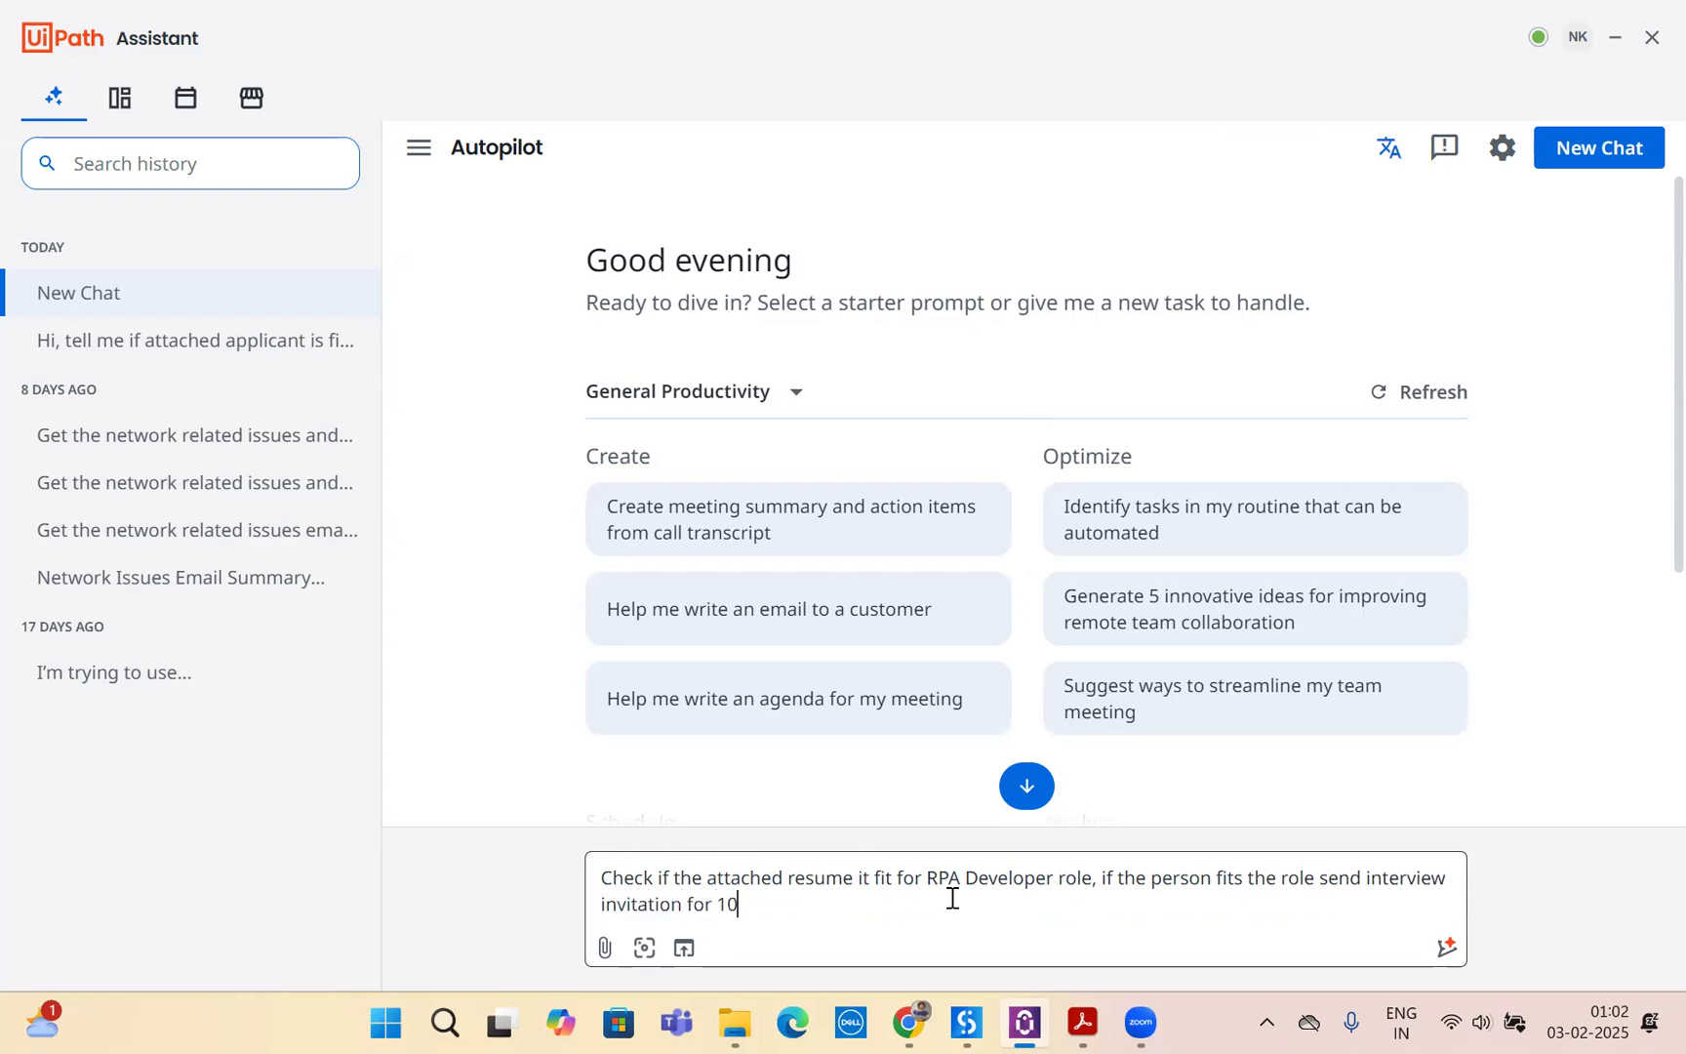
pyautogui.write('th February')
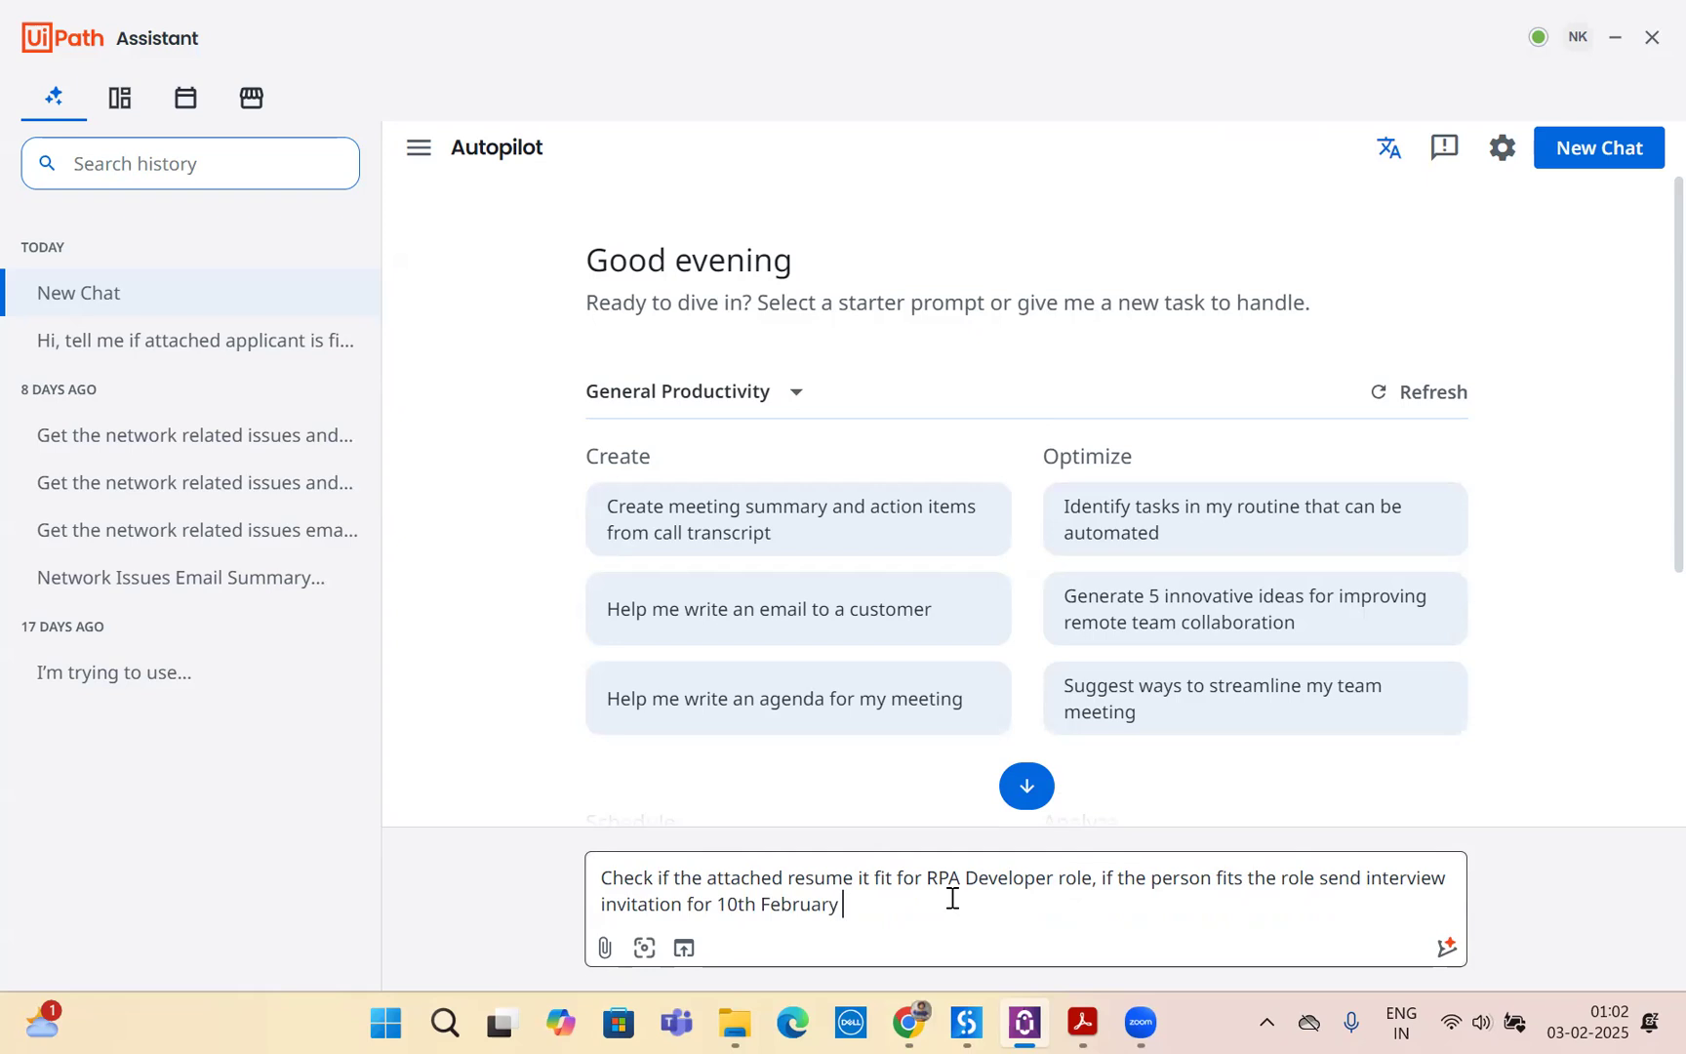
pyautogui.write('2025 at')
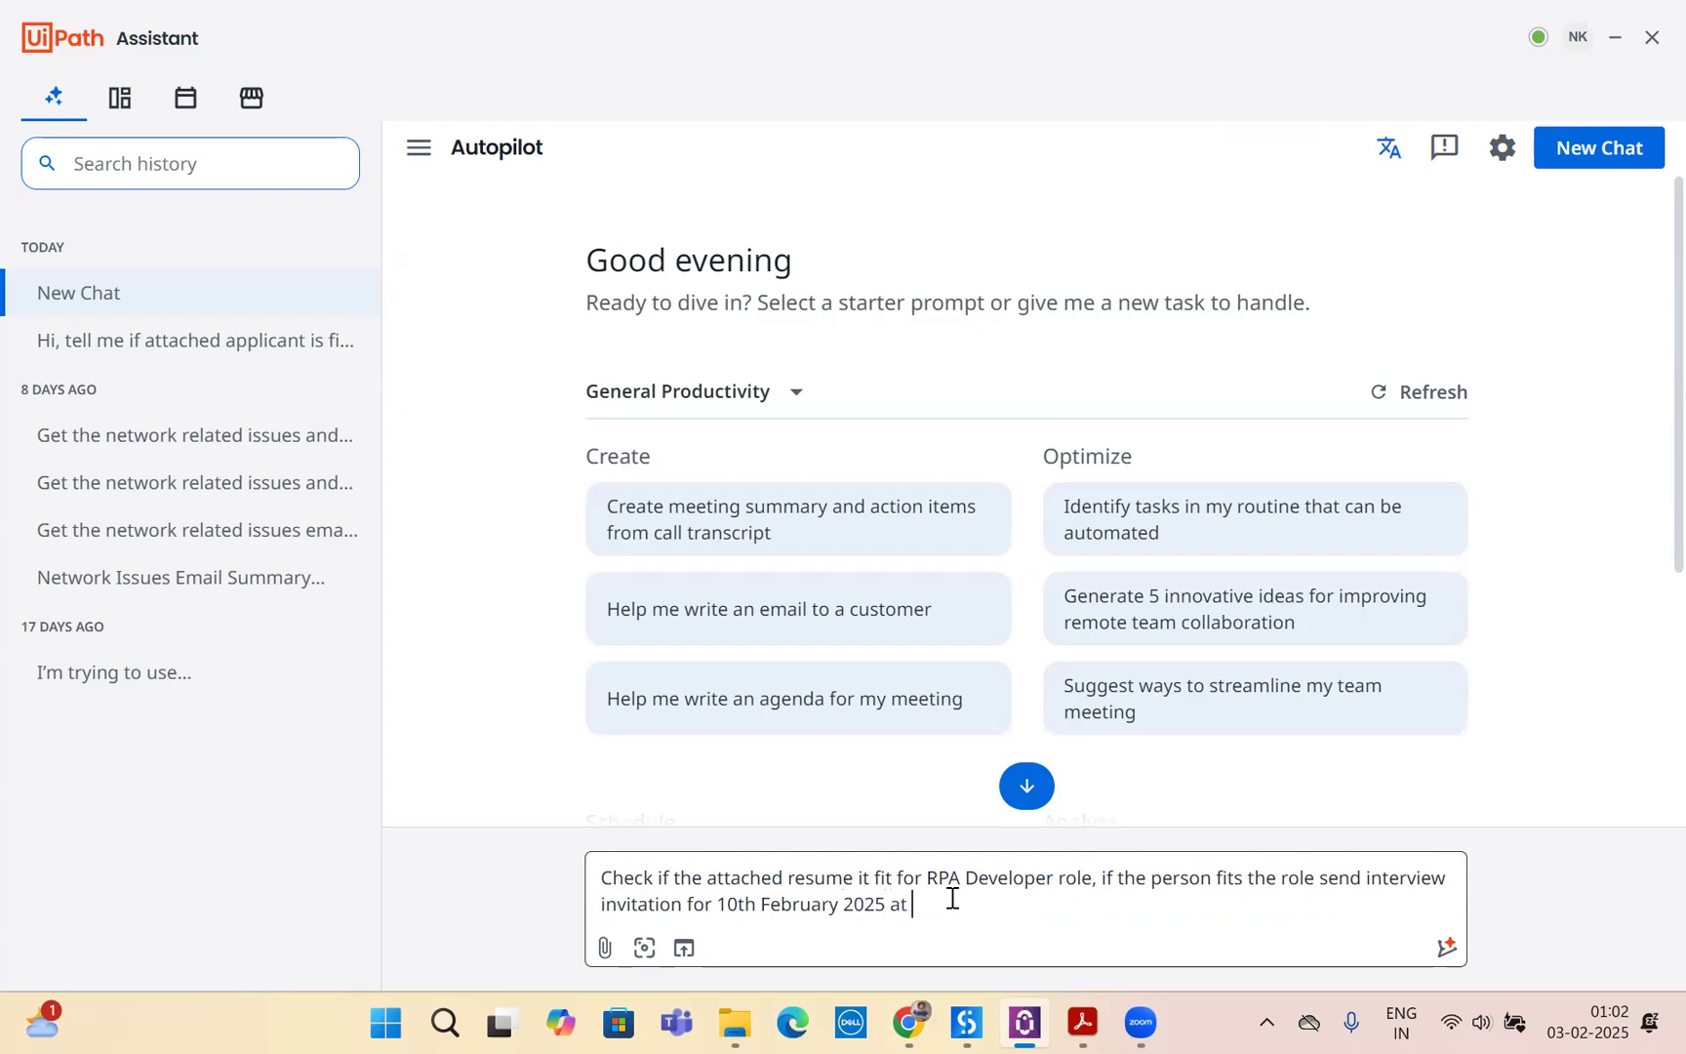
pyautogui.write('4 PM')
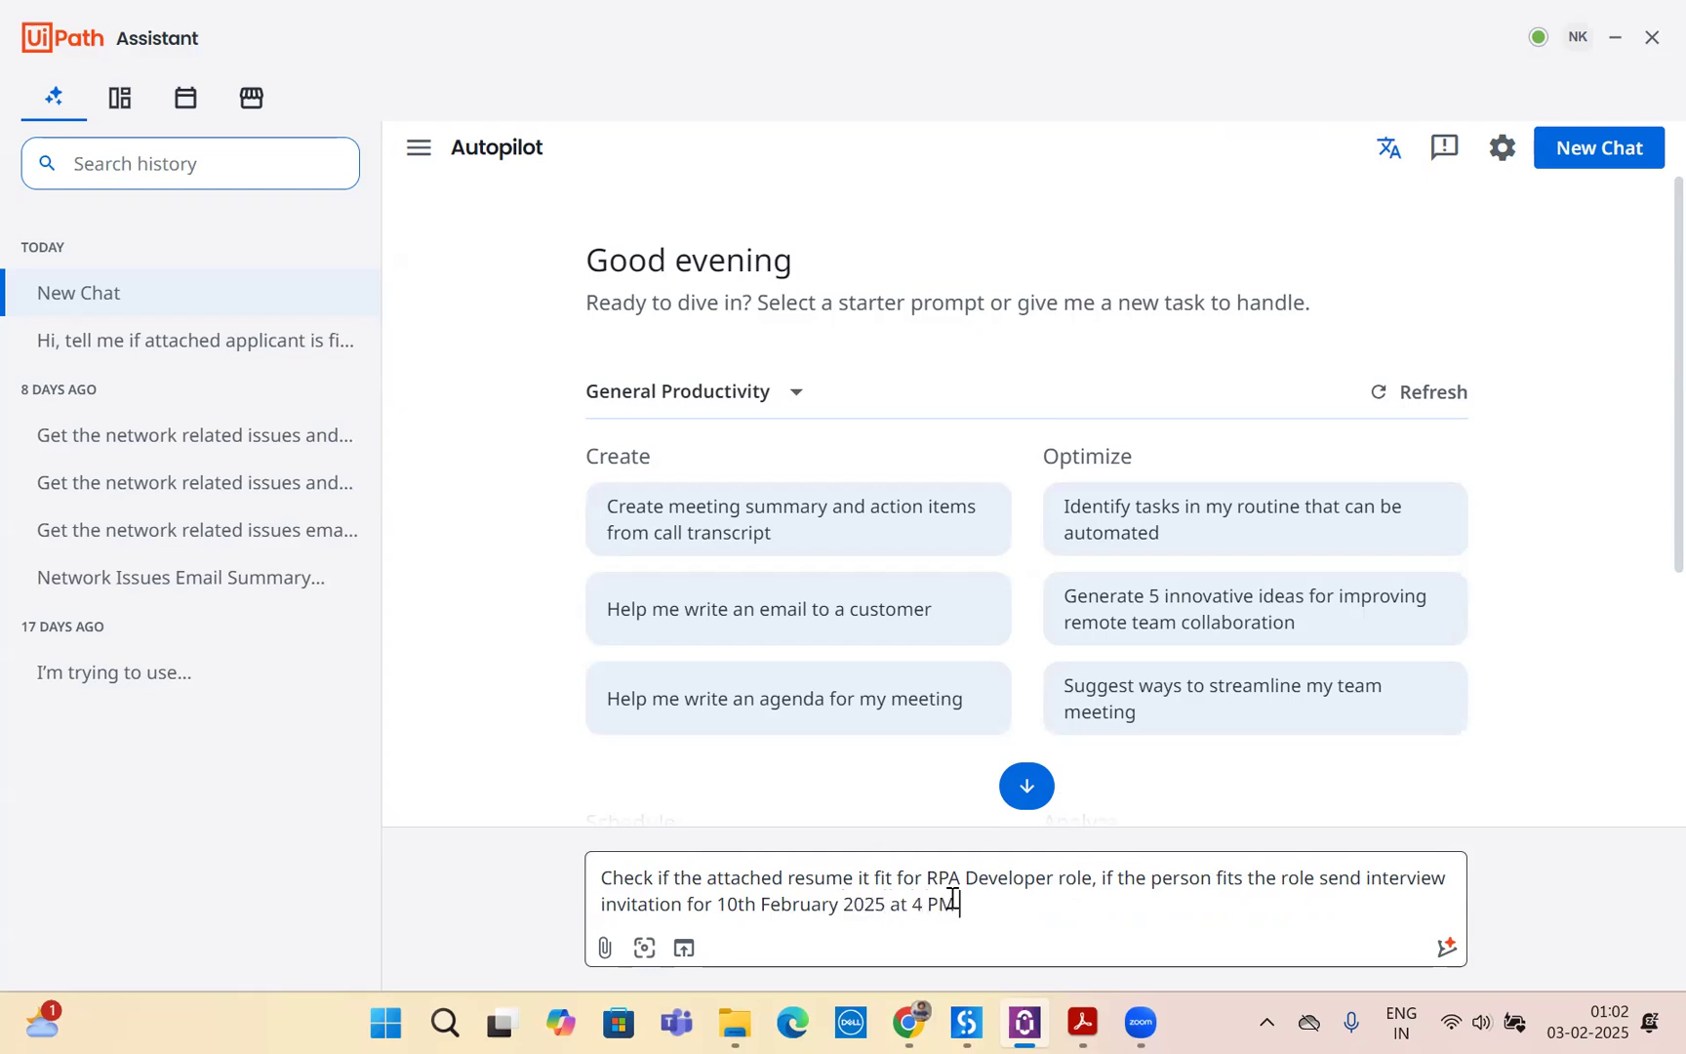
pyautogui.write('SGT/')
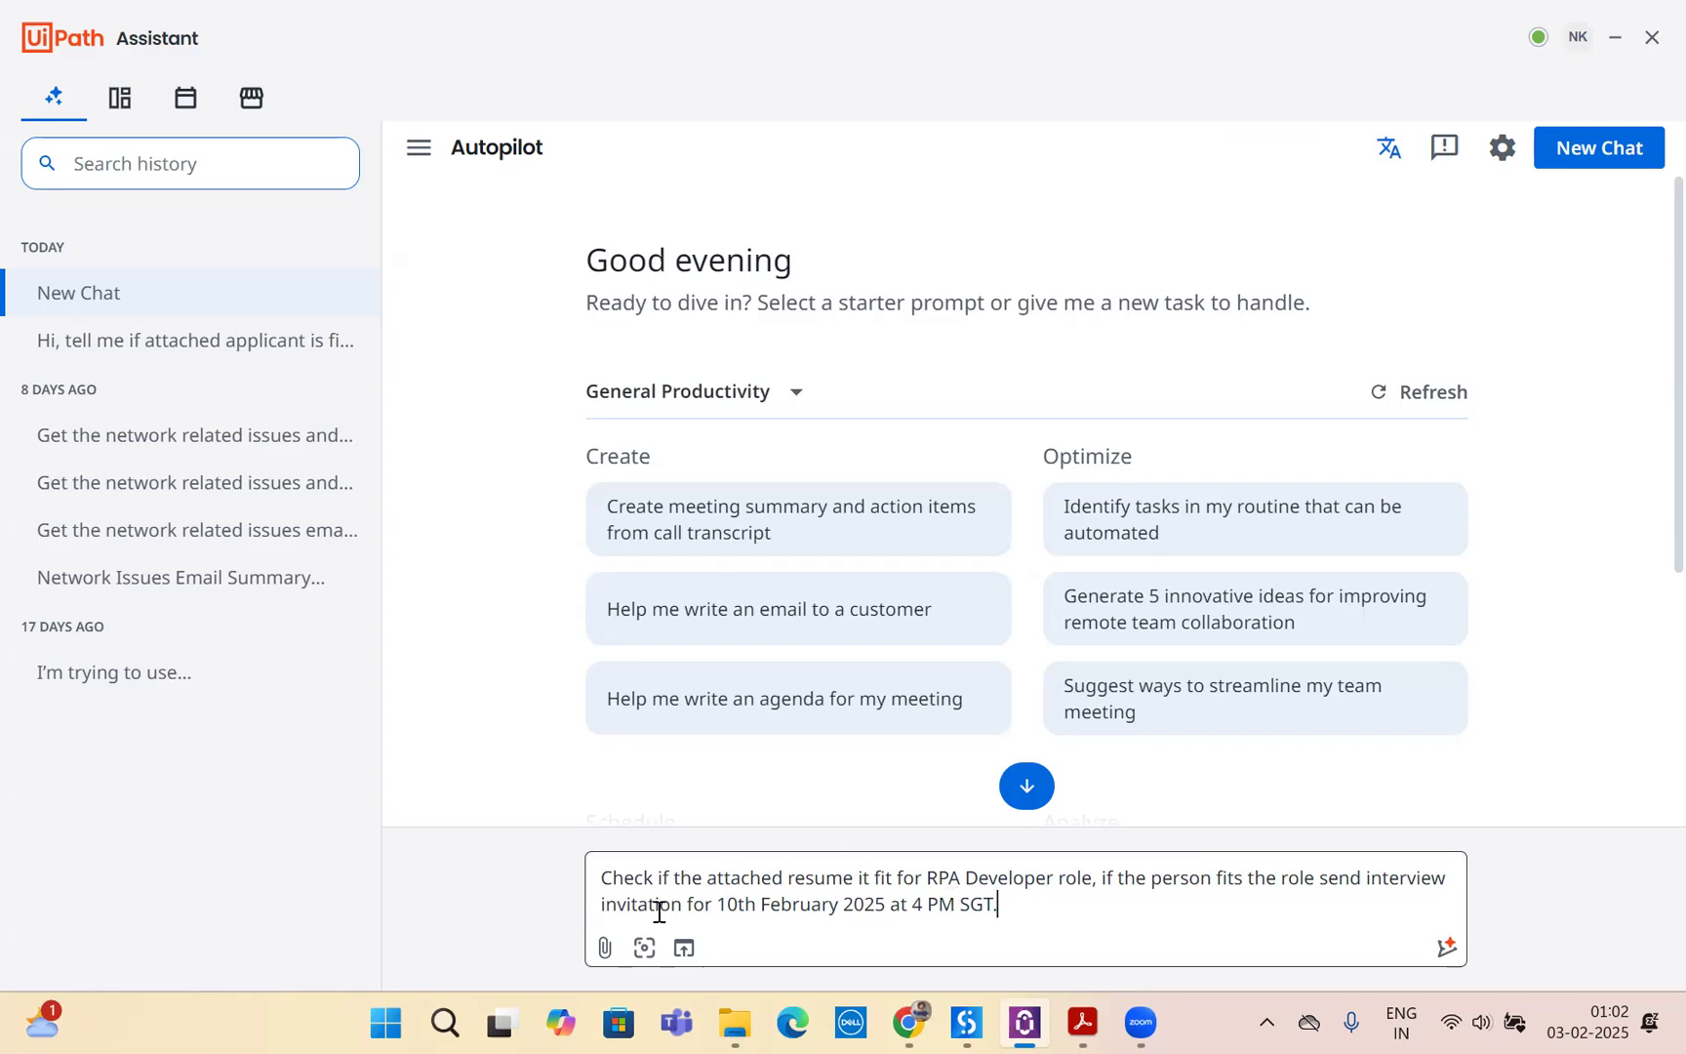
pyautogui.click(605, 947)
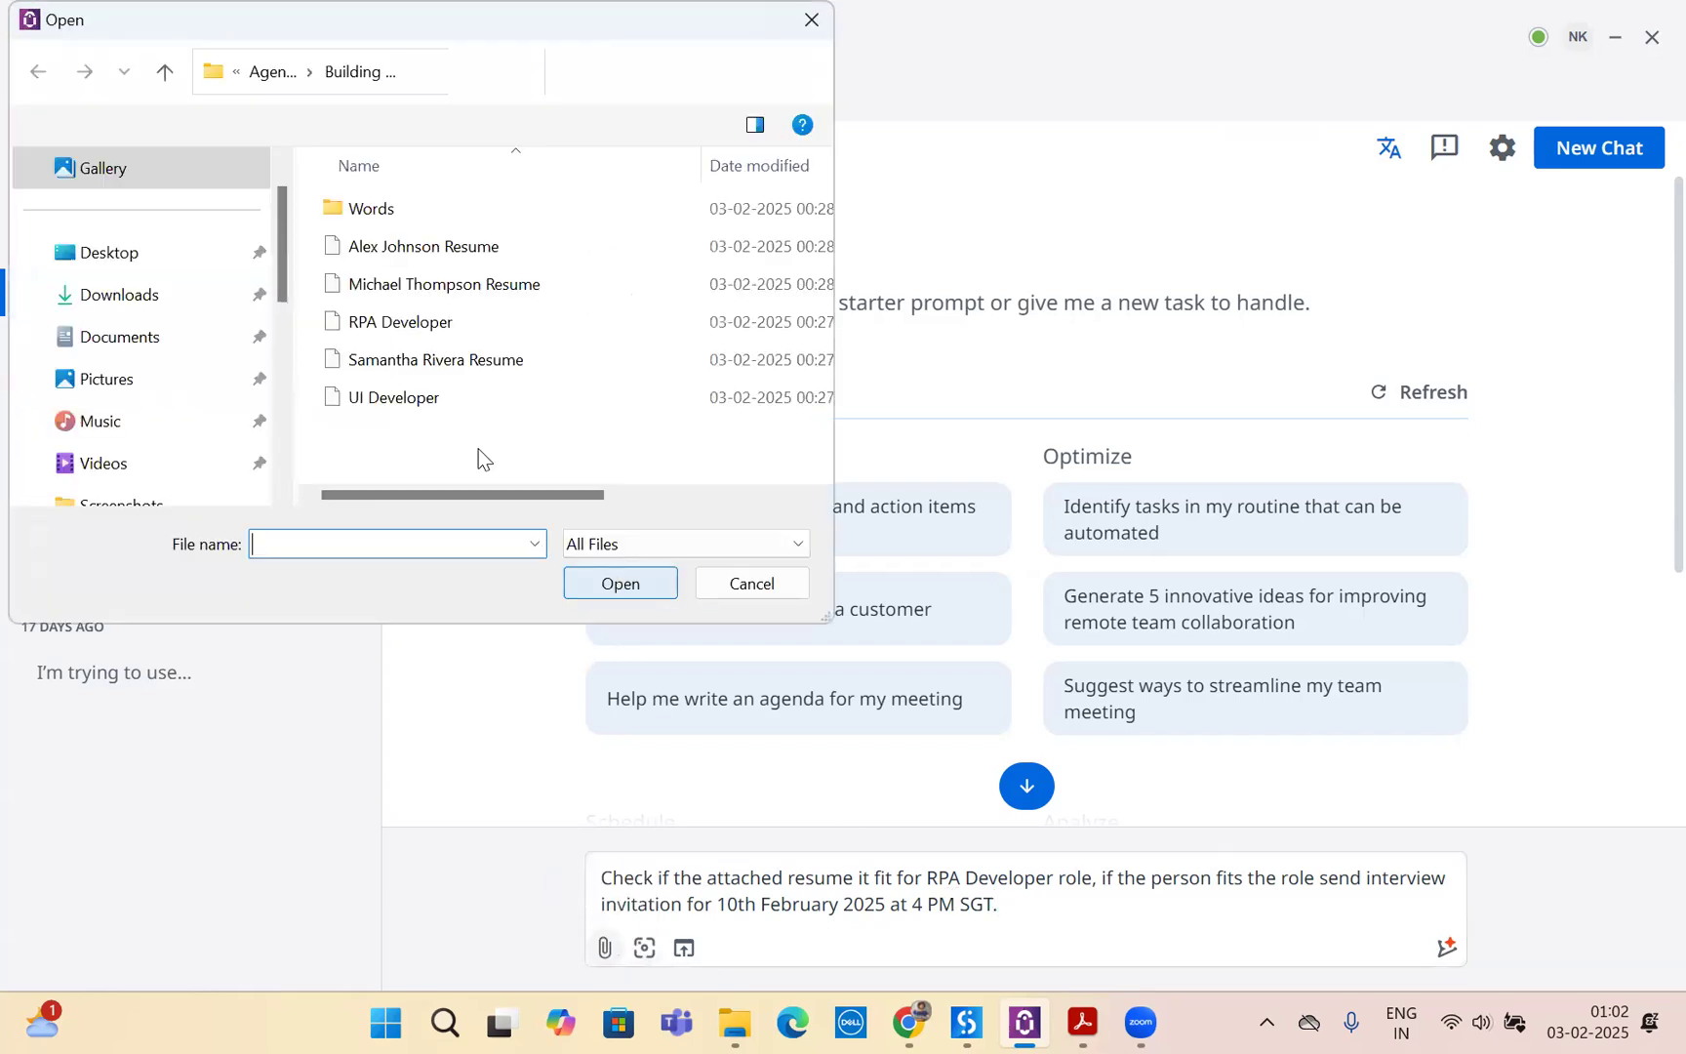
pyautogui.click(423, 245)
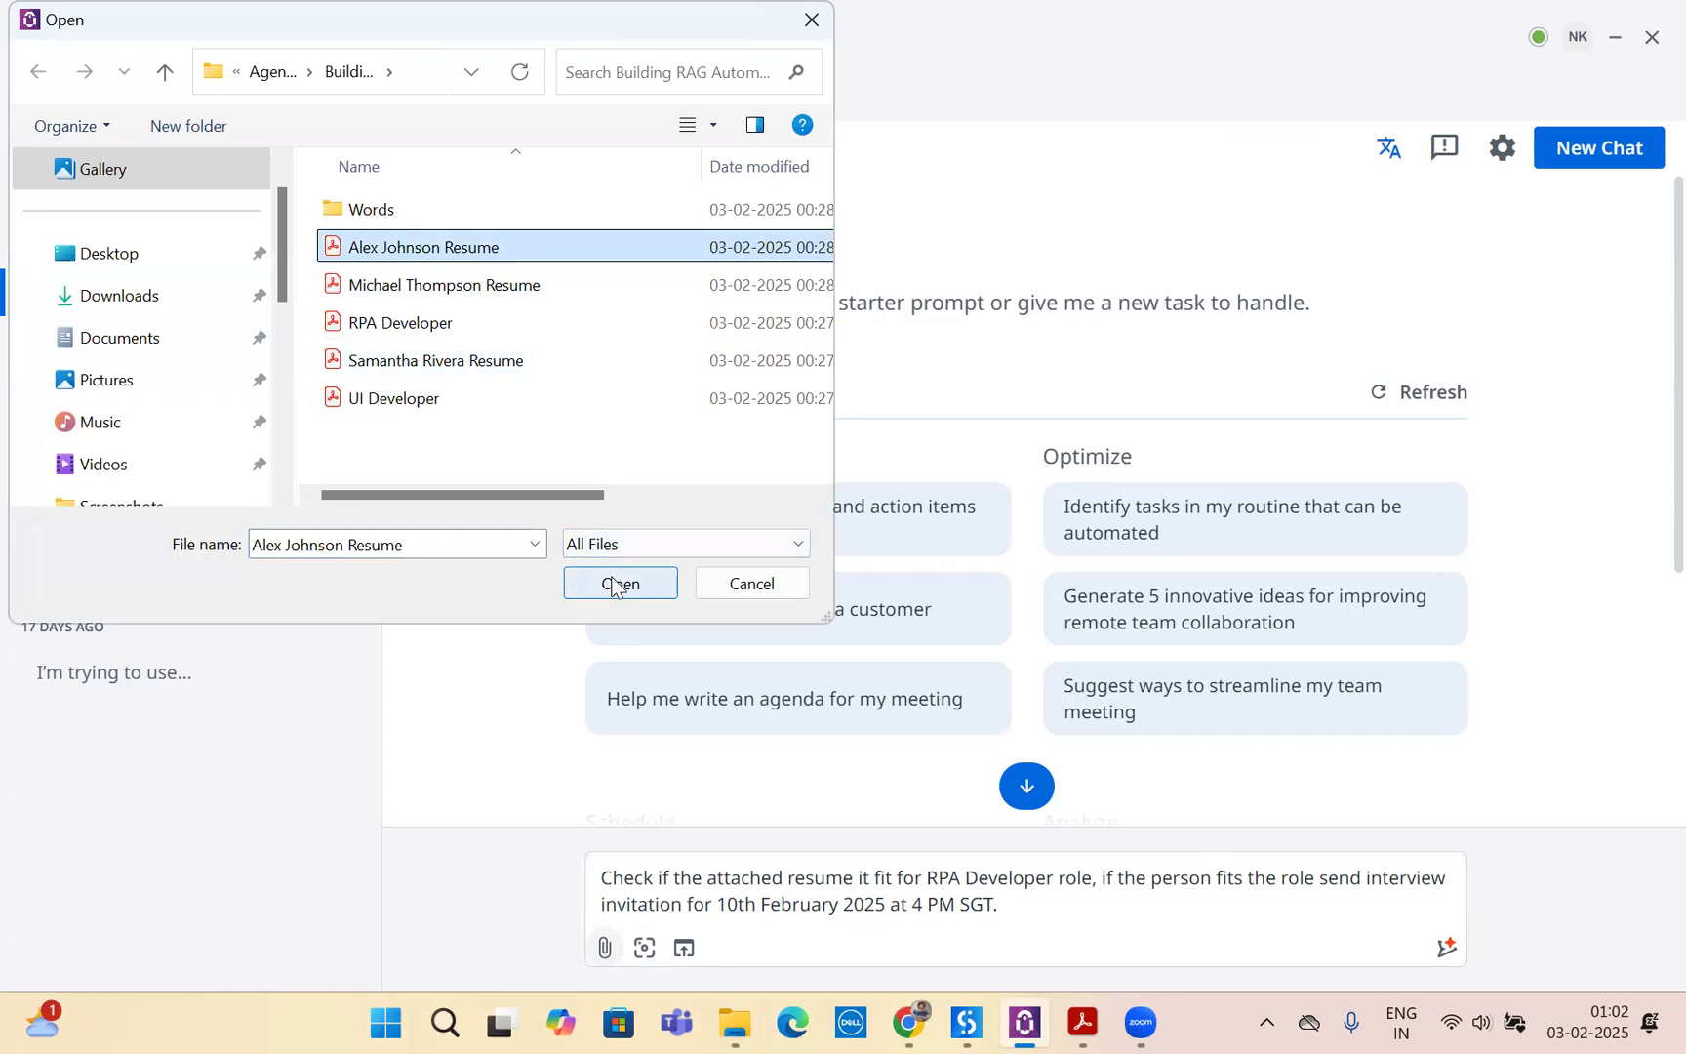
pyautogui.click(621, 583)
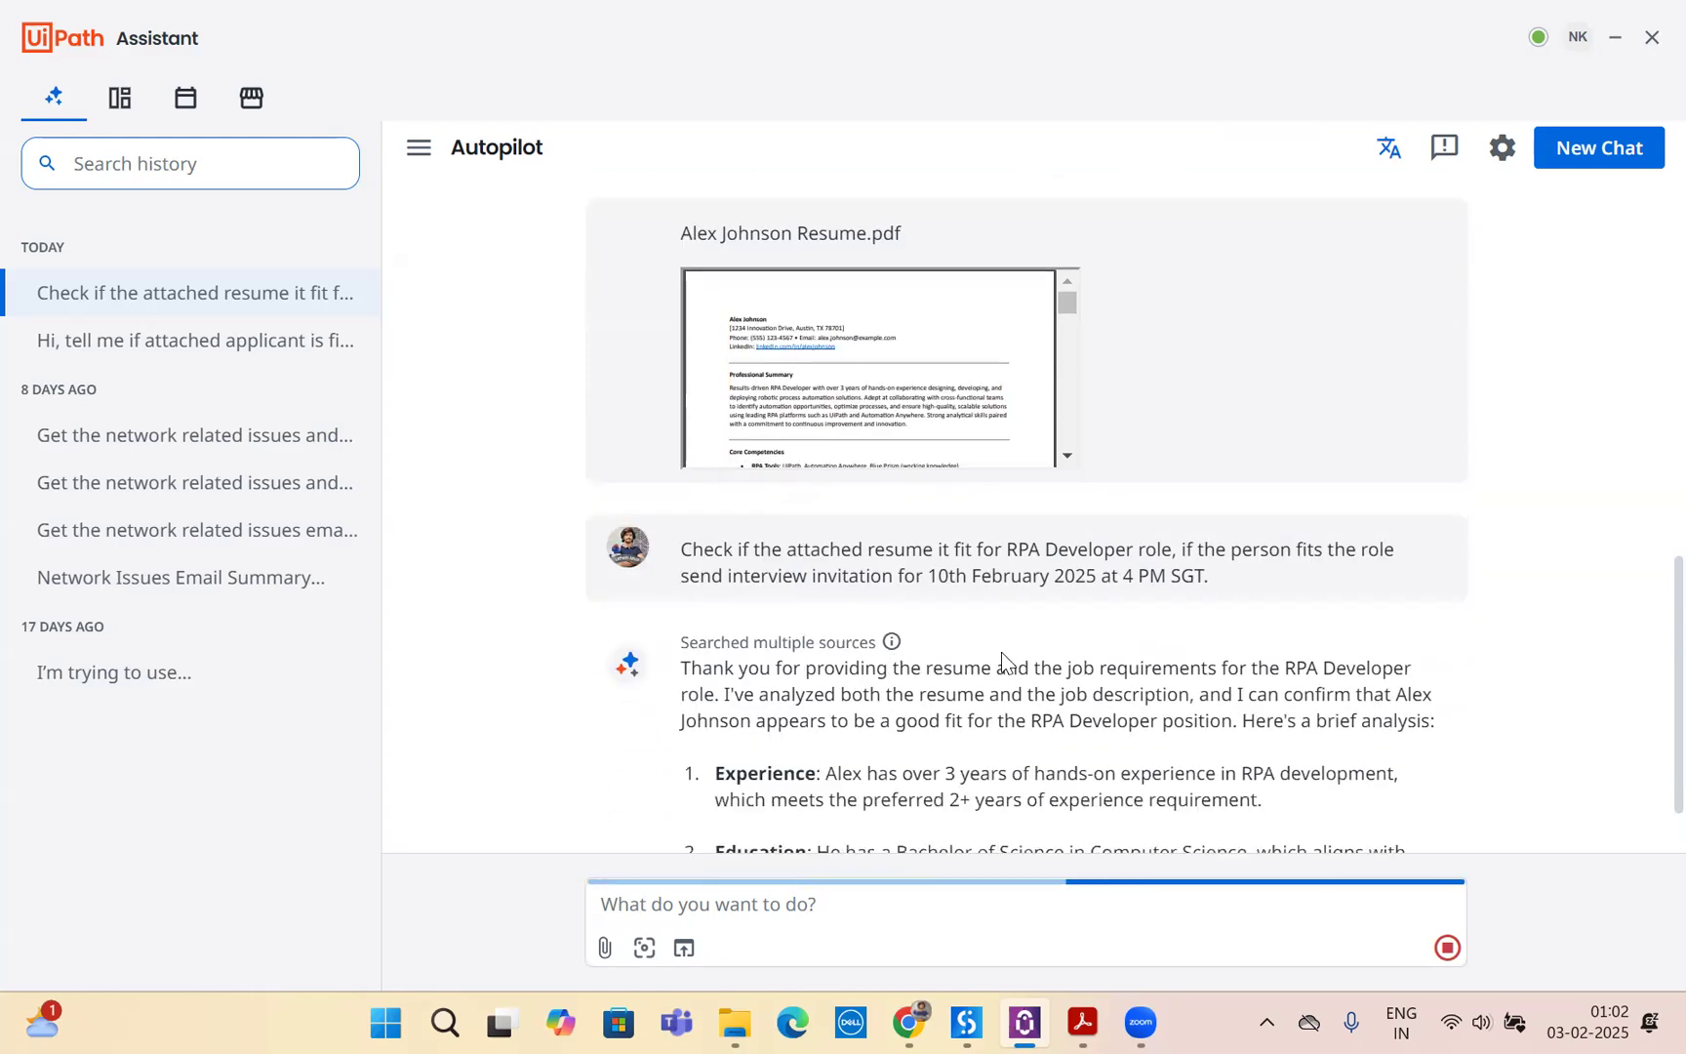
pyautogui.scroll(-3)
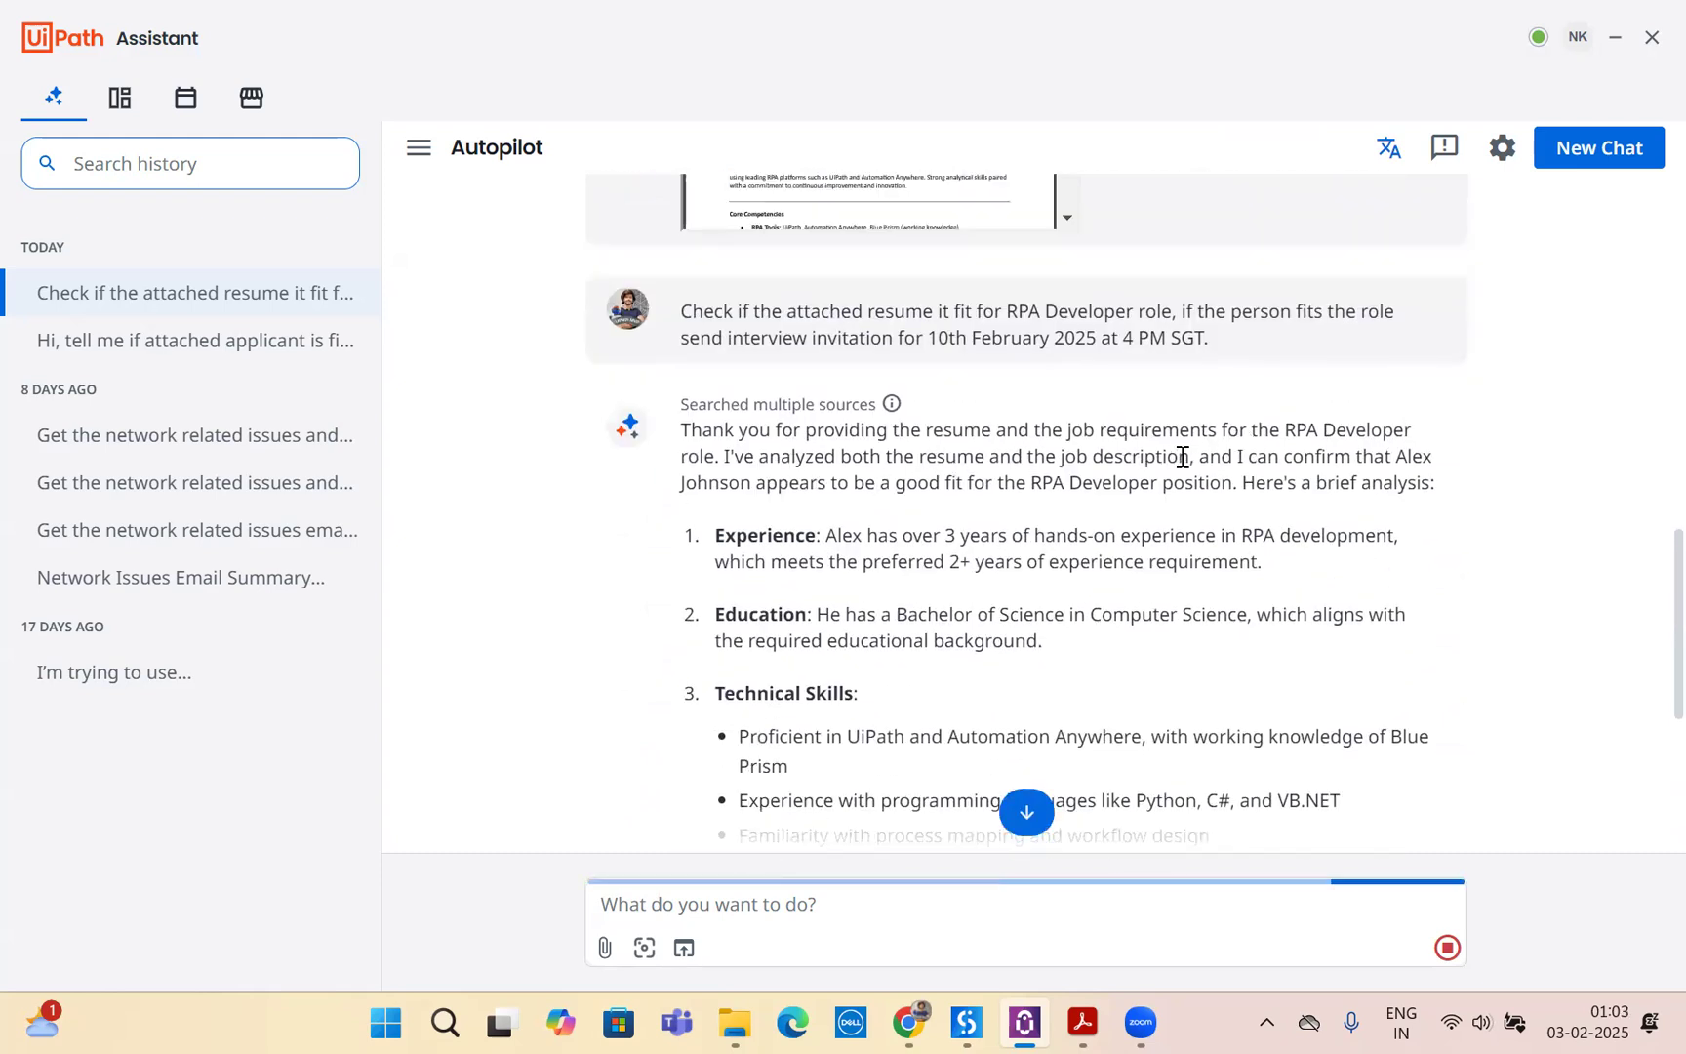
pyautogui.scroll(-3)
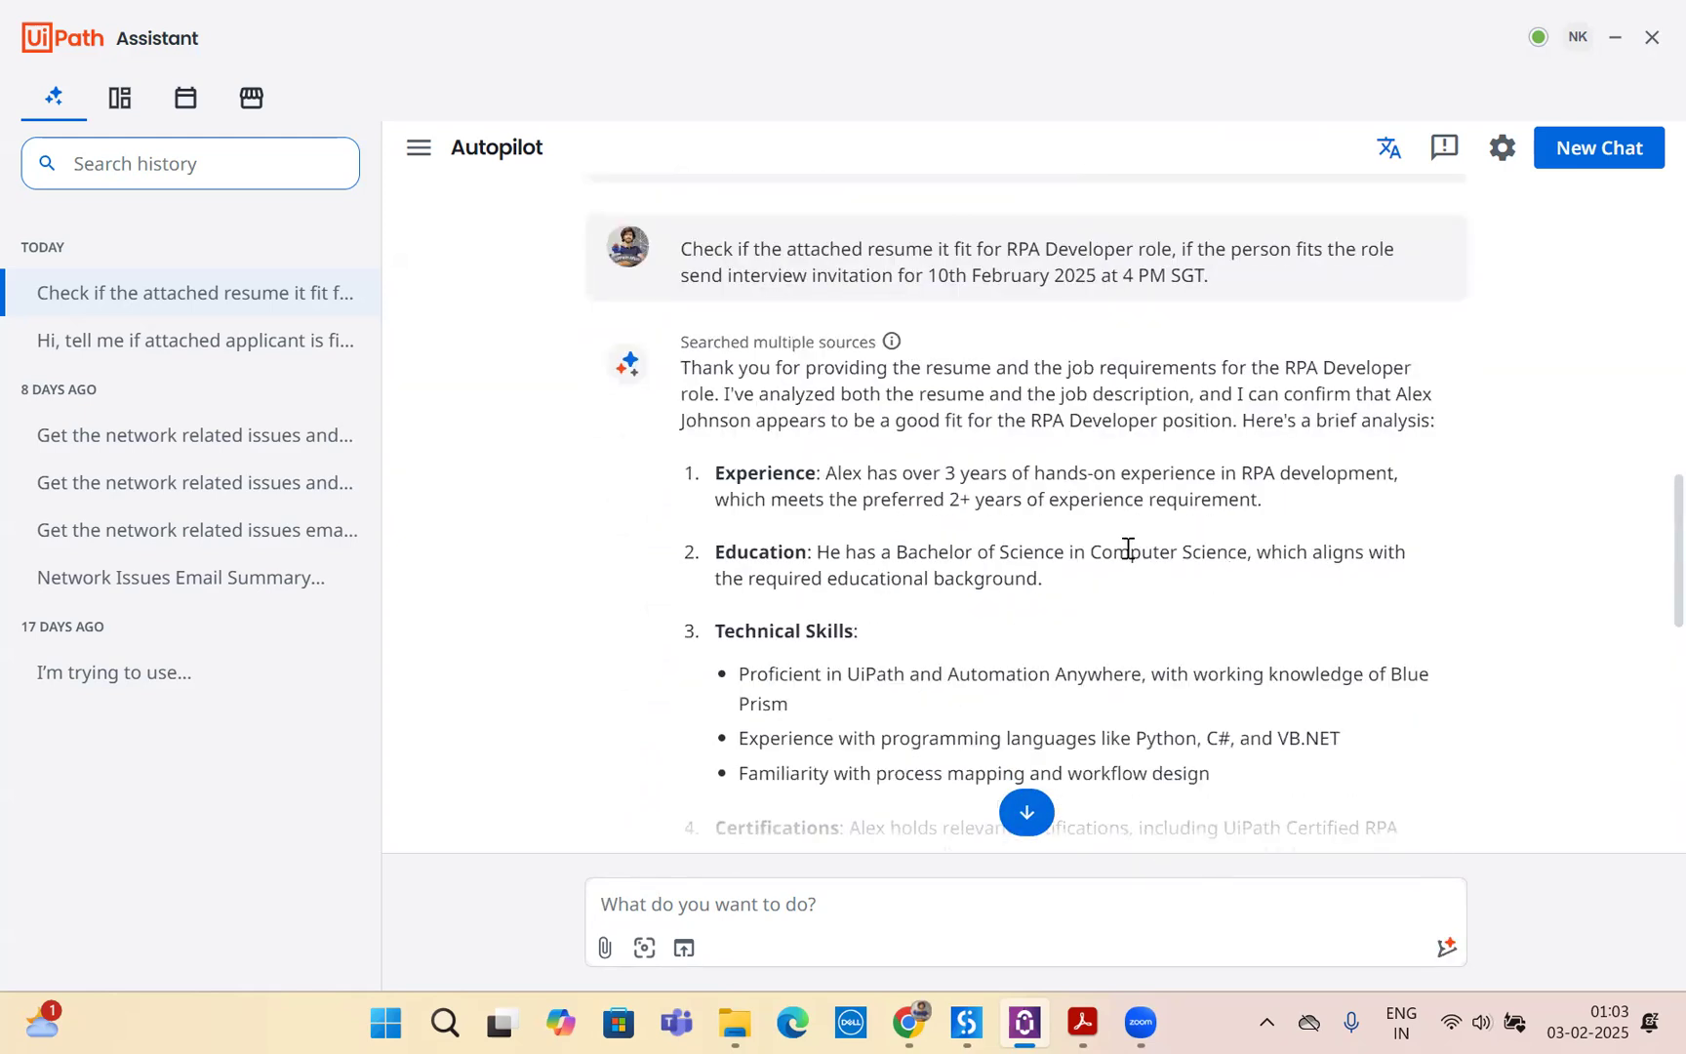
pyautogui.scroll(-3)
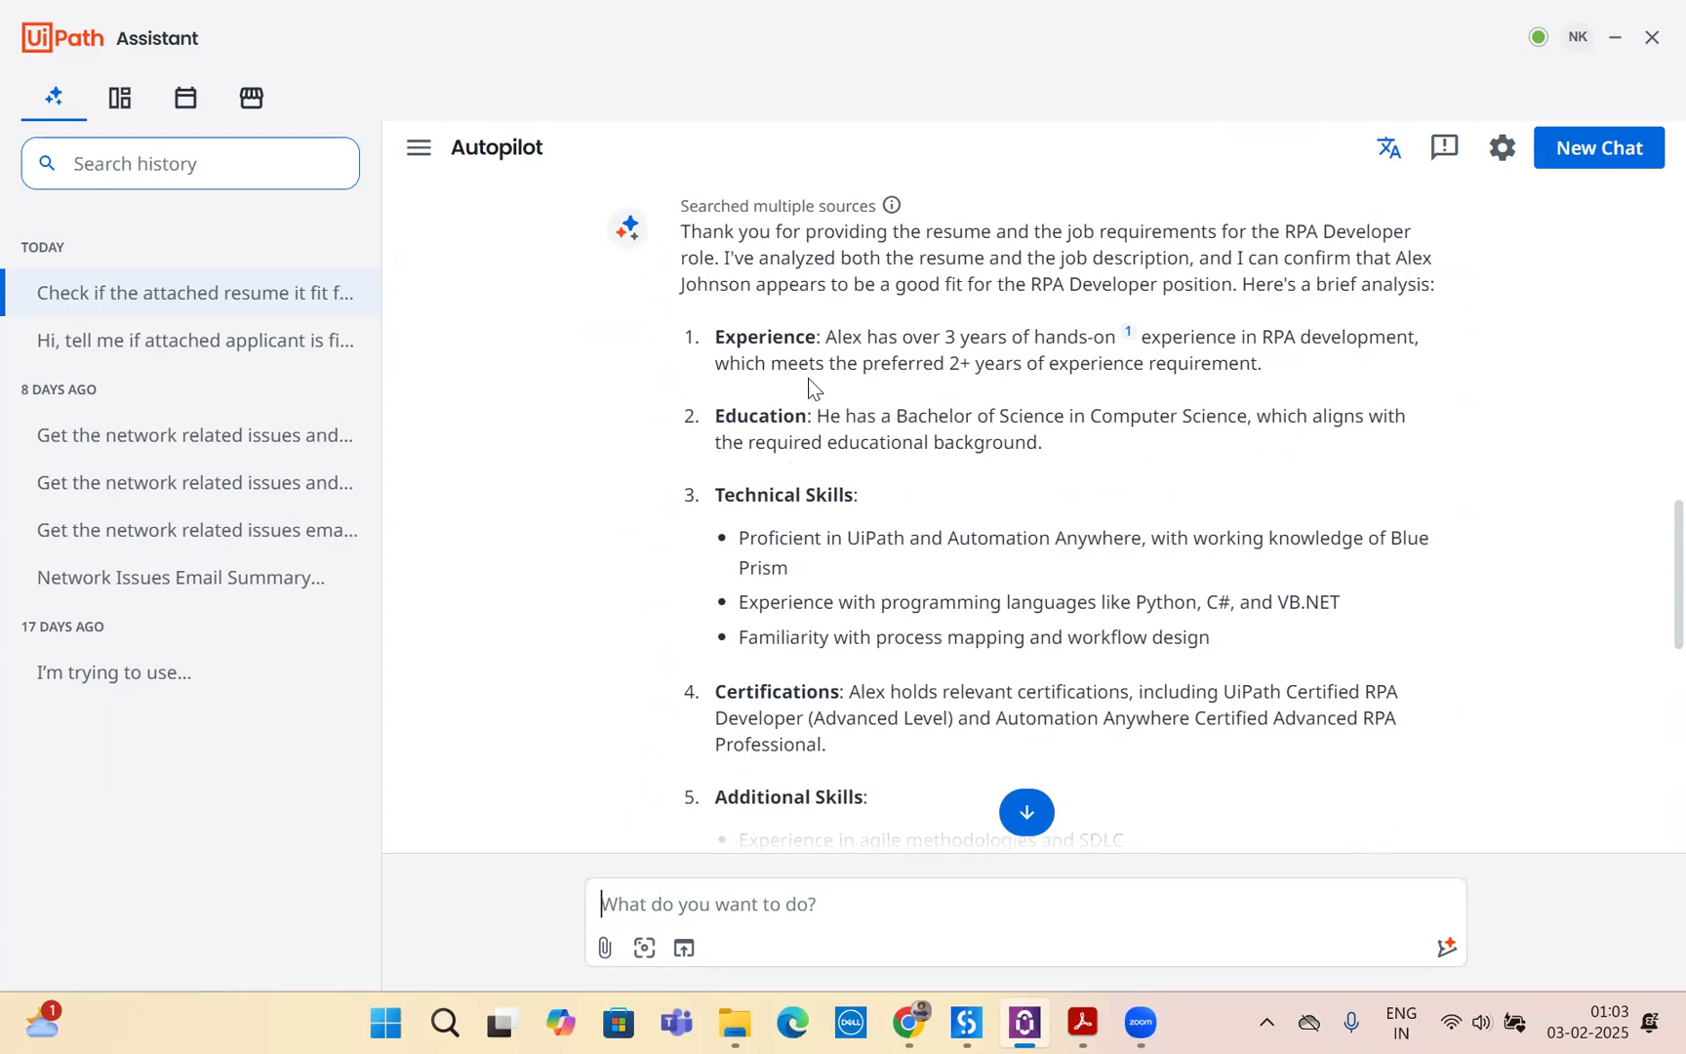
pyautogui.moveTo(1097, 335)
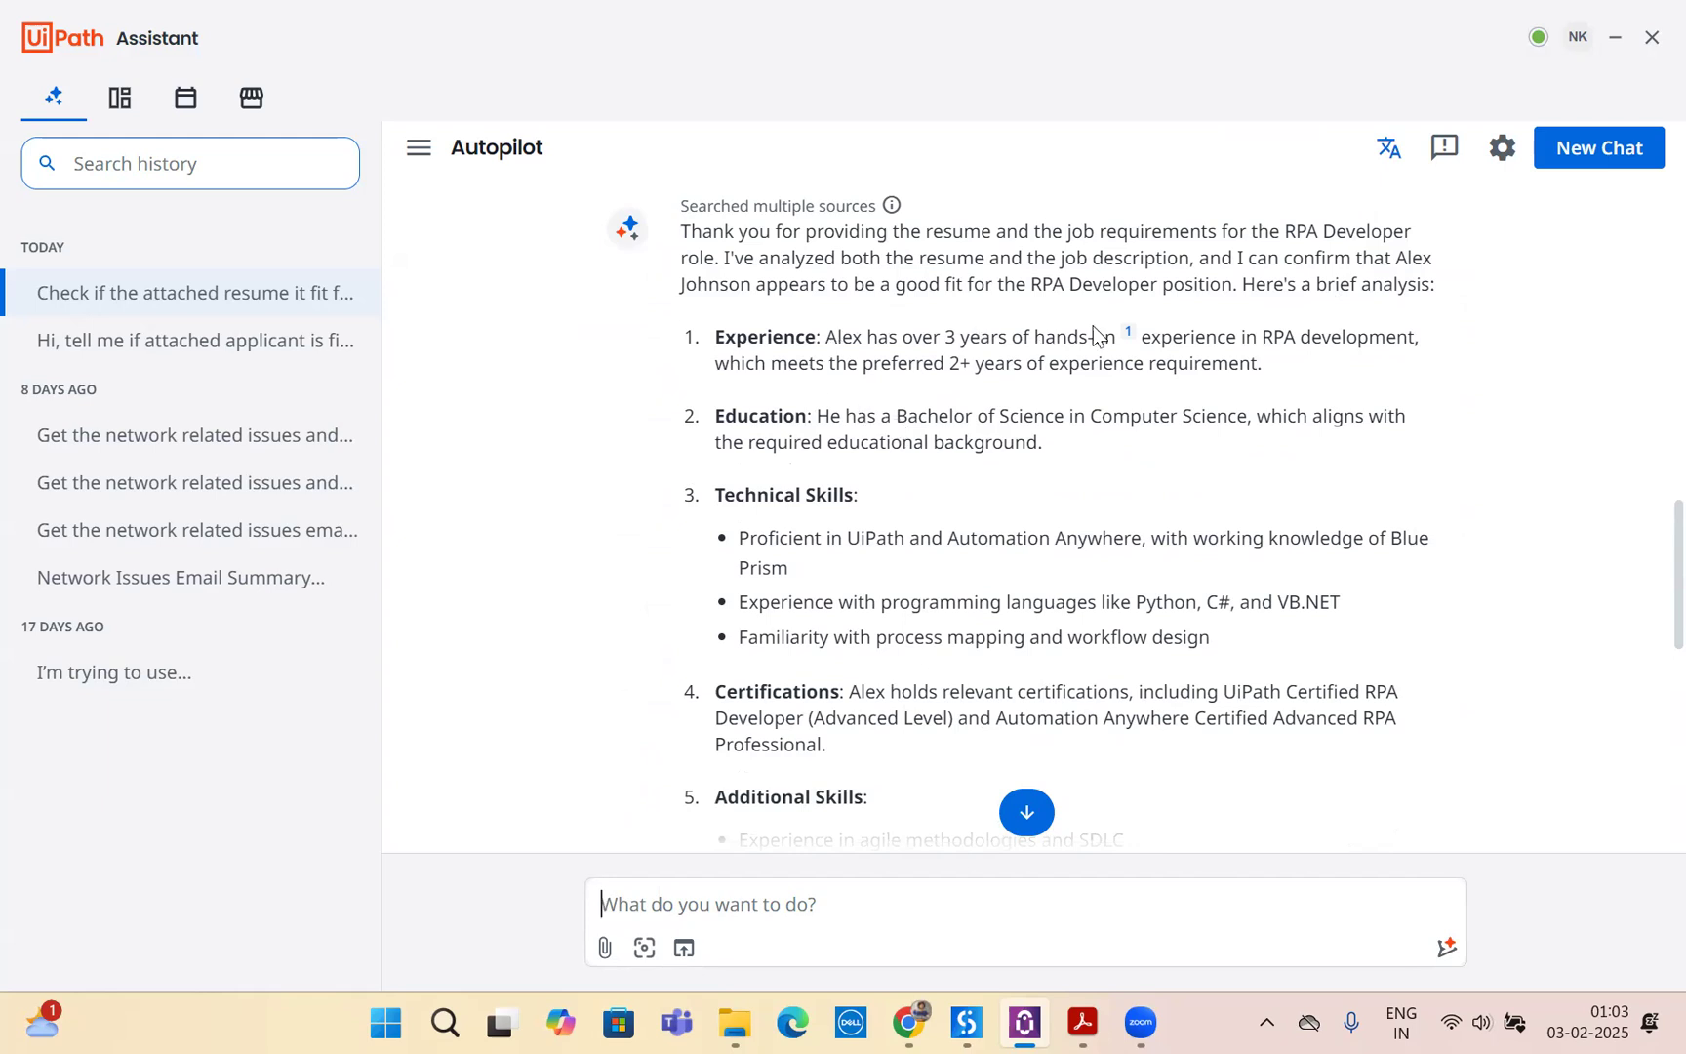
pyautogui.moveTo(1290, 363)
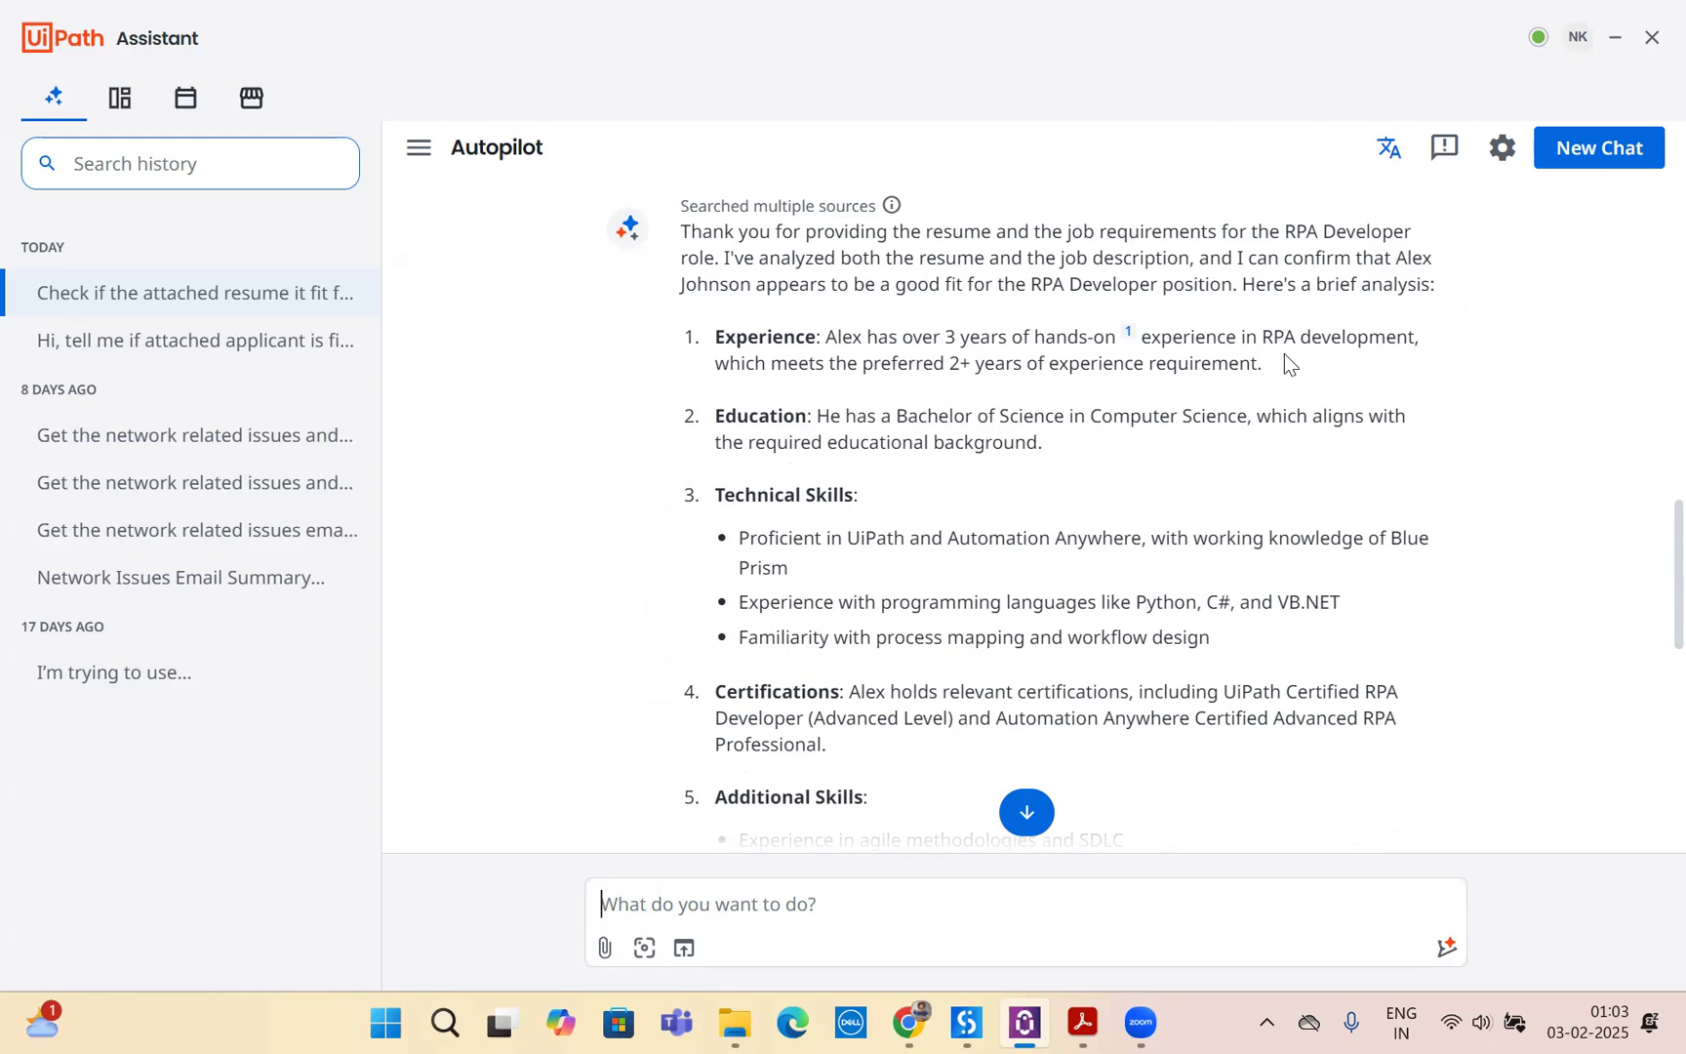
pyautogui.scroll(-3)
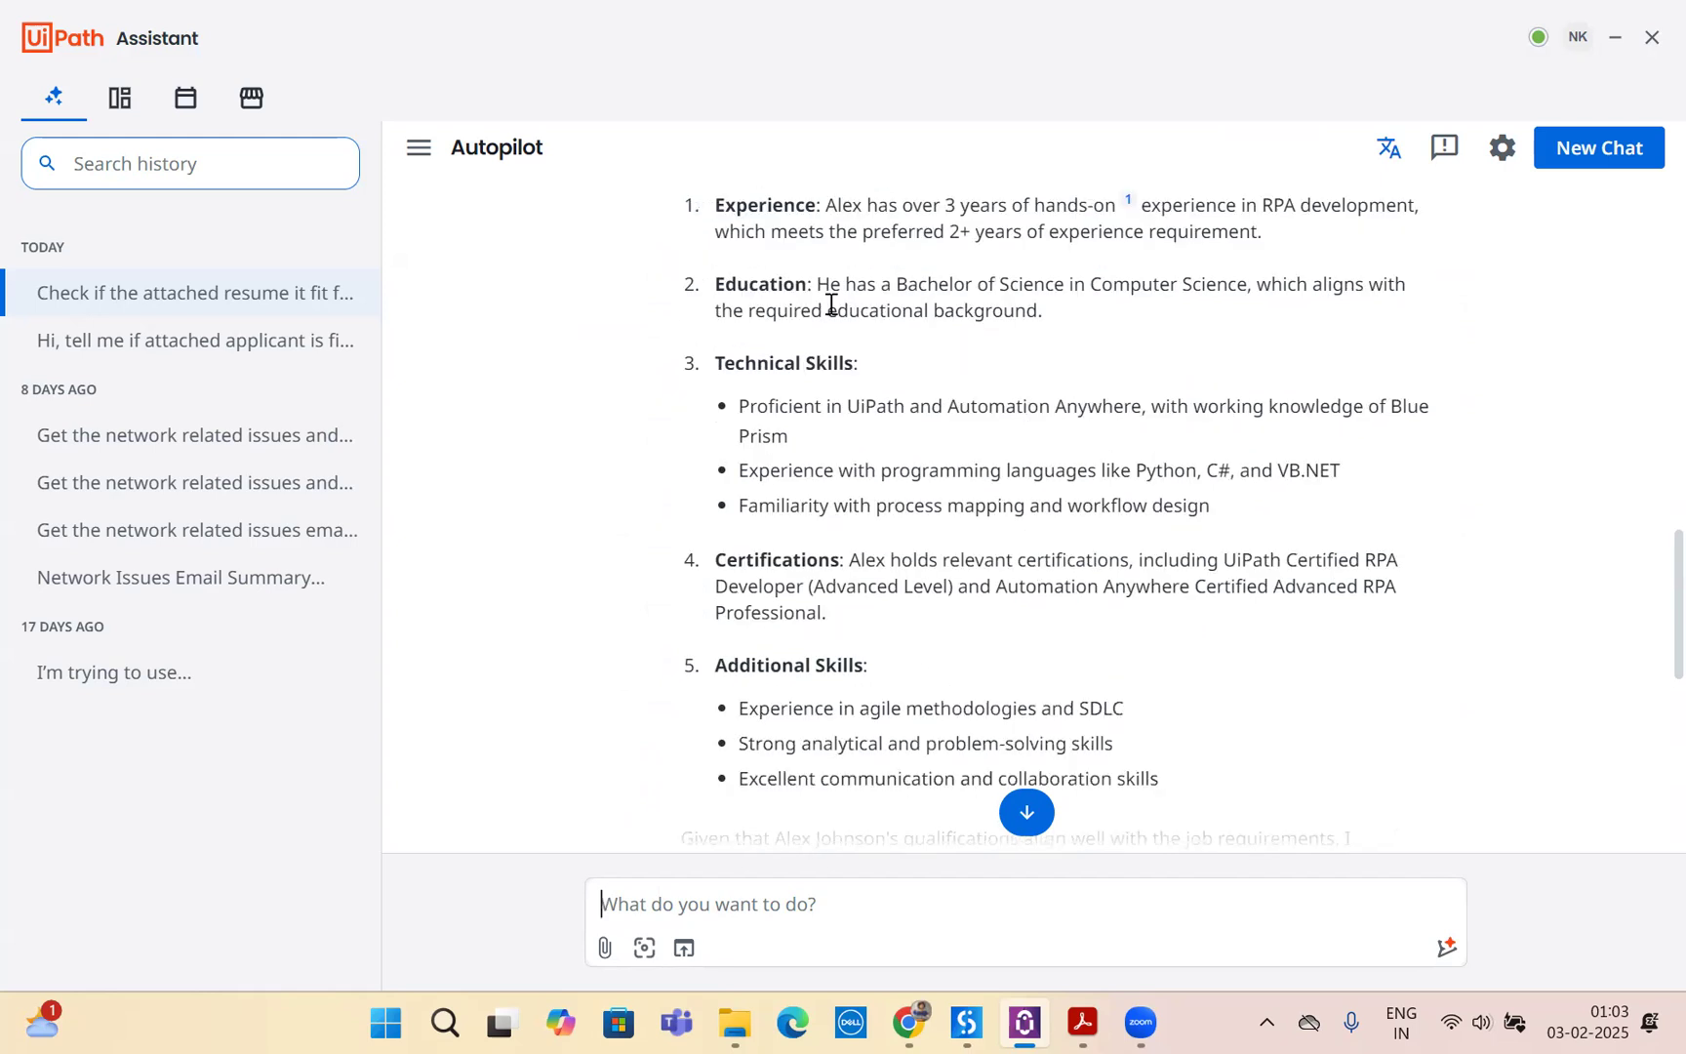
pyautogui.moveTo(1154, 314)
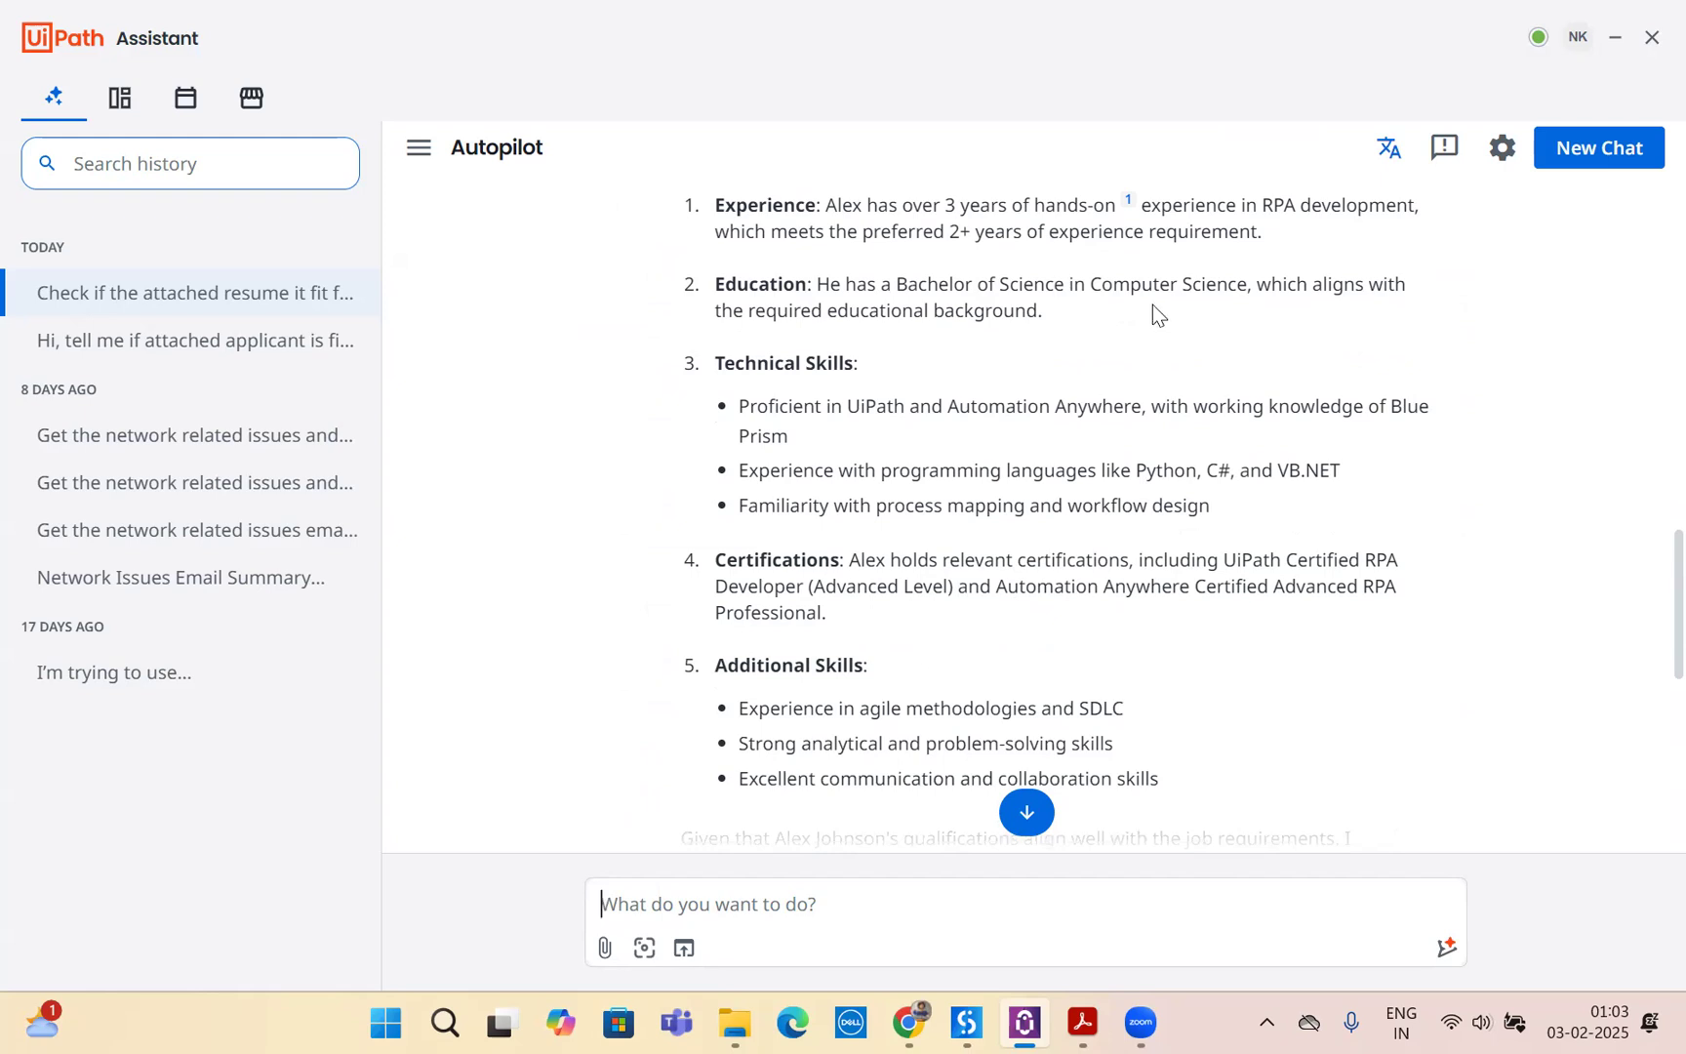
pyautogui.scroll(-3)
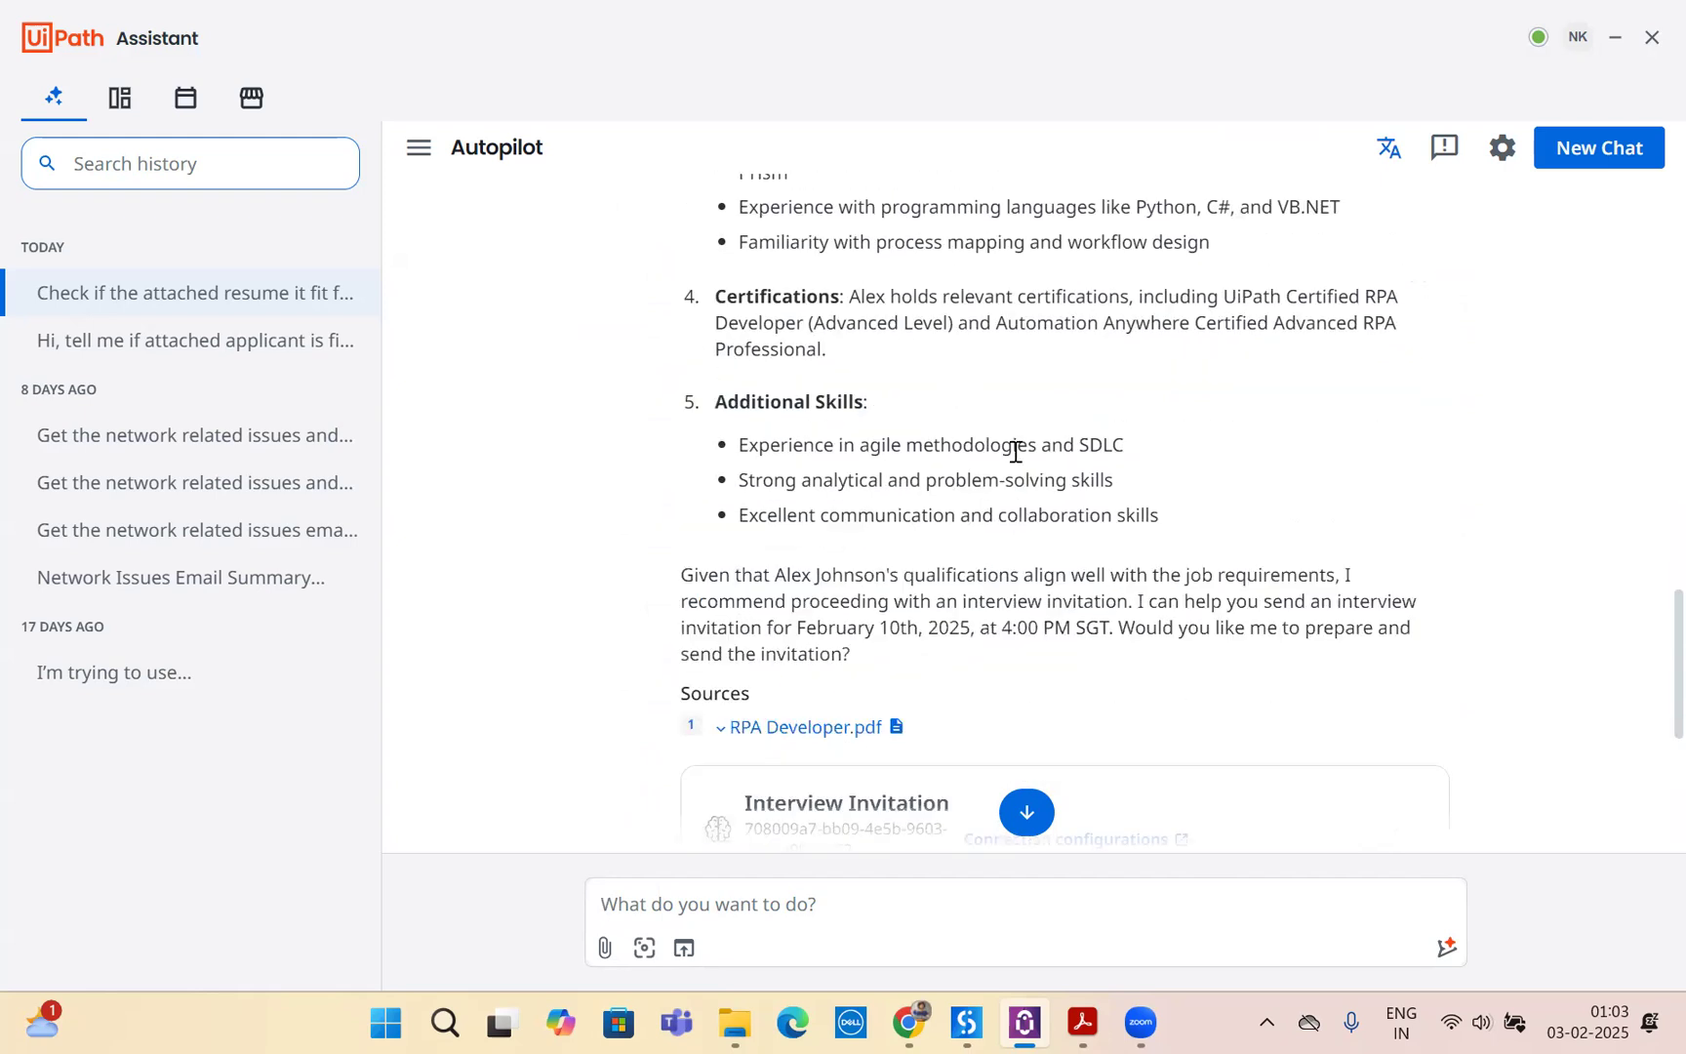
pyautogui.scroll(-3)
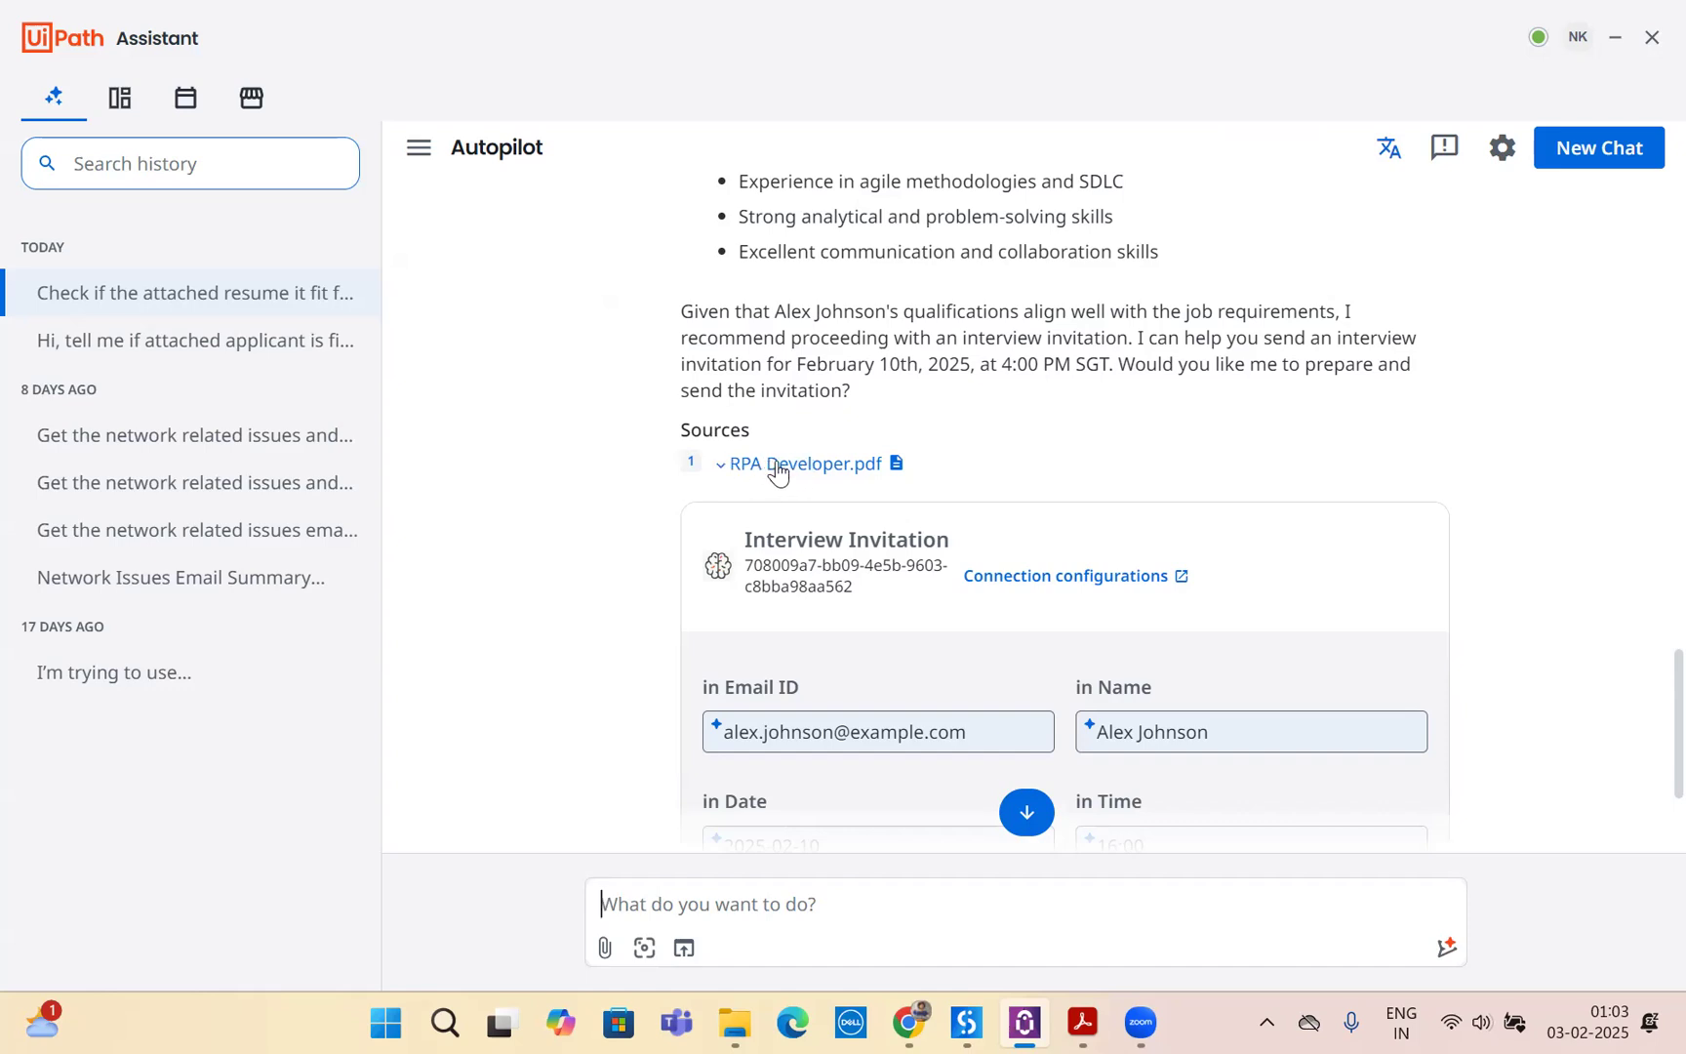
pyautogui.moveTo(810, 464)
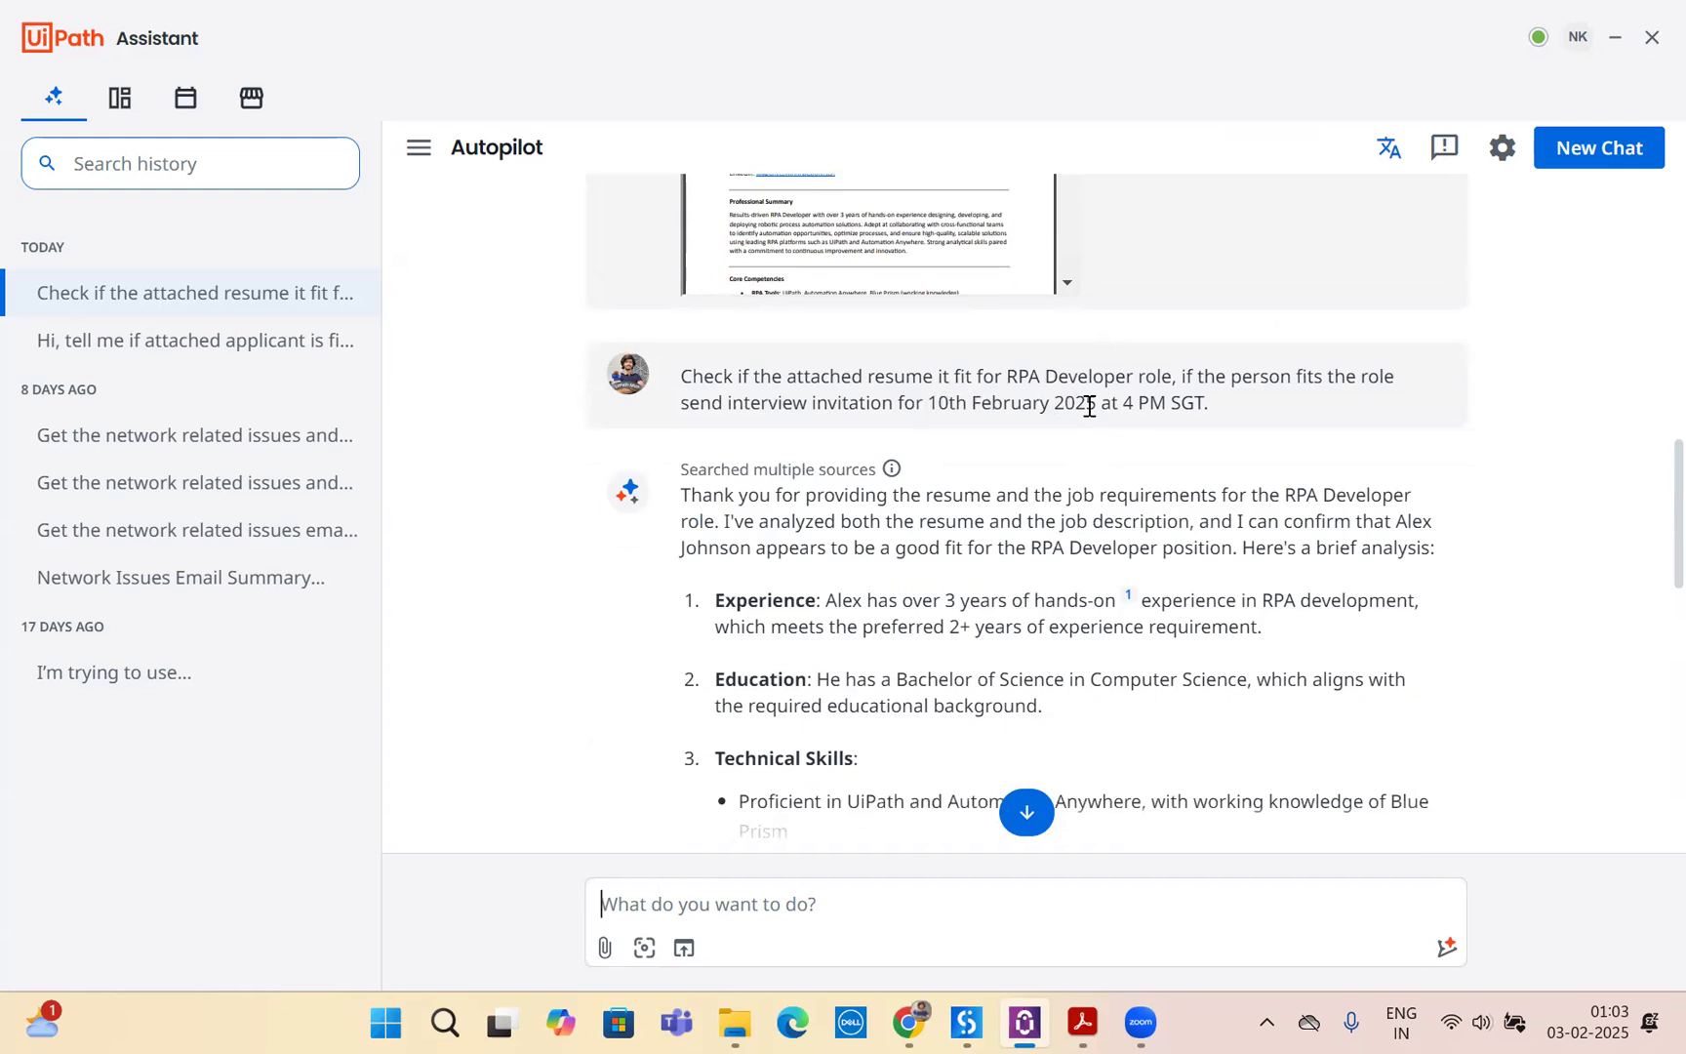
pyautogui.scroll(-3)
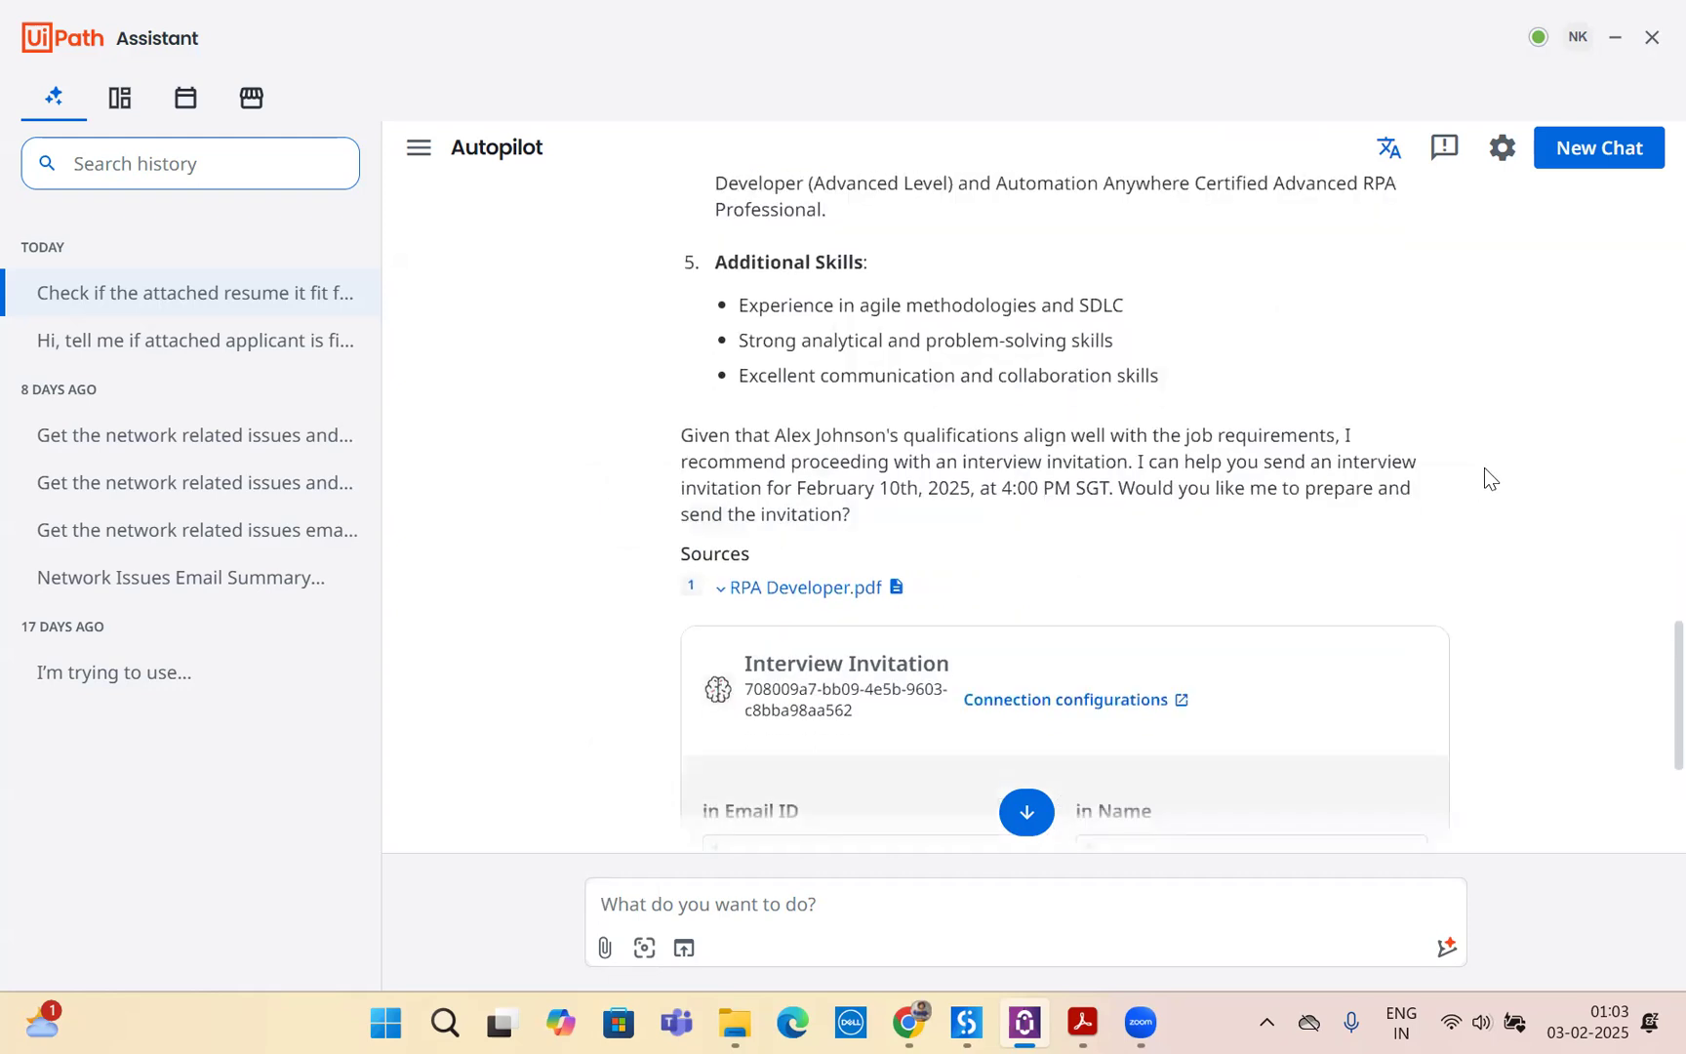
pyautogui.scroll(-3)
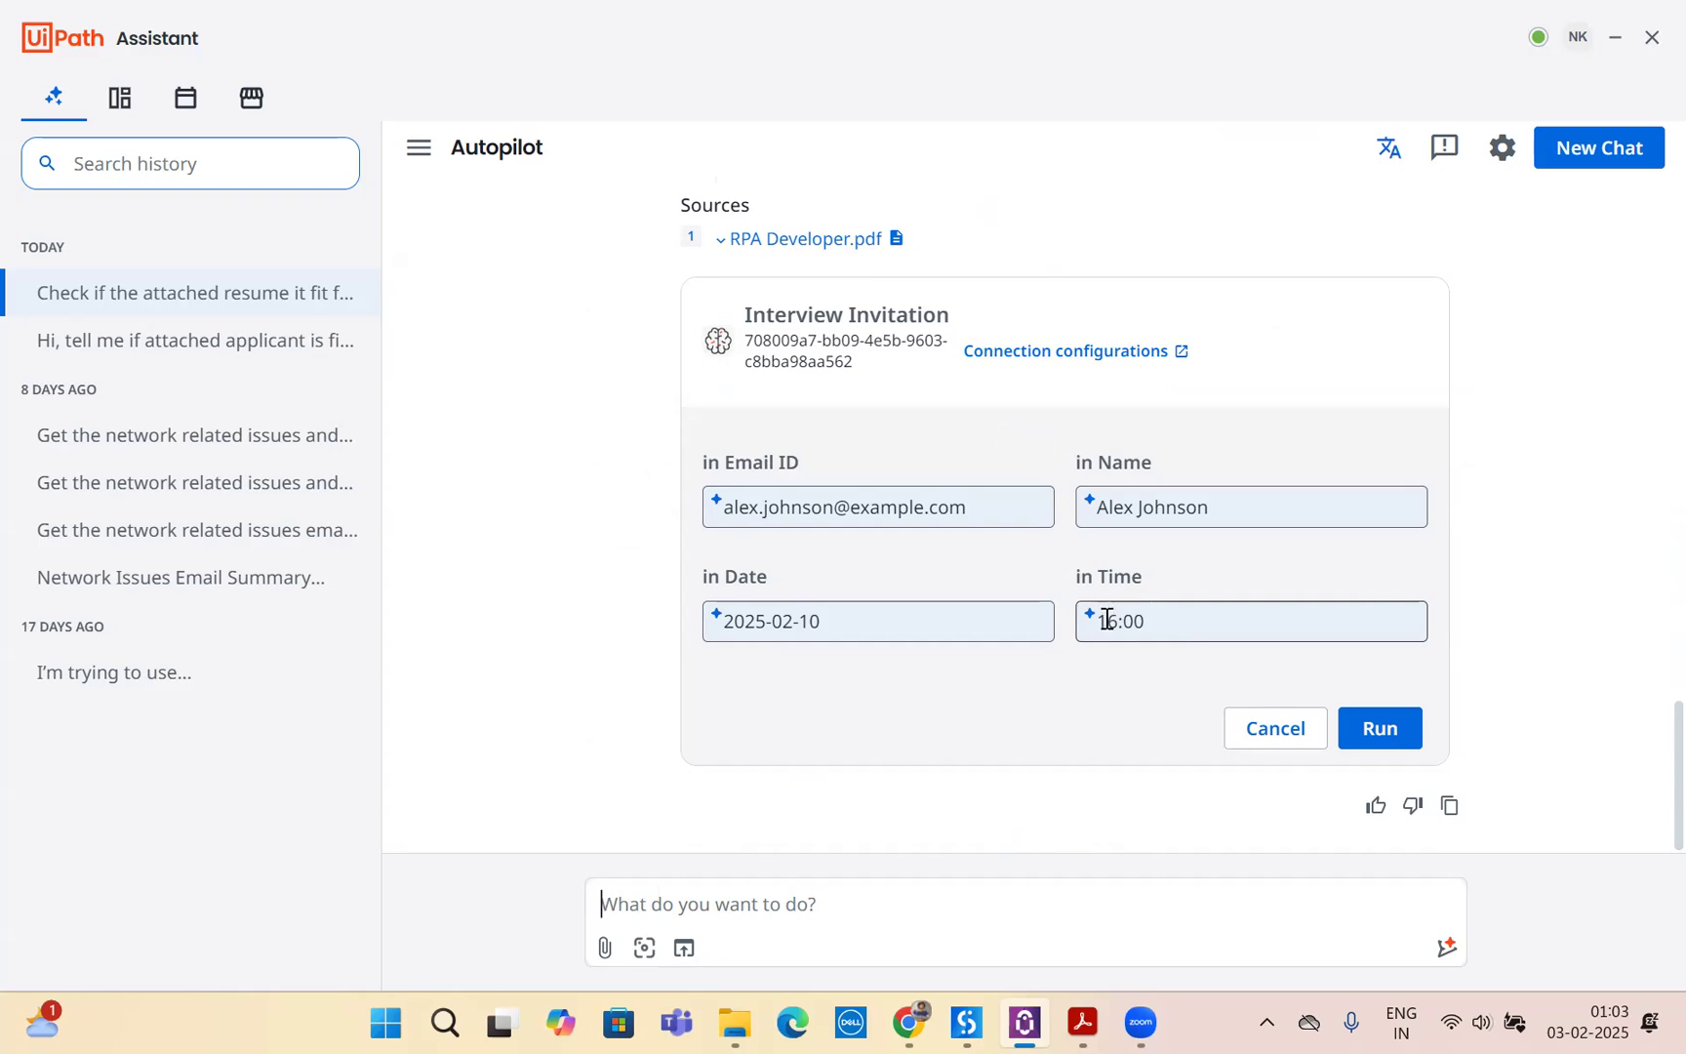
# - Run the prefilled Interview Invitation job for 2025-02-10 at 16:00
pyautogui.click(1378, 727)
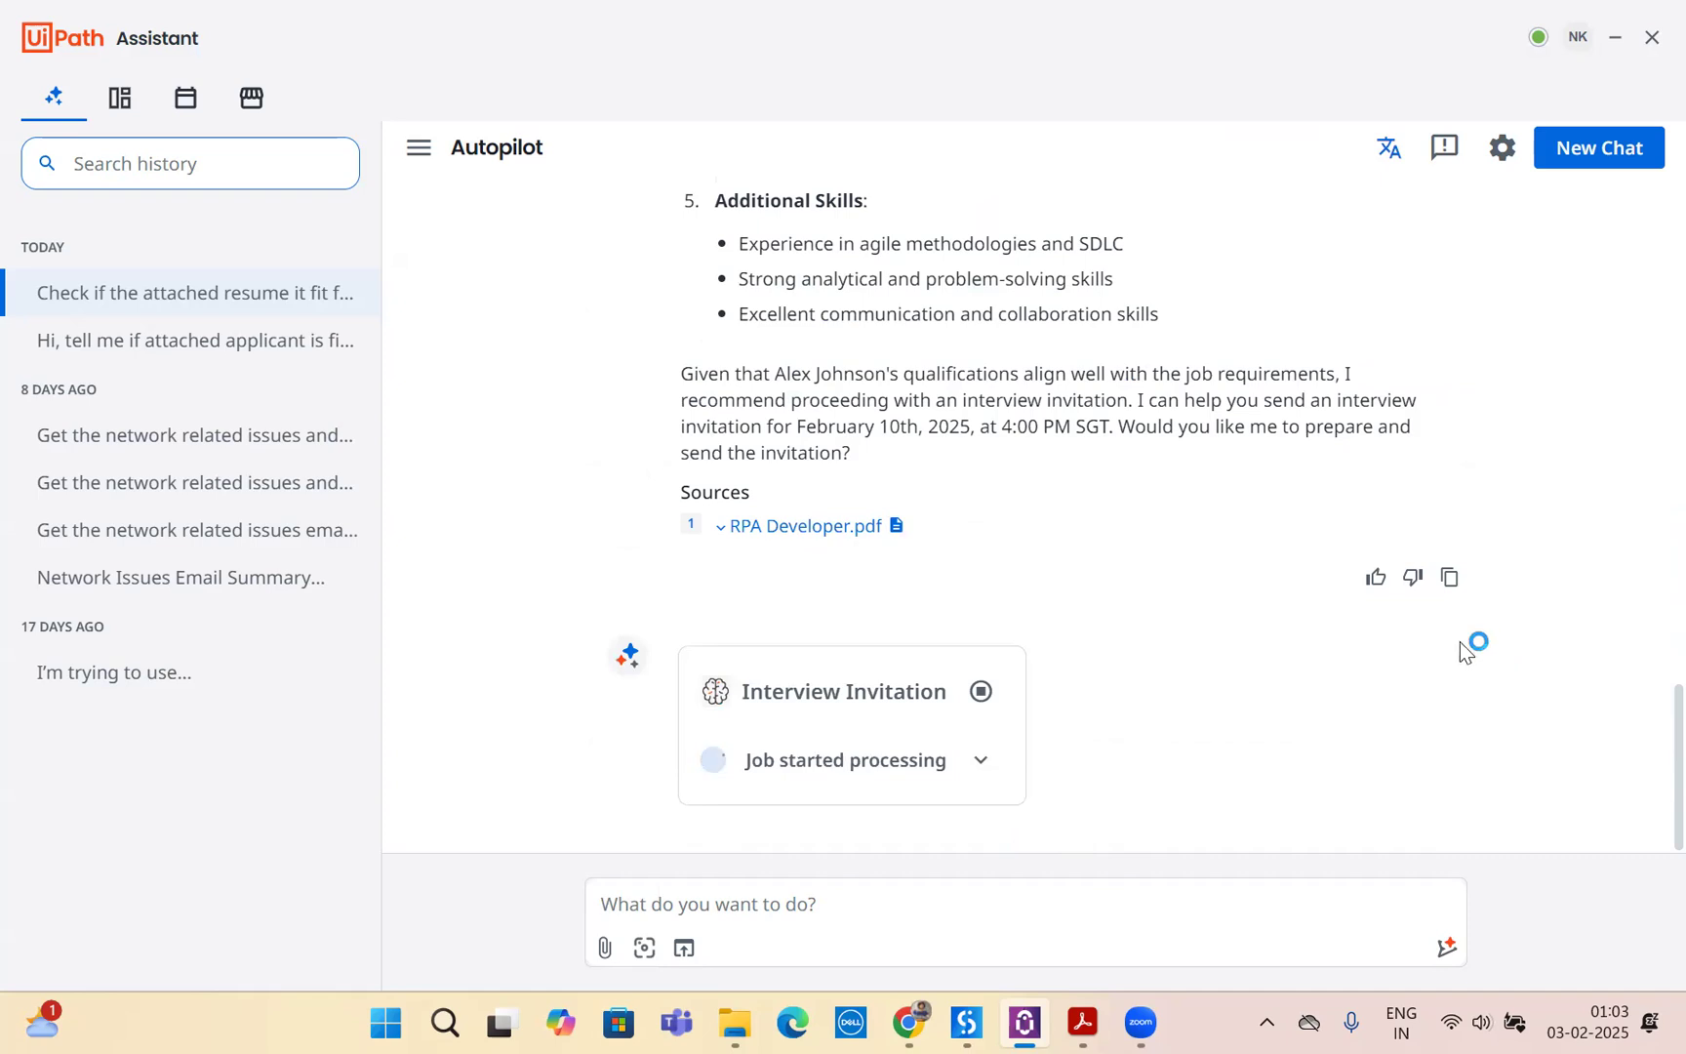
pyautogui.moveTo(1542, 689)
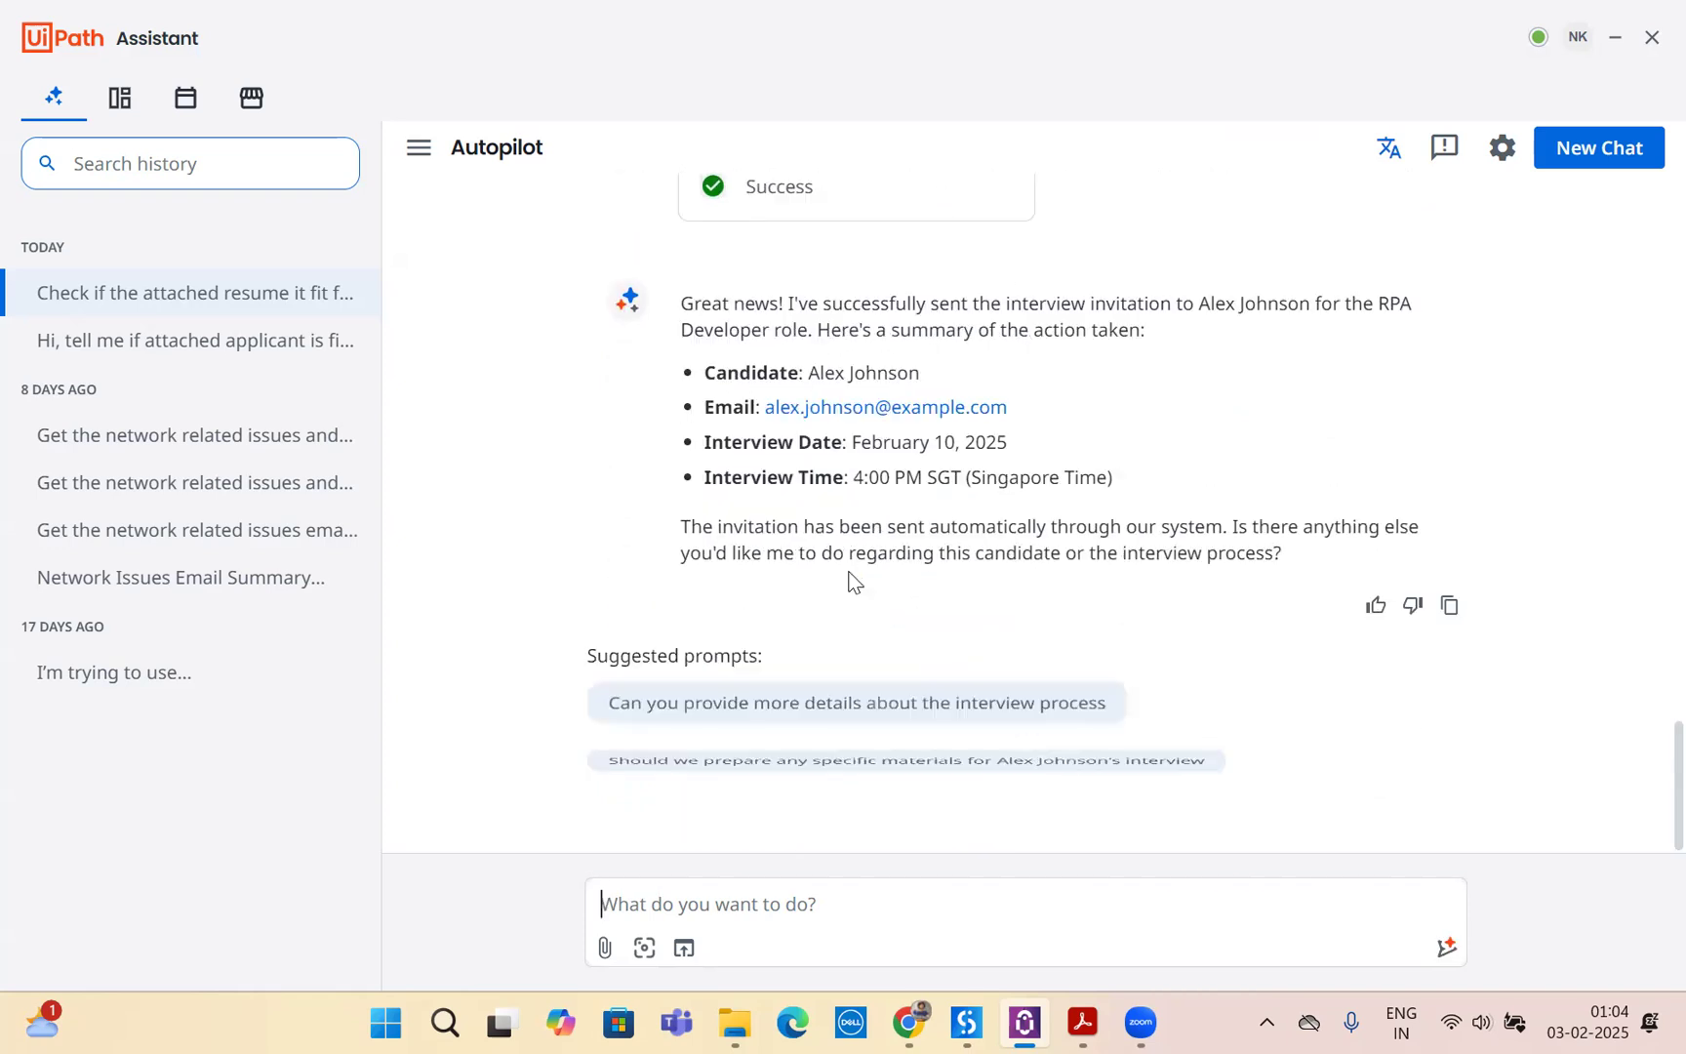
# - Review the successful job summary, then switch to the Gmail Drafts holding the invitation
pyautogui.scroll(-3)
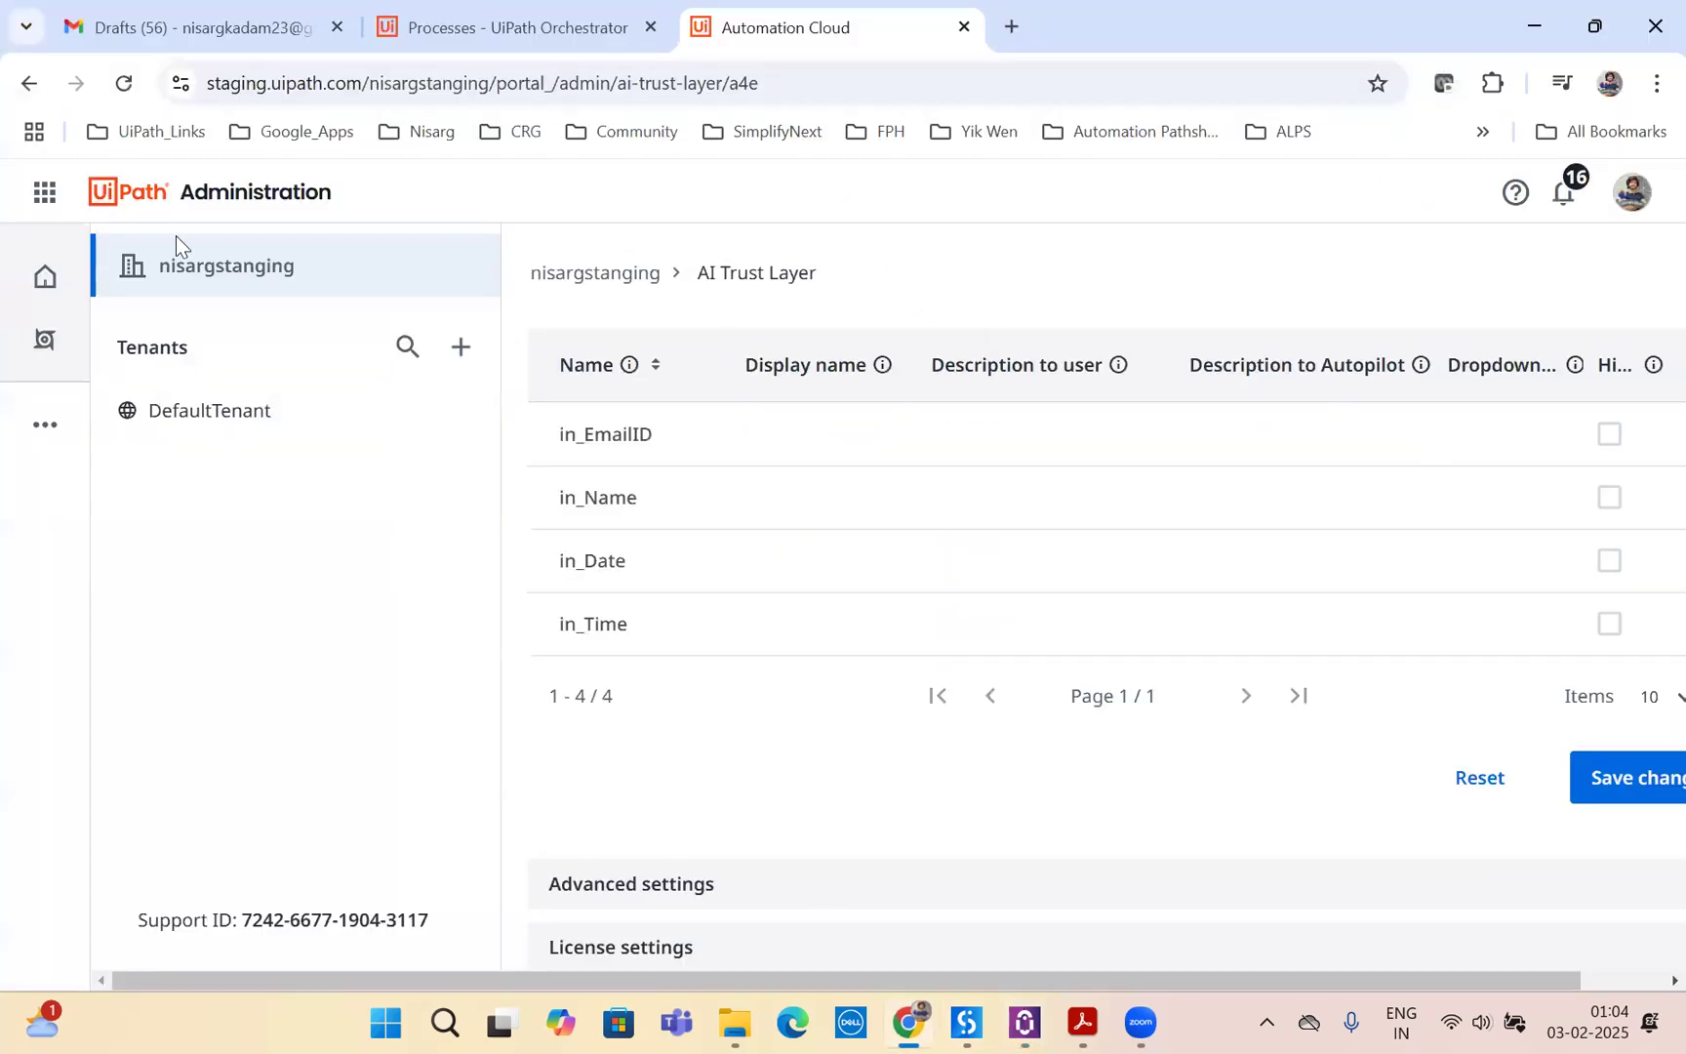
pyautogui.click(194, 27)
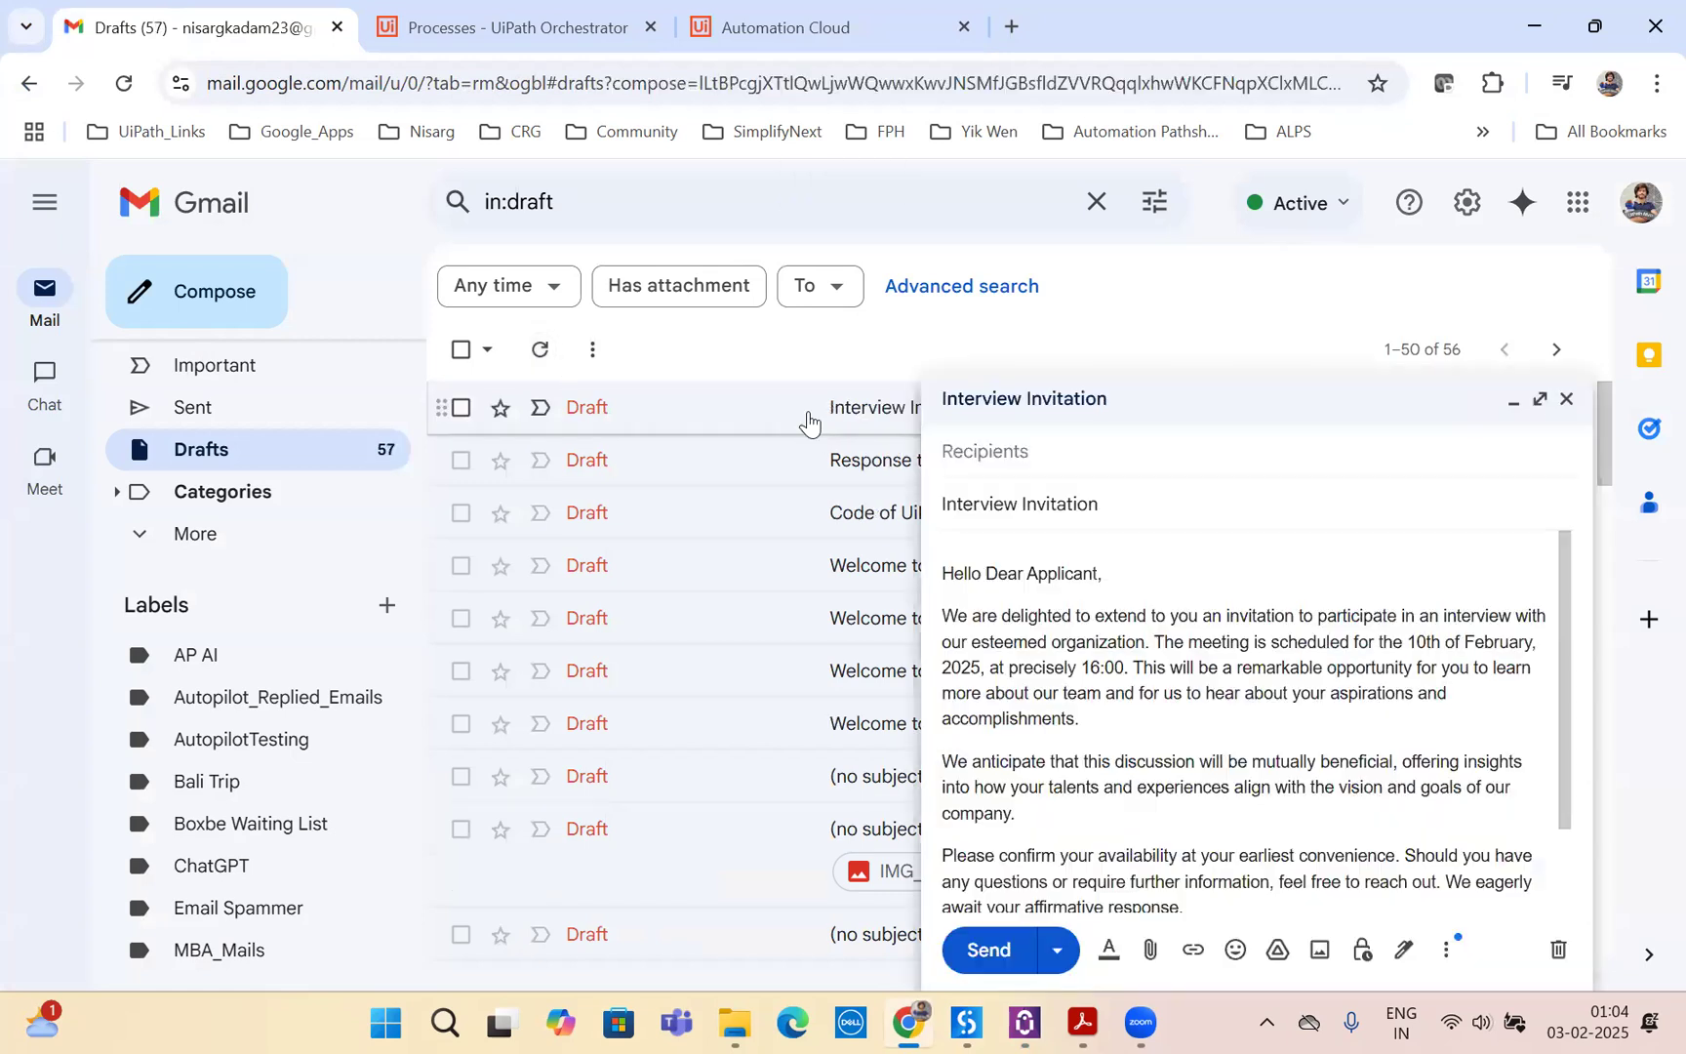
pyautogui.click(1540, 398)
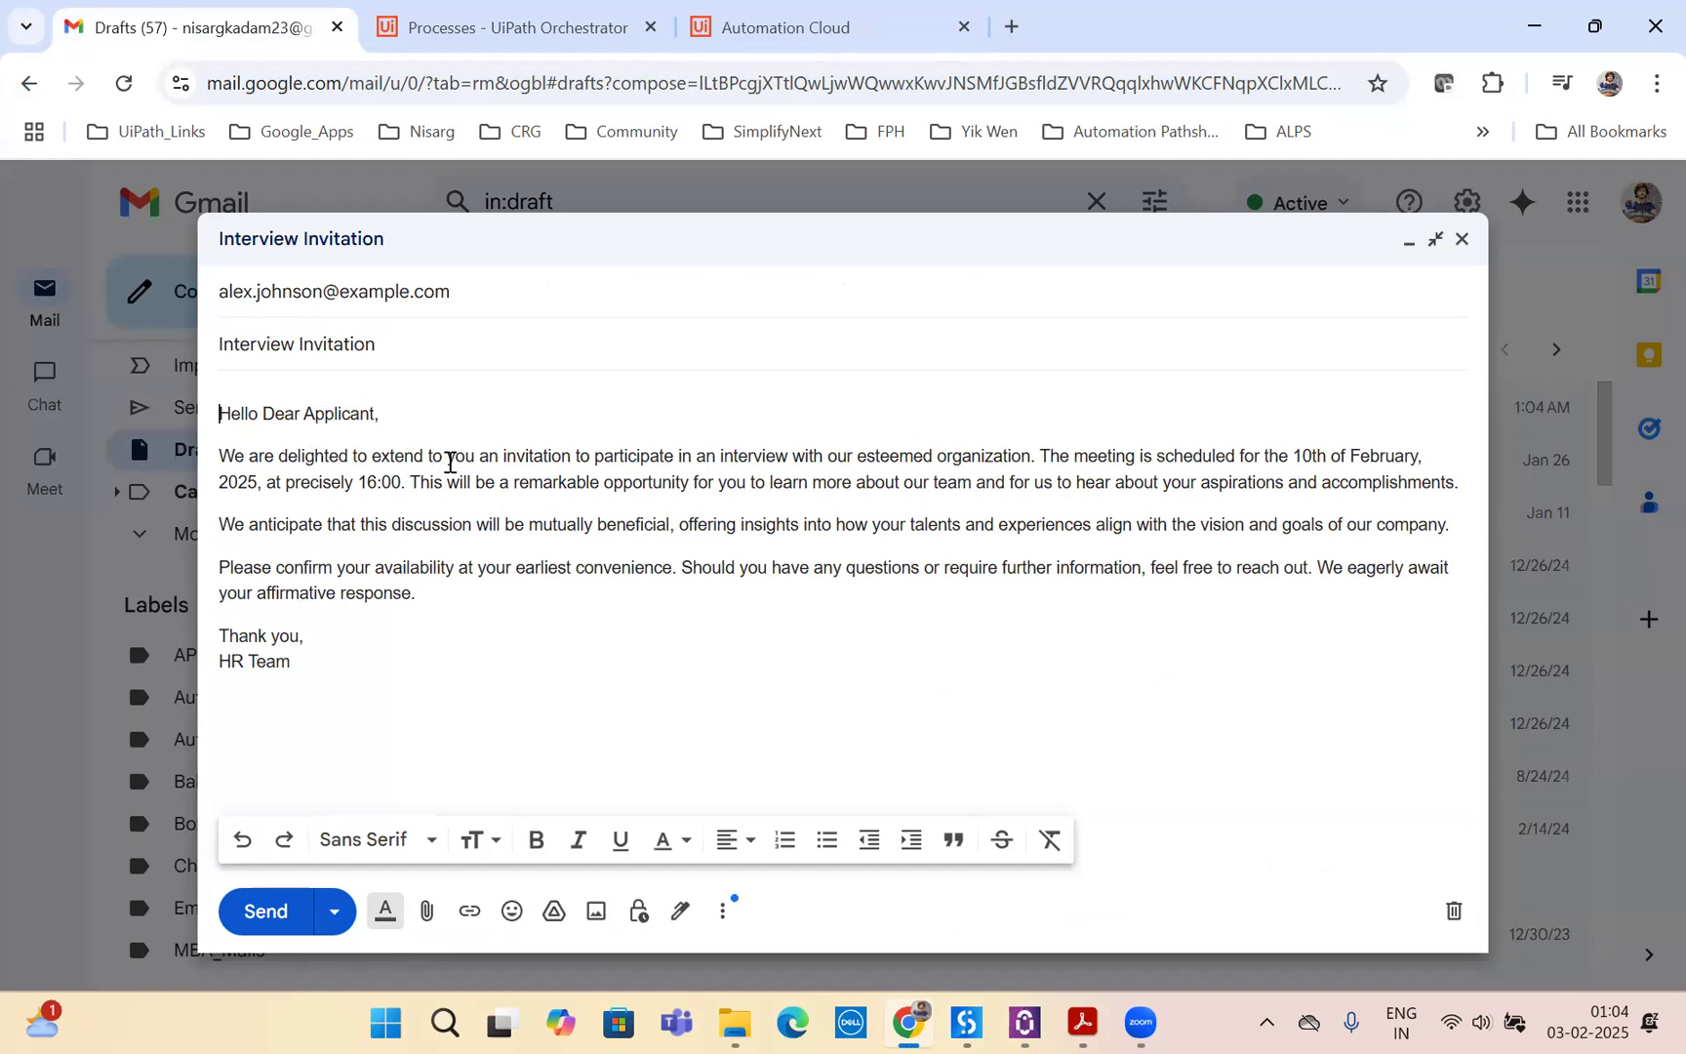
pyautogui.moveTo(978, 447)
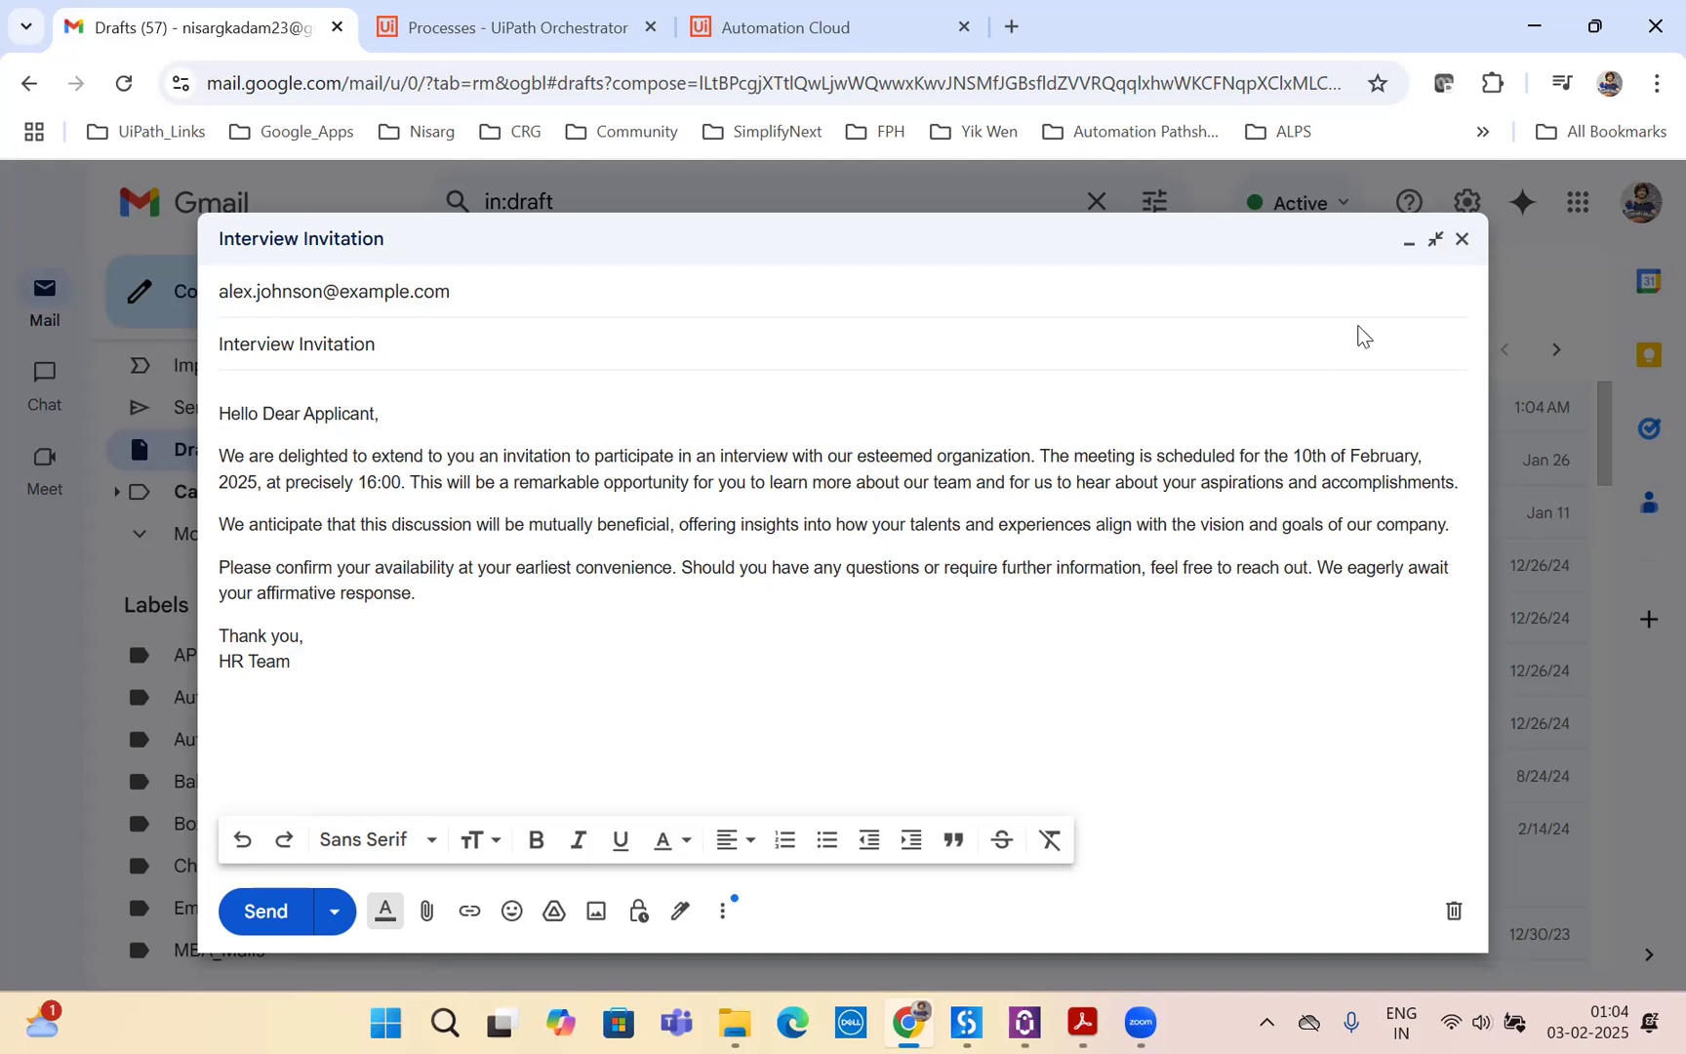
pyautogui.moveTo(1462, 238)
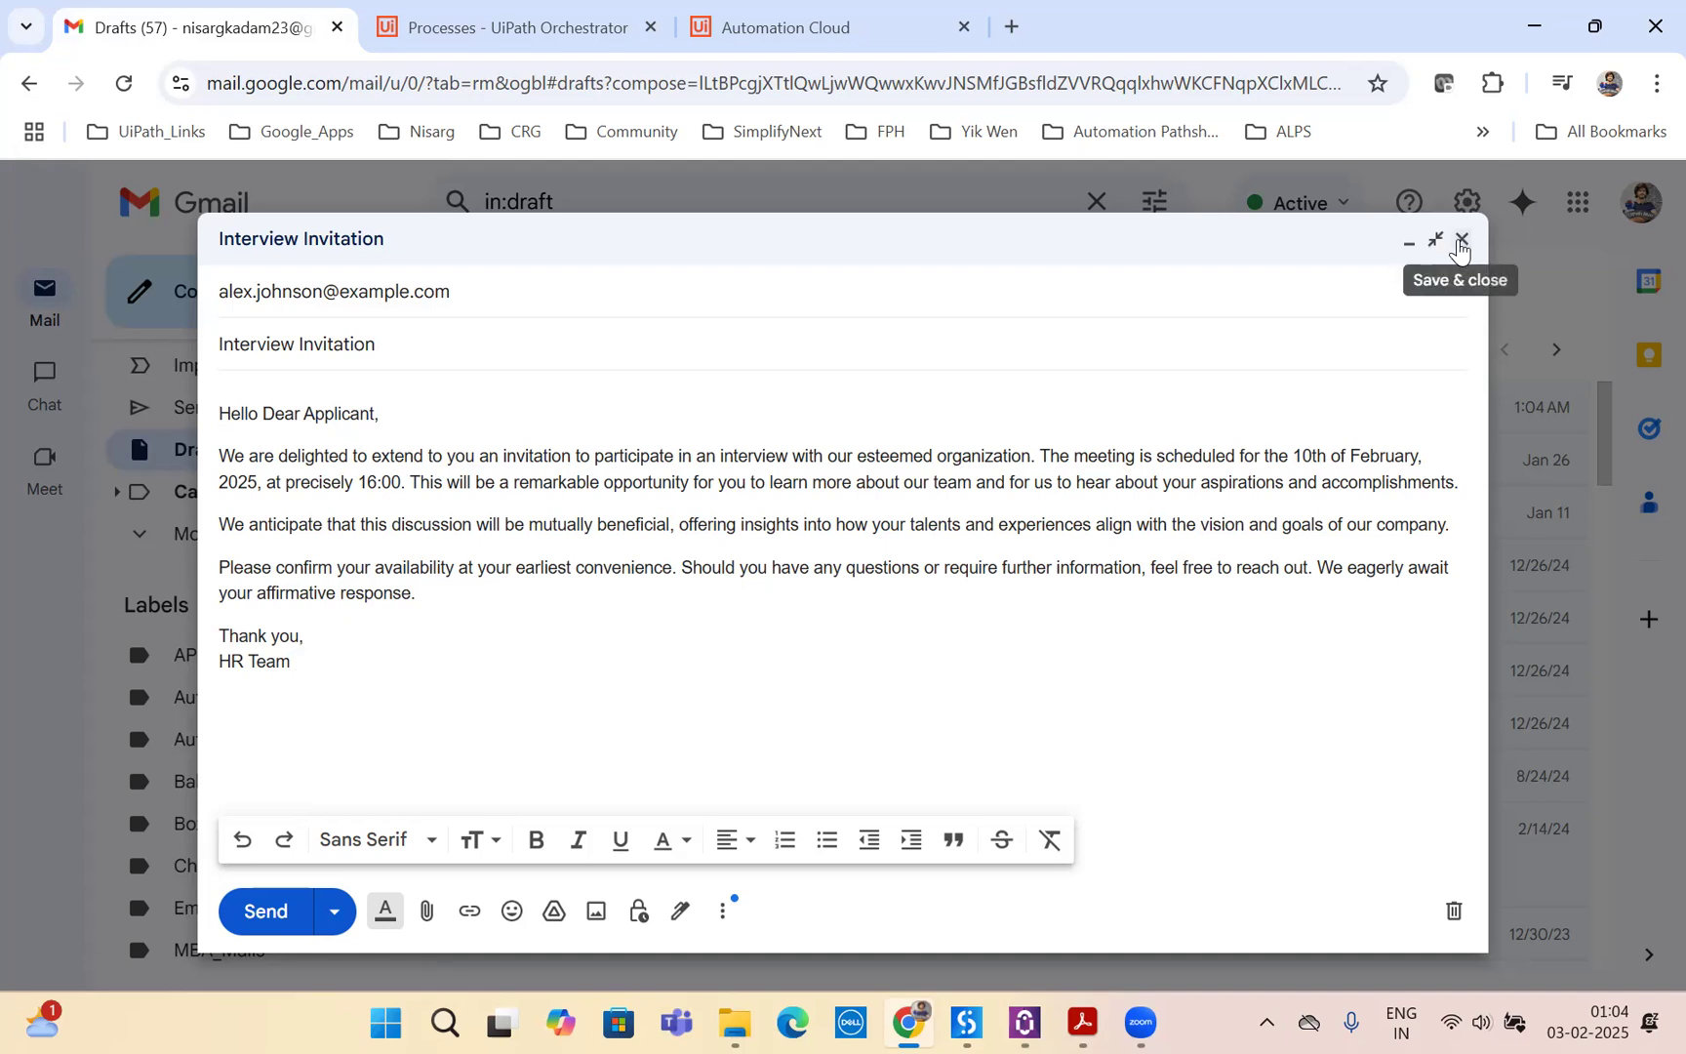
pyautogui.click(1462, 238)
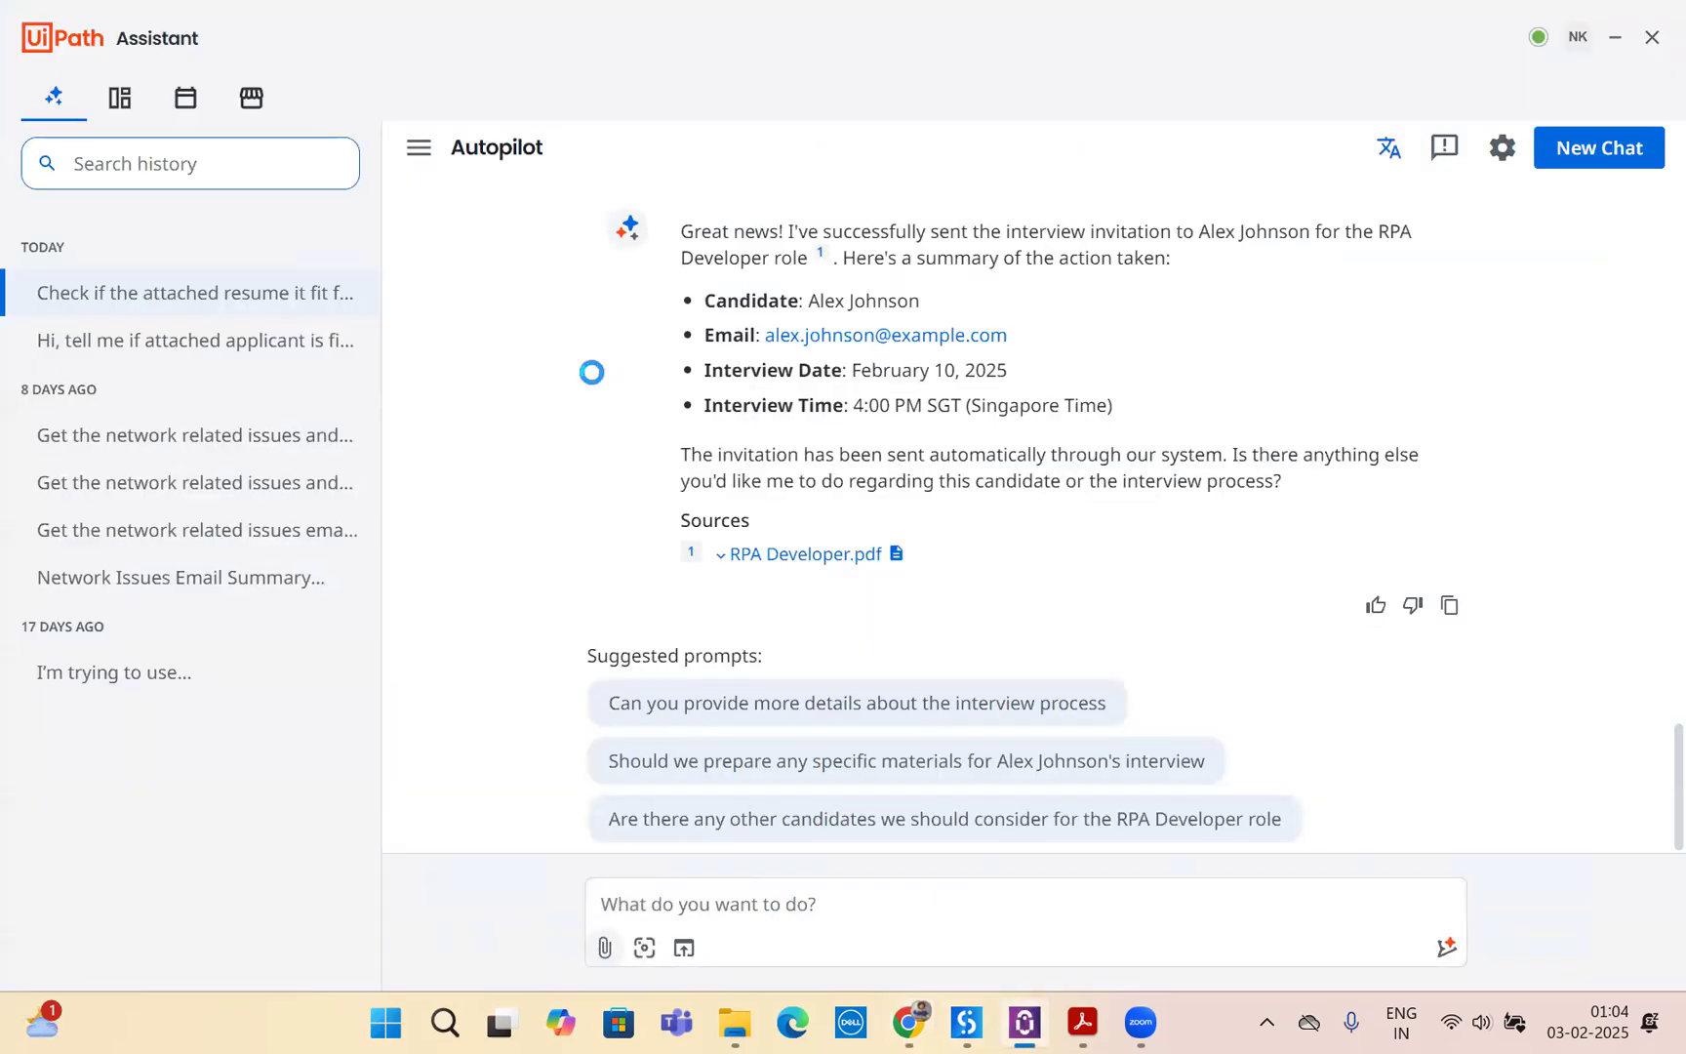
pyautogui.click(603, 946)
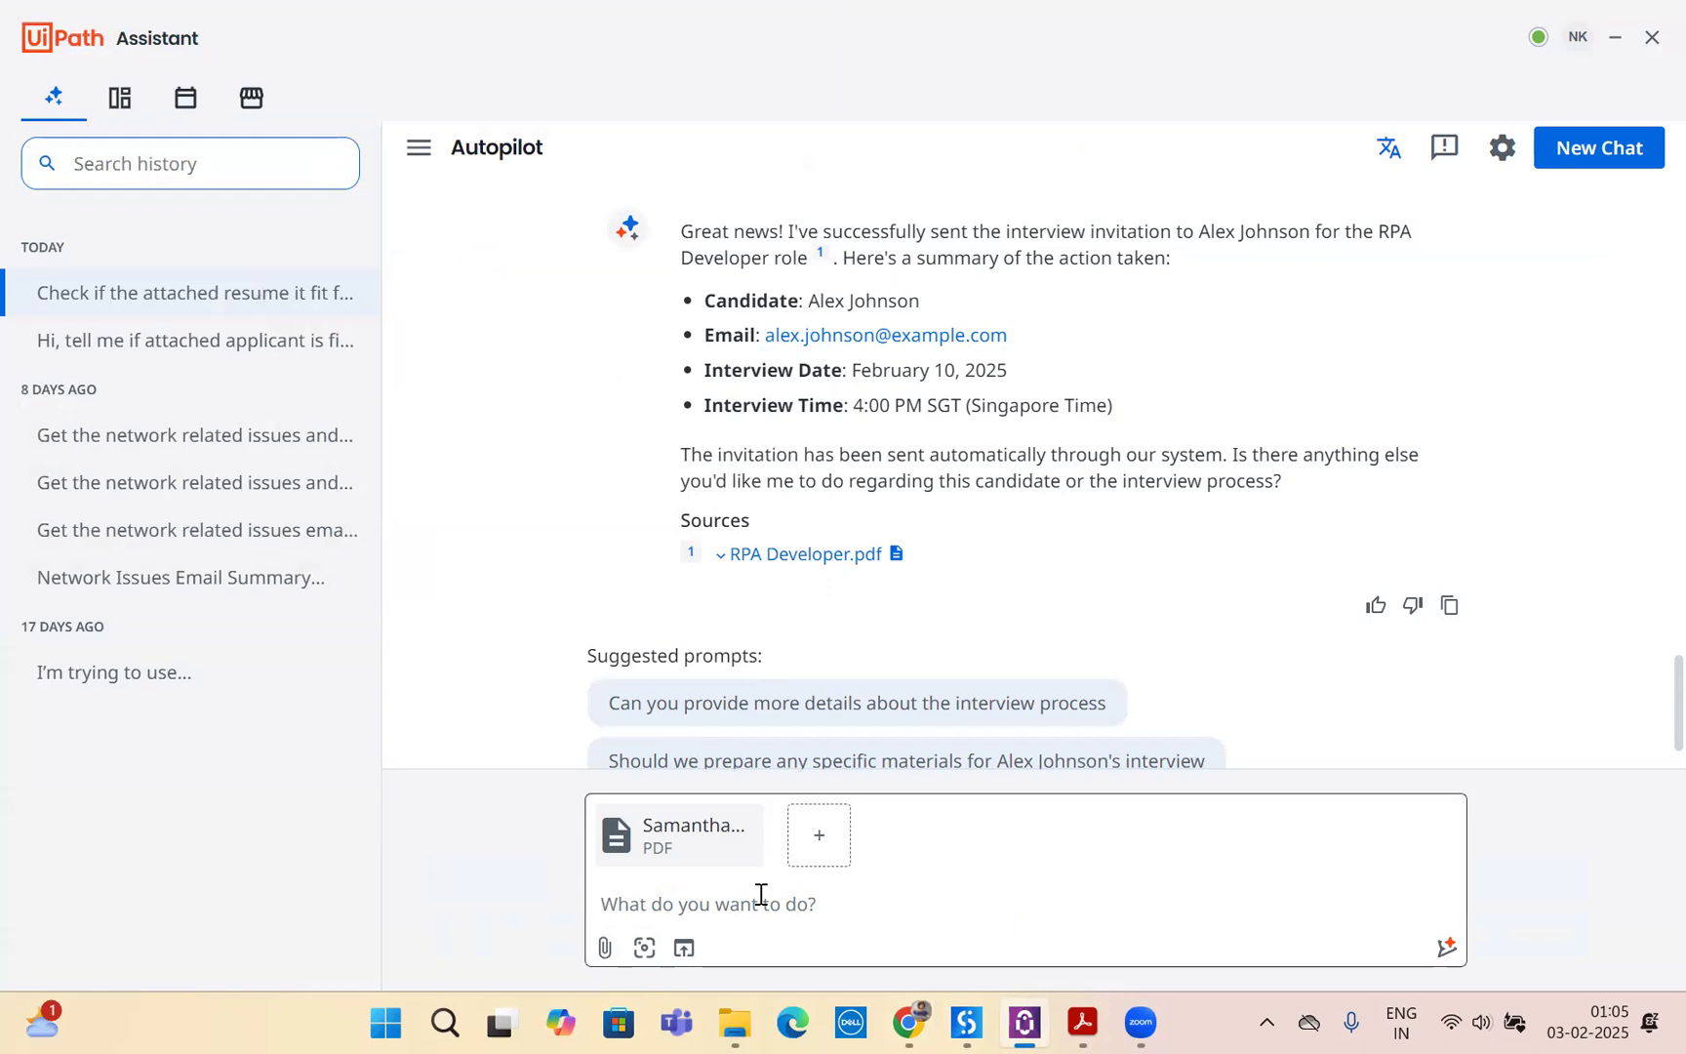
pyautogui.write('Check if this resume i')
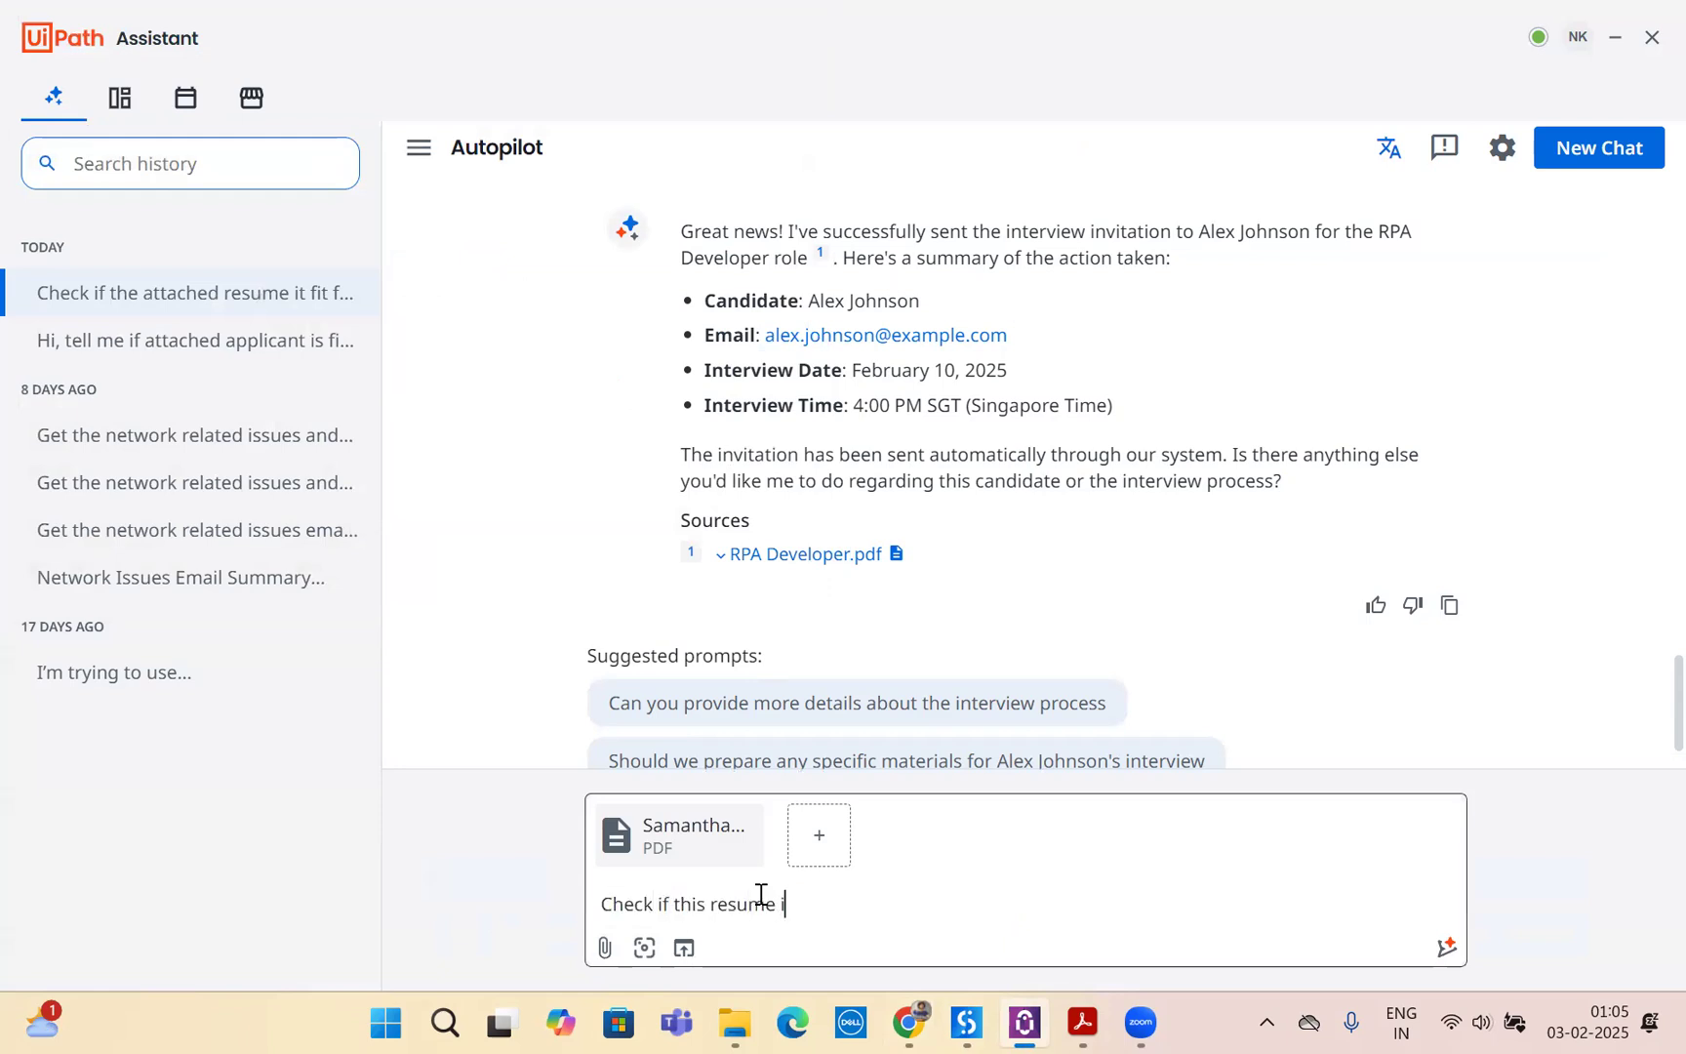
pyautogui.write('s good fir for')
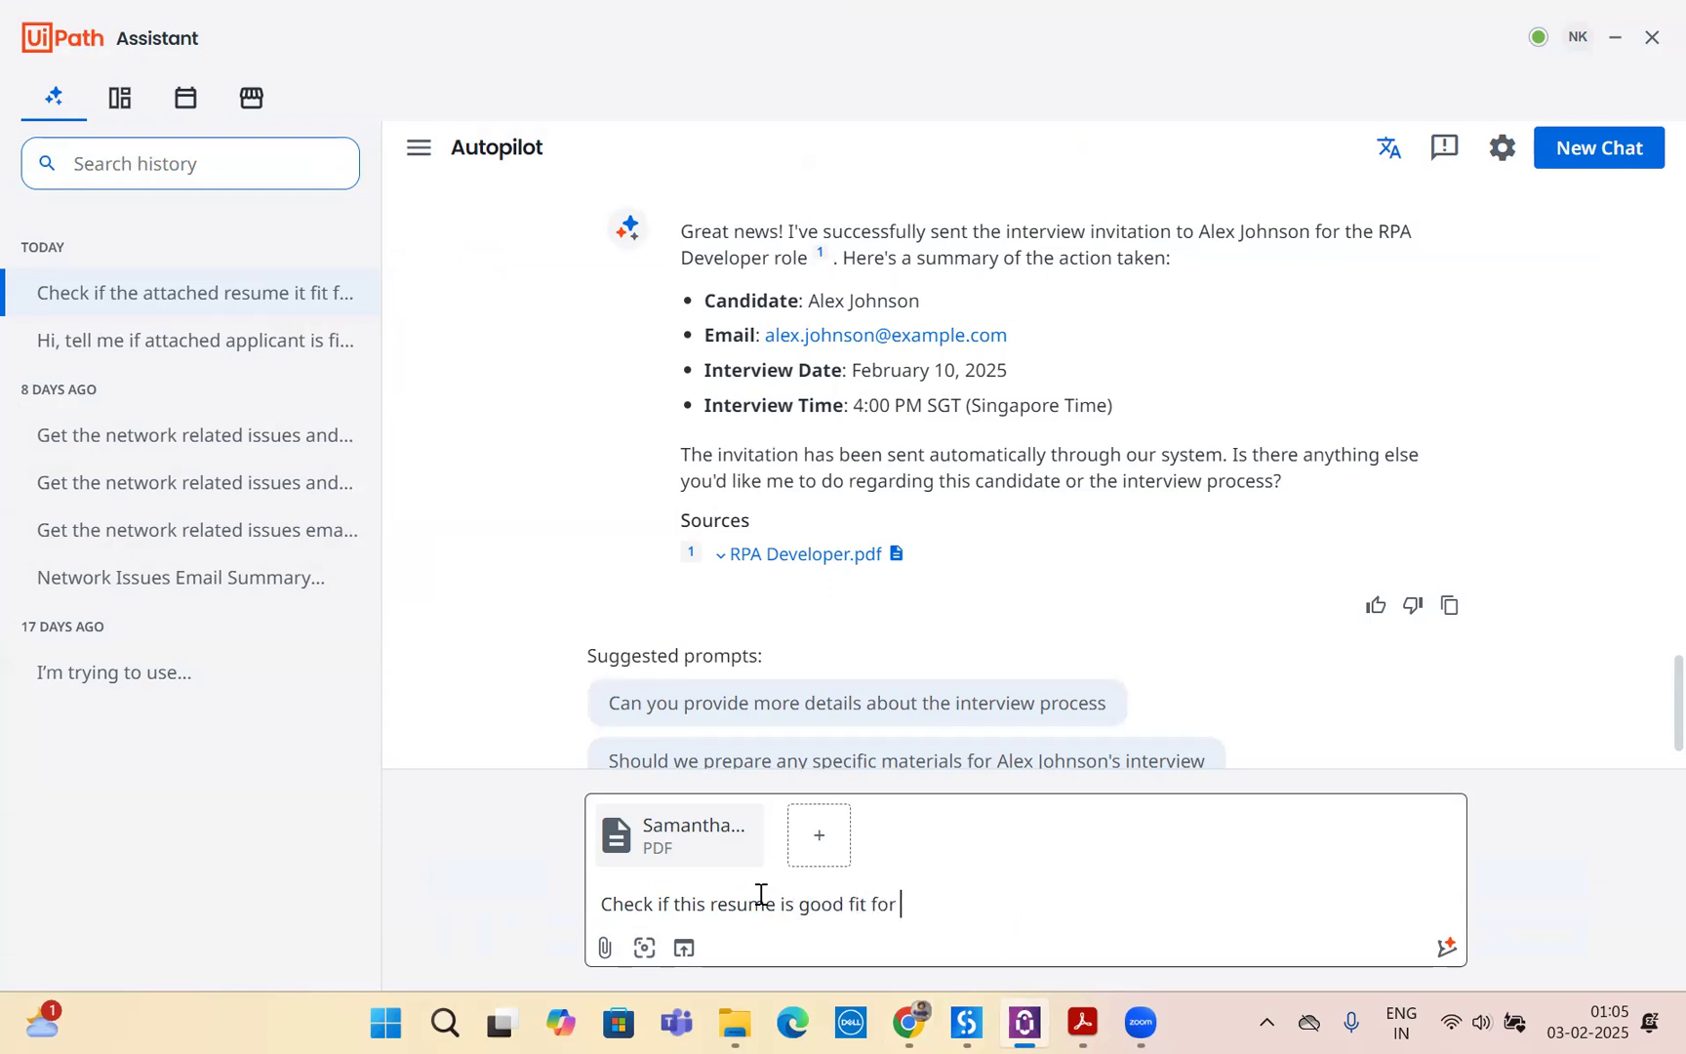
pyautogui.write('UI Developer requirement if yes, invite her for i')
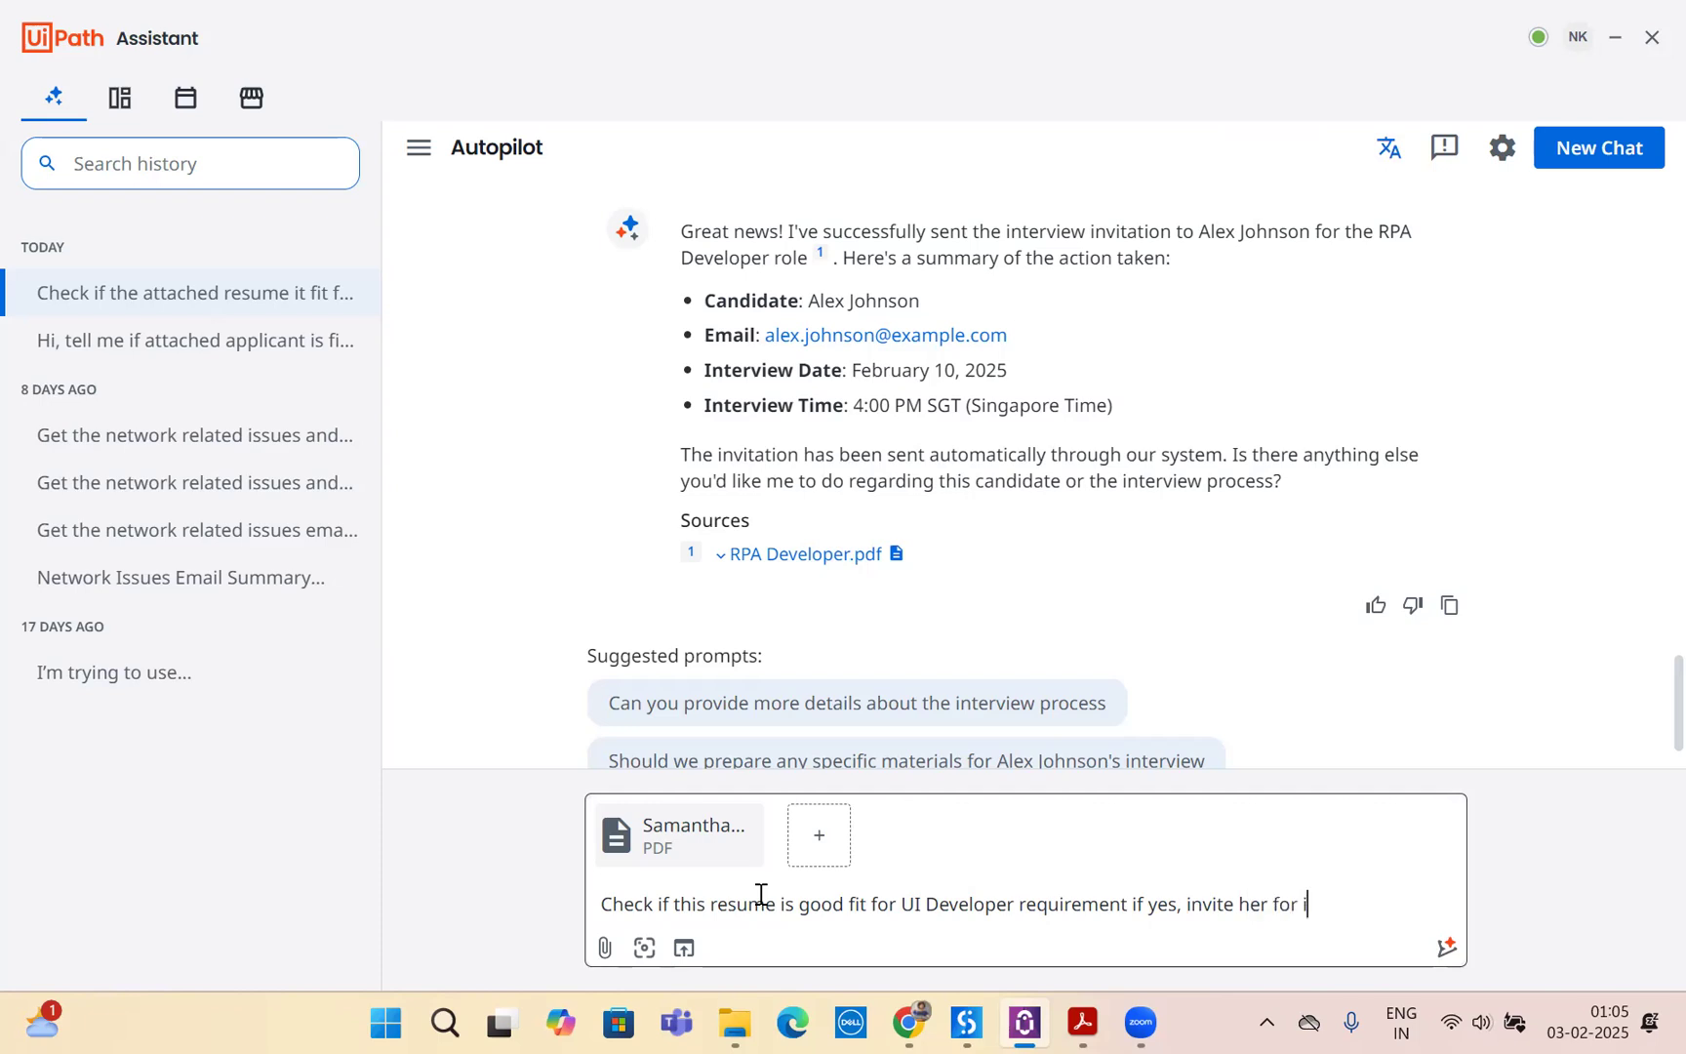
pyautogui.write('nterview at')
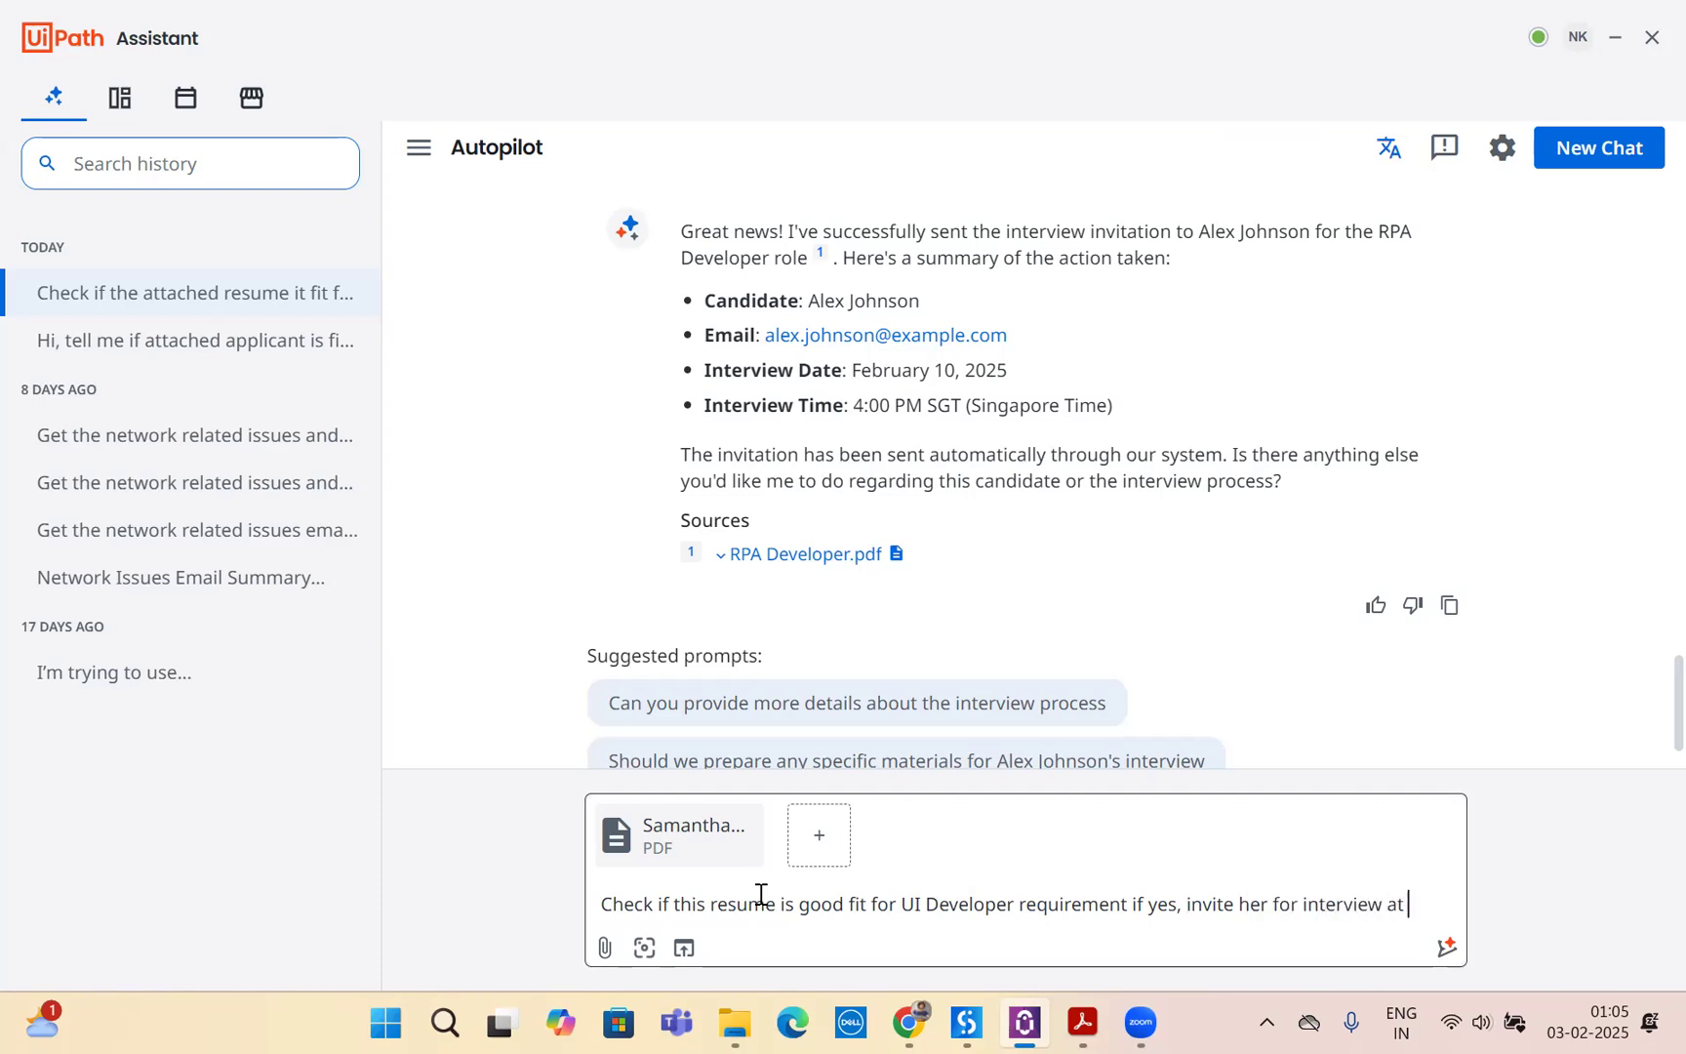
pyautogui.write('5 PM')
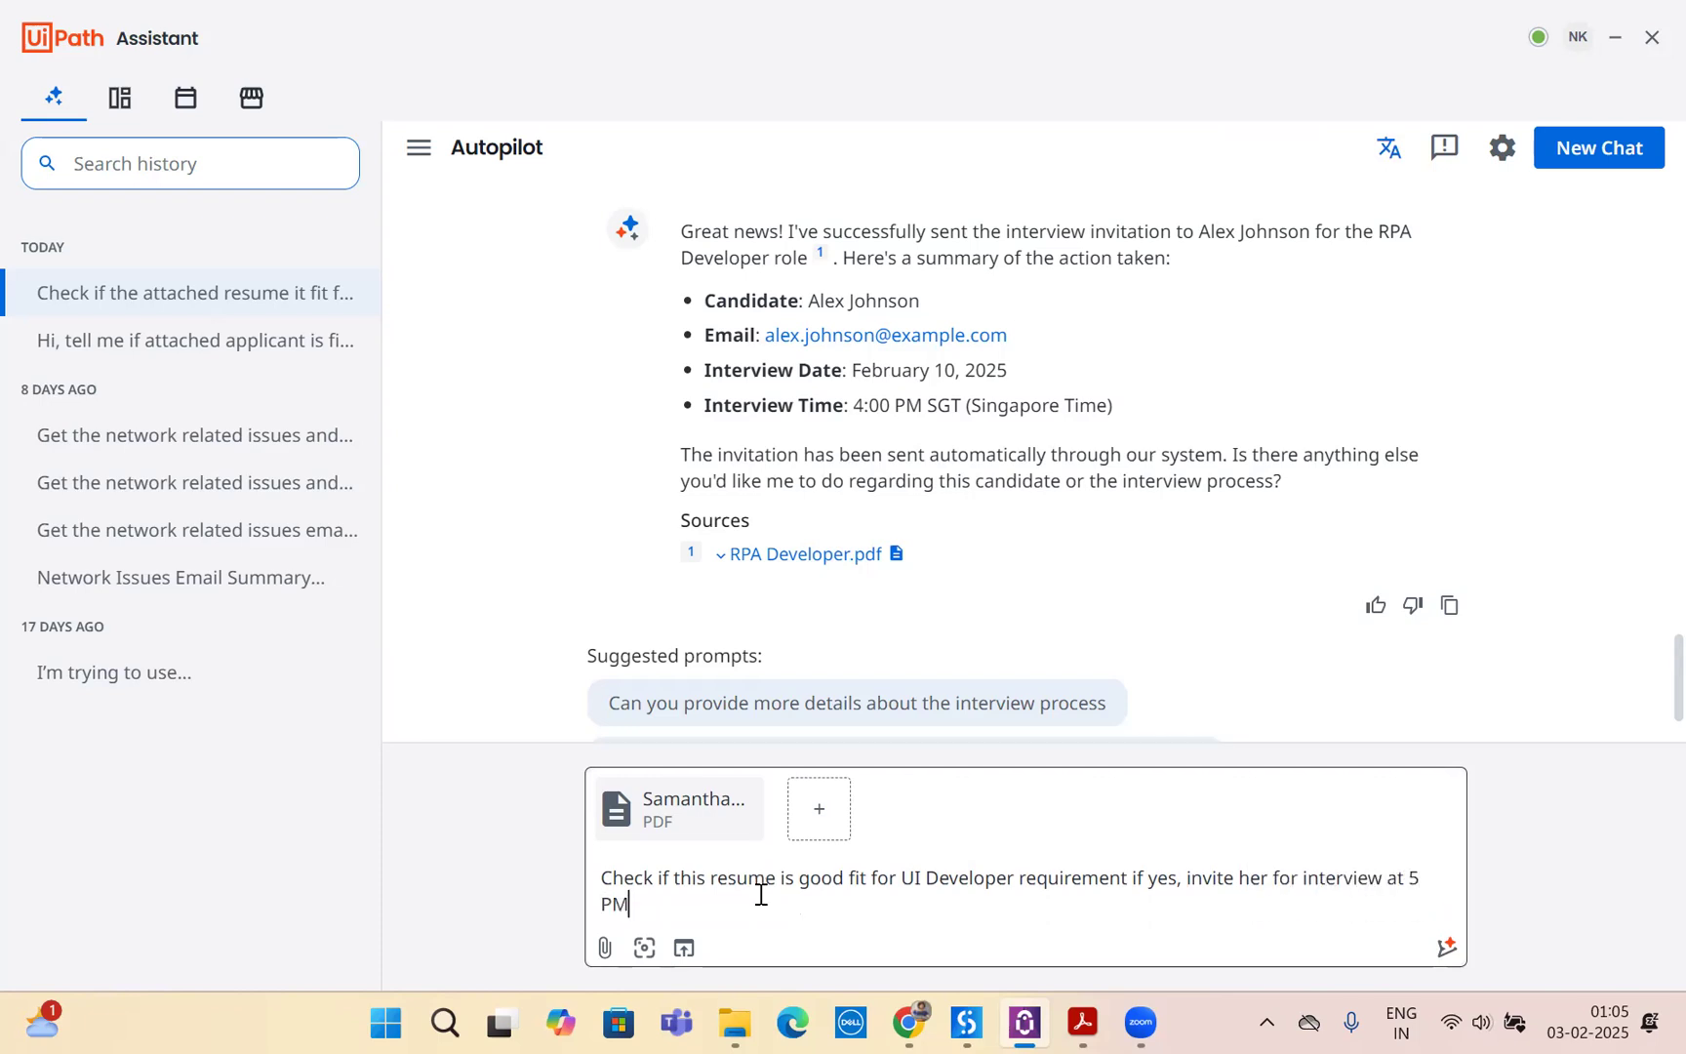
pyautogui.write('on 2nr')
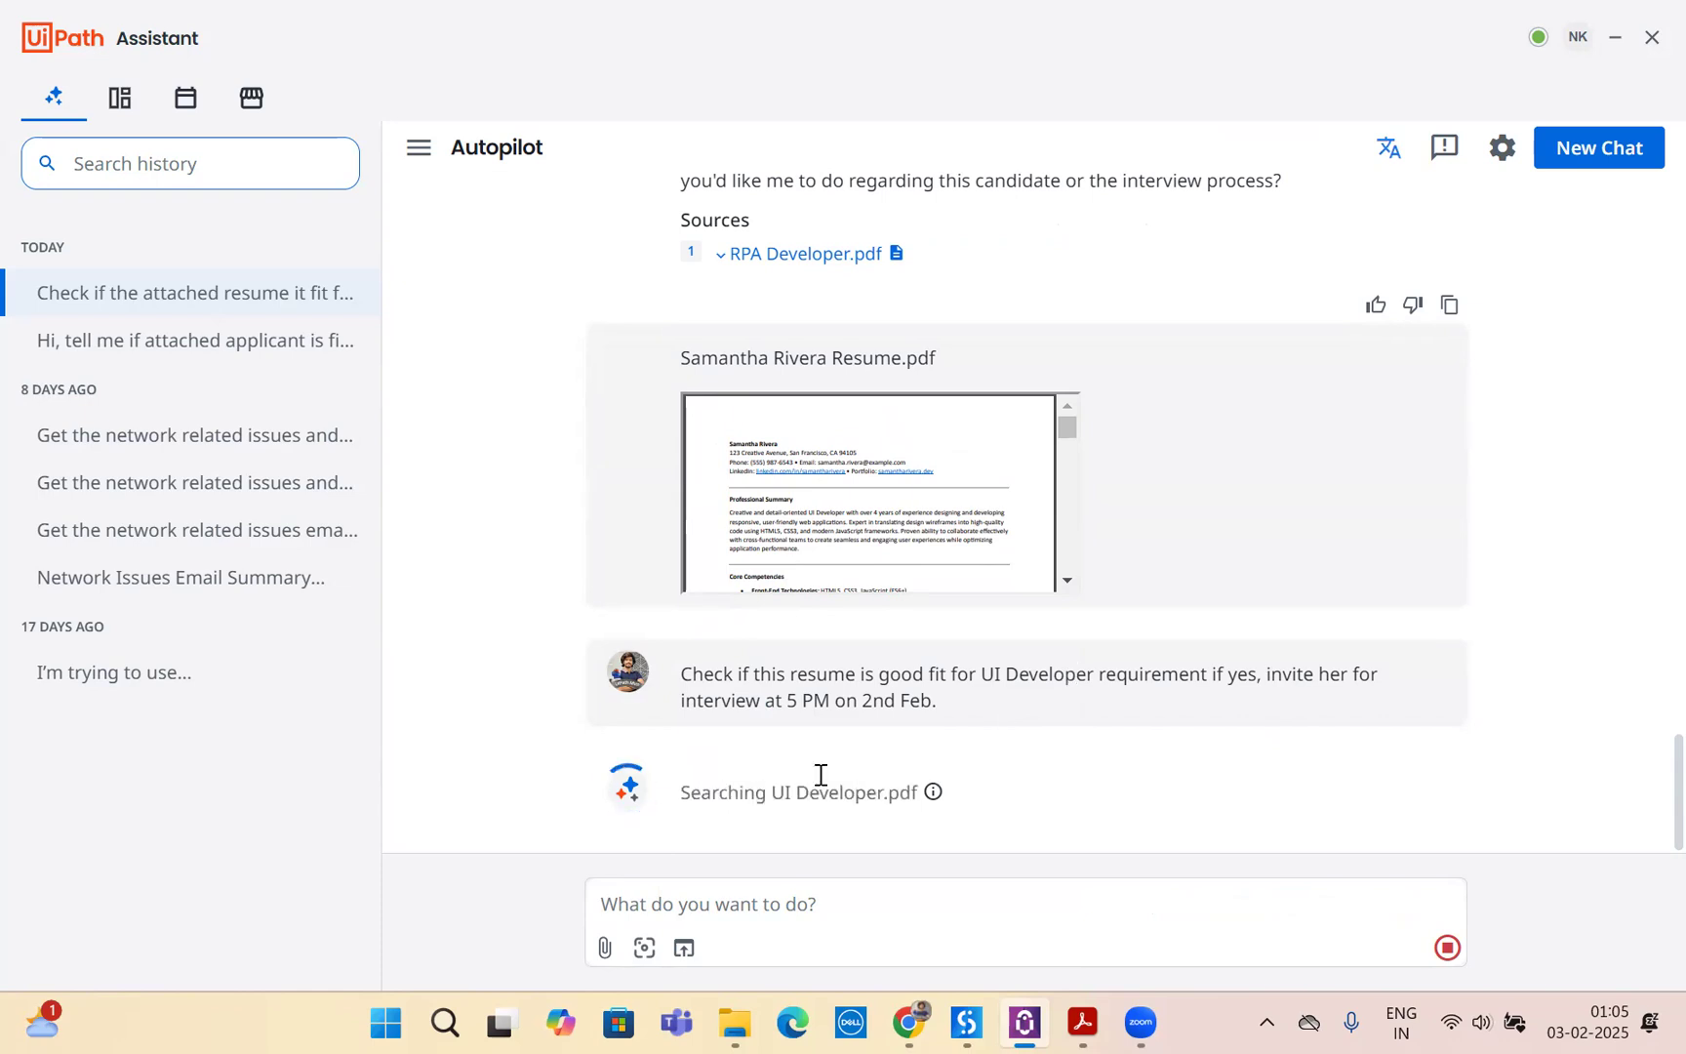
pyautogui.moveTo(855, 799)
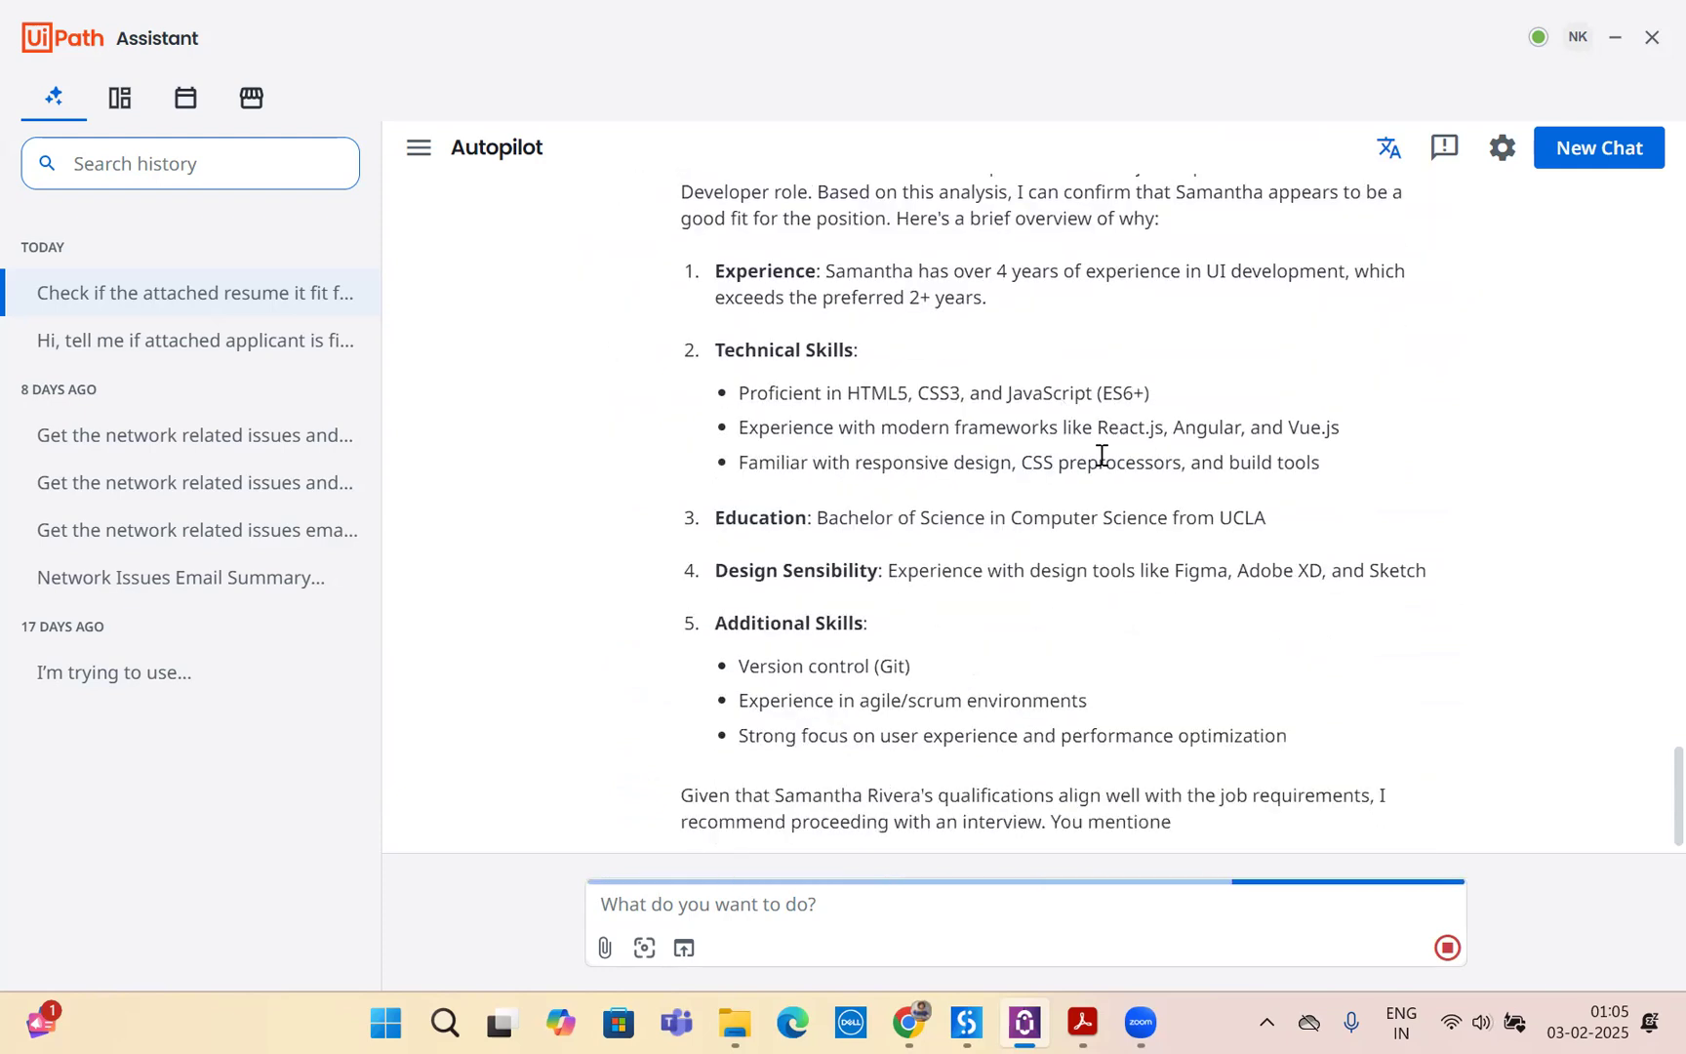
# - Review Autopilot's UI Developer fit analysis and the prefilled invitation for 2025-02-03 at 17:00
pyautogui.scroll(-3)
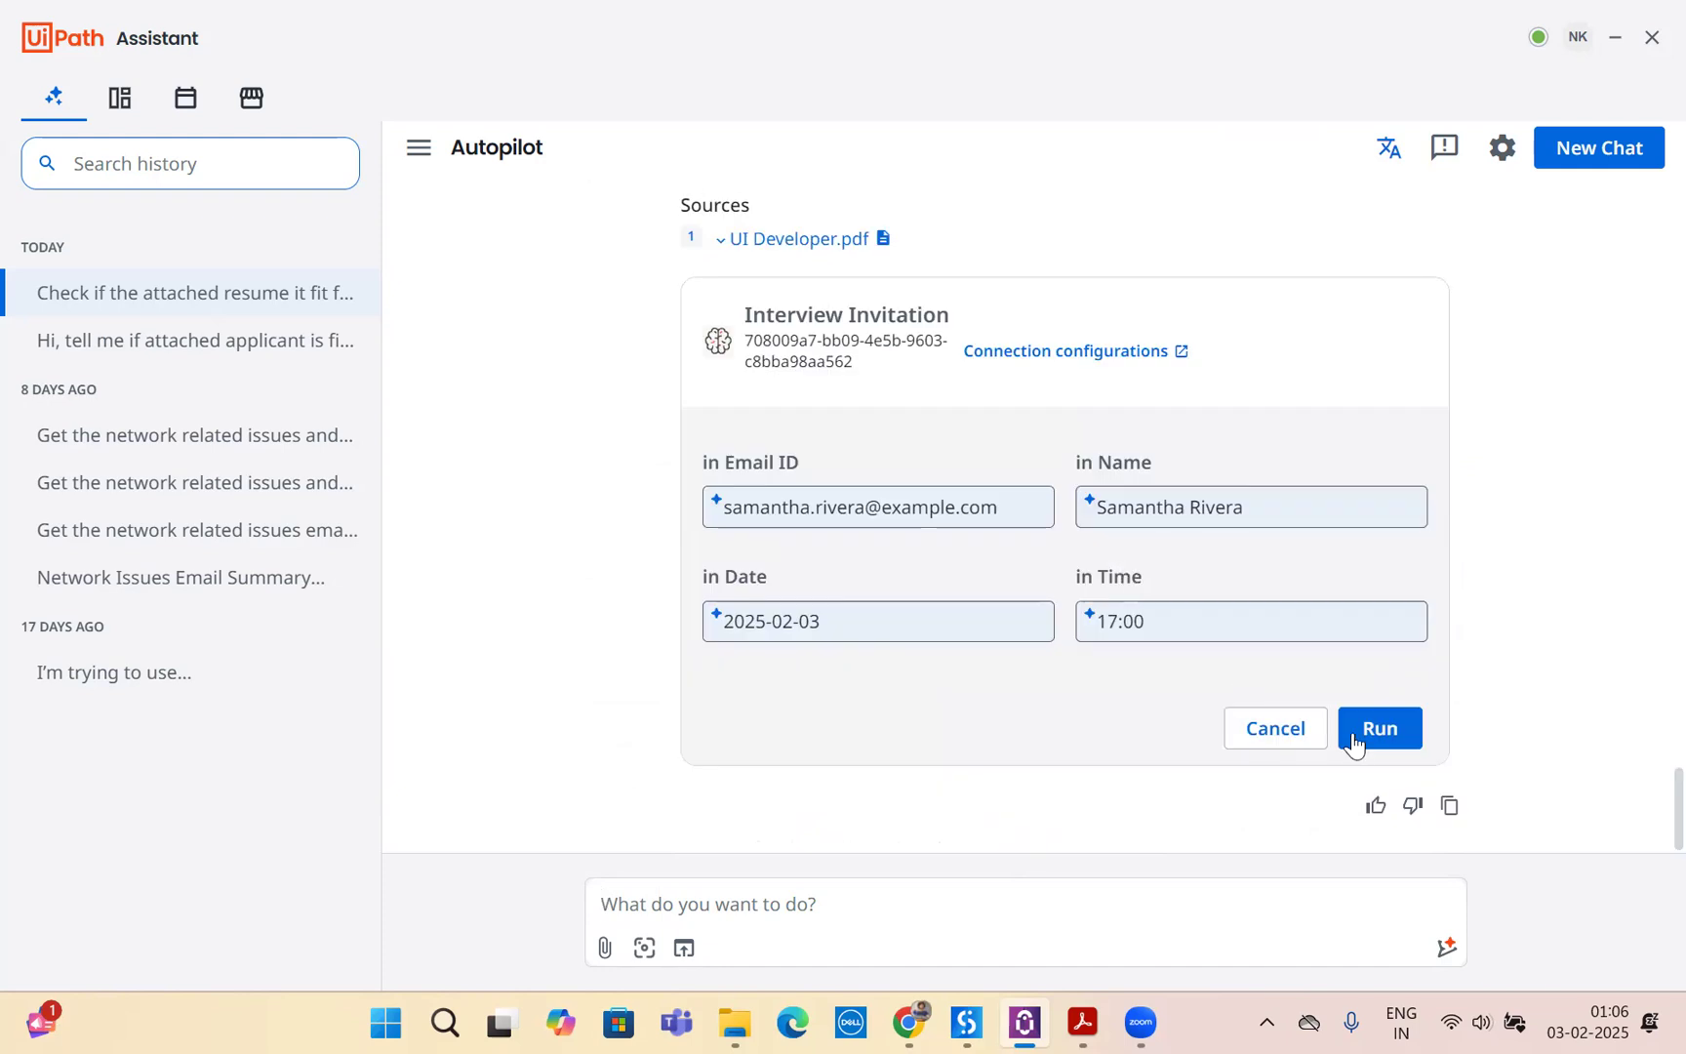
pyautogui.click(1378, 728)
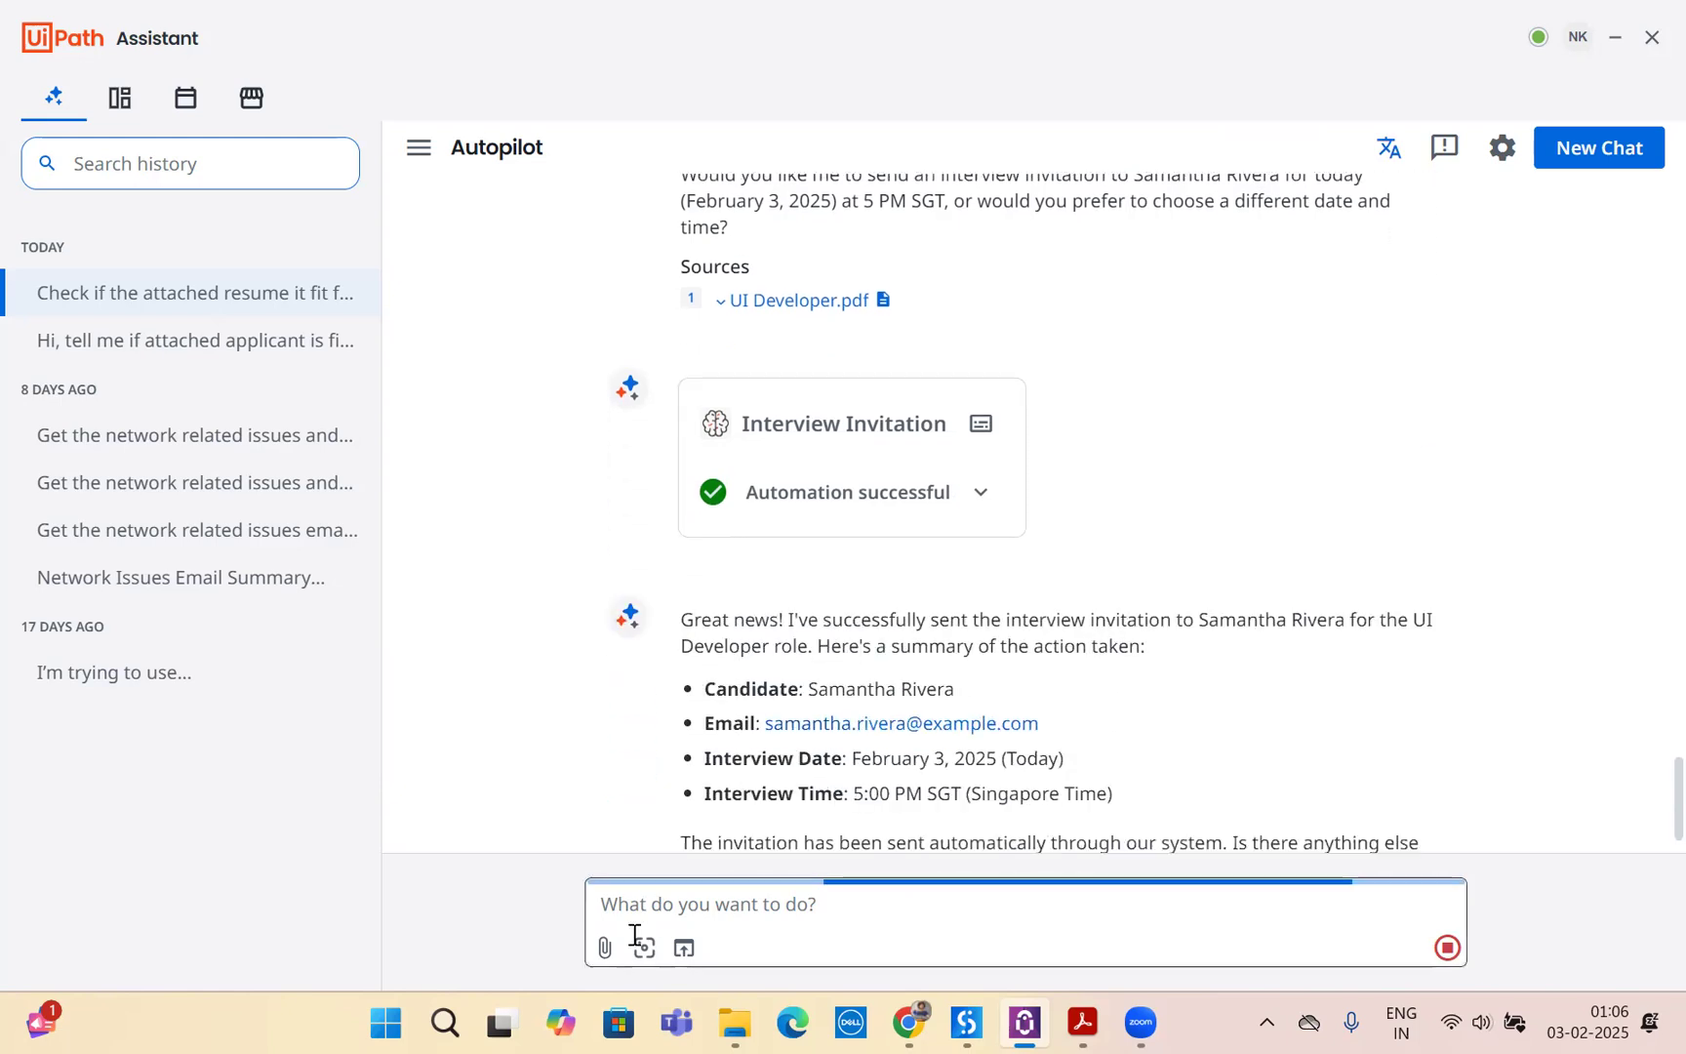
pyautogui.click(605, 947)
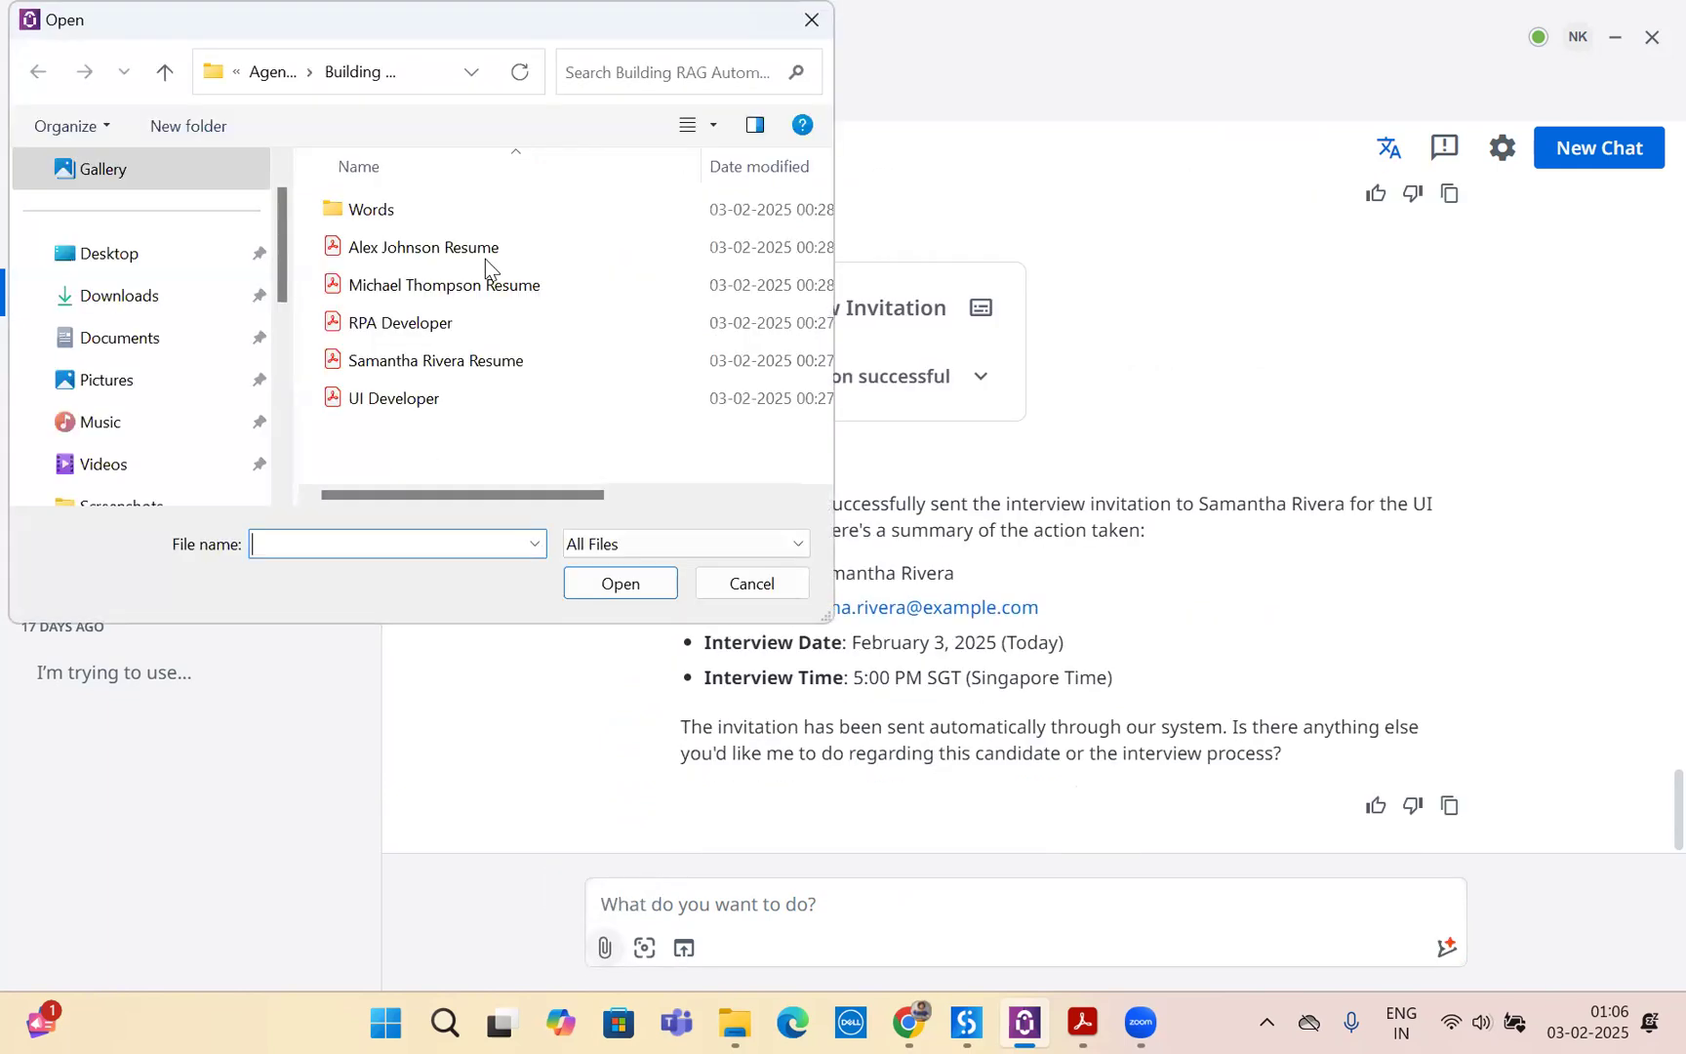
pyautogui.click(443, 283)
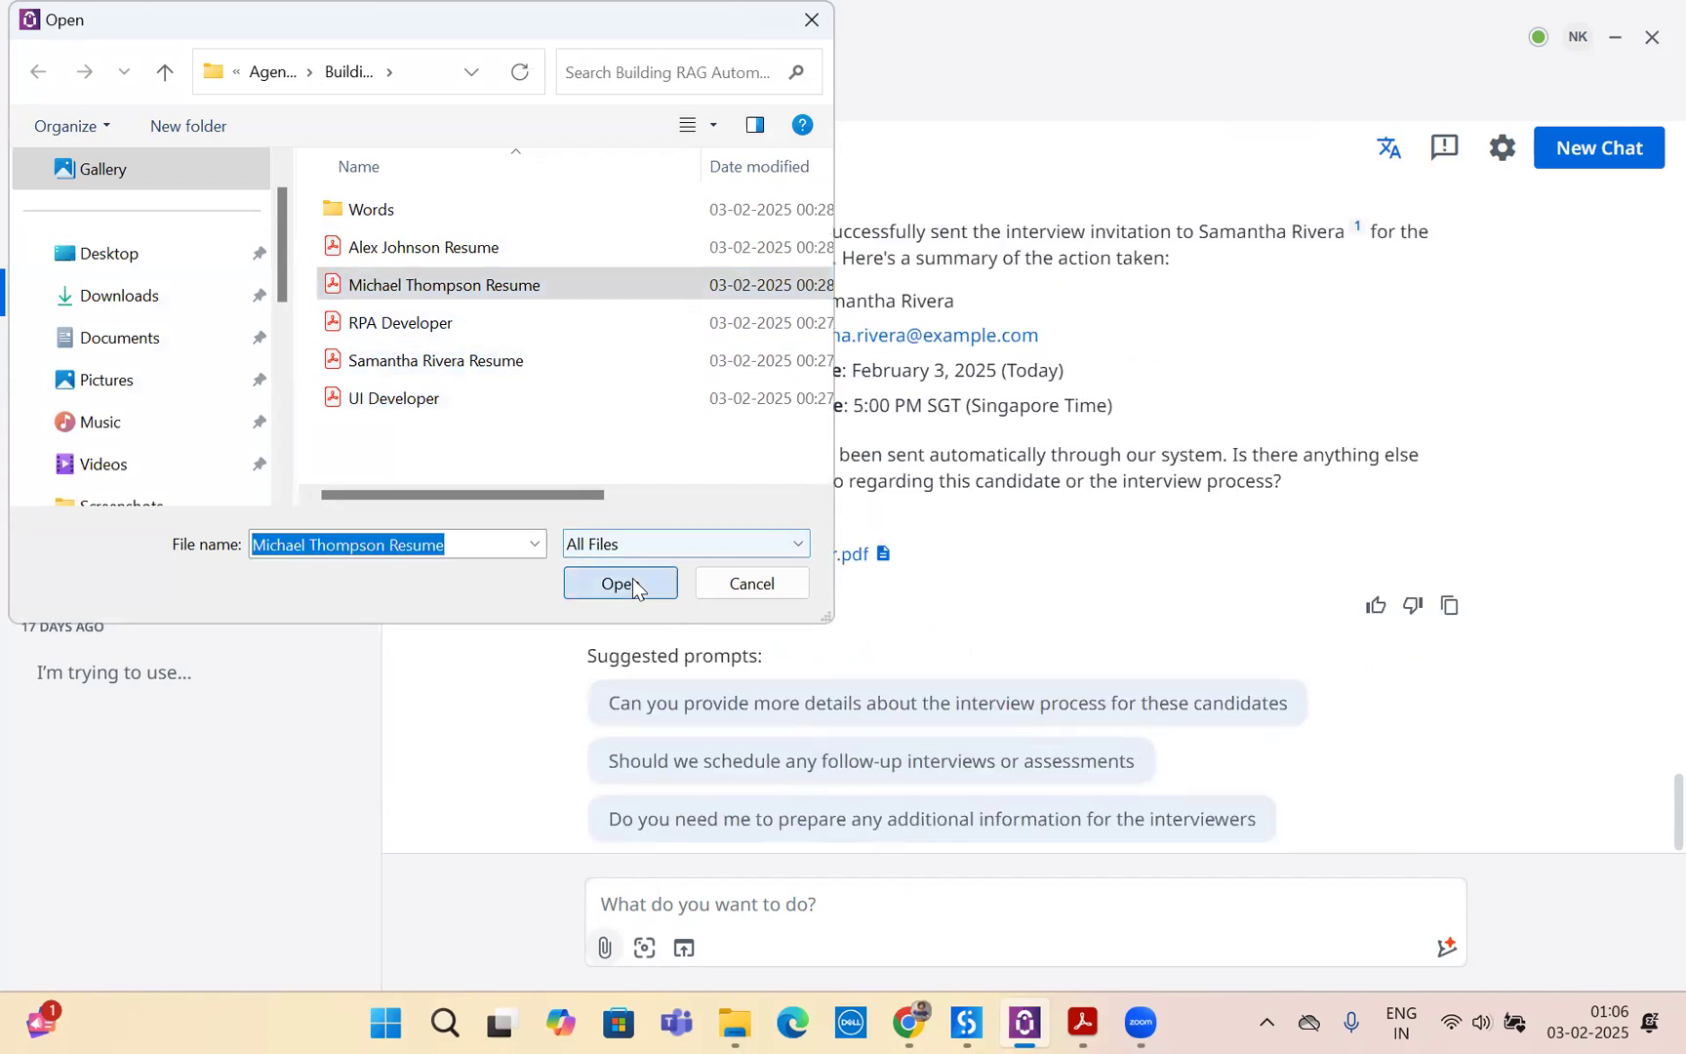
pyautogui.click(619, 584)
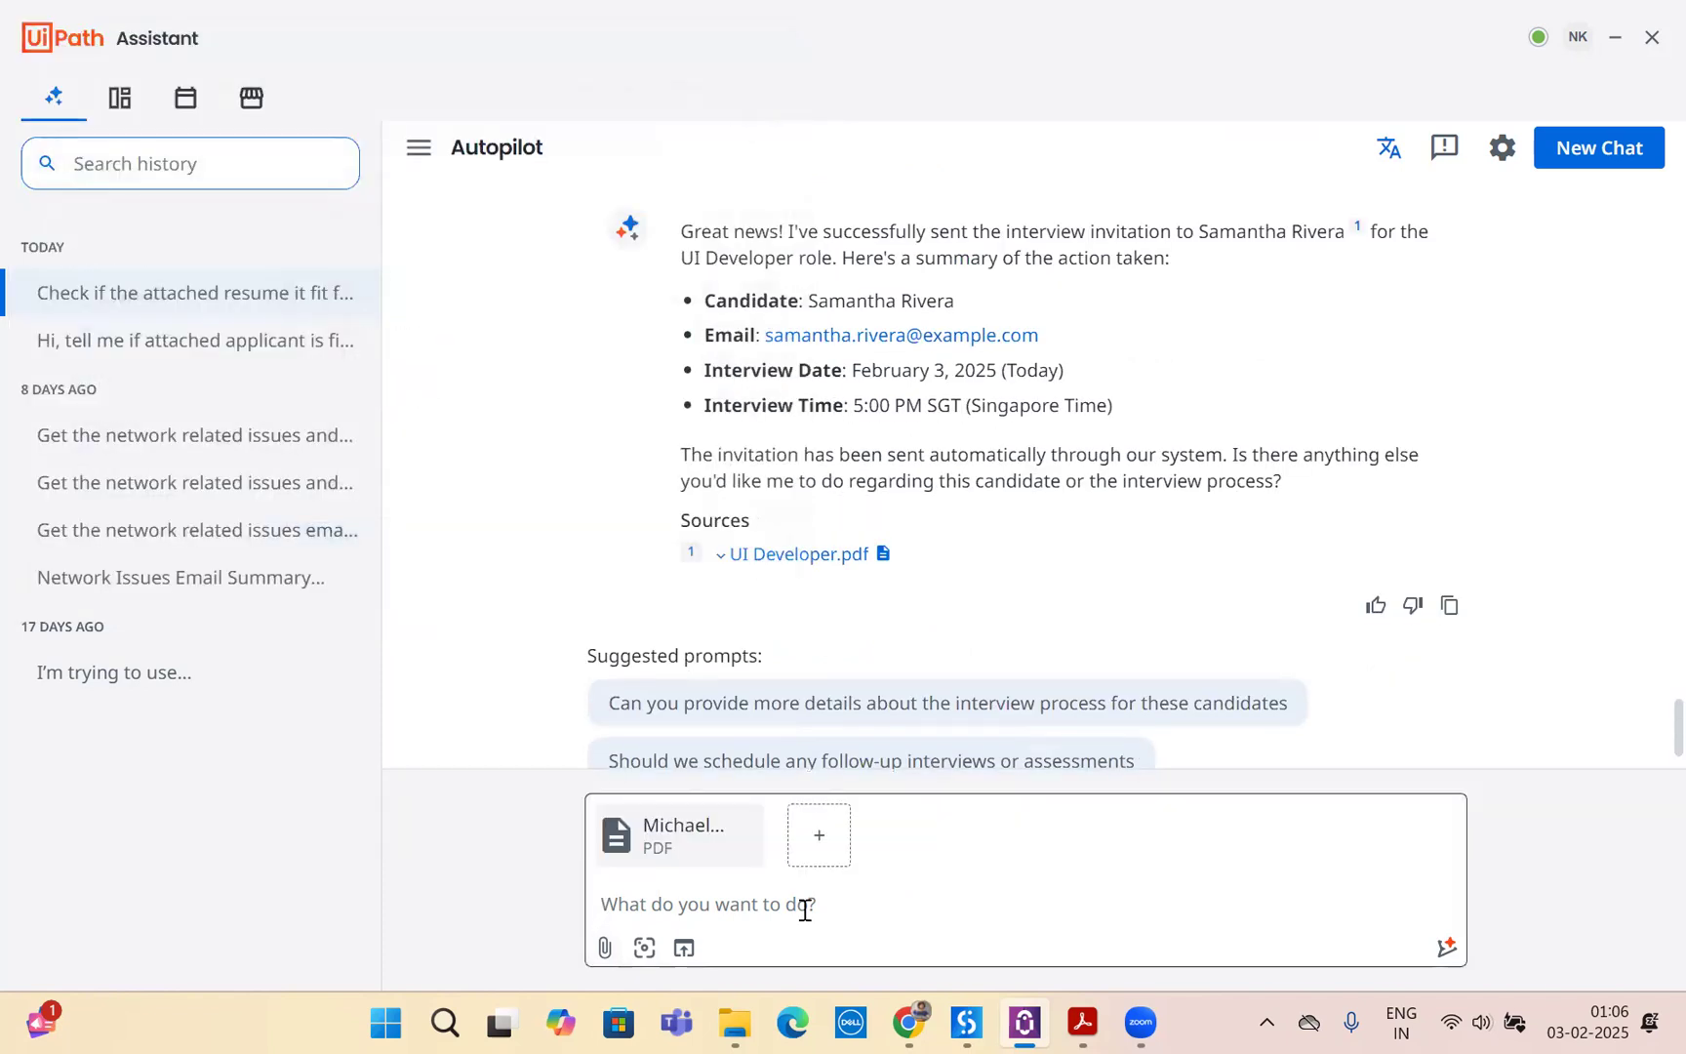
# - Ask whether the resume fits any available role and, if so, to send an interview invite for 5th June 2025 at 1 PM
pyautogui.write('Check if this re')
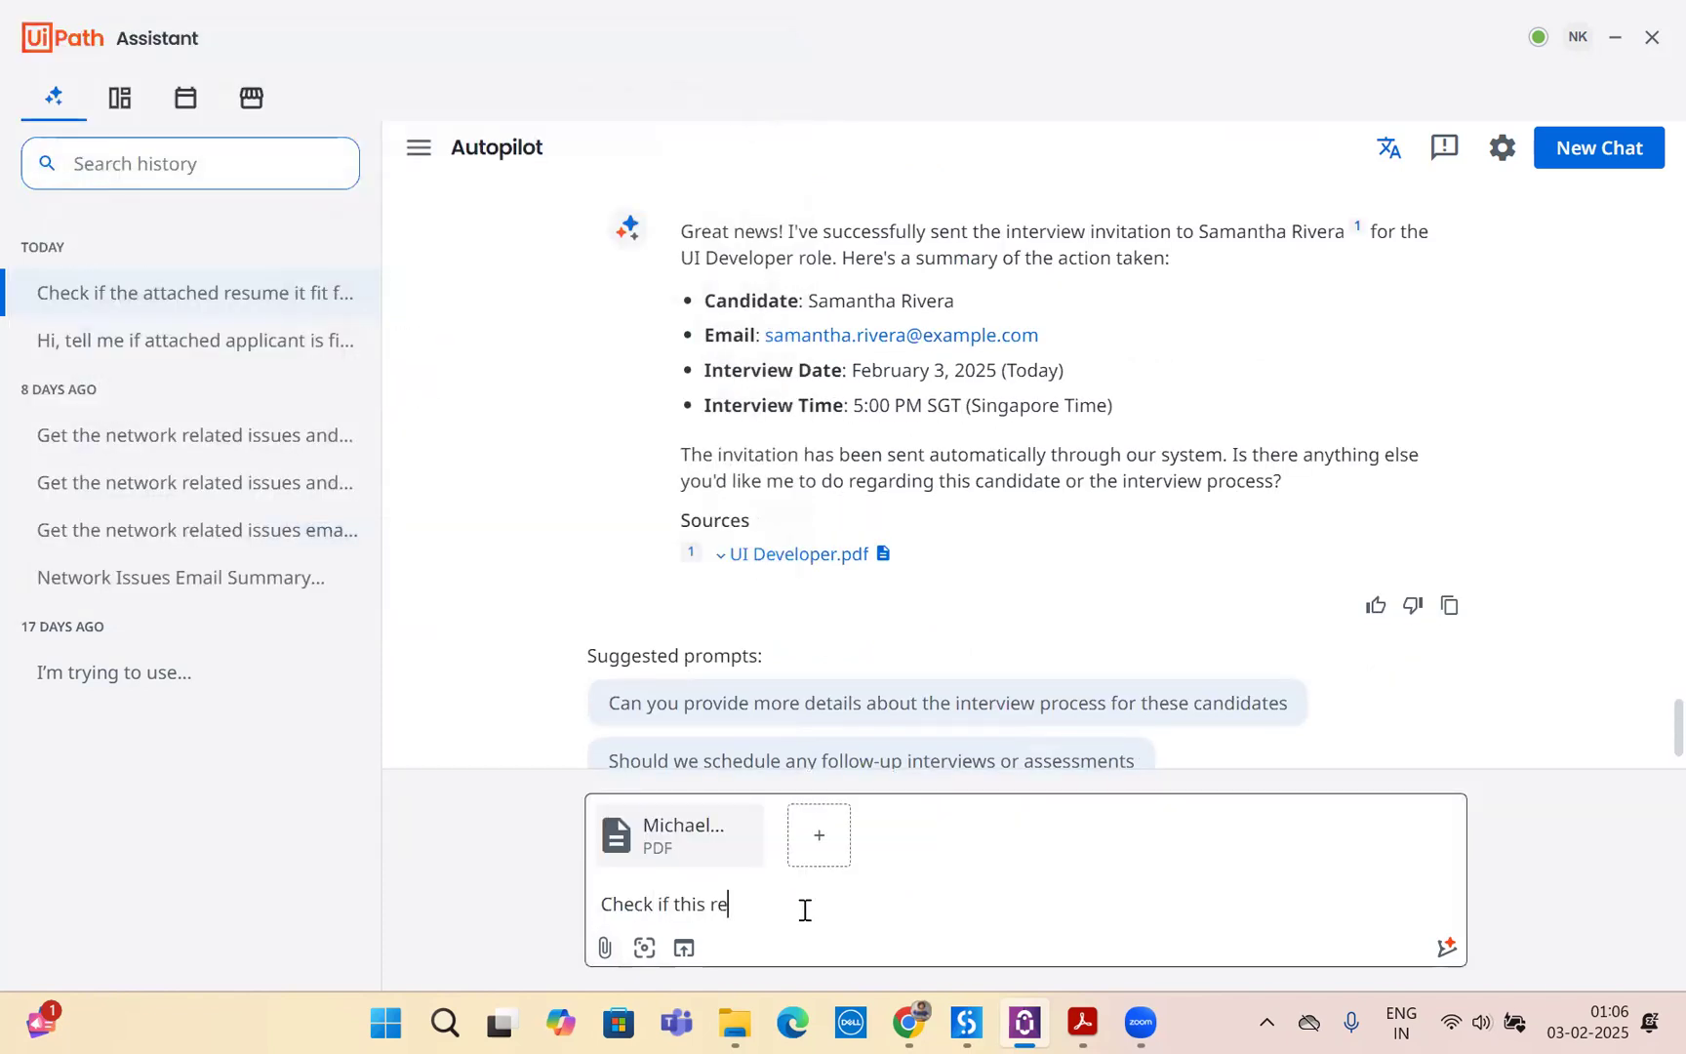
pyautogui.write('sume is fit for the')
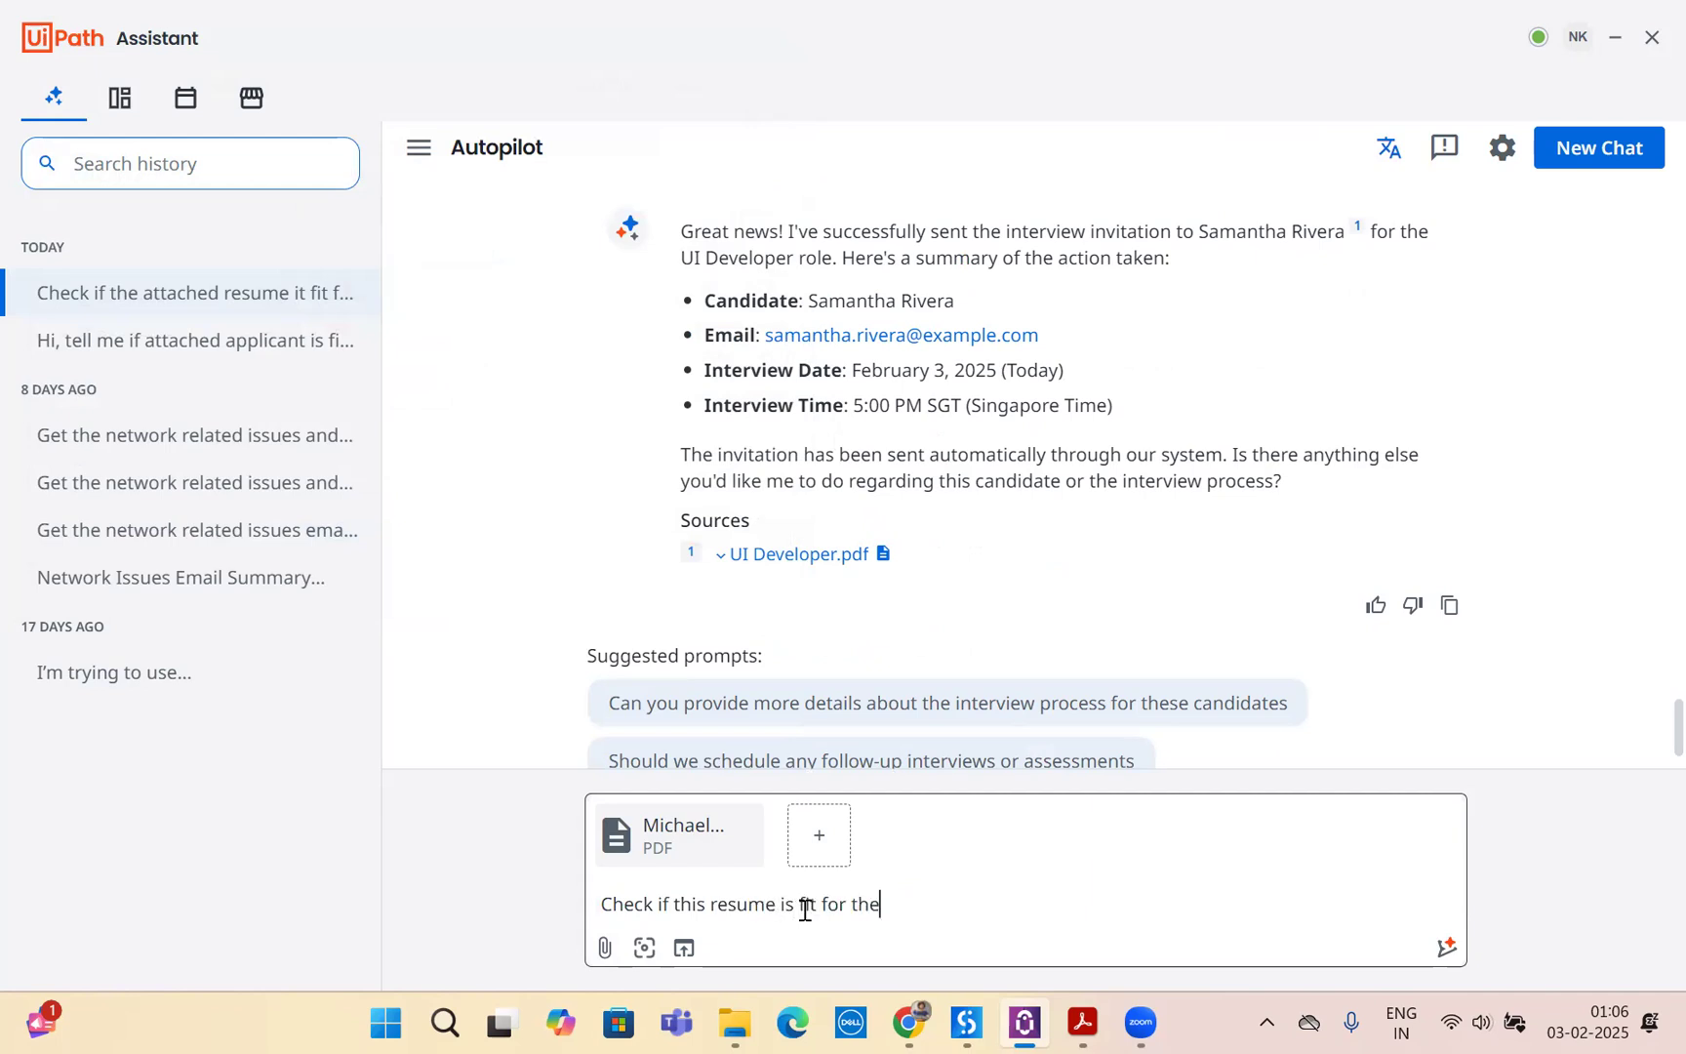
pyautogui.write('any role')
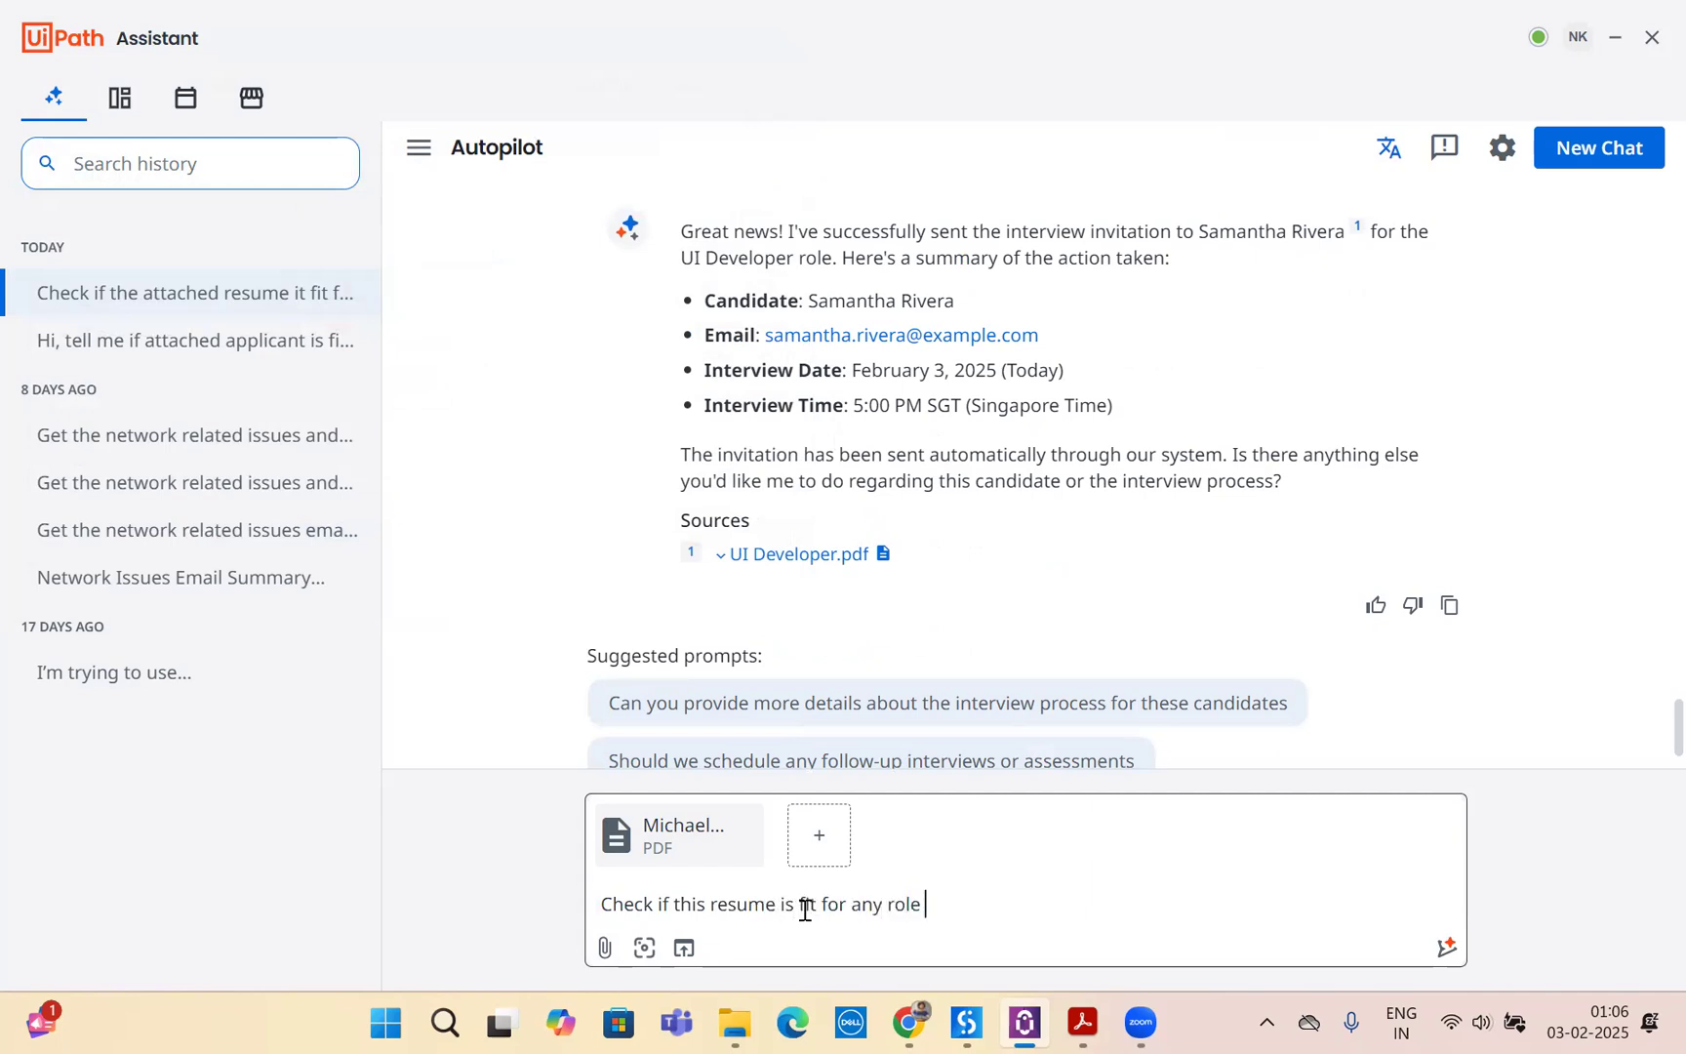
pyautogui.write('which is availe')
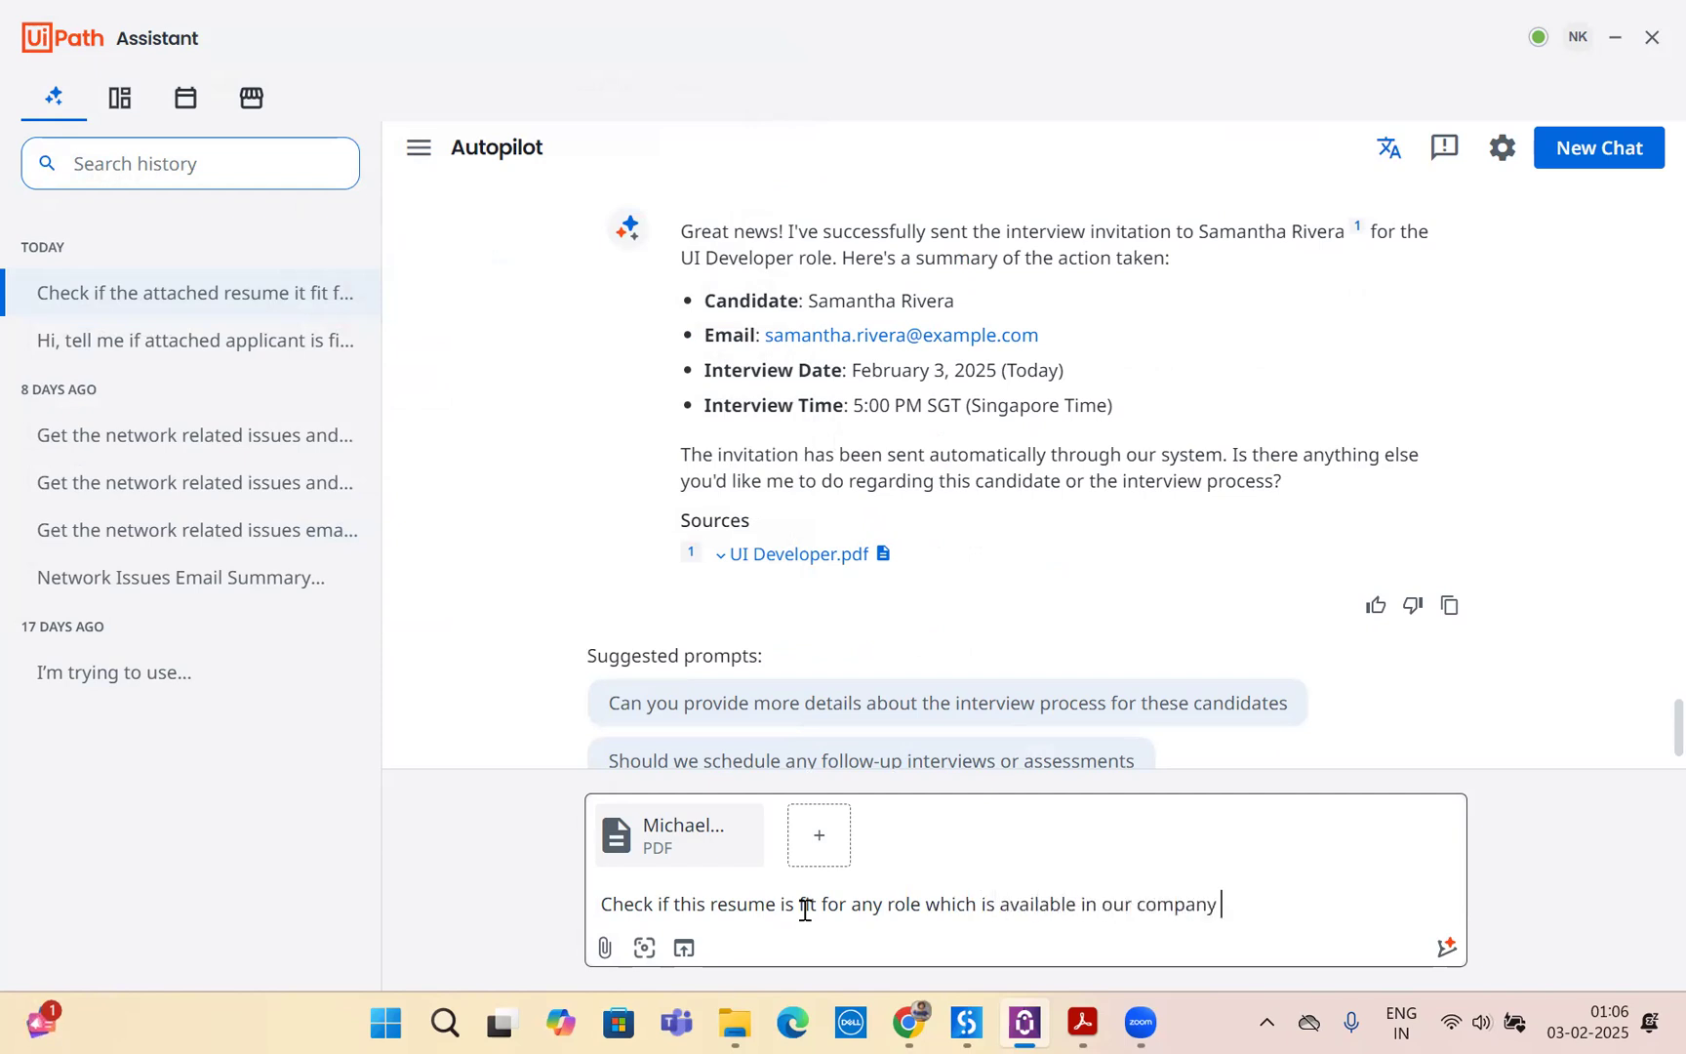
pyautogui.write('if yes, send')
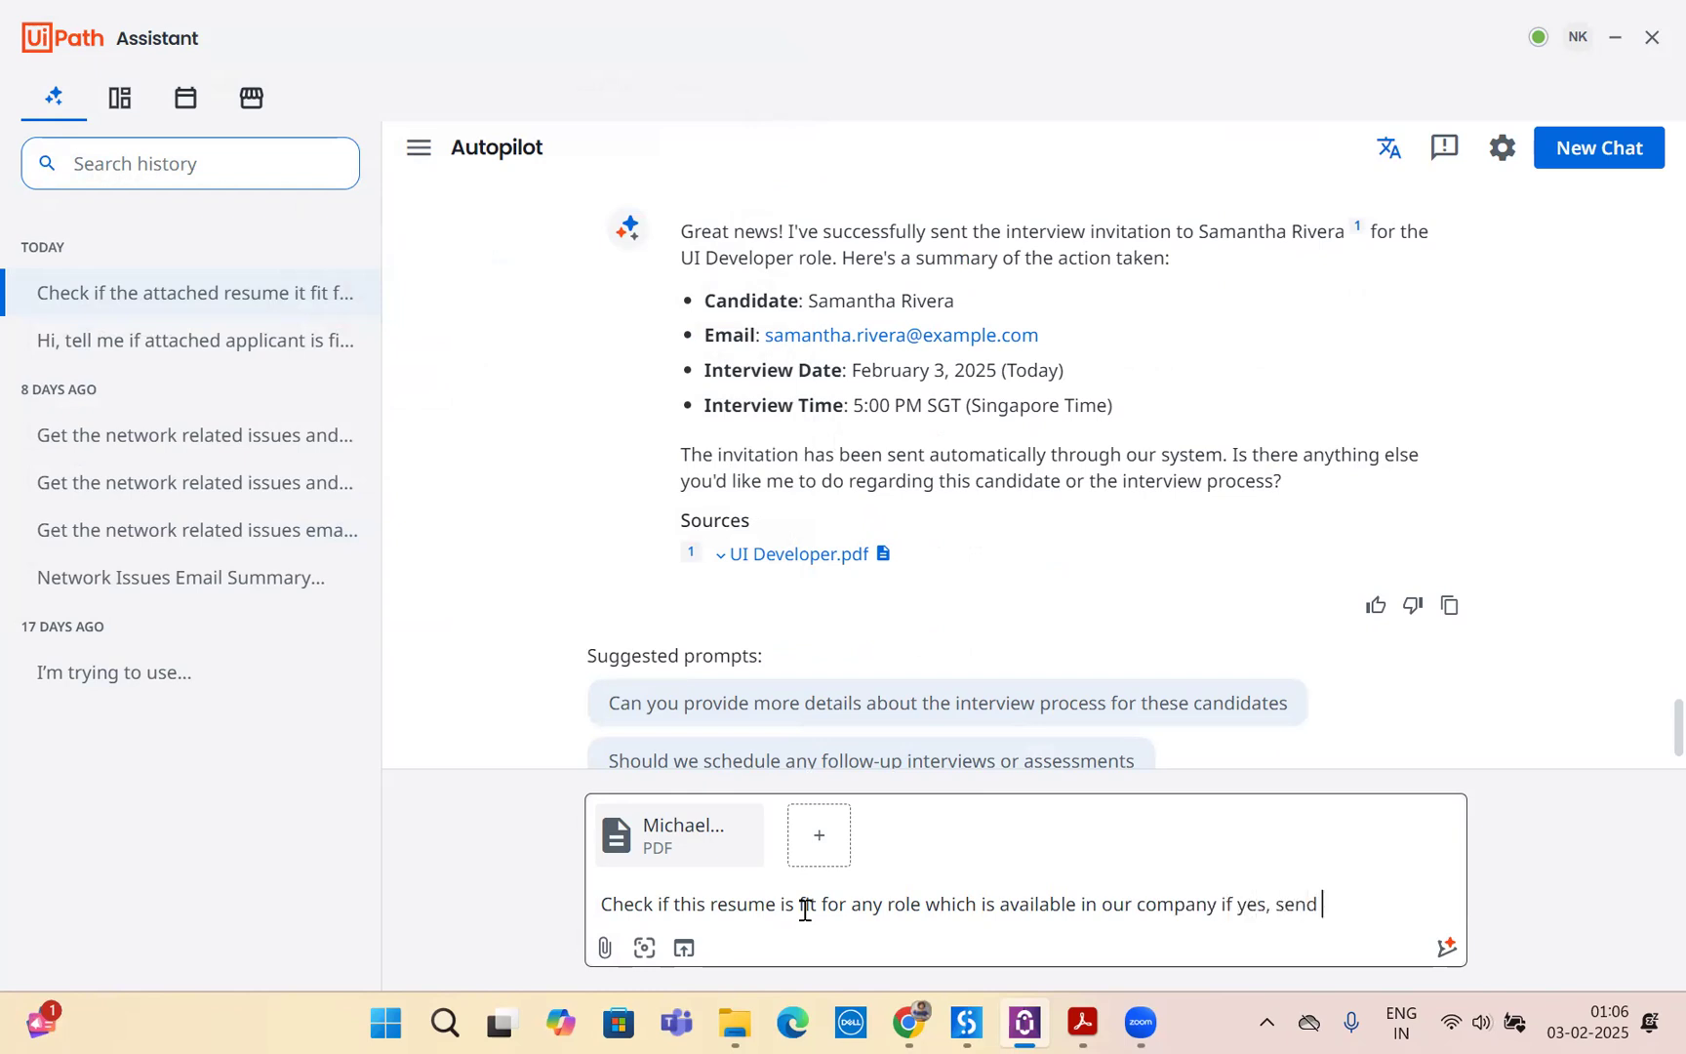
pyautogui.write('interview invitation for')
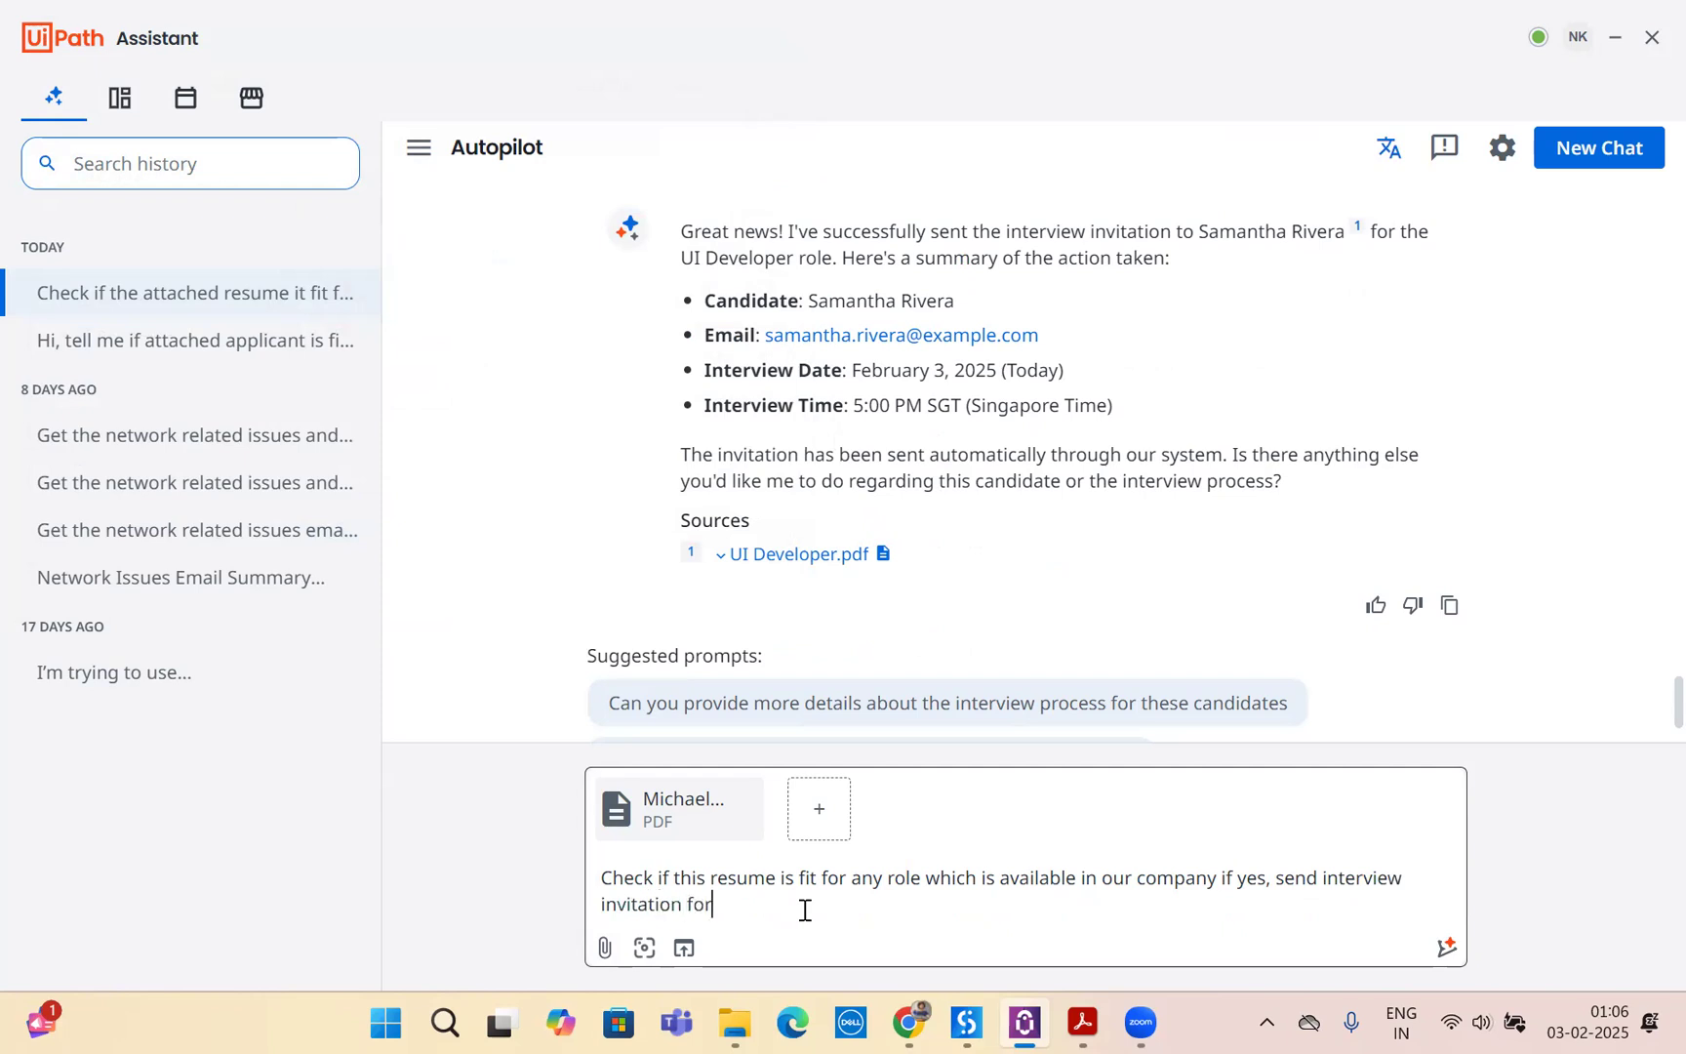
pyautogui.write('5th Ja')
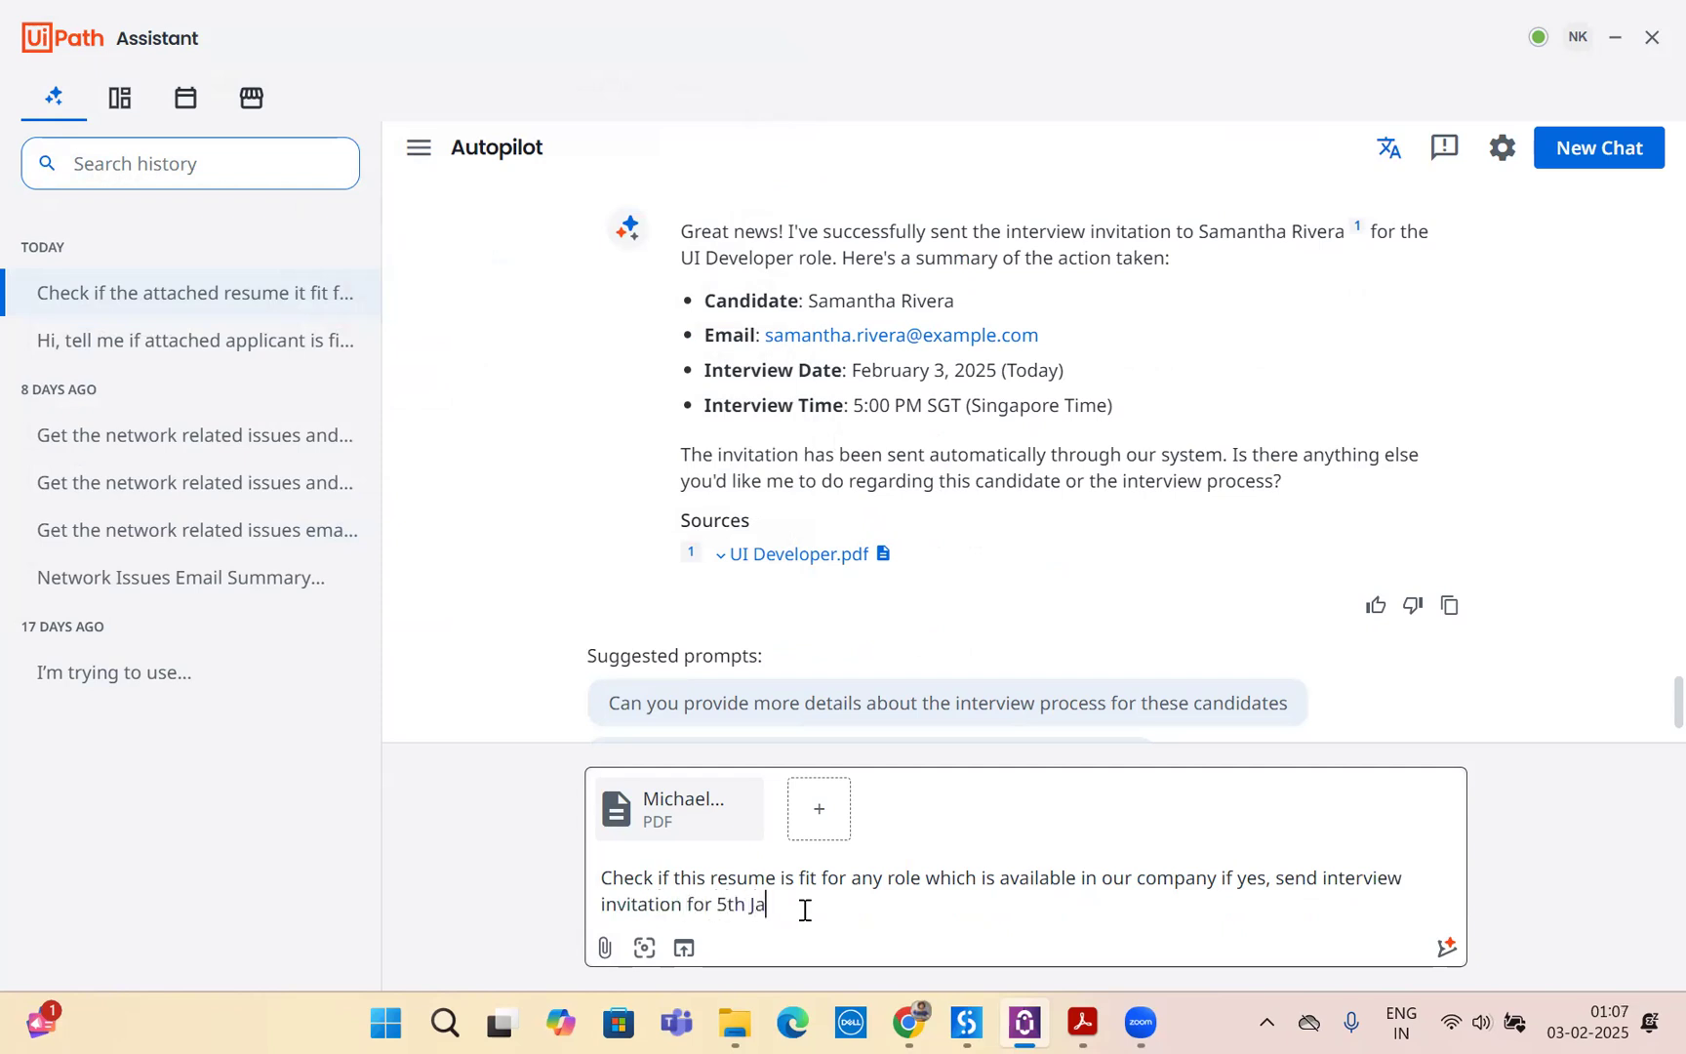
pyautogui.write('un')
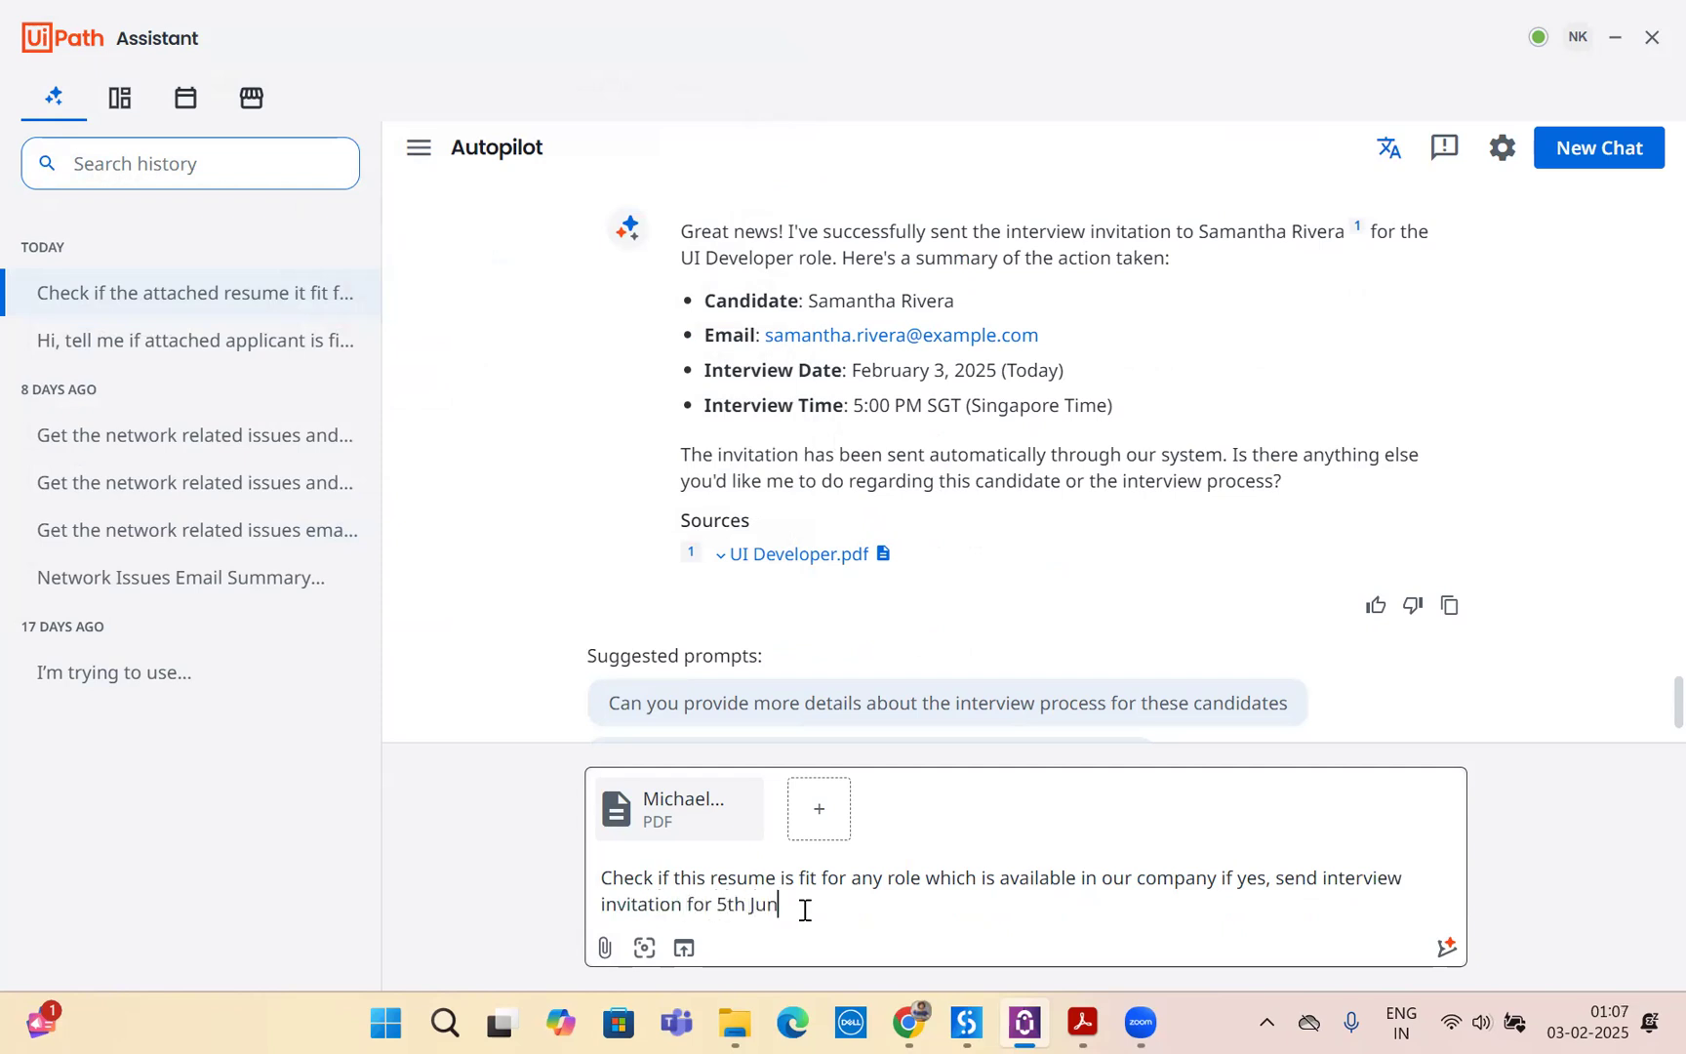
pyautogui.write('e 2025 at 1')
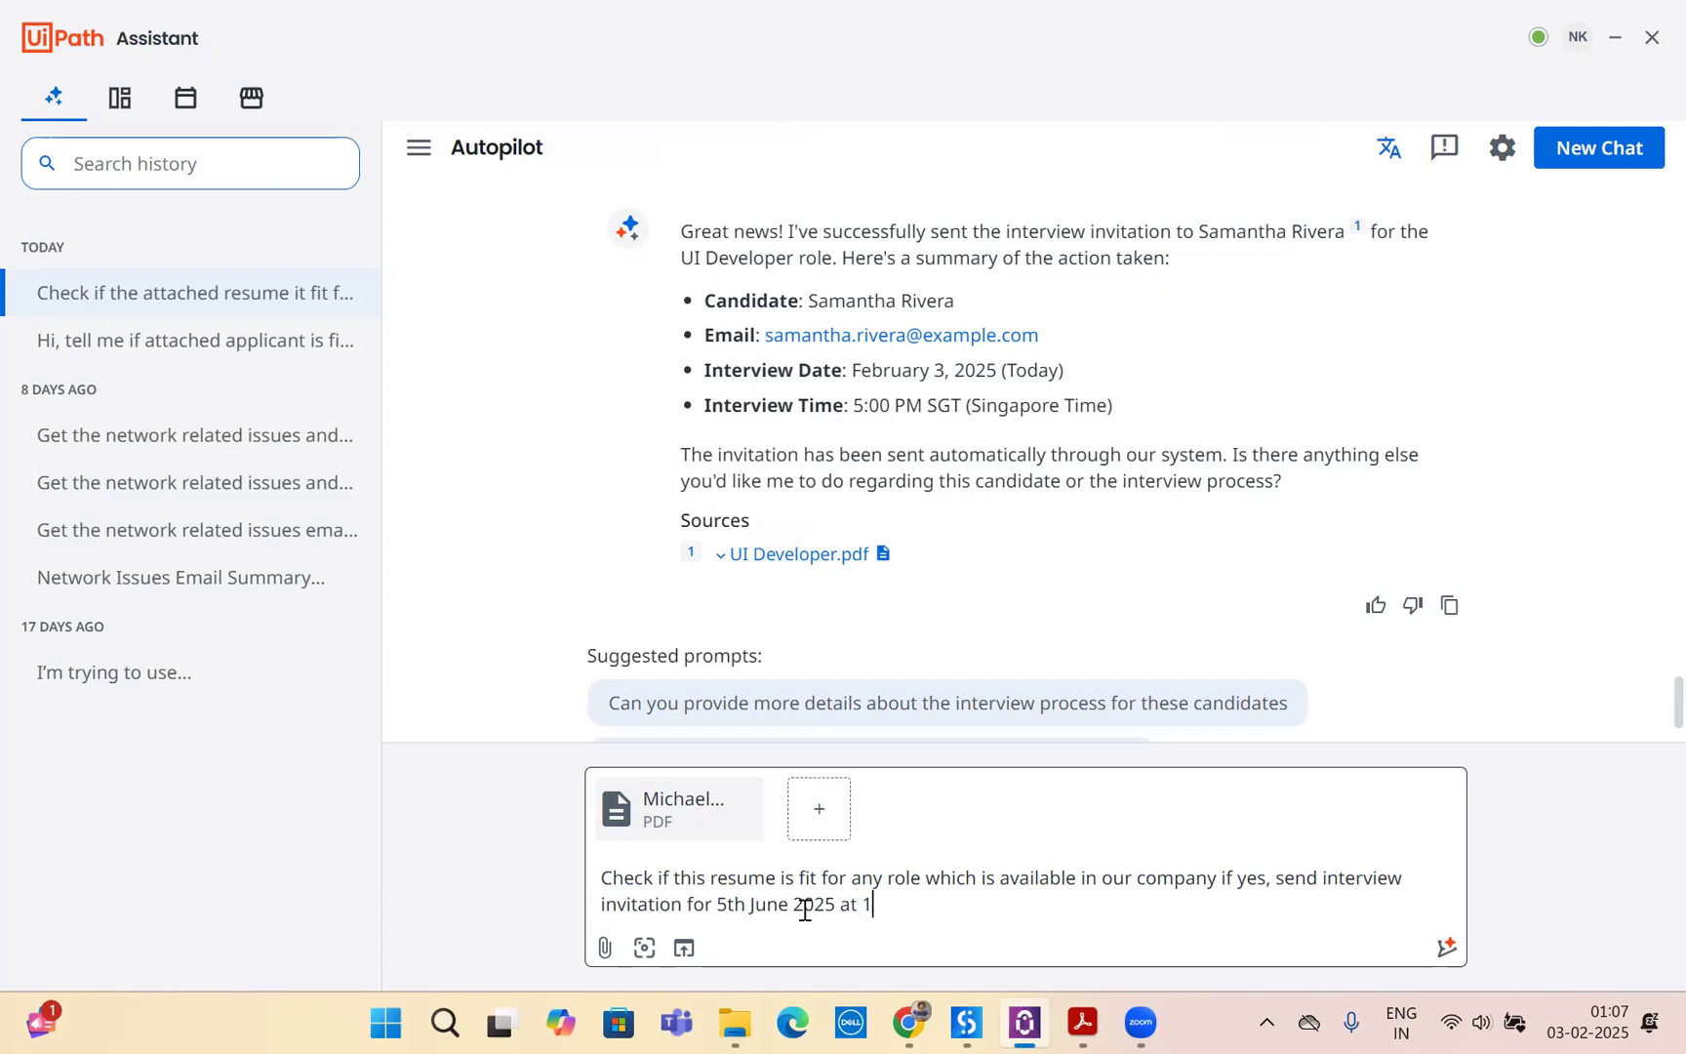
pyautogui.write('O')
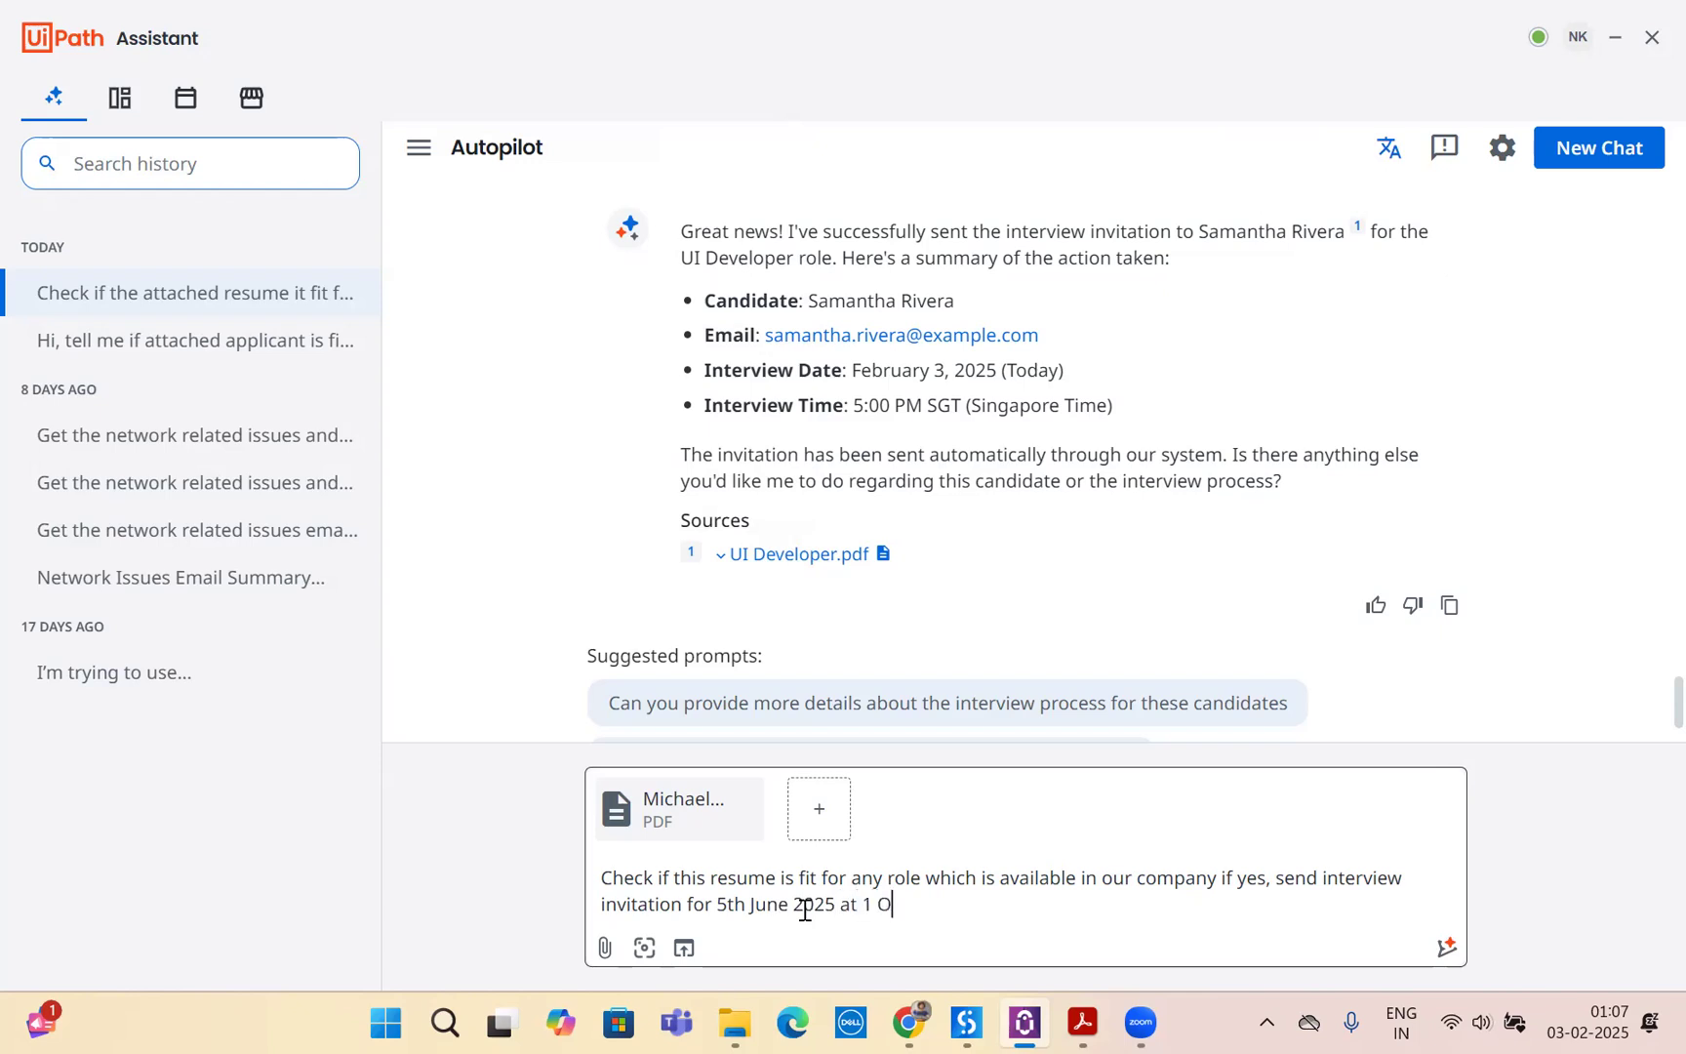
pyautogui.write('PM')
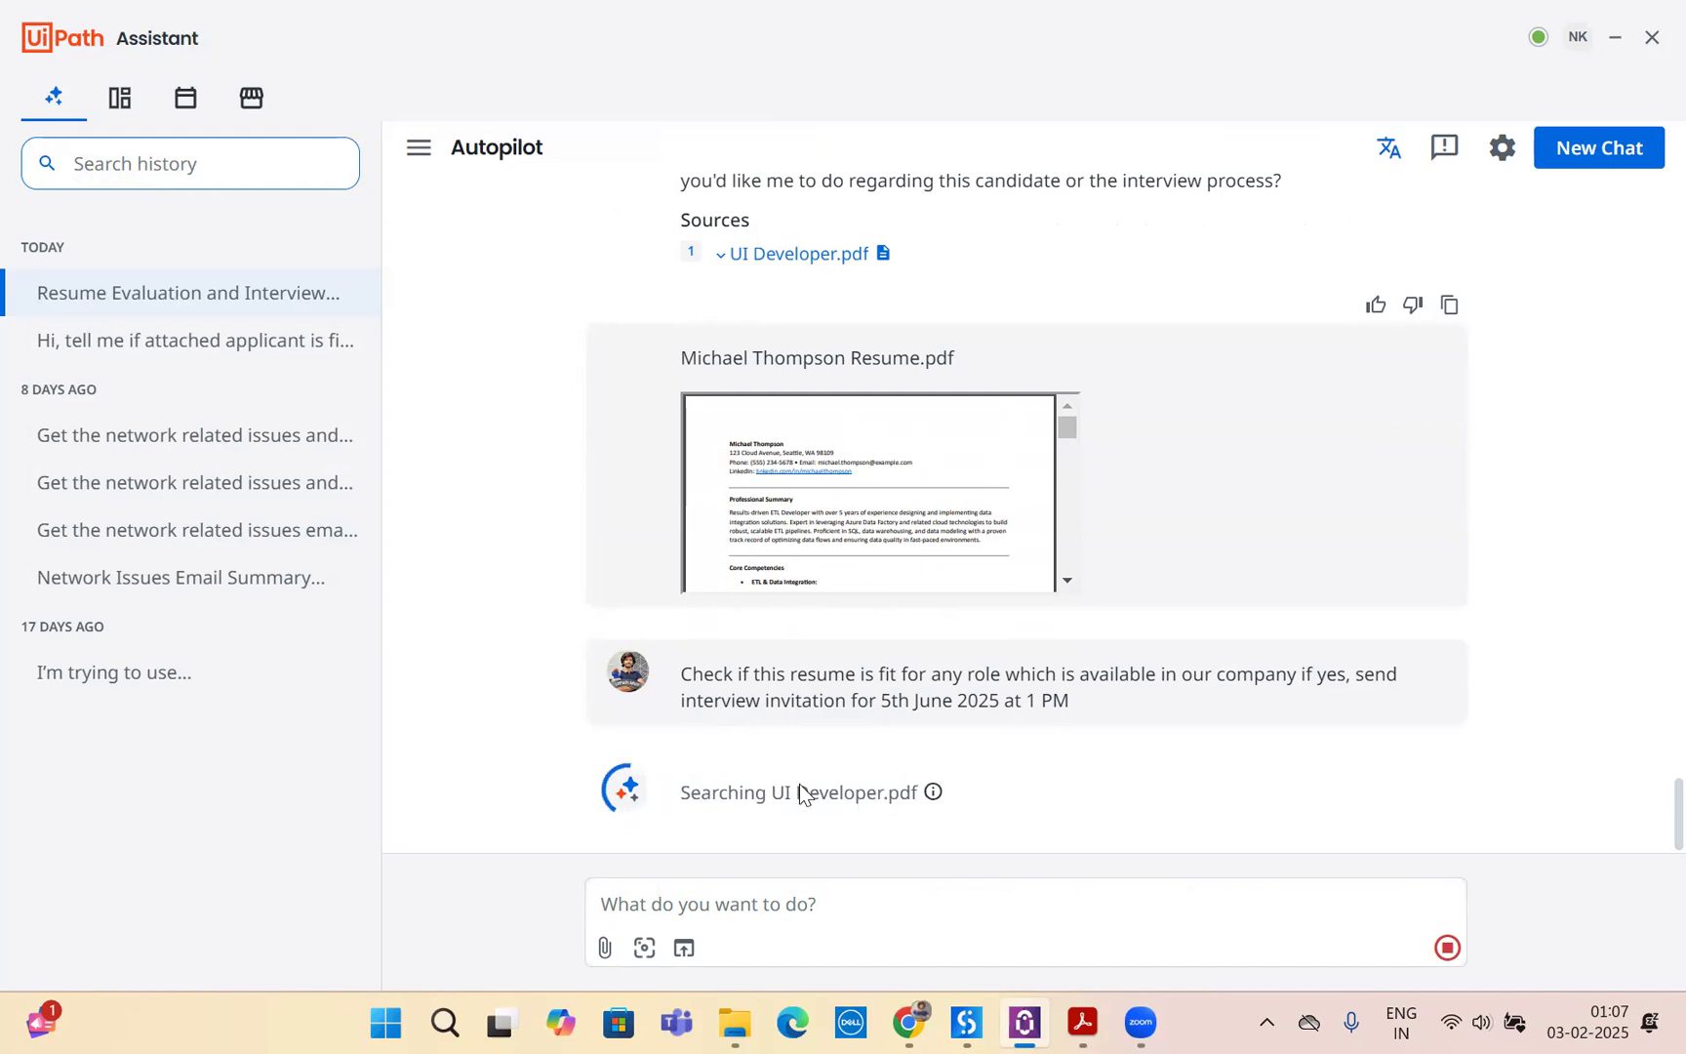
pyautogui.moveTo(1198, 592)
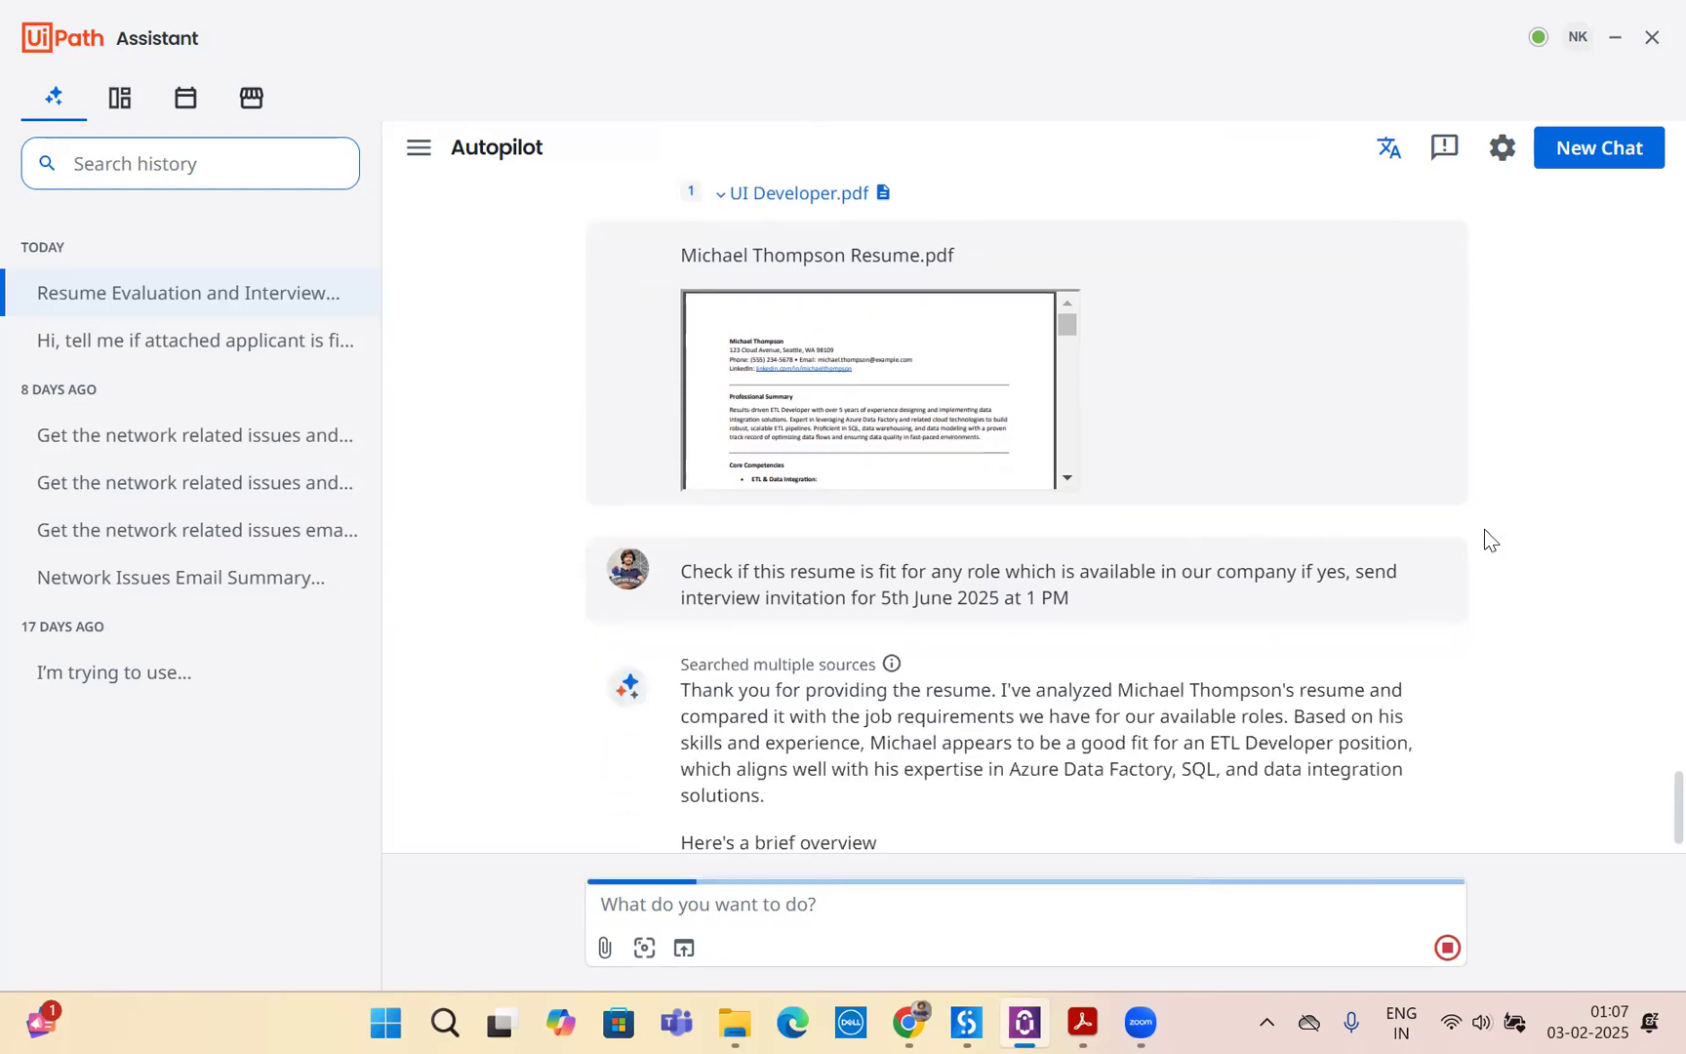
pyautogui.scroll(-3)
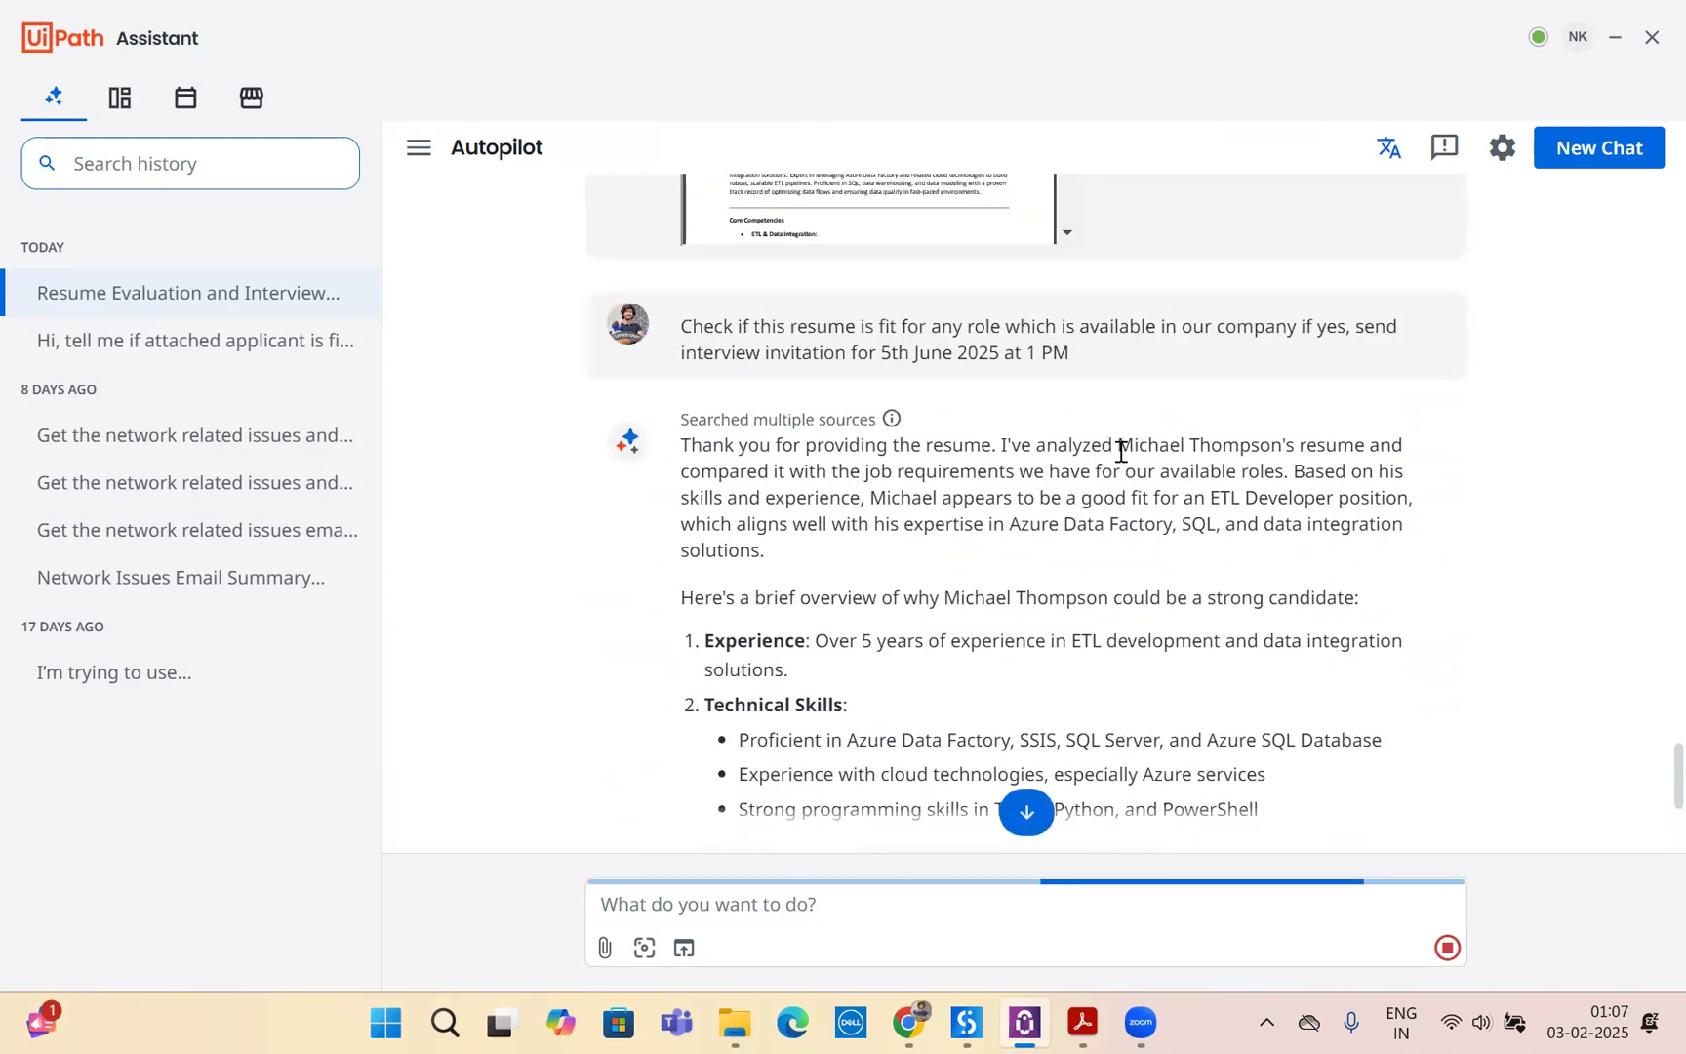
pyautogui.scroll(-3)
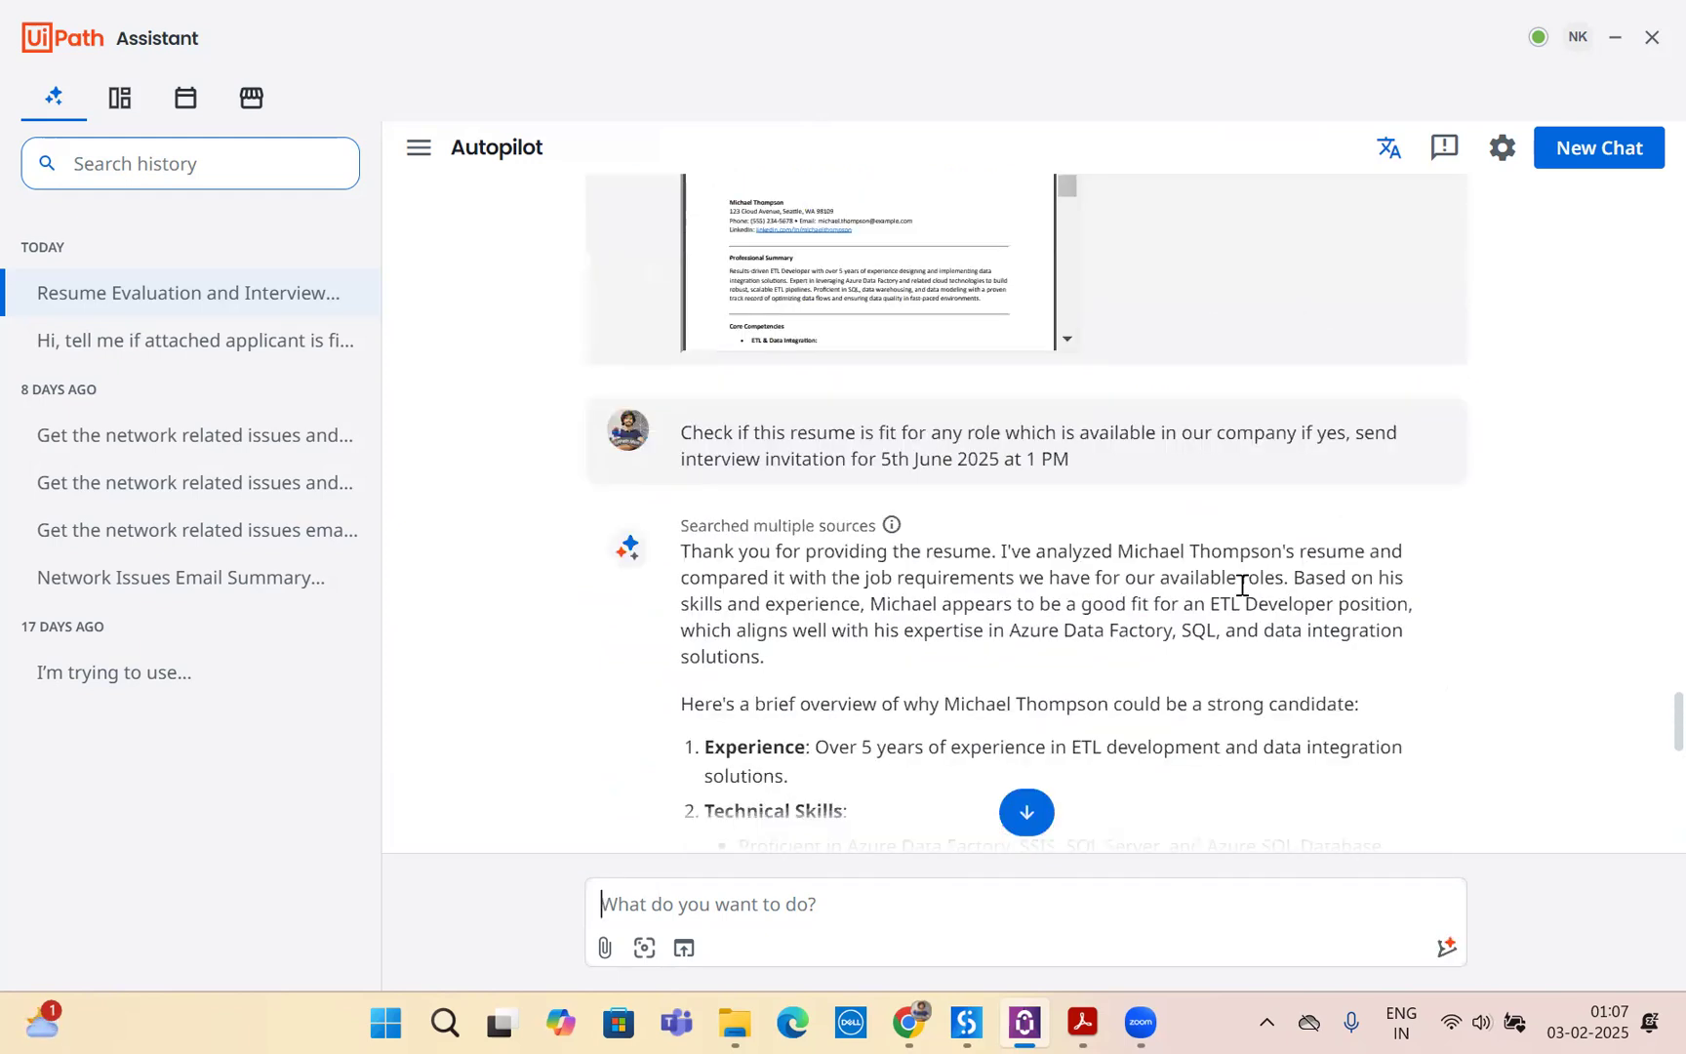
pyautogui.scroll(-3)
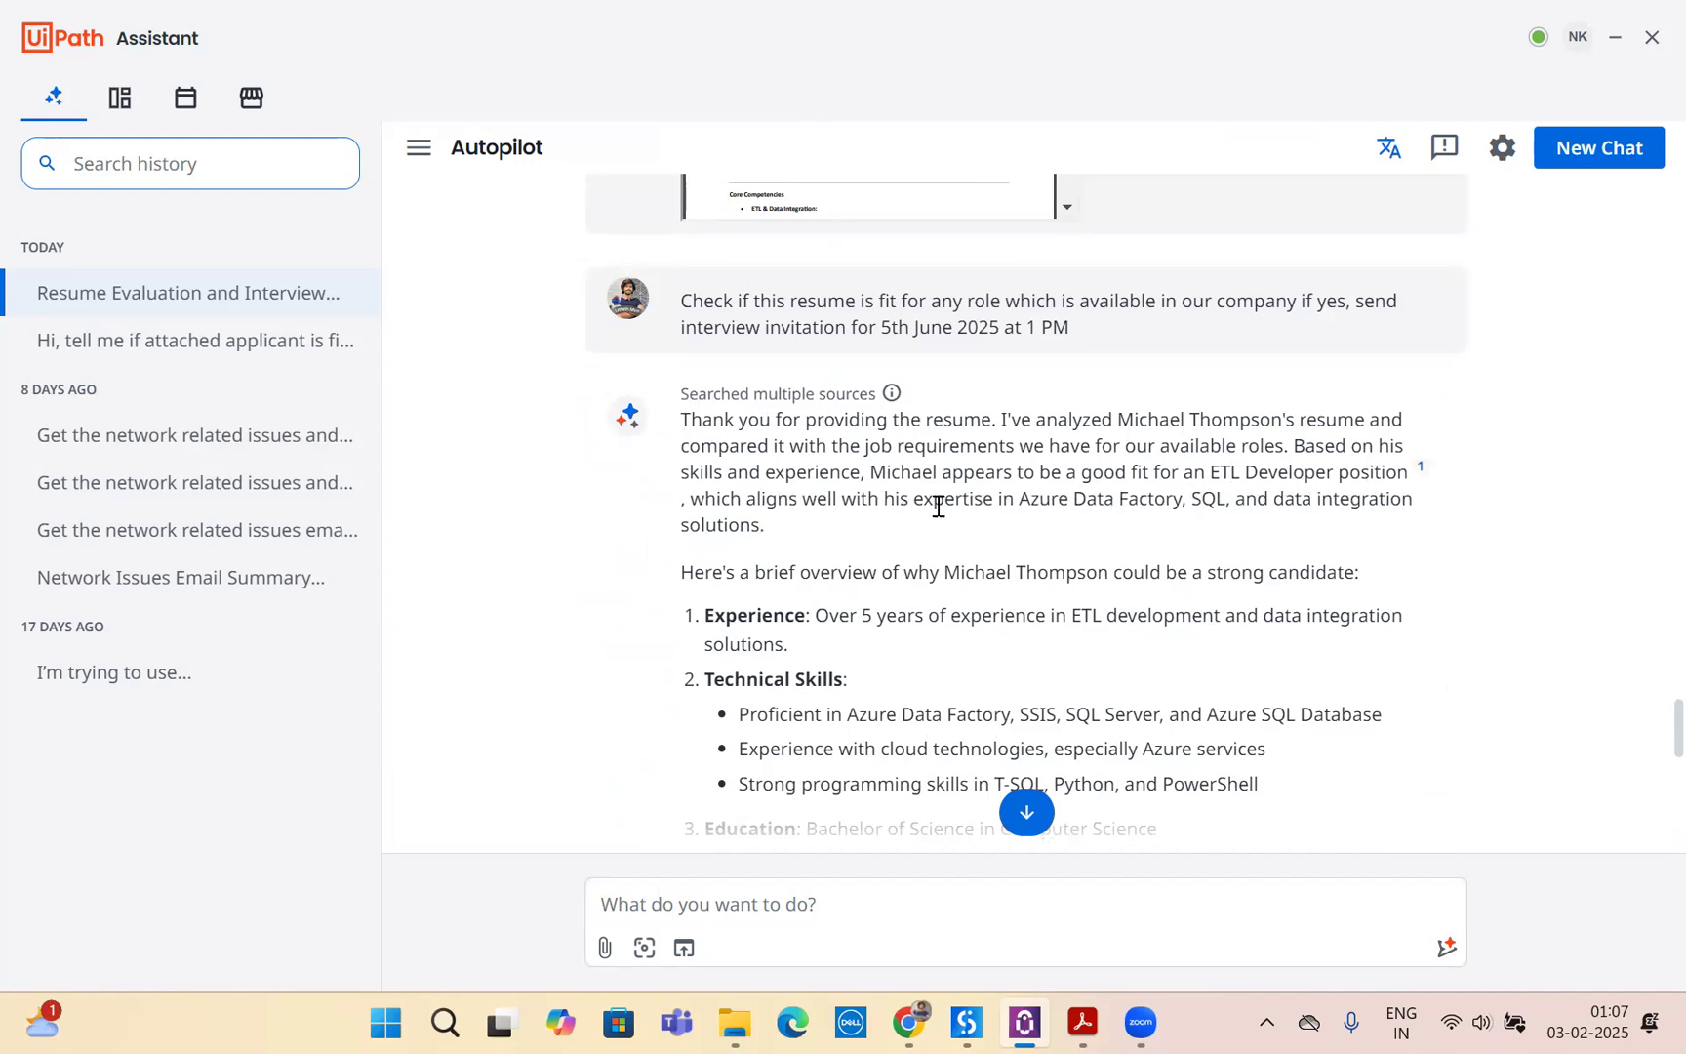
pyautogui.moveTo(1230, 507)
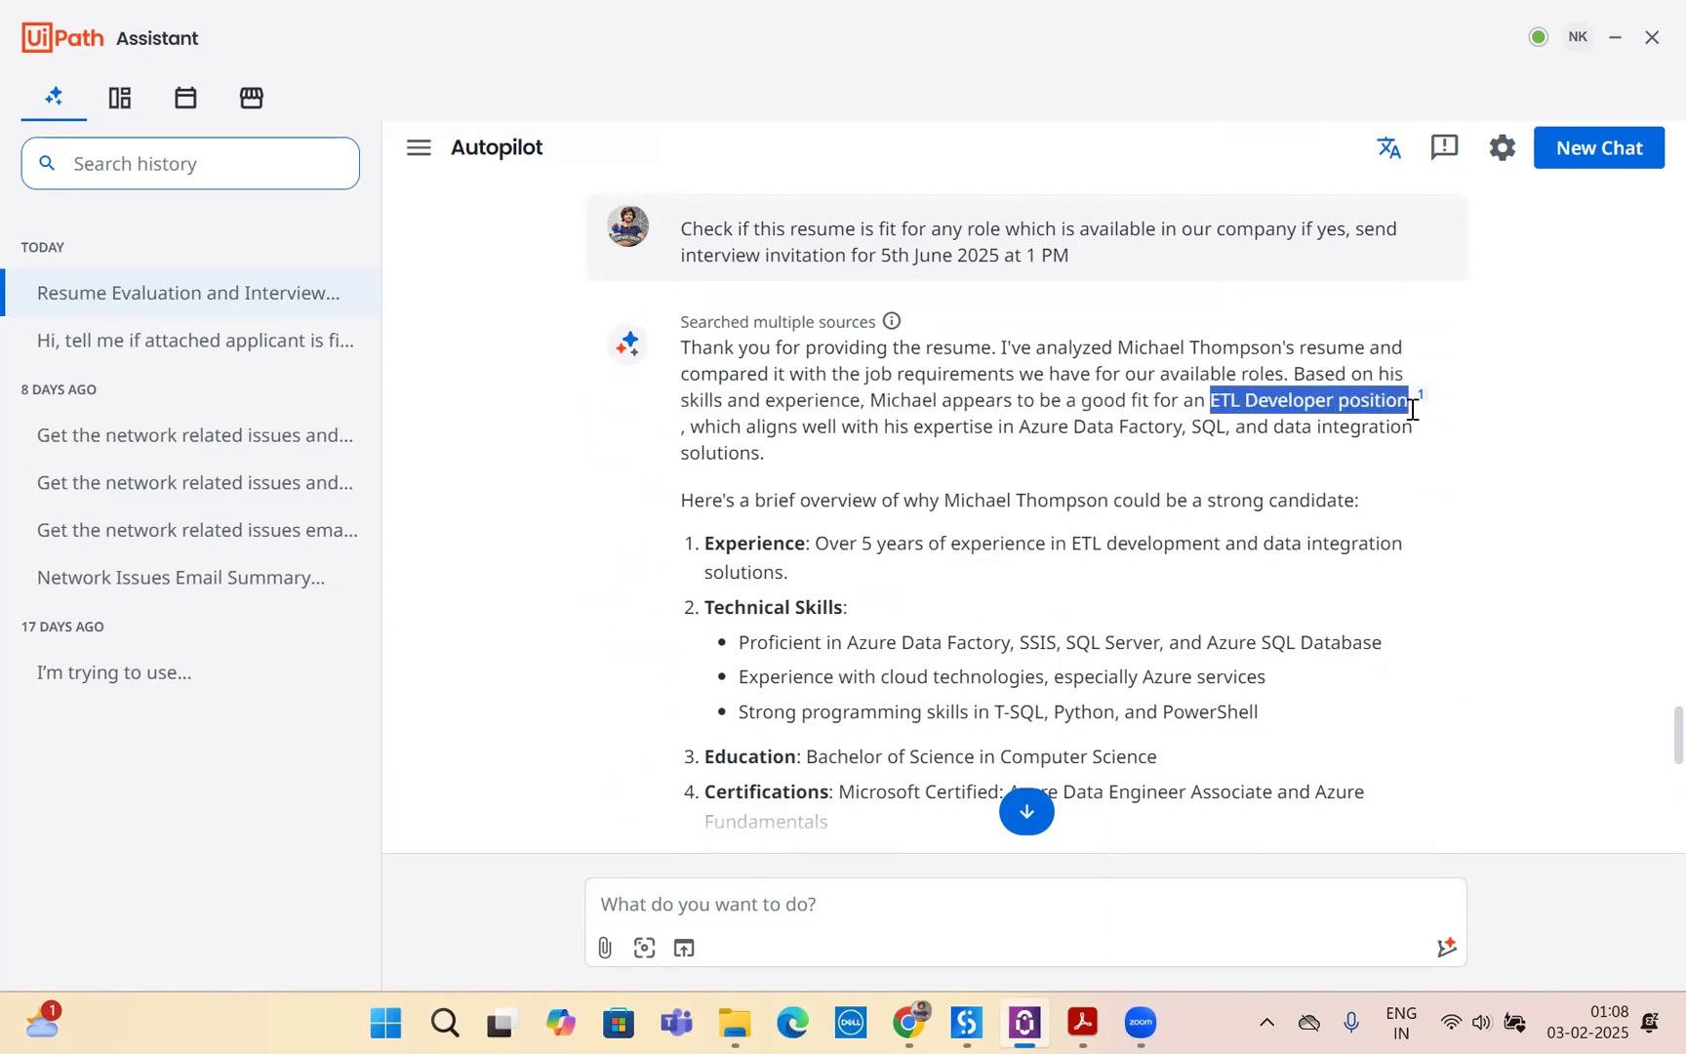
pyautogui.moveTo(942, 427)
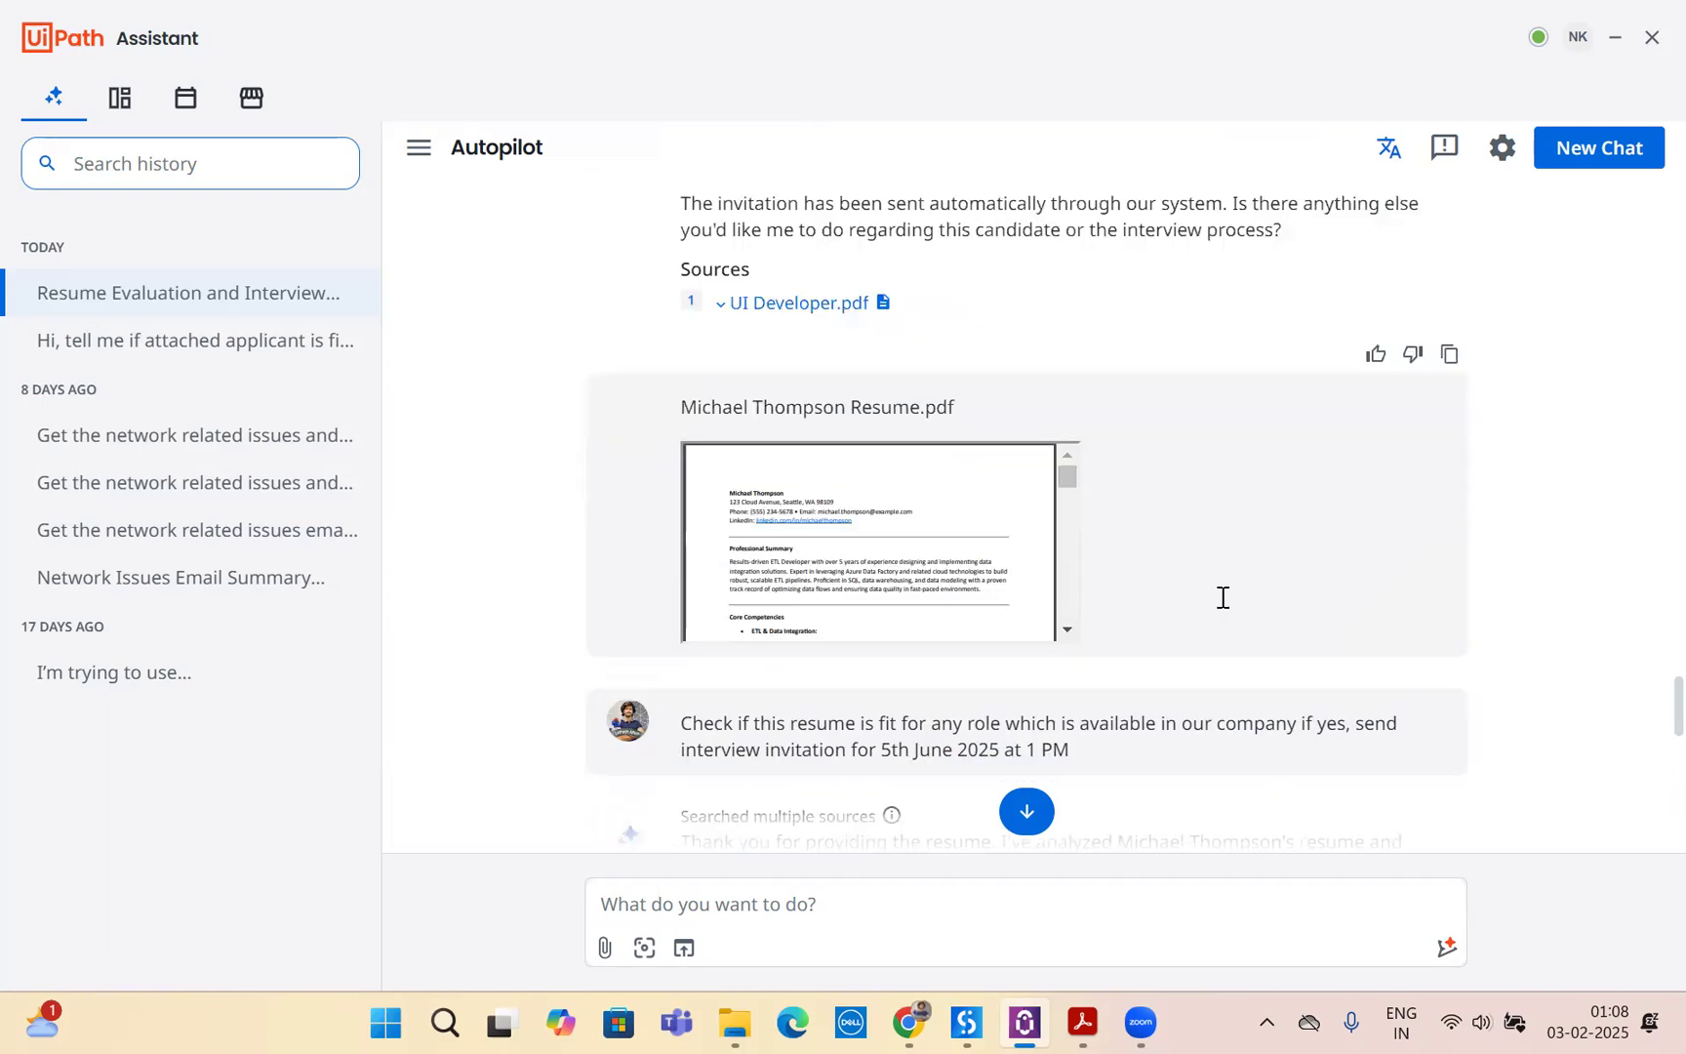
pyautogui.scroll(-3)
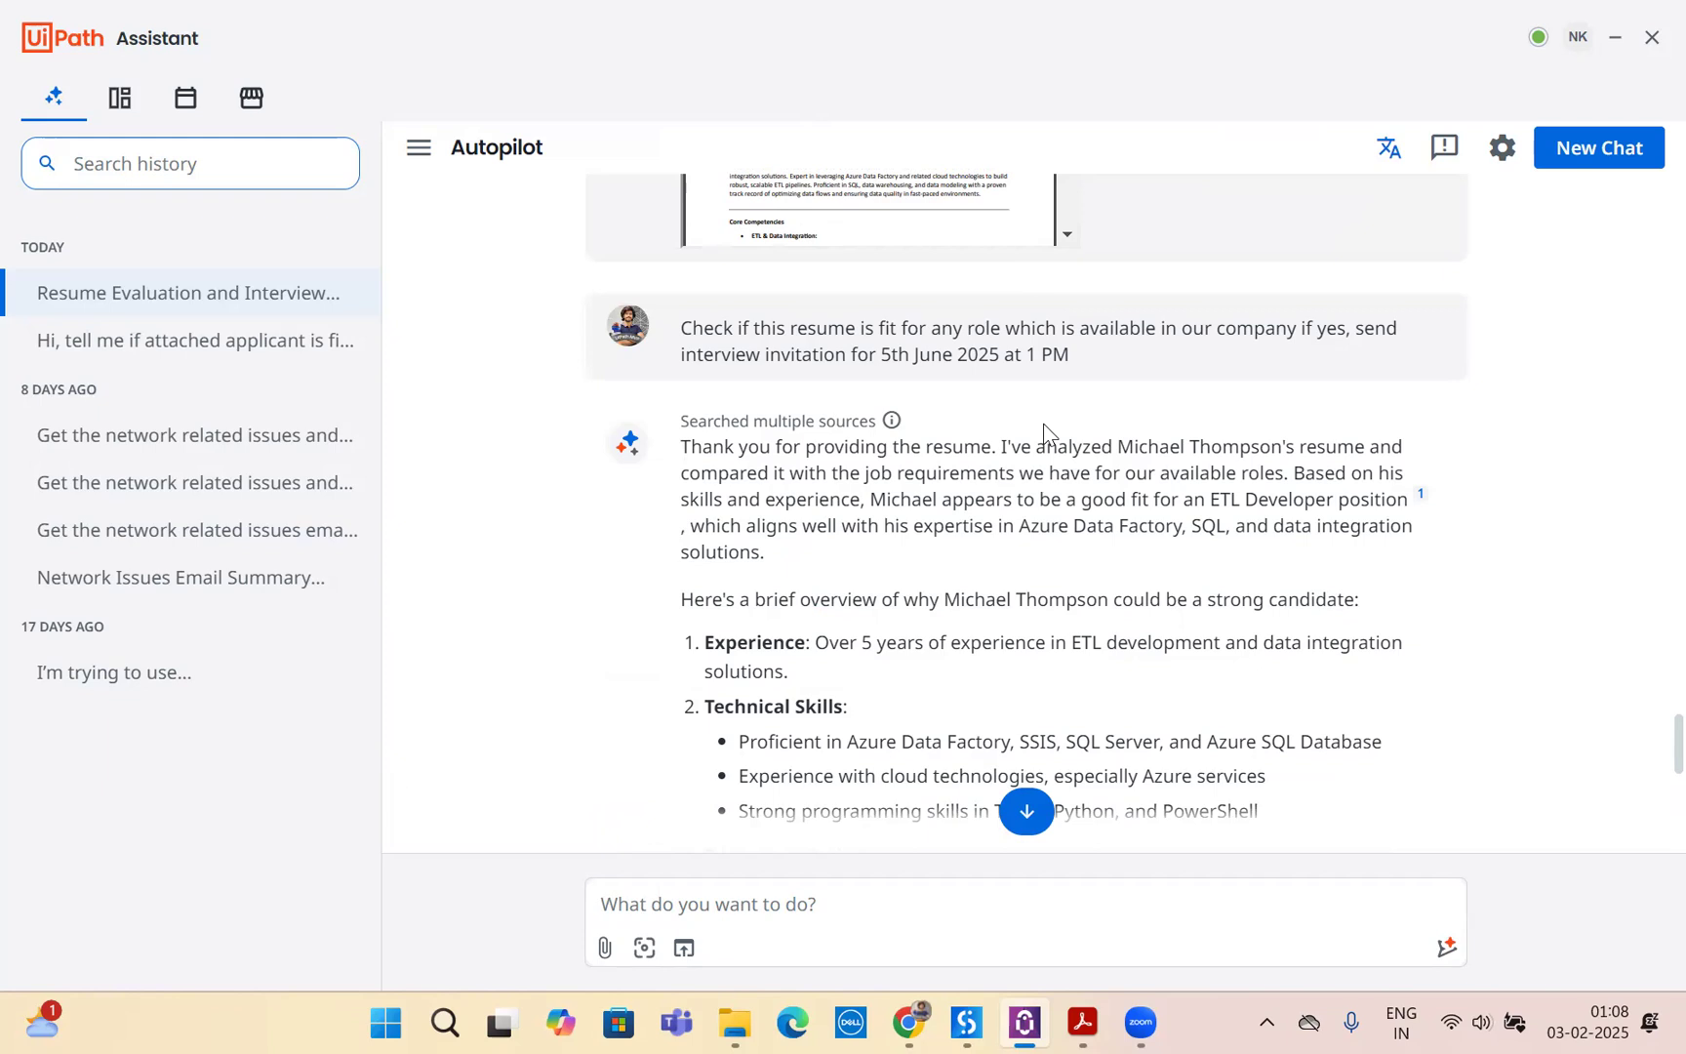
pyautogui.scroll(-3)
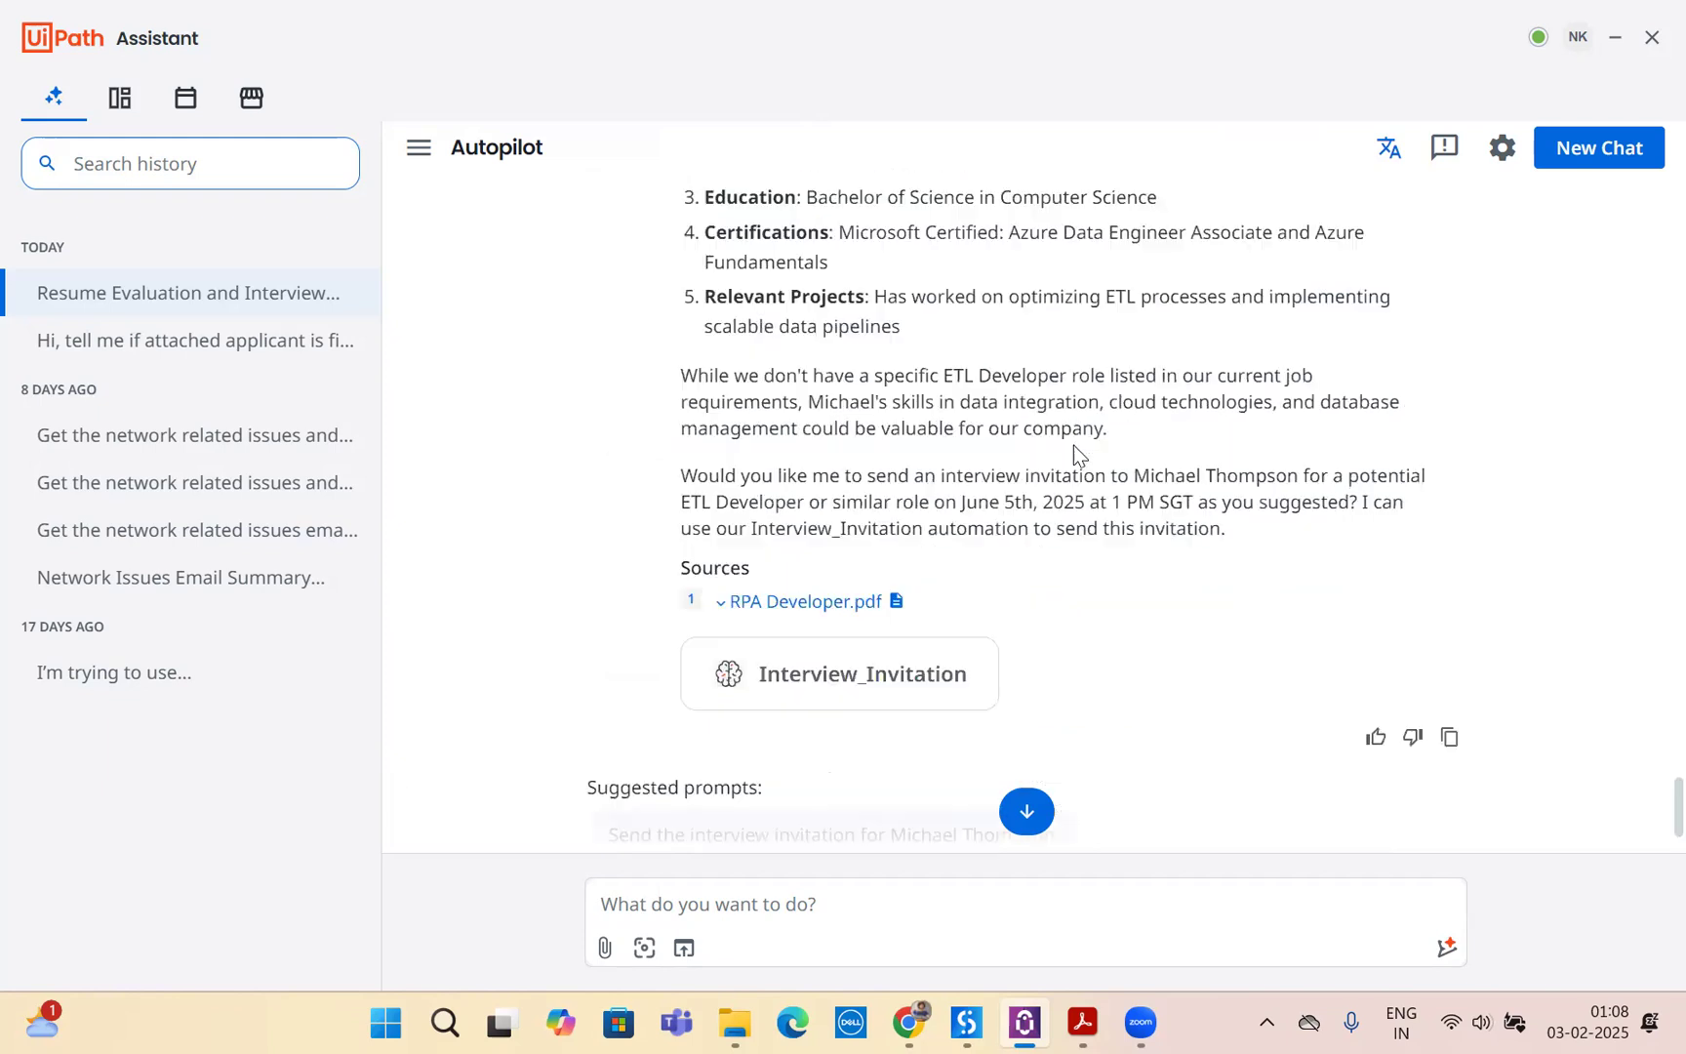